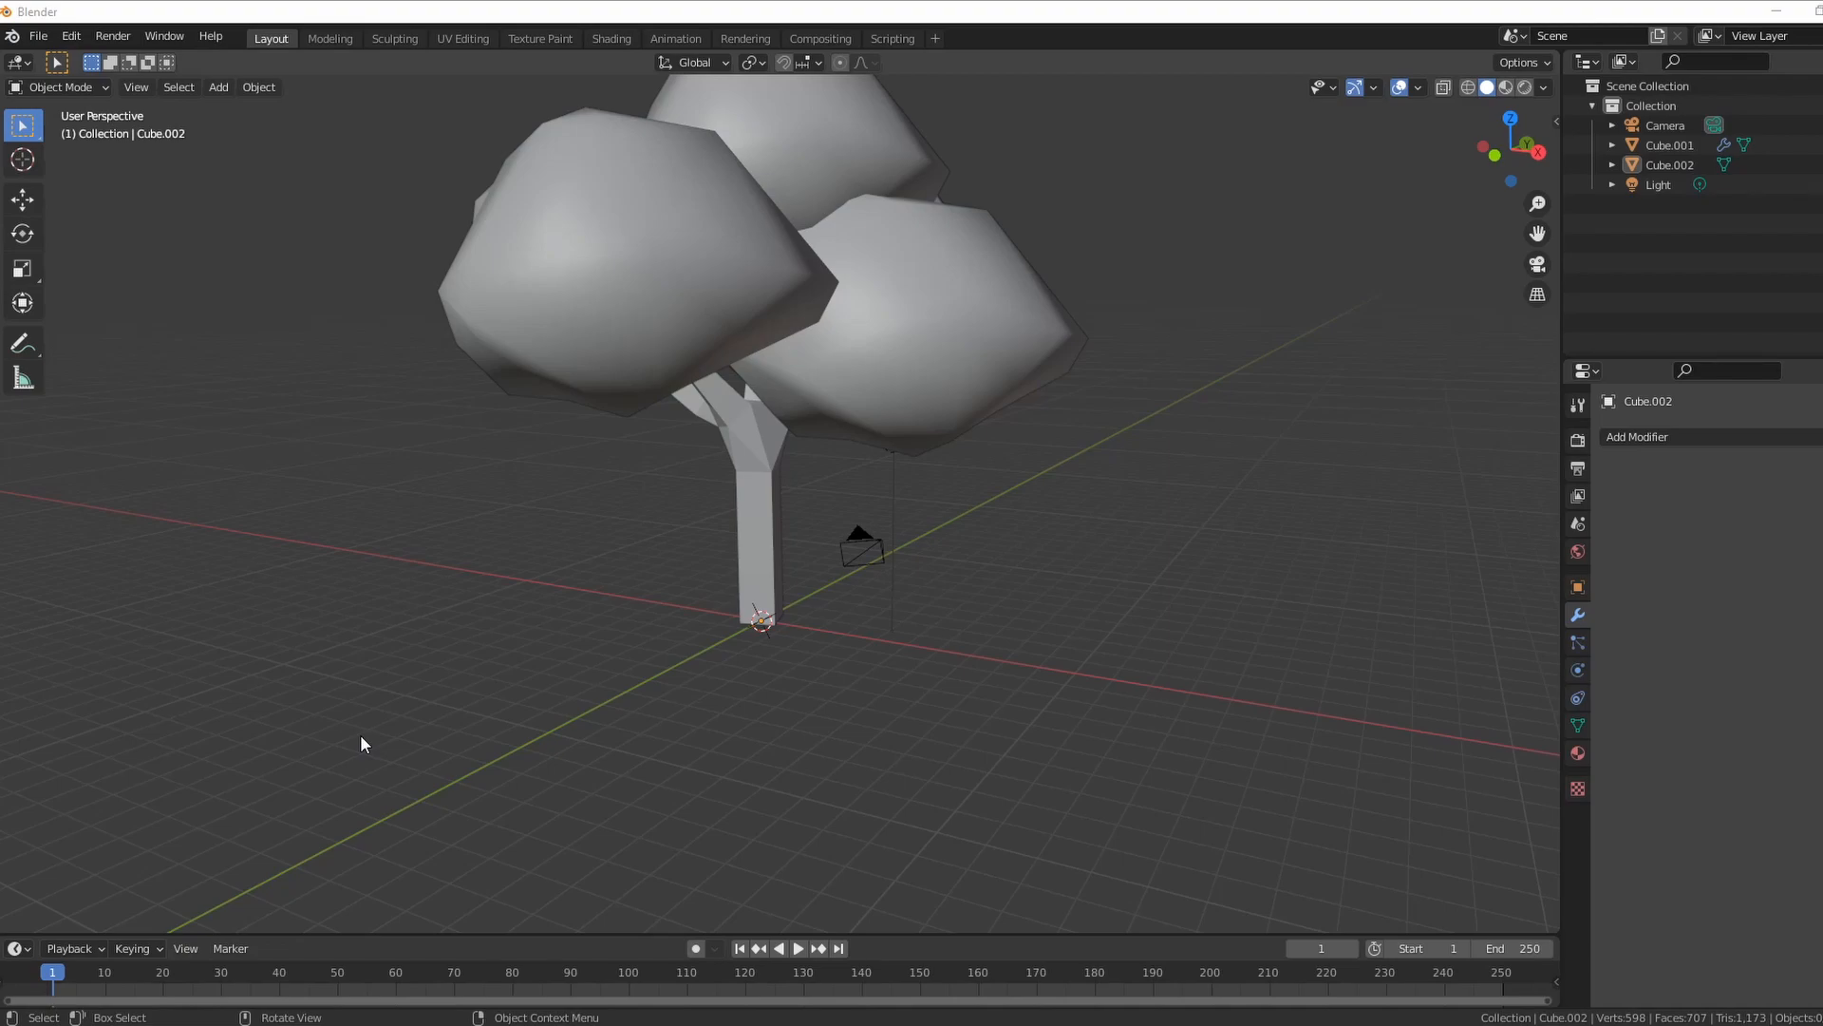
# - Enter Edit Mode on the leaves object Cube.002 with all vertices selected
pyautogui.scroll(-3)
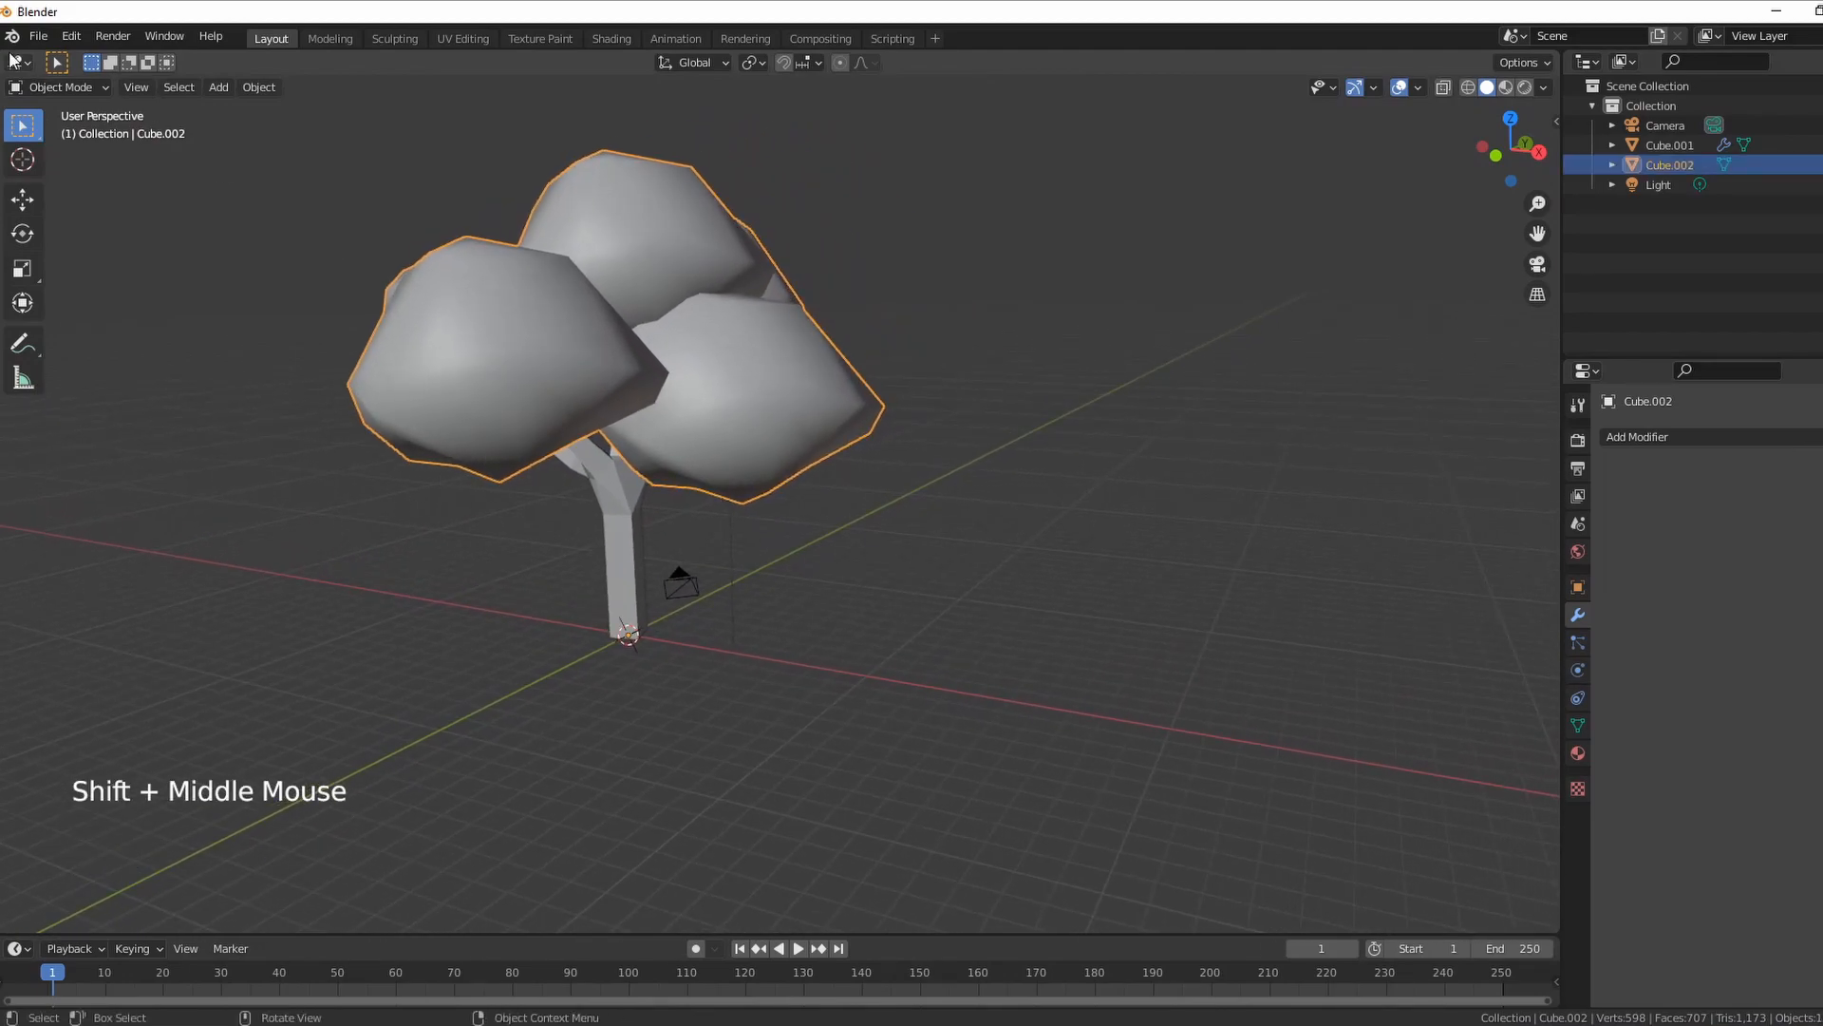
pyautogui.press('Tab')
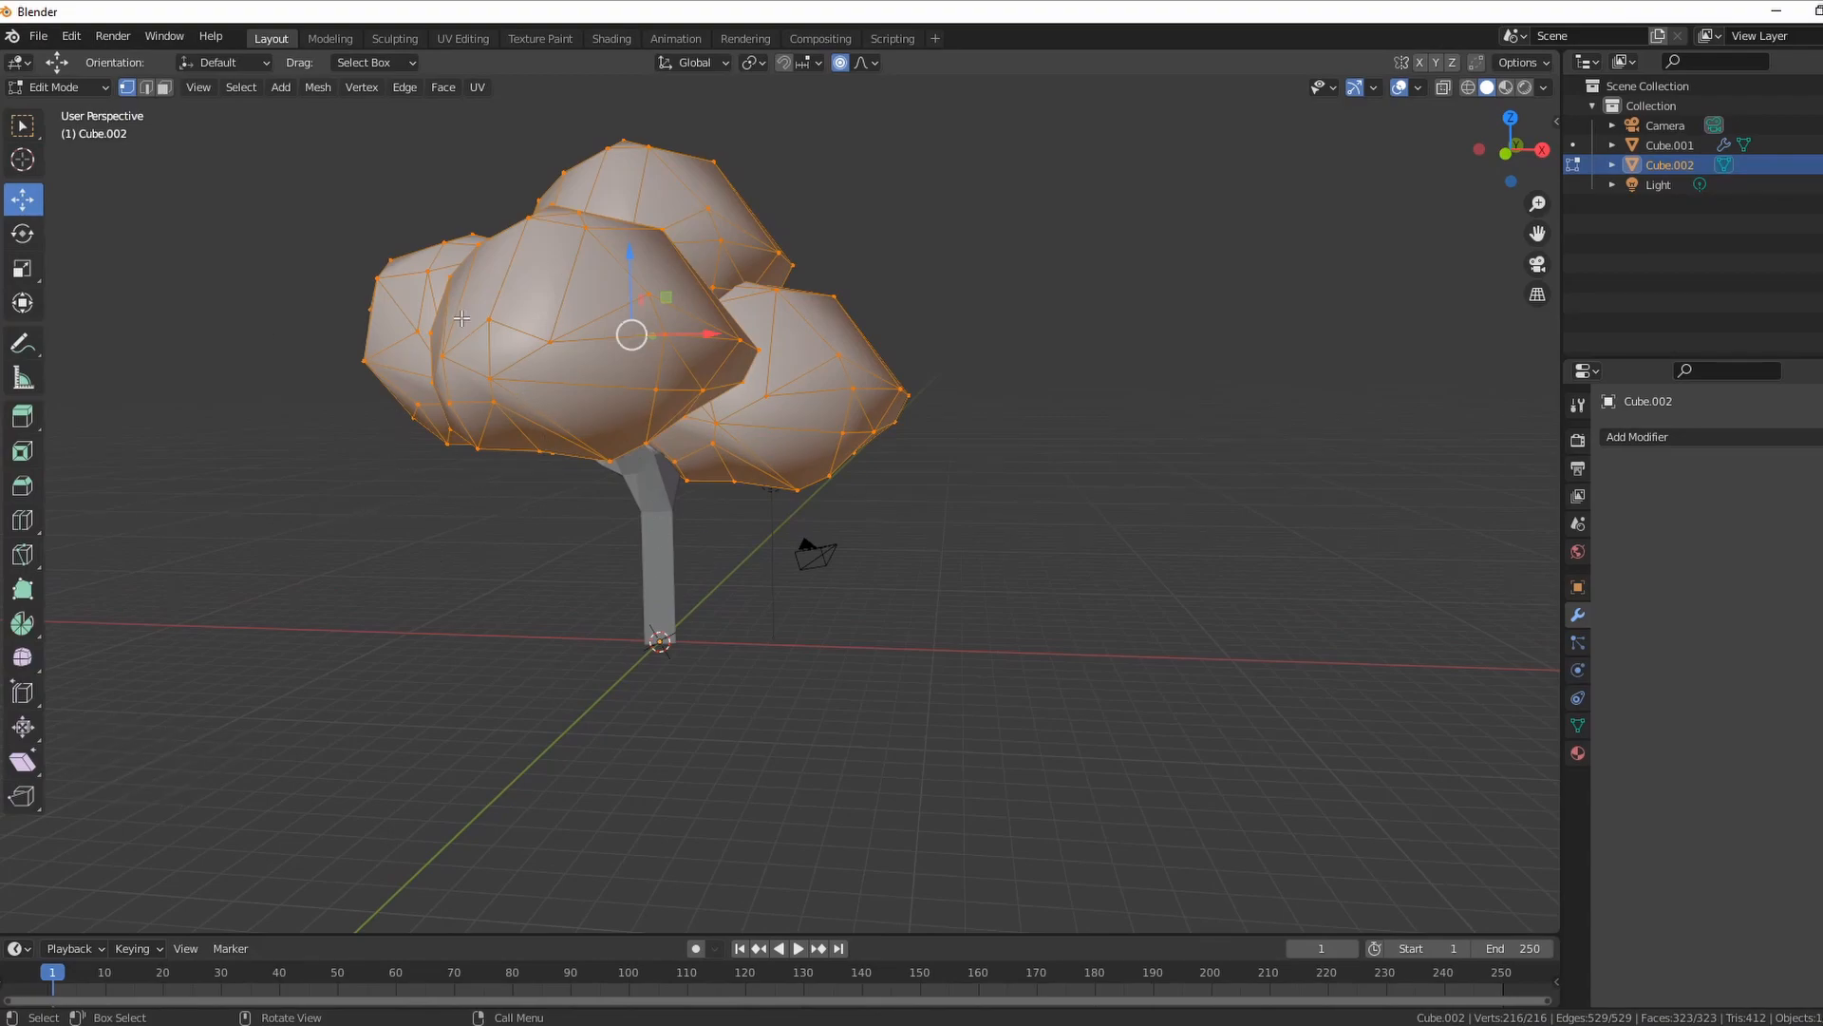
pyautogui.moveTo(442, 475)
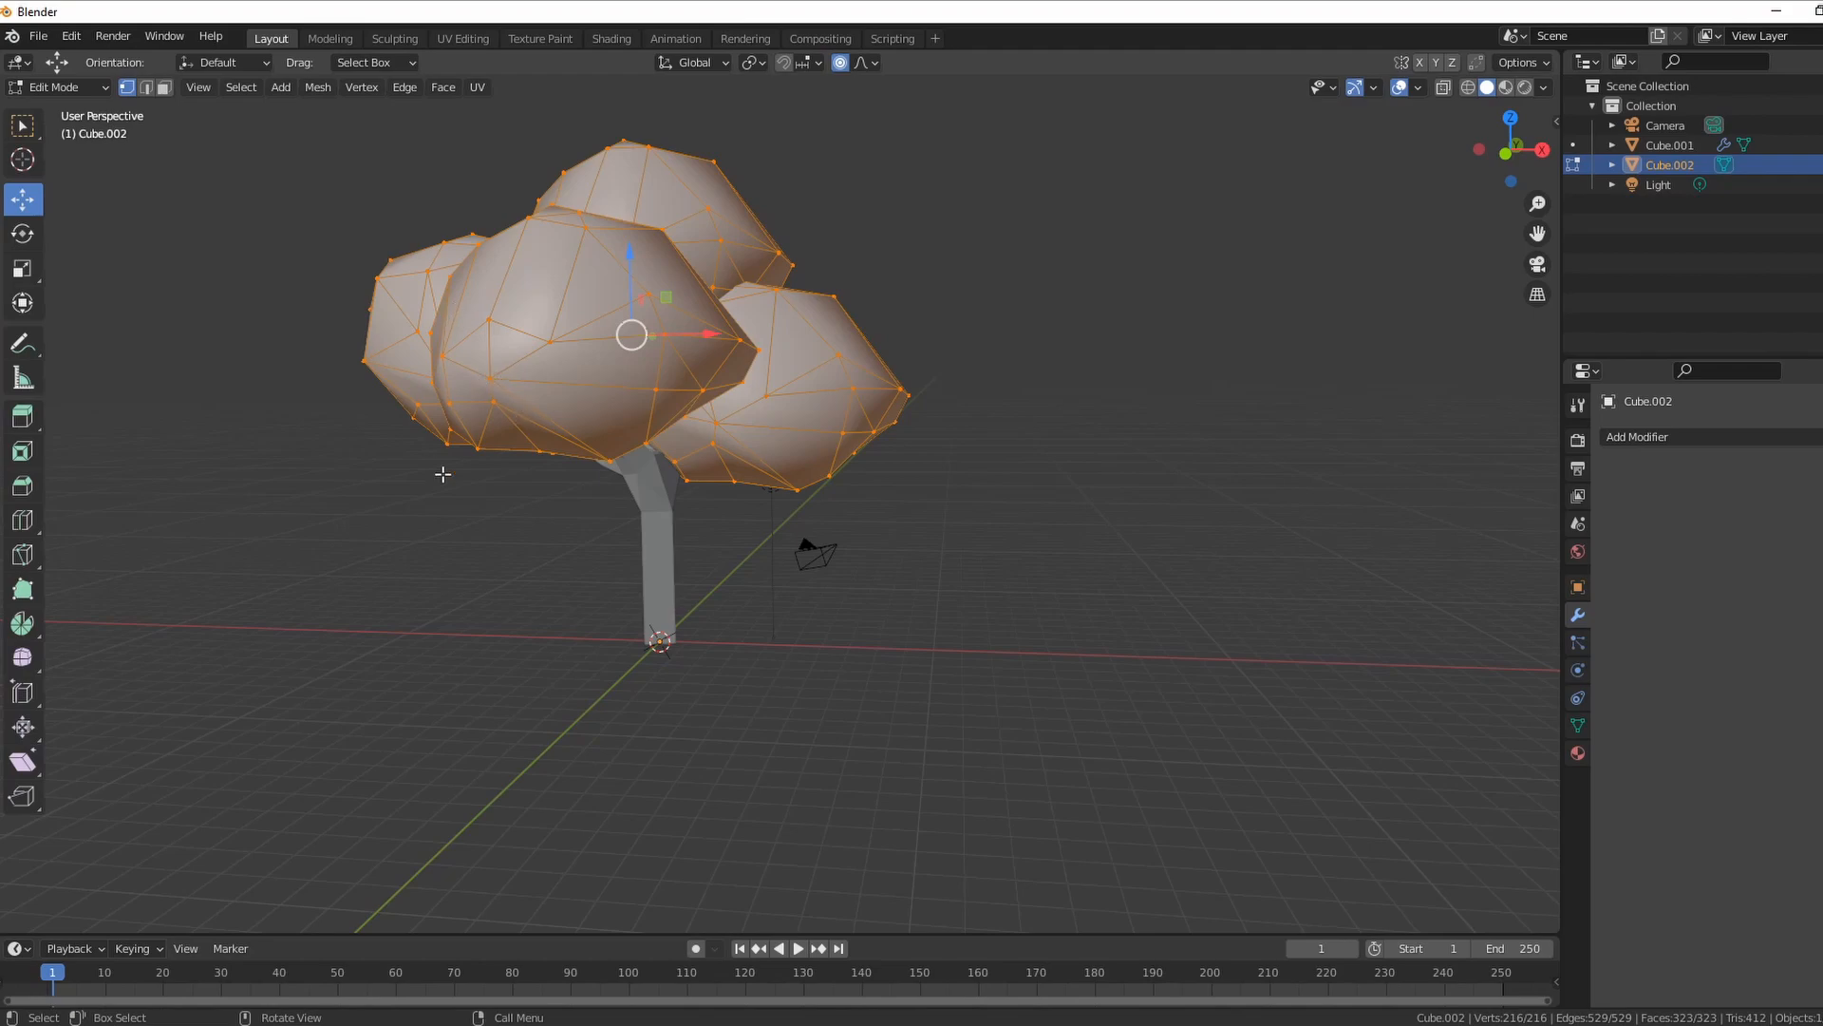
pyautogui.moveTo(439, 521)
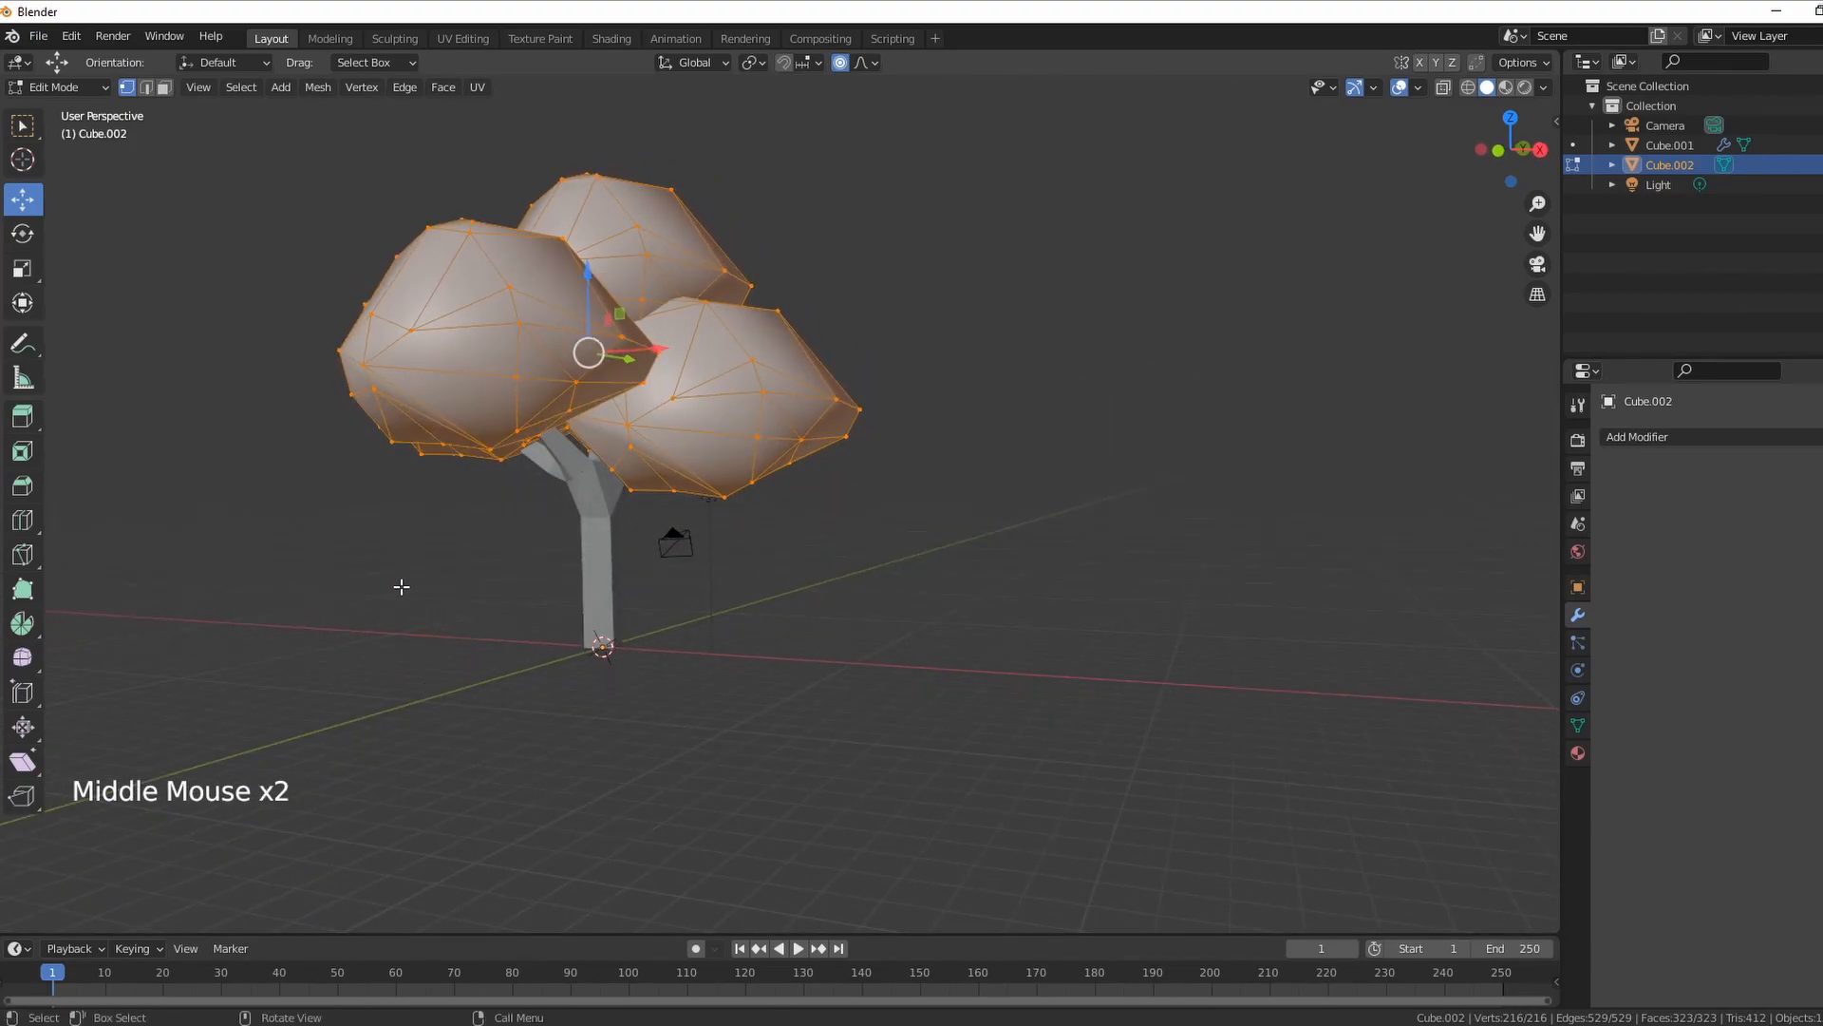
# - Add a cube into the leaves mesh and scale it into a flat seat plank
pyautogui.press('shift+a')
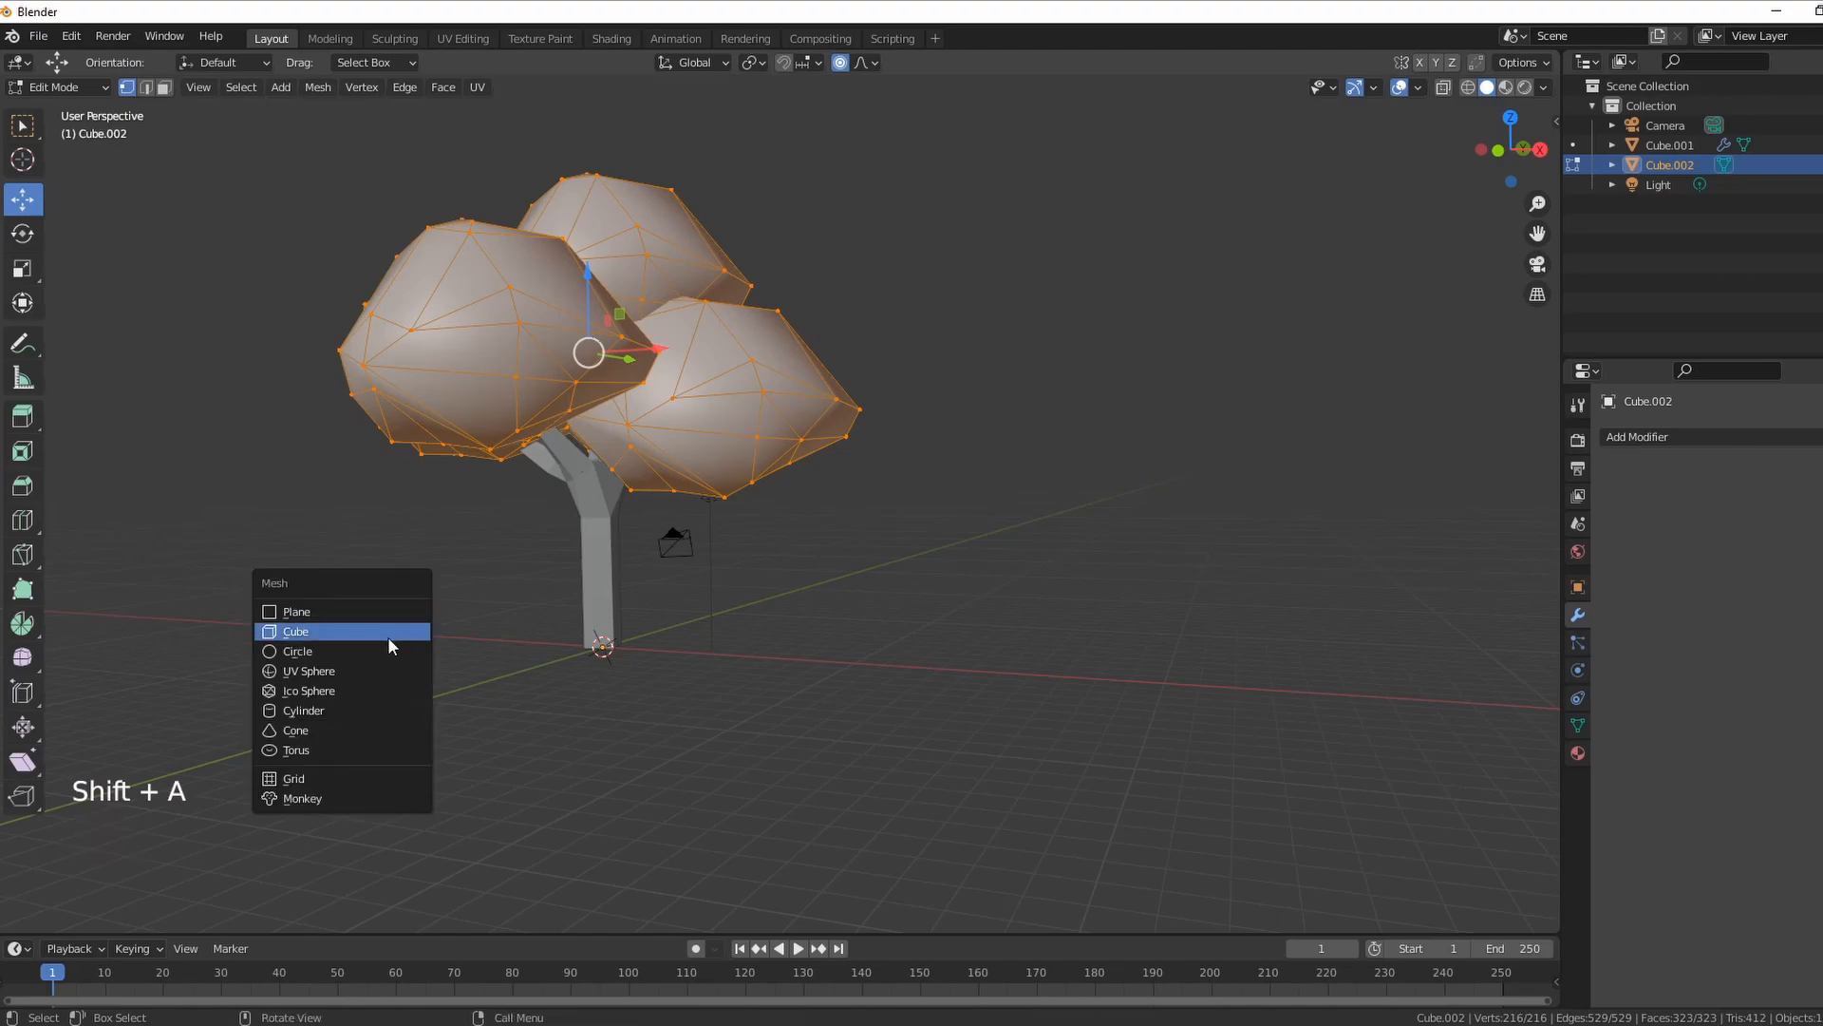
pyautogui.click(296, 630)
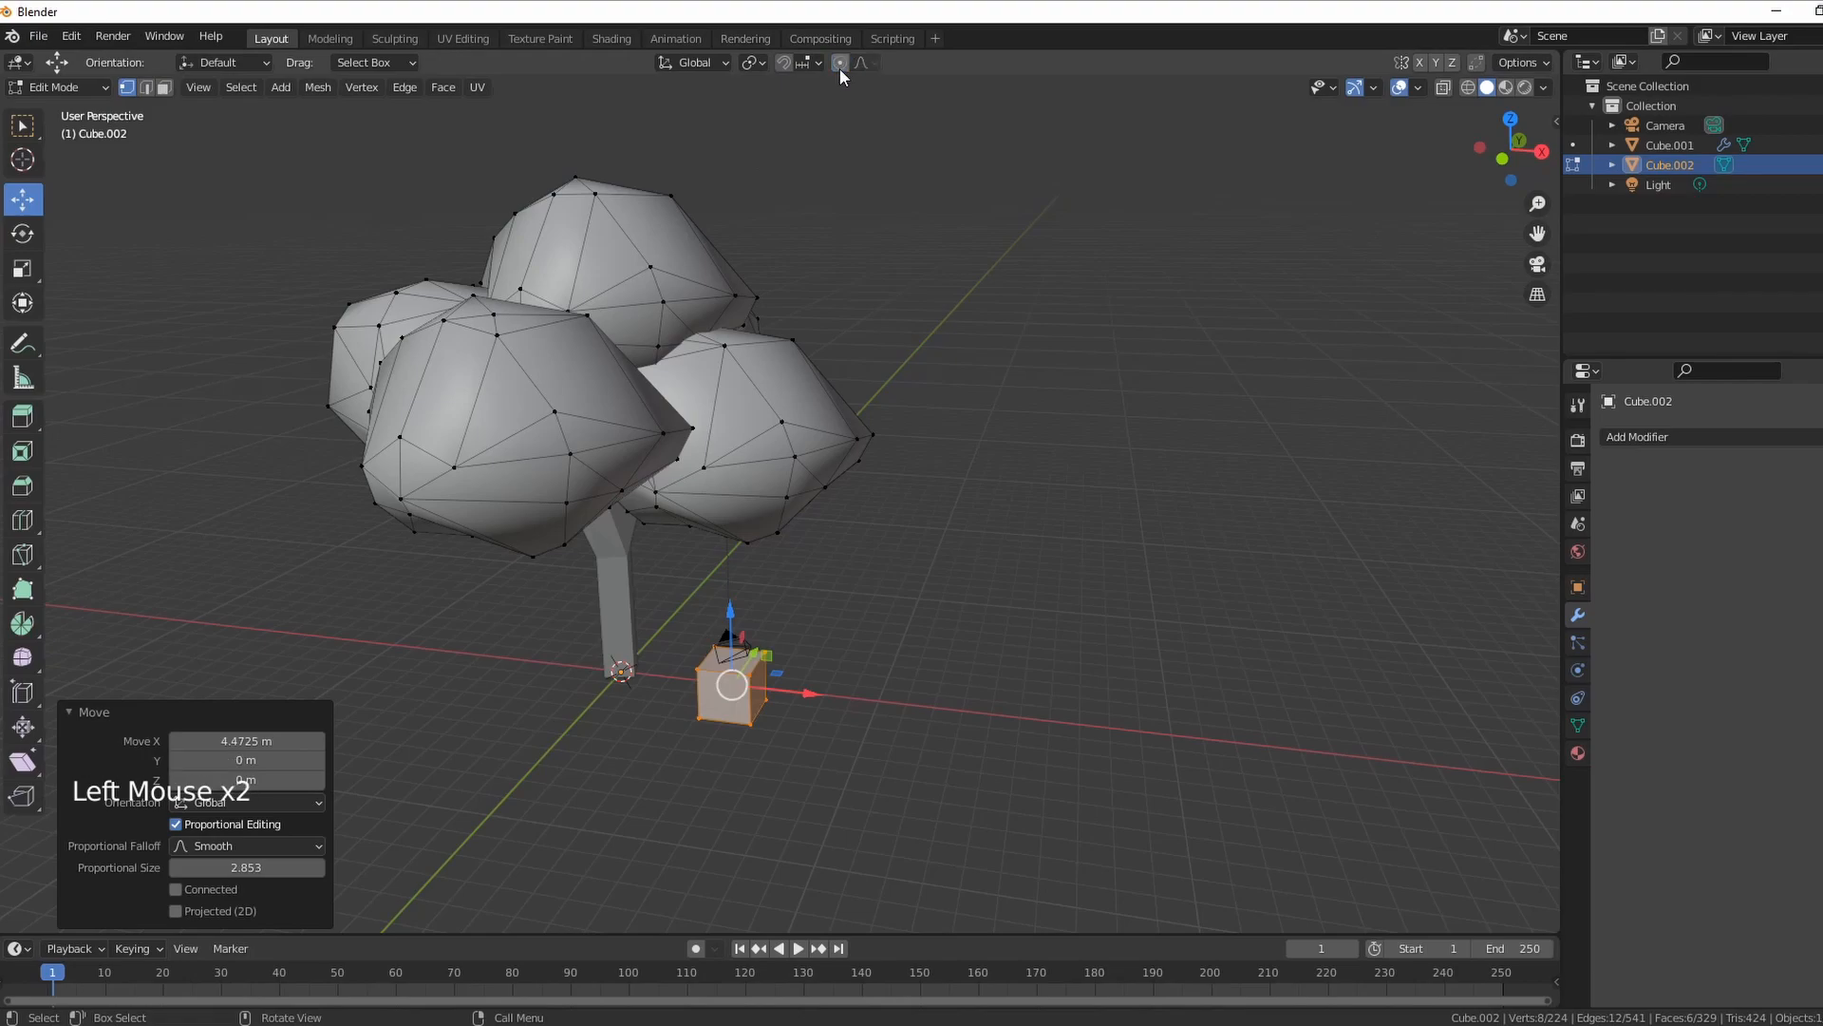
pyautogui.scroll(3)
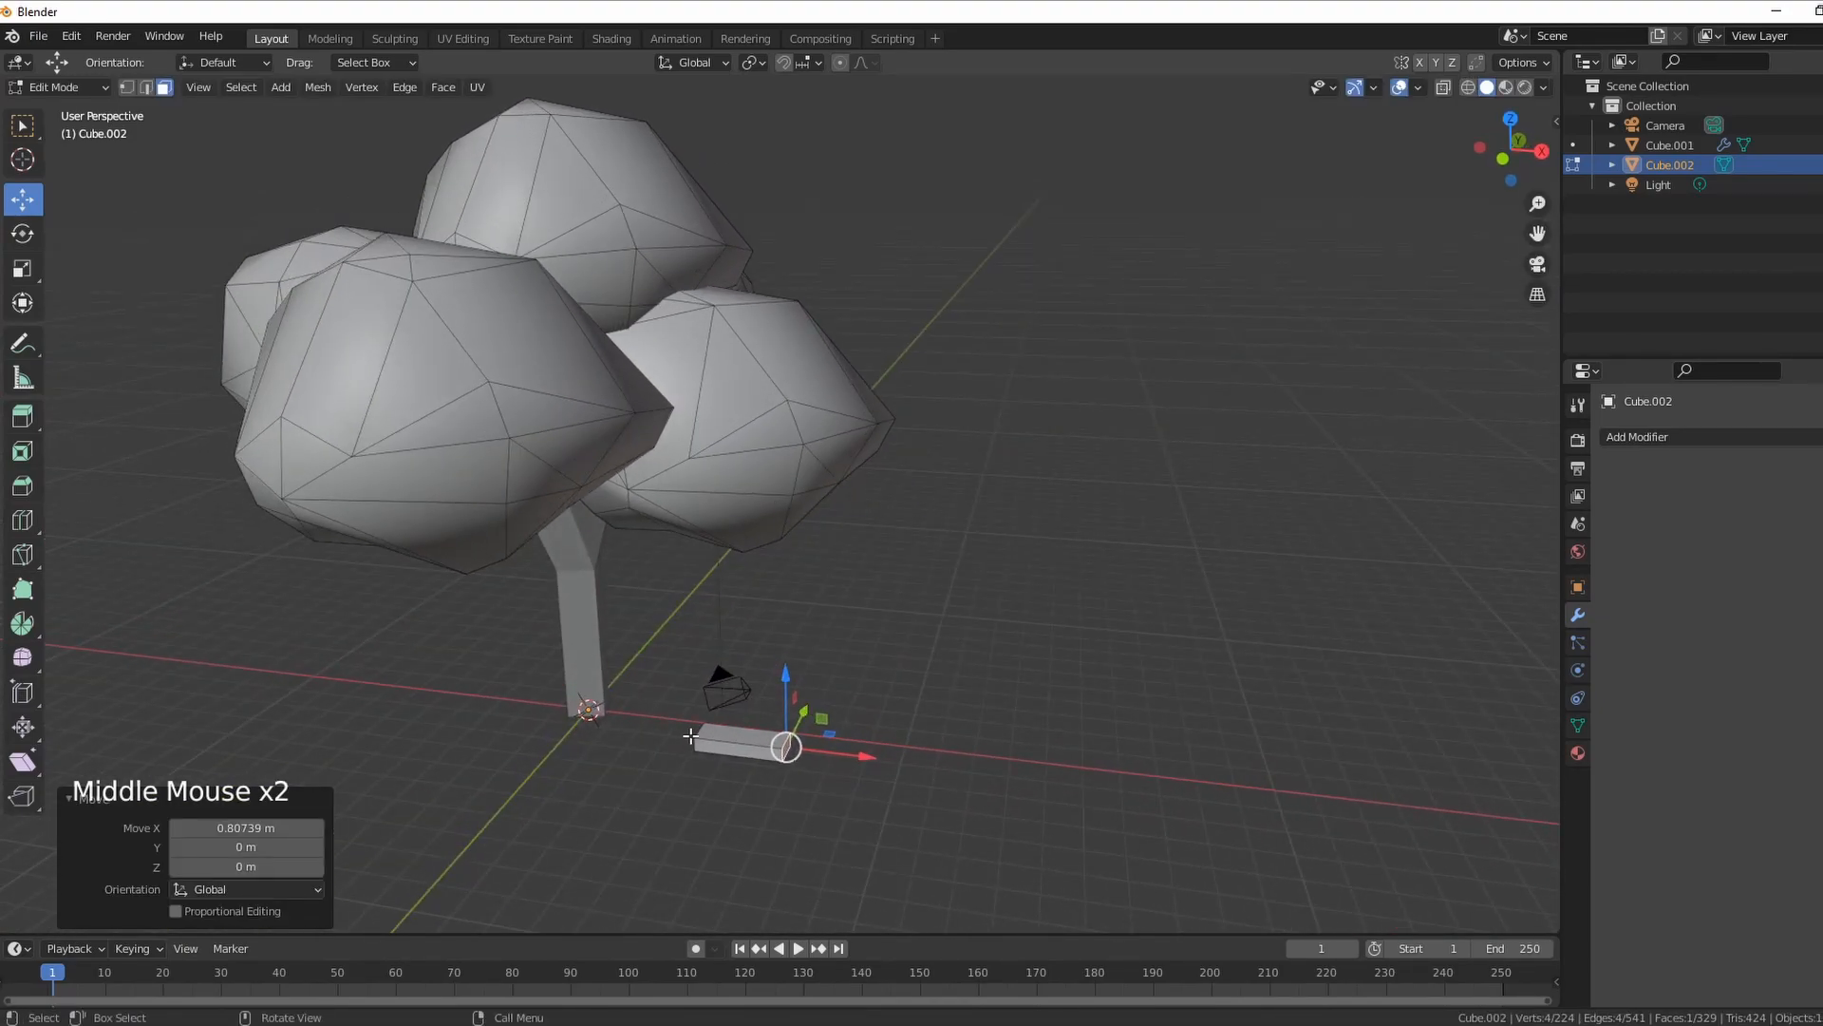
pyautogui.press('a')
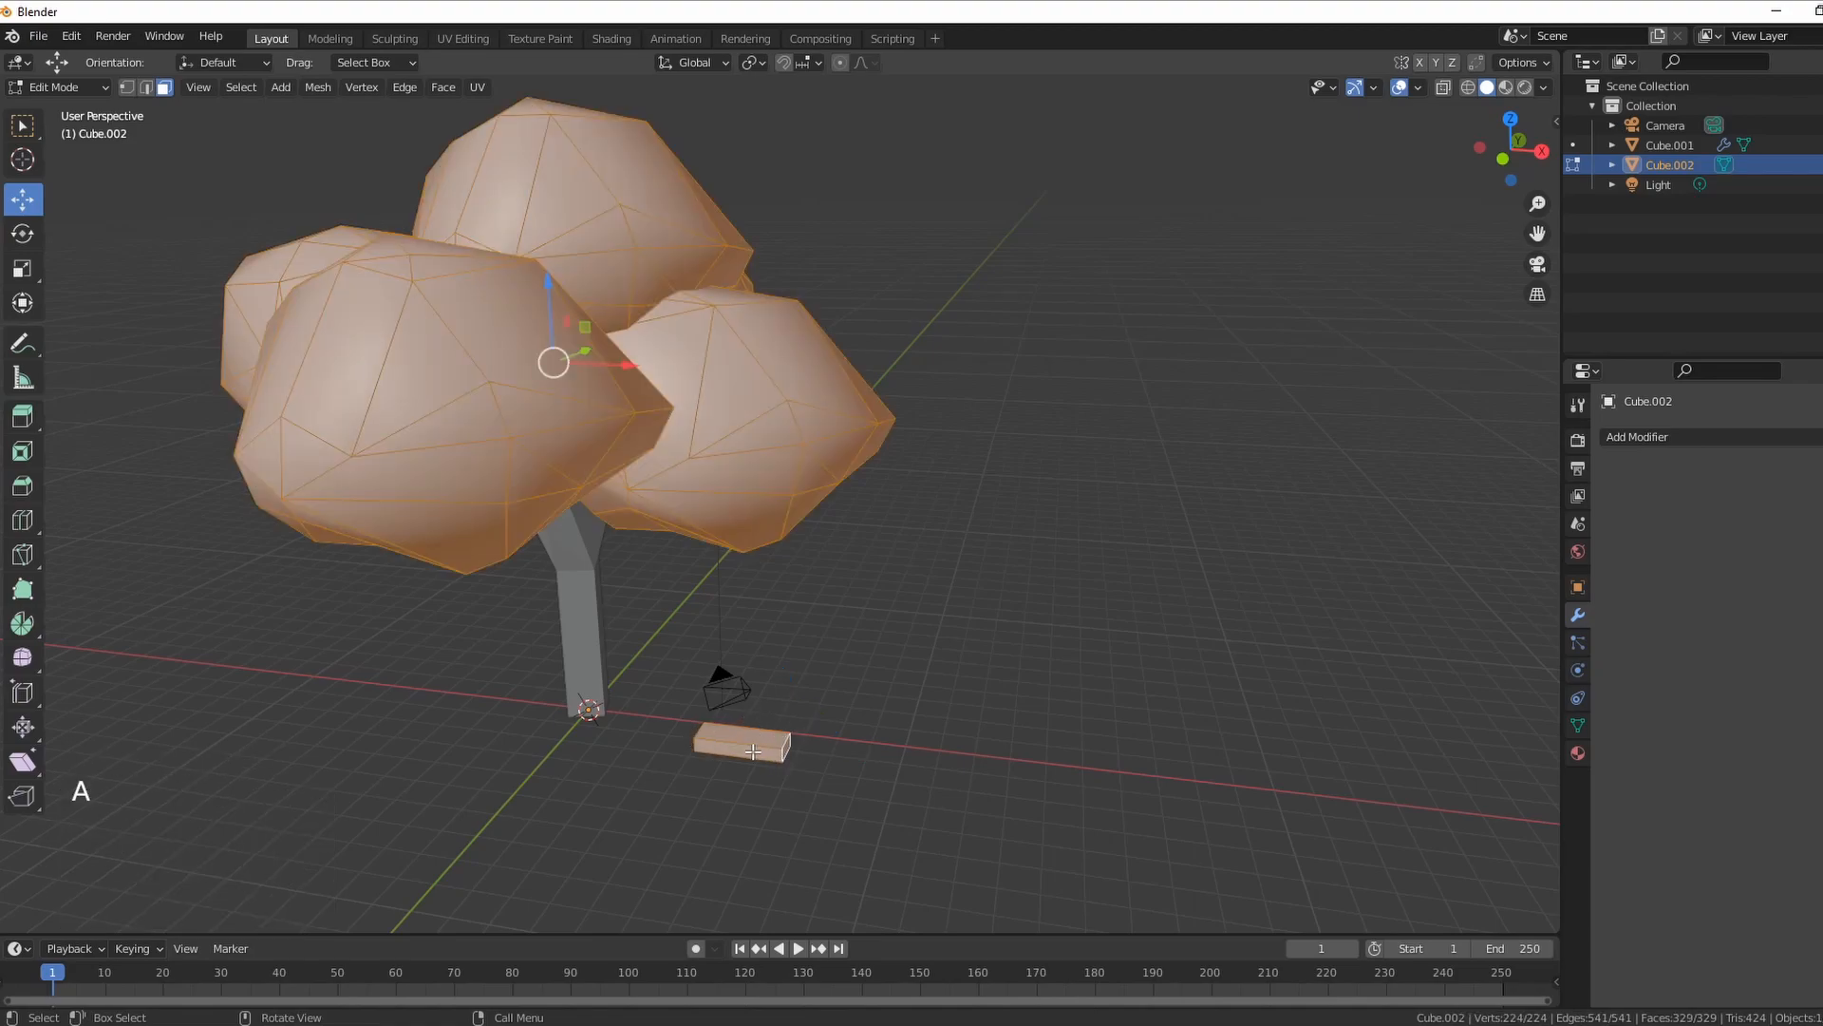
# - Duplicate thin rope pieces from the seat and move them up to the canopy
pyautogui.click(745, 742)
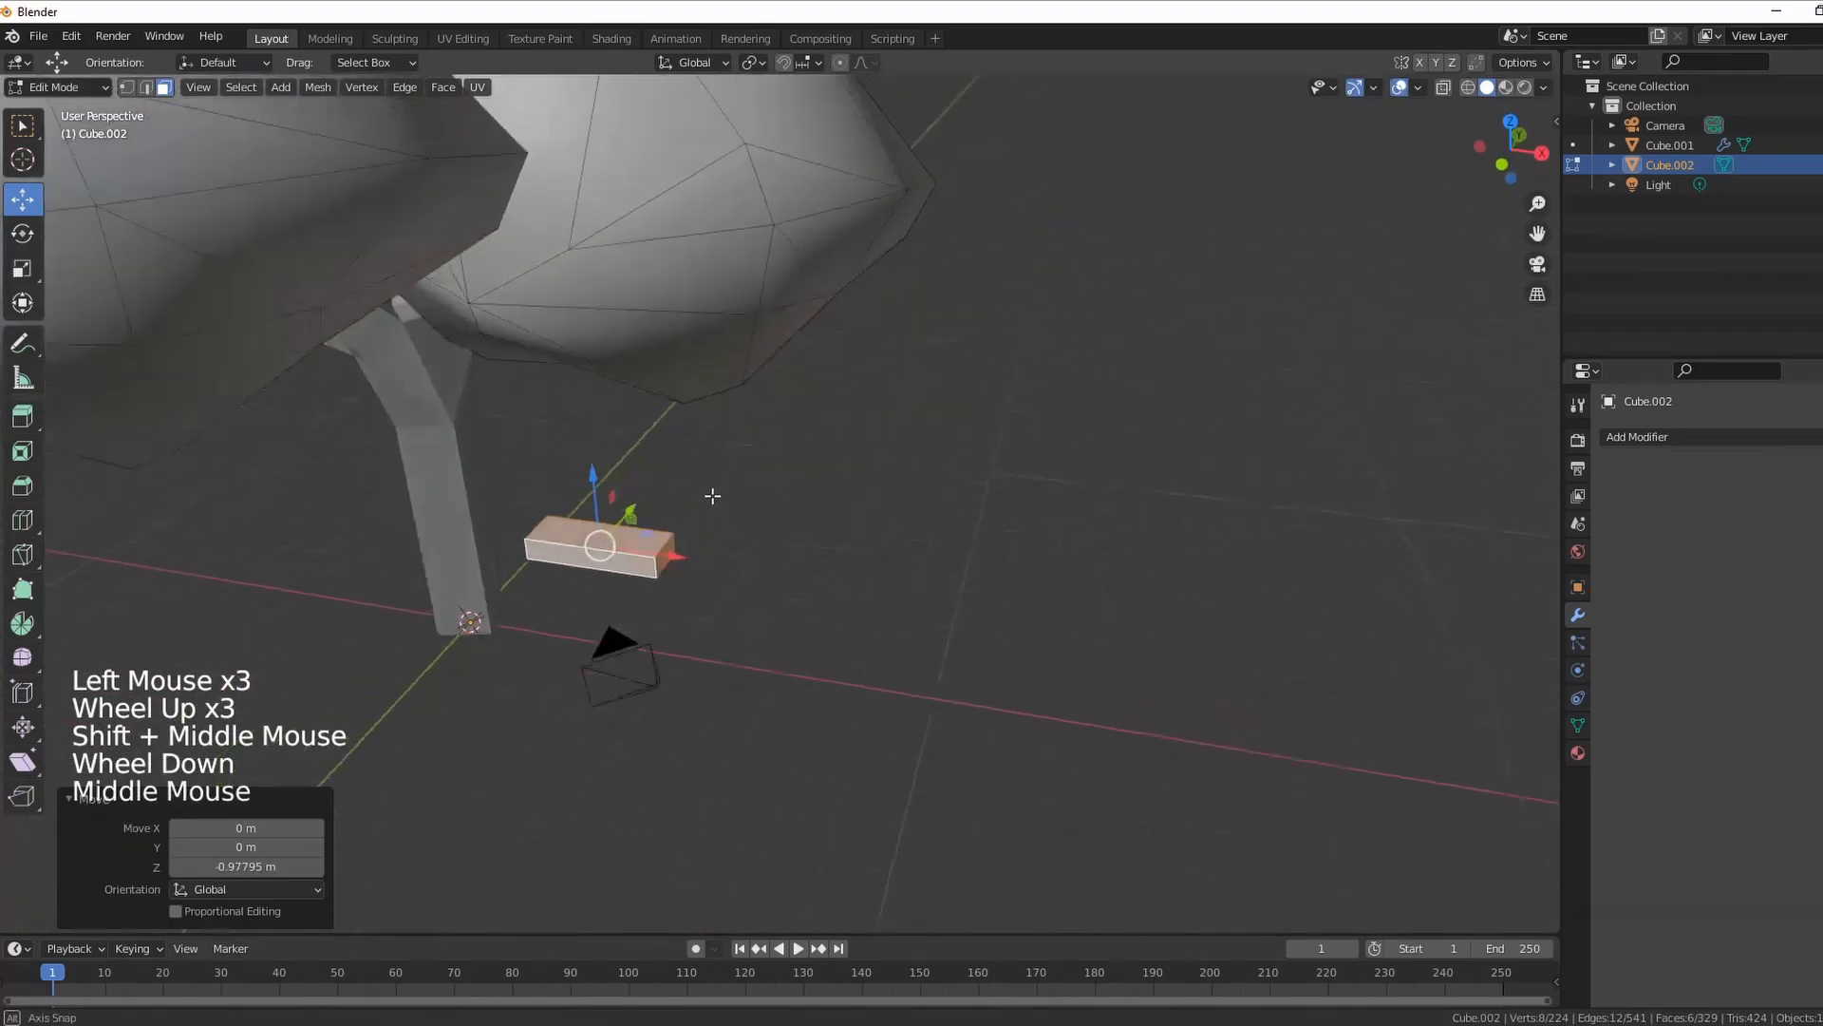
pyautogui.scroll(3)
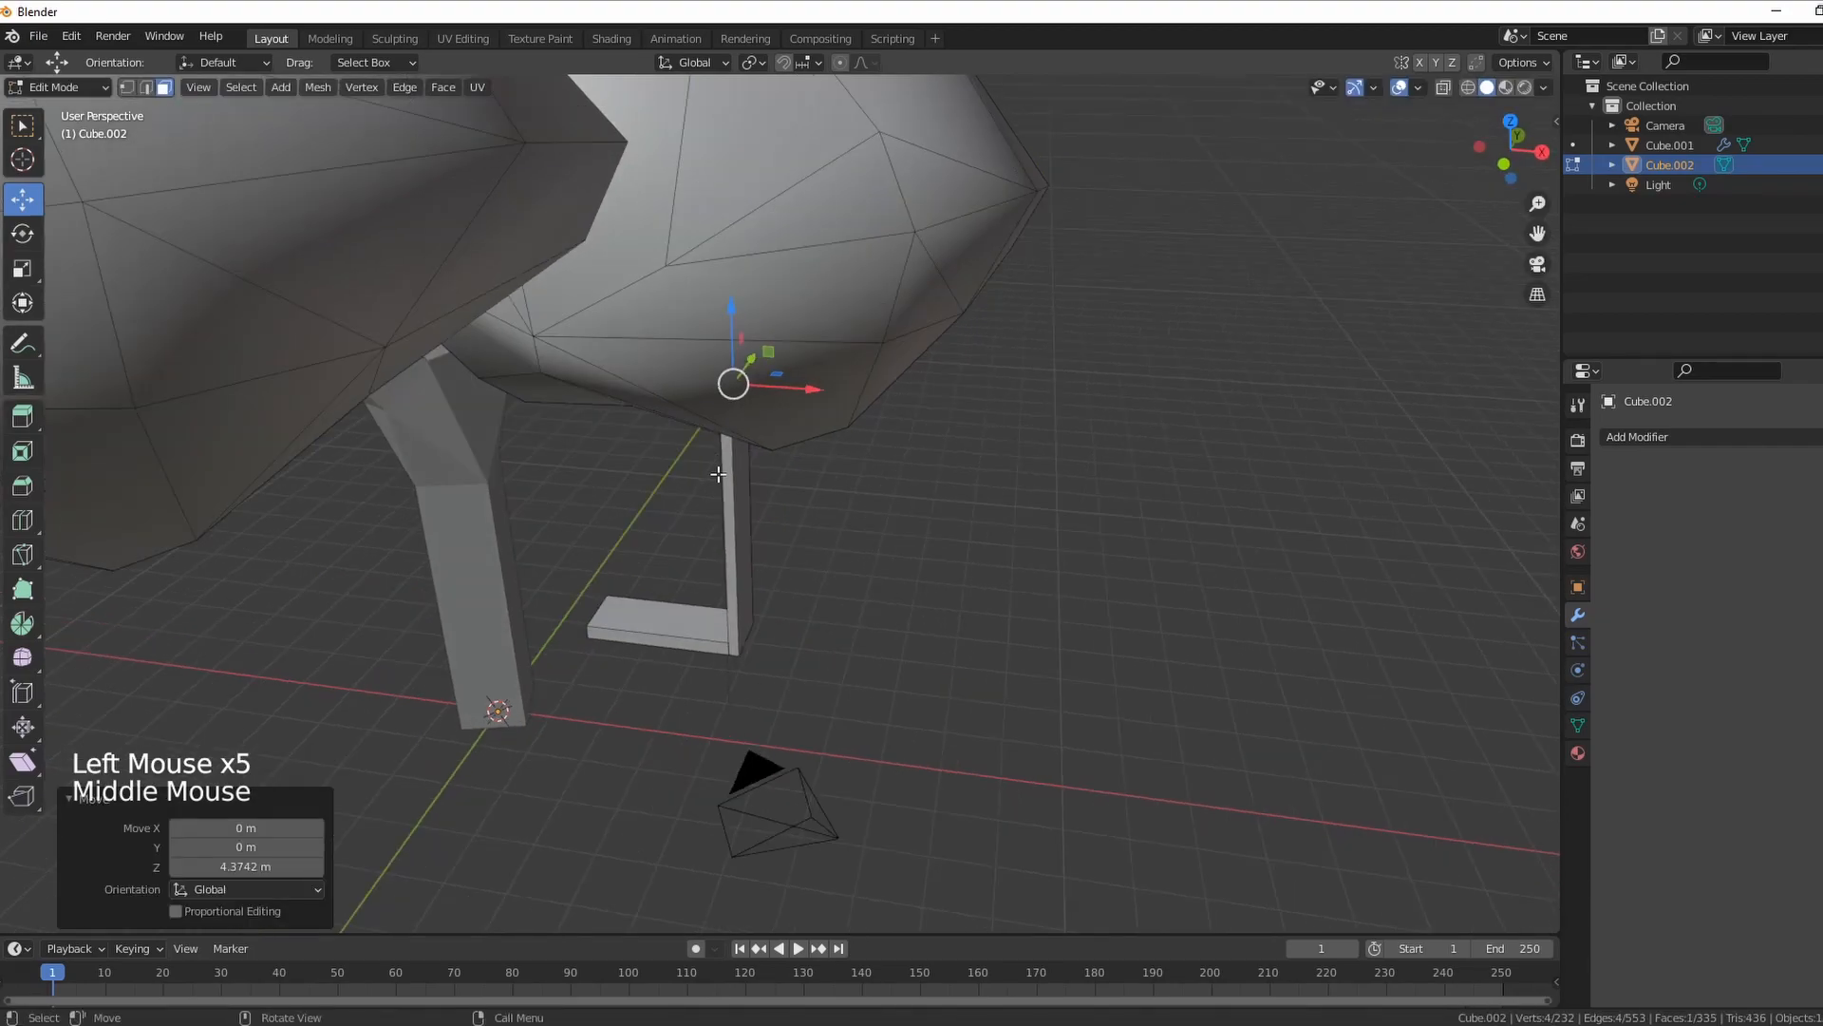
pyautogui.scroll(3)
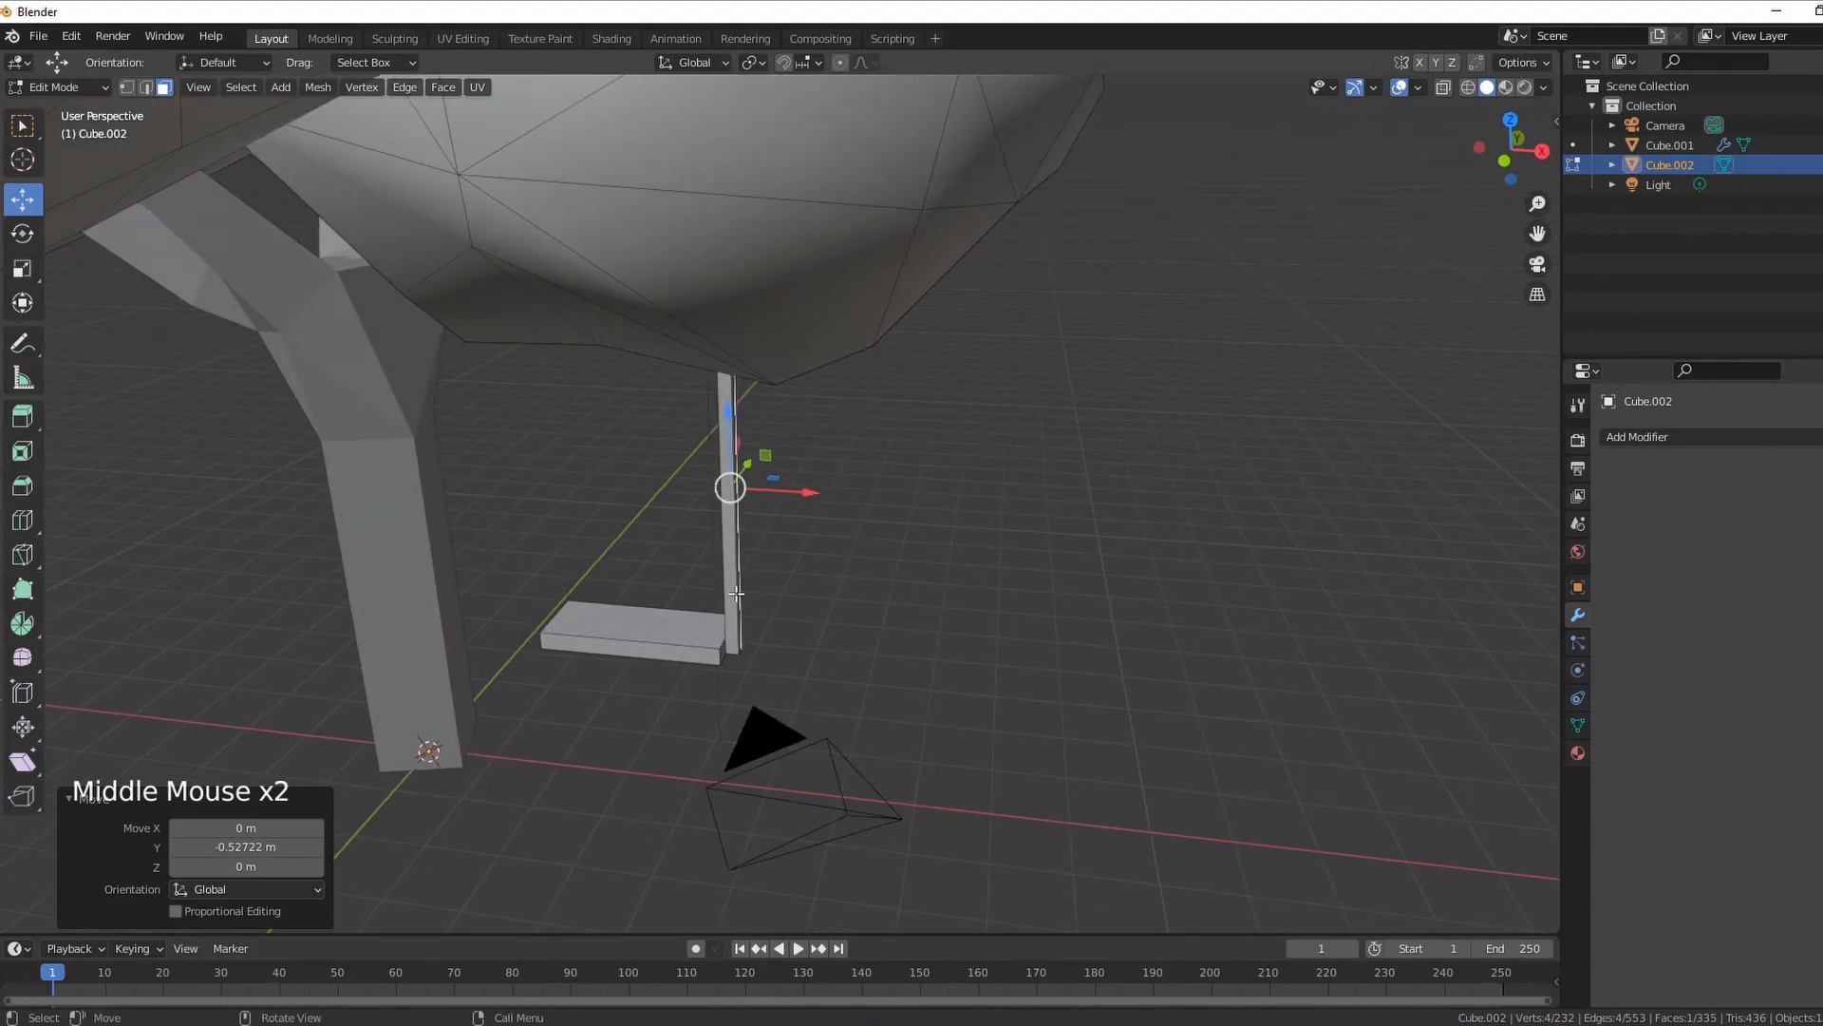
pyautogui.scroll(3)
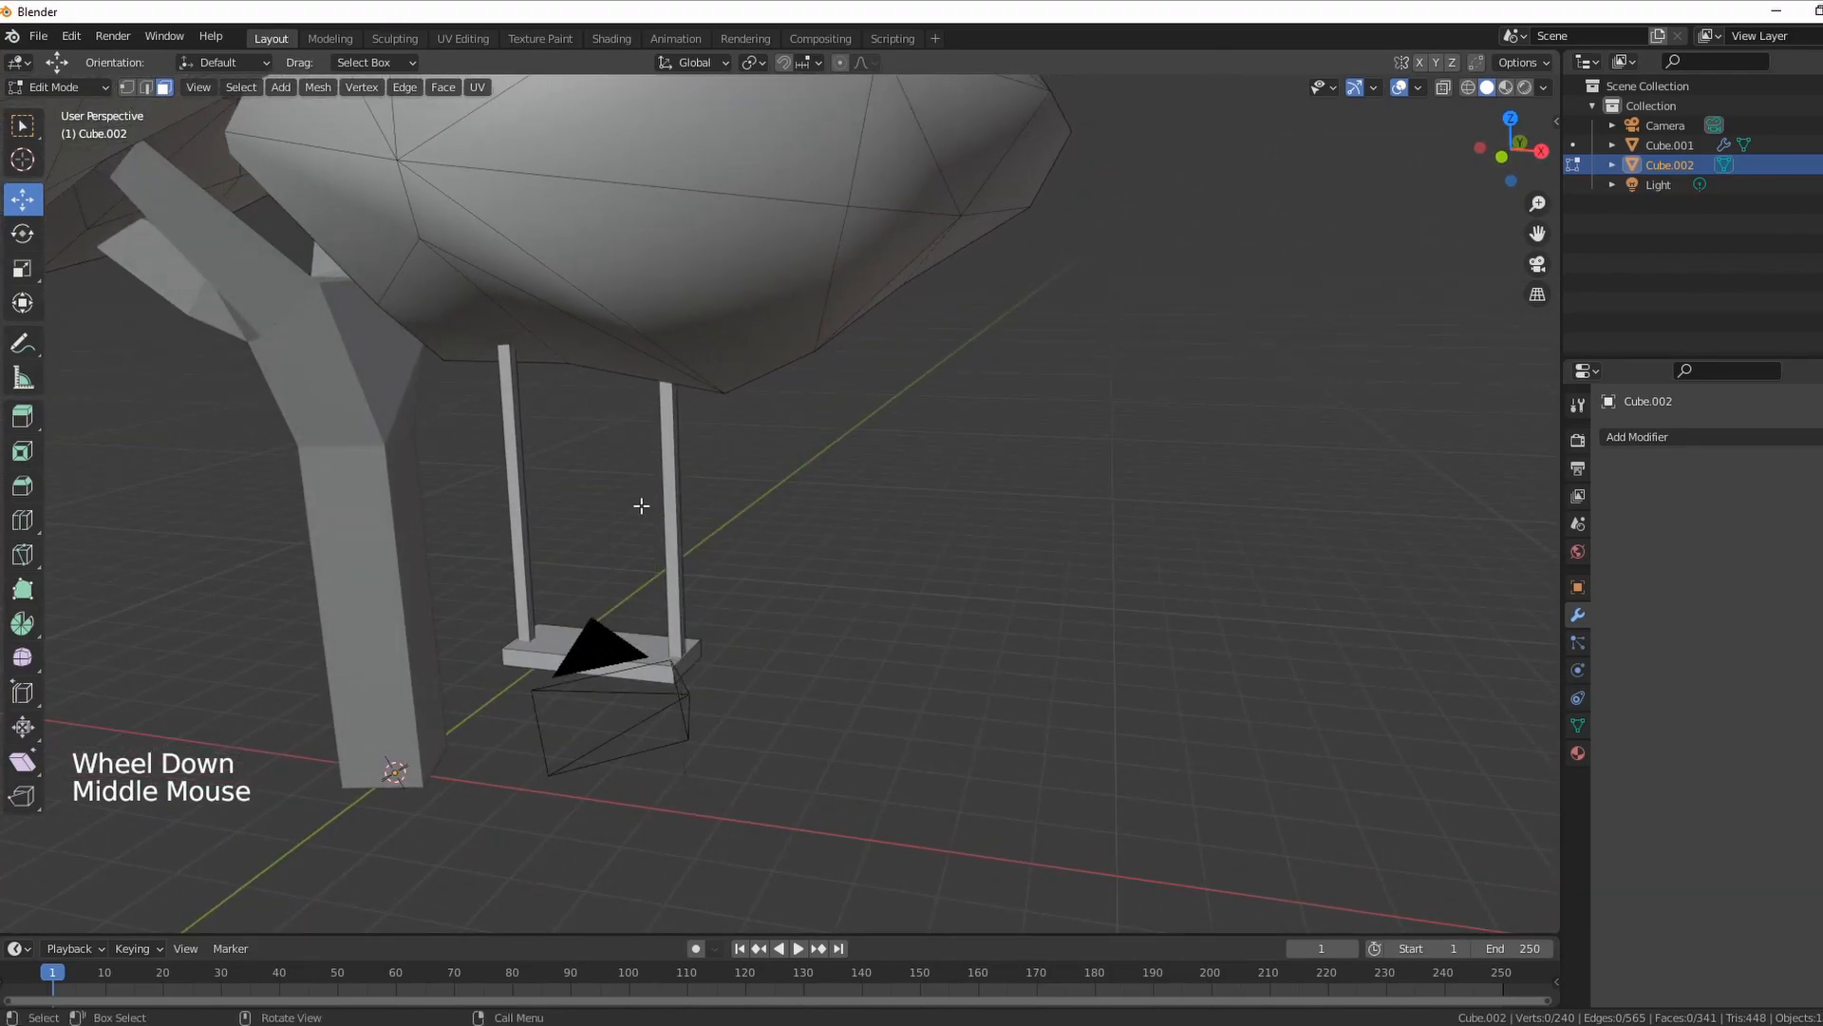
pyautogui.moveTo(463, 38)
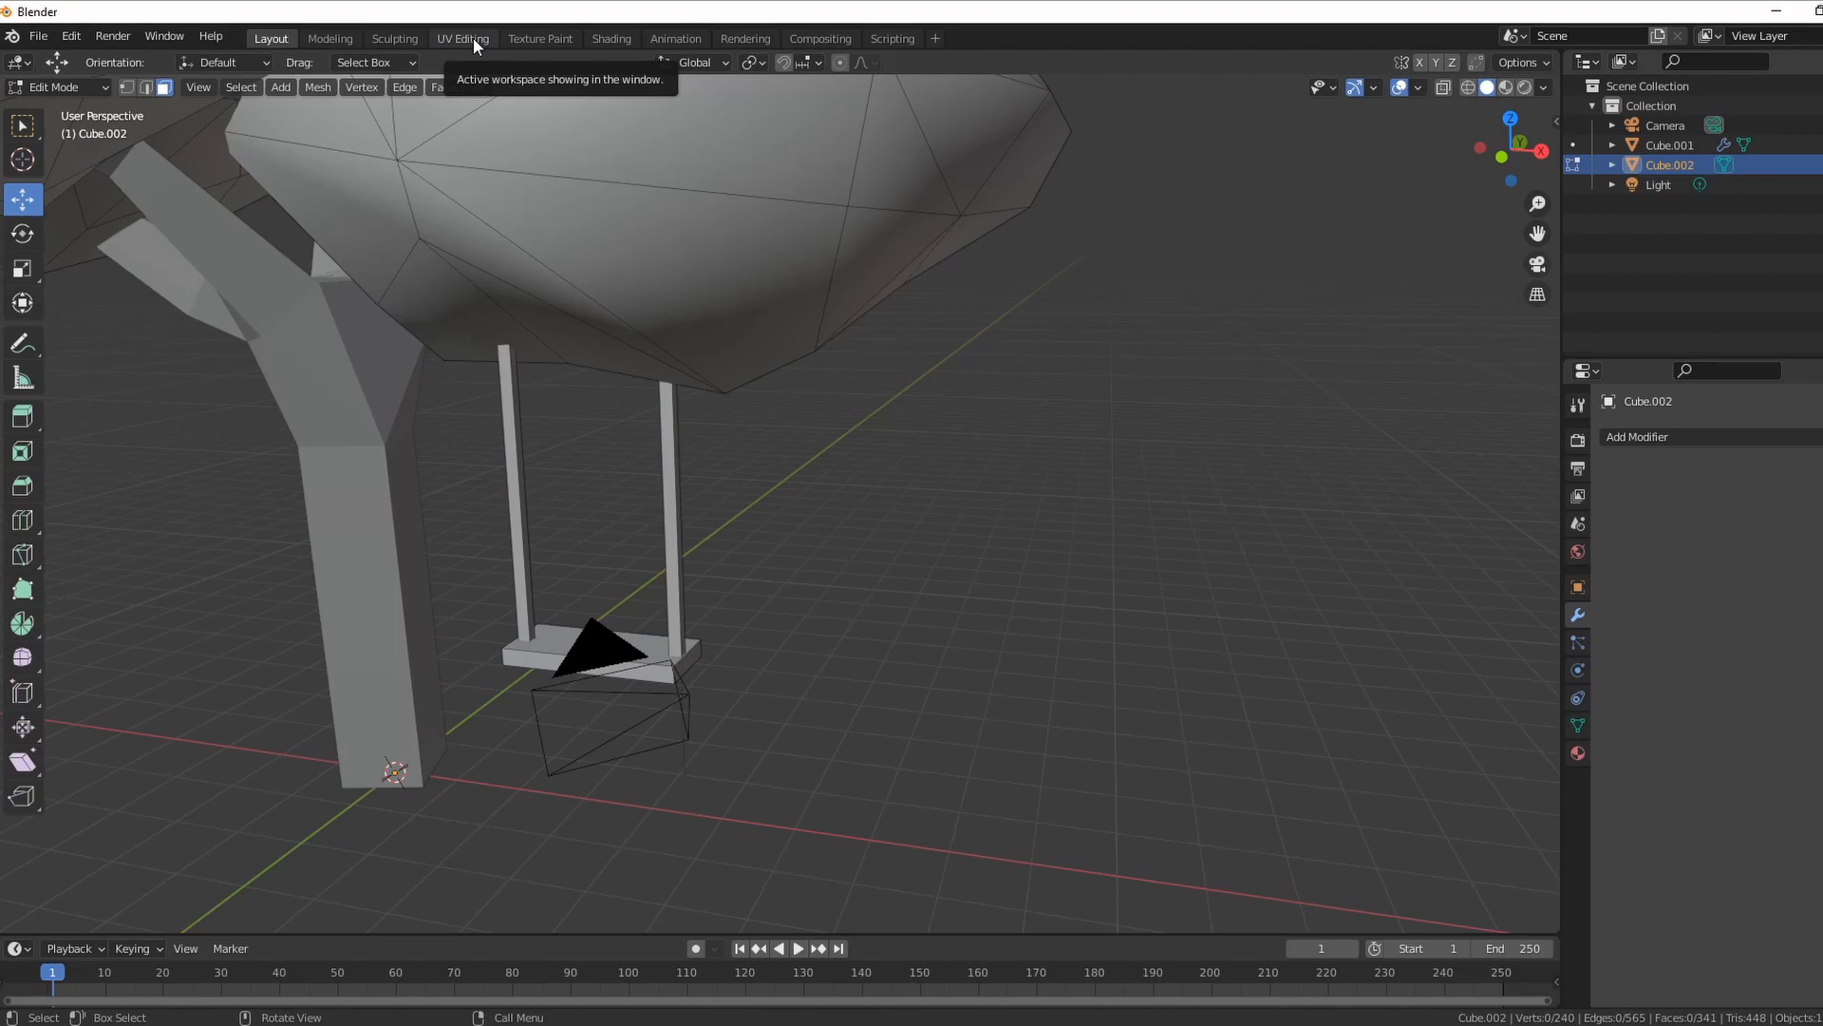
# - Visit the UV Editing workspace, widen its 3D view, then switch to the Shading workspace
pyautogui.click(463, 38)
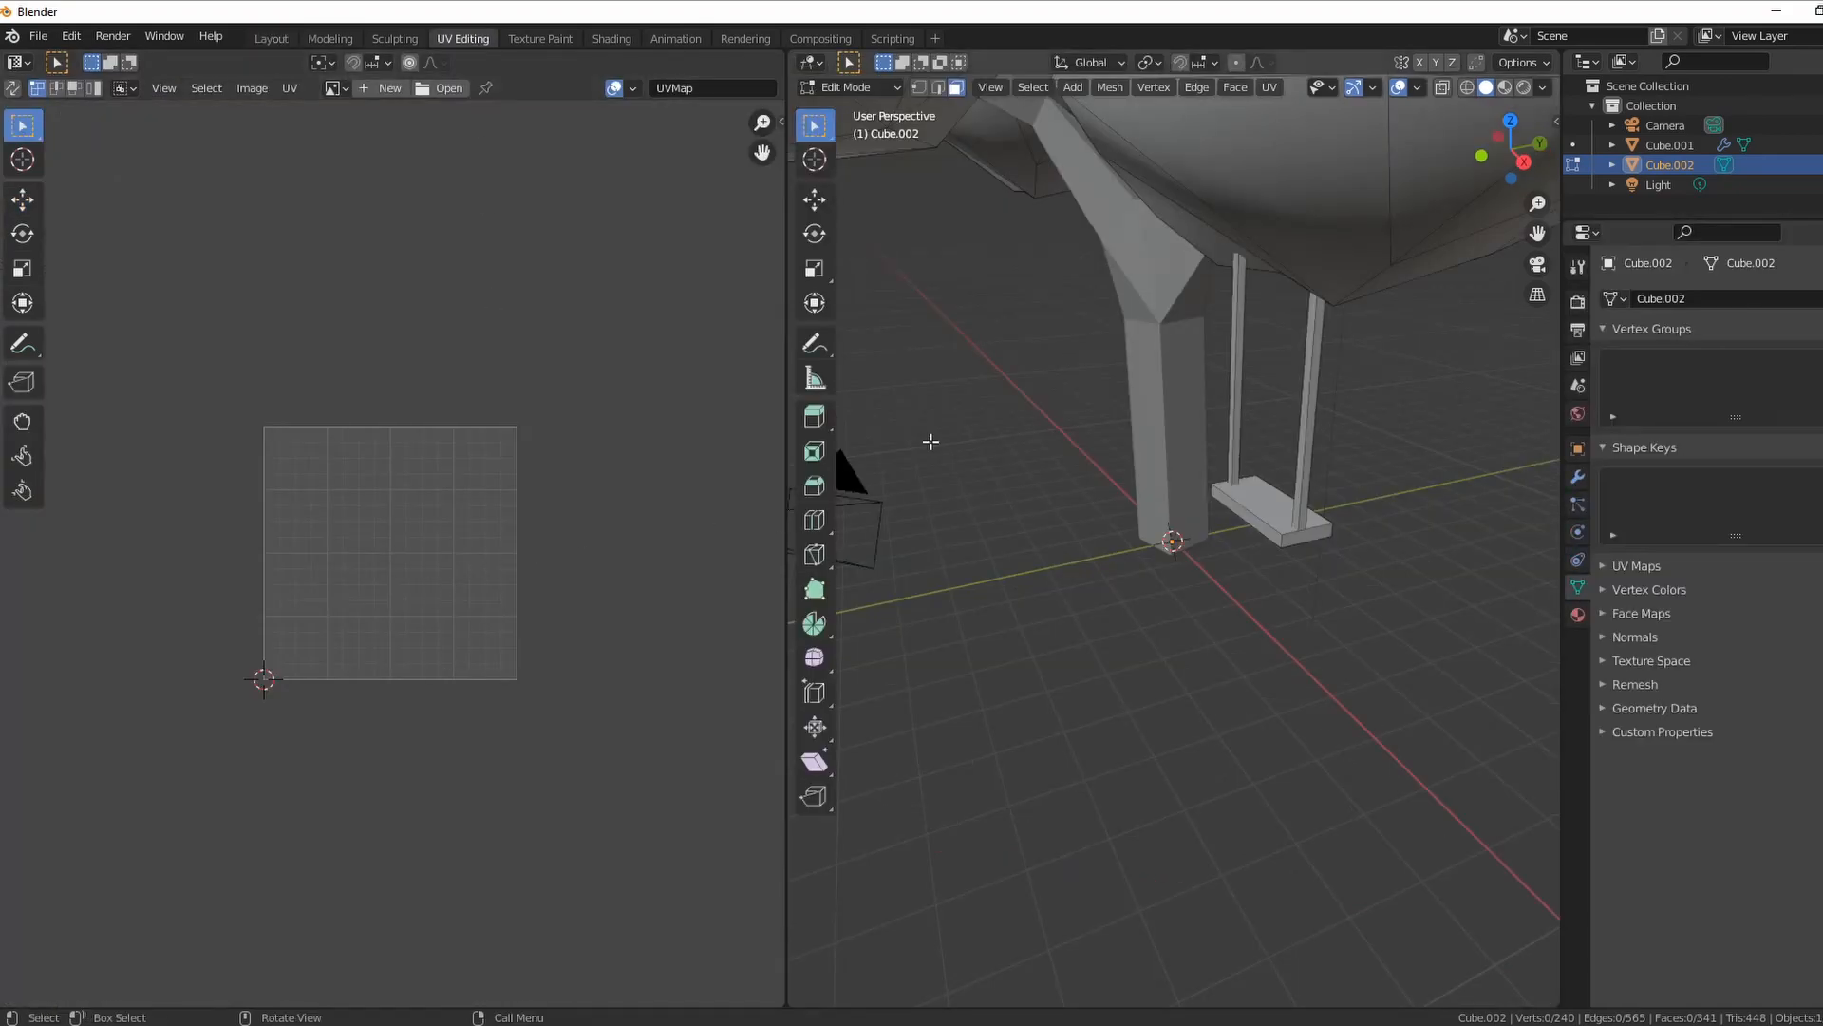
pyautogui.moveTo(784, 541); pyautogui.dragTo(688, 541)
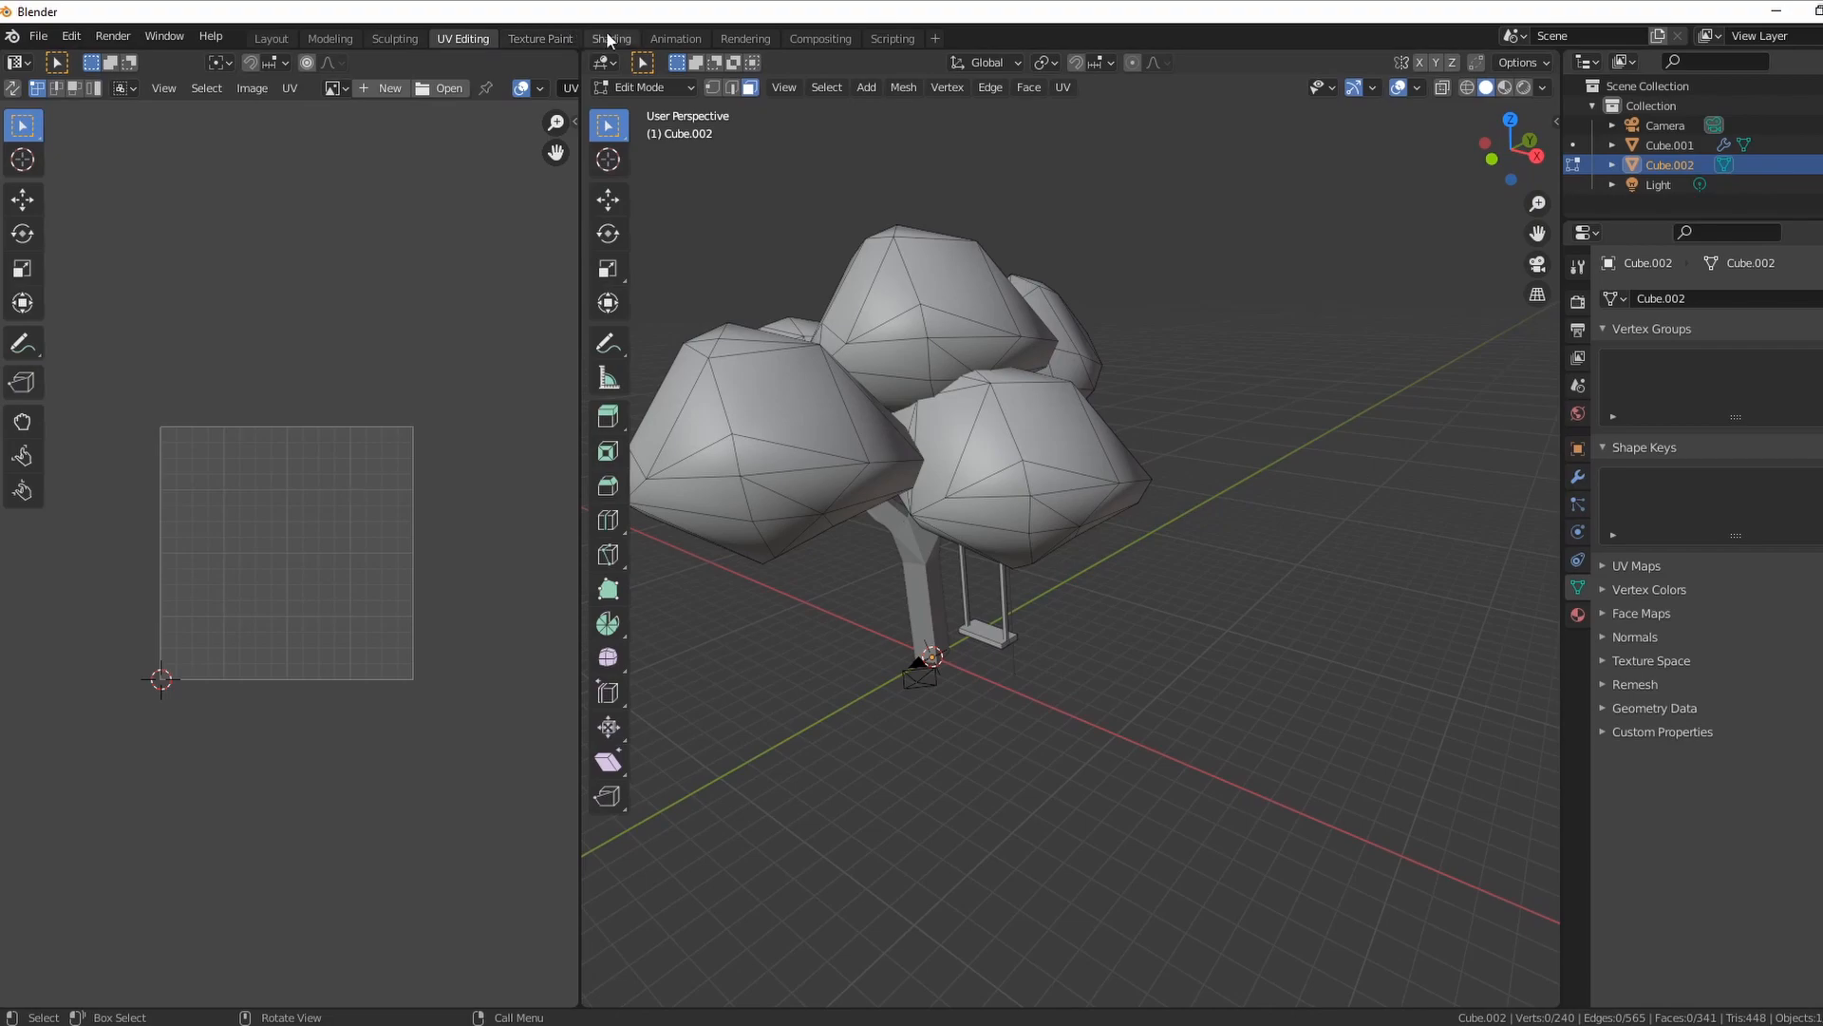
pyautogui.moveTo(612, 38)
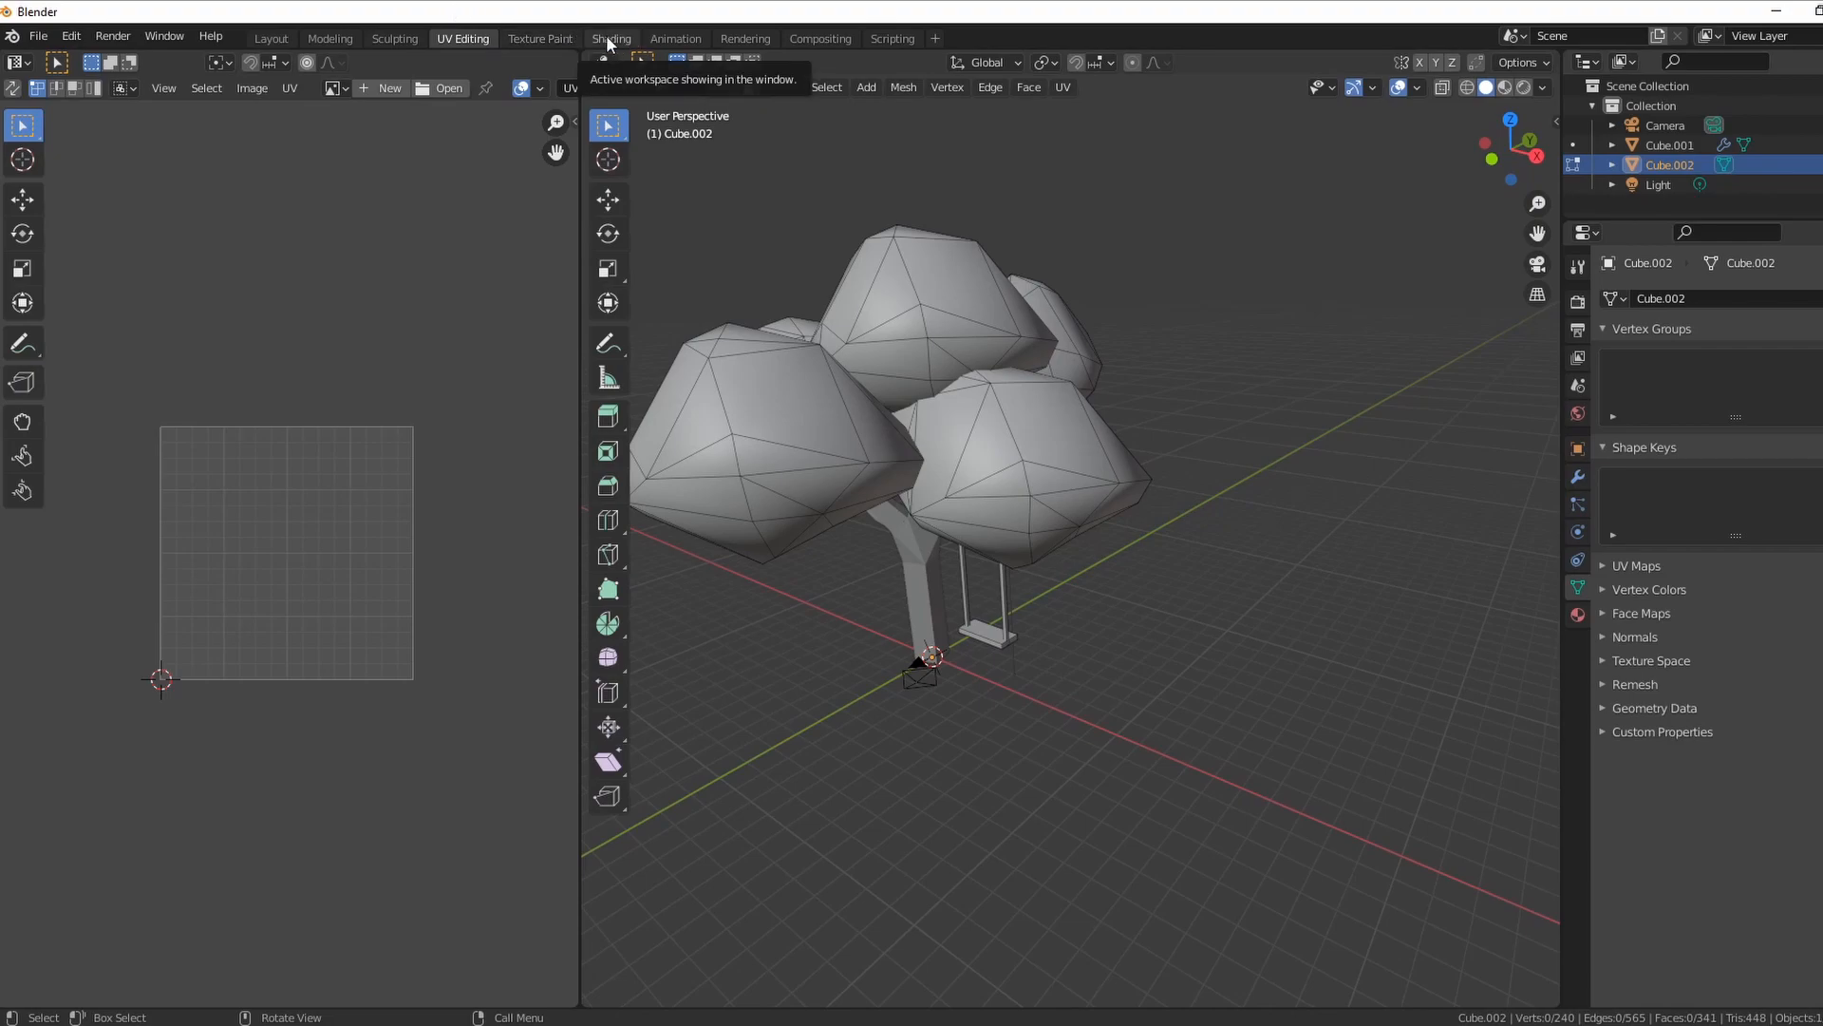
pyautogui.click(610, 38)
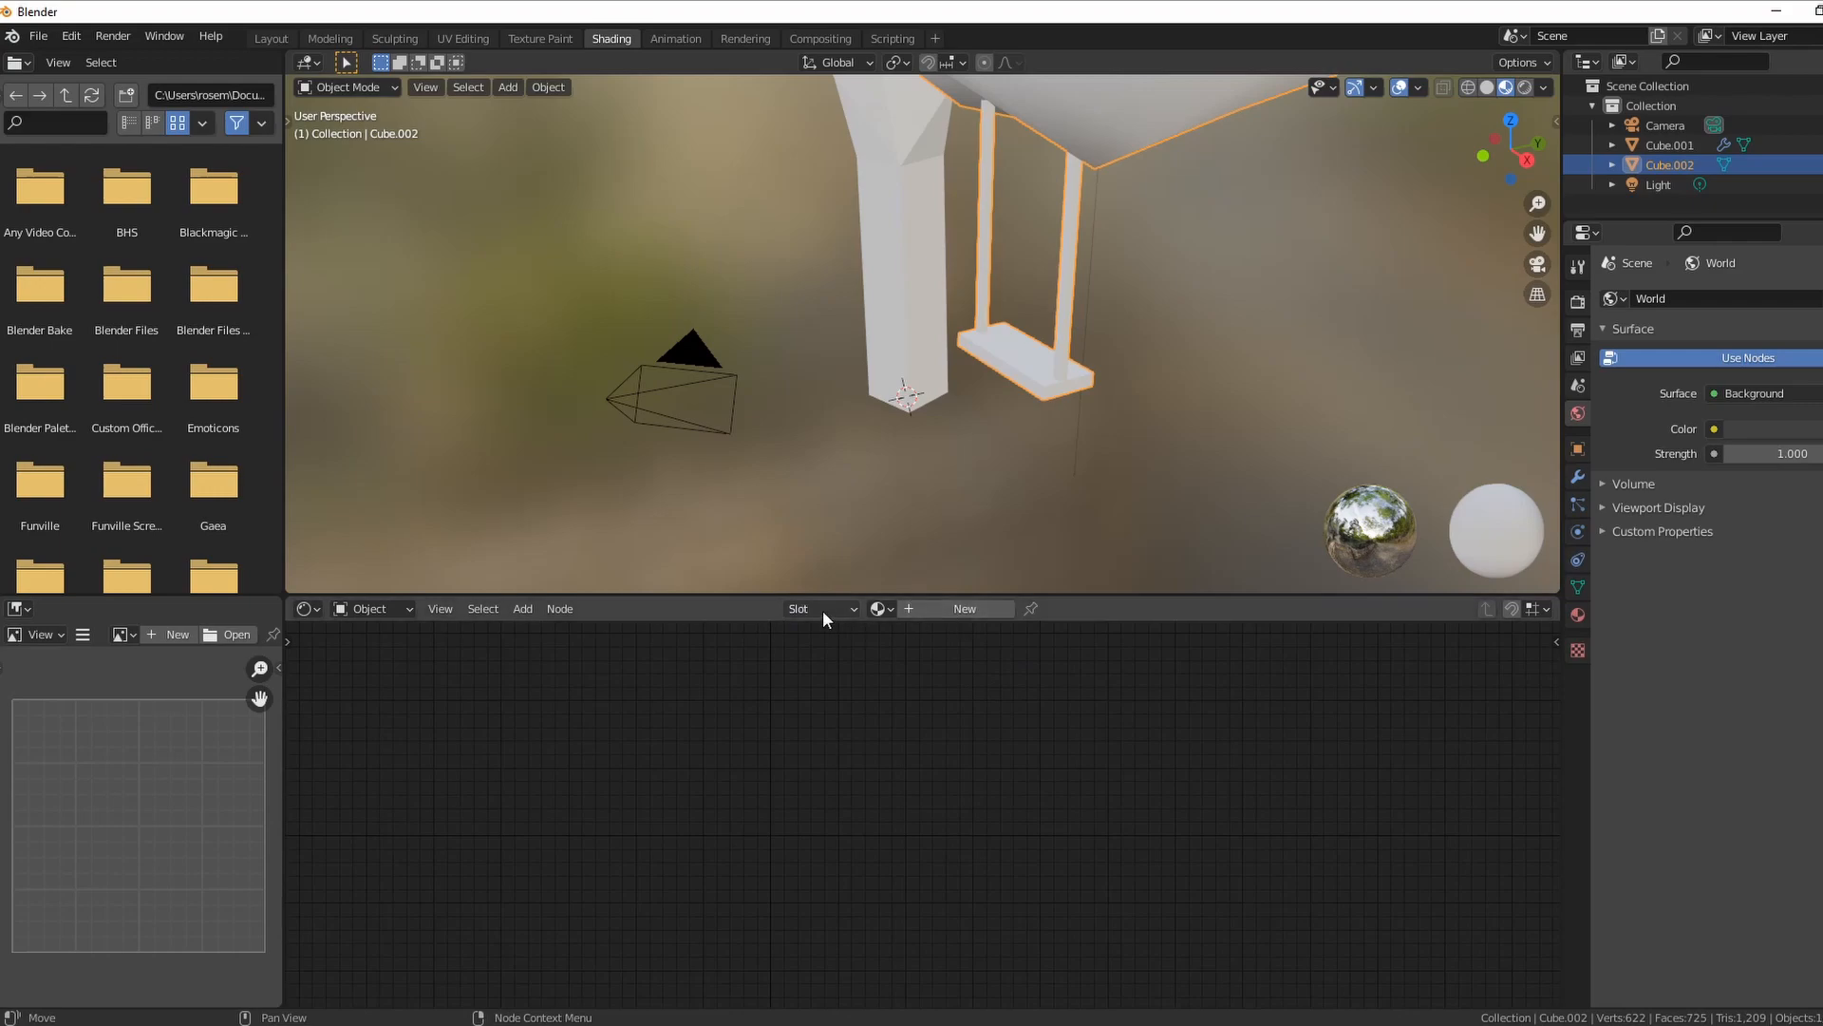
# - Create new material Material.001 on the leaves and start adding an Image Texture node
pyautogui.click(963, 608)
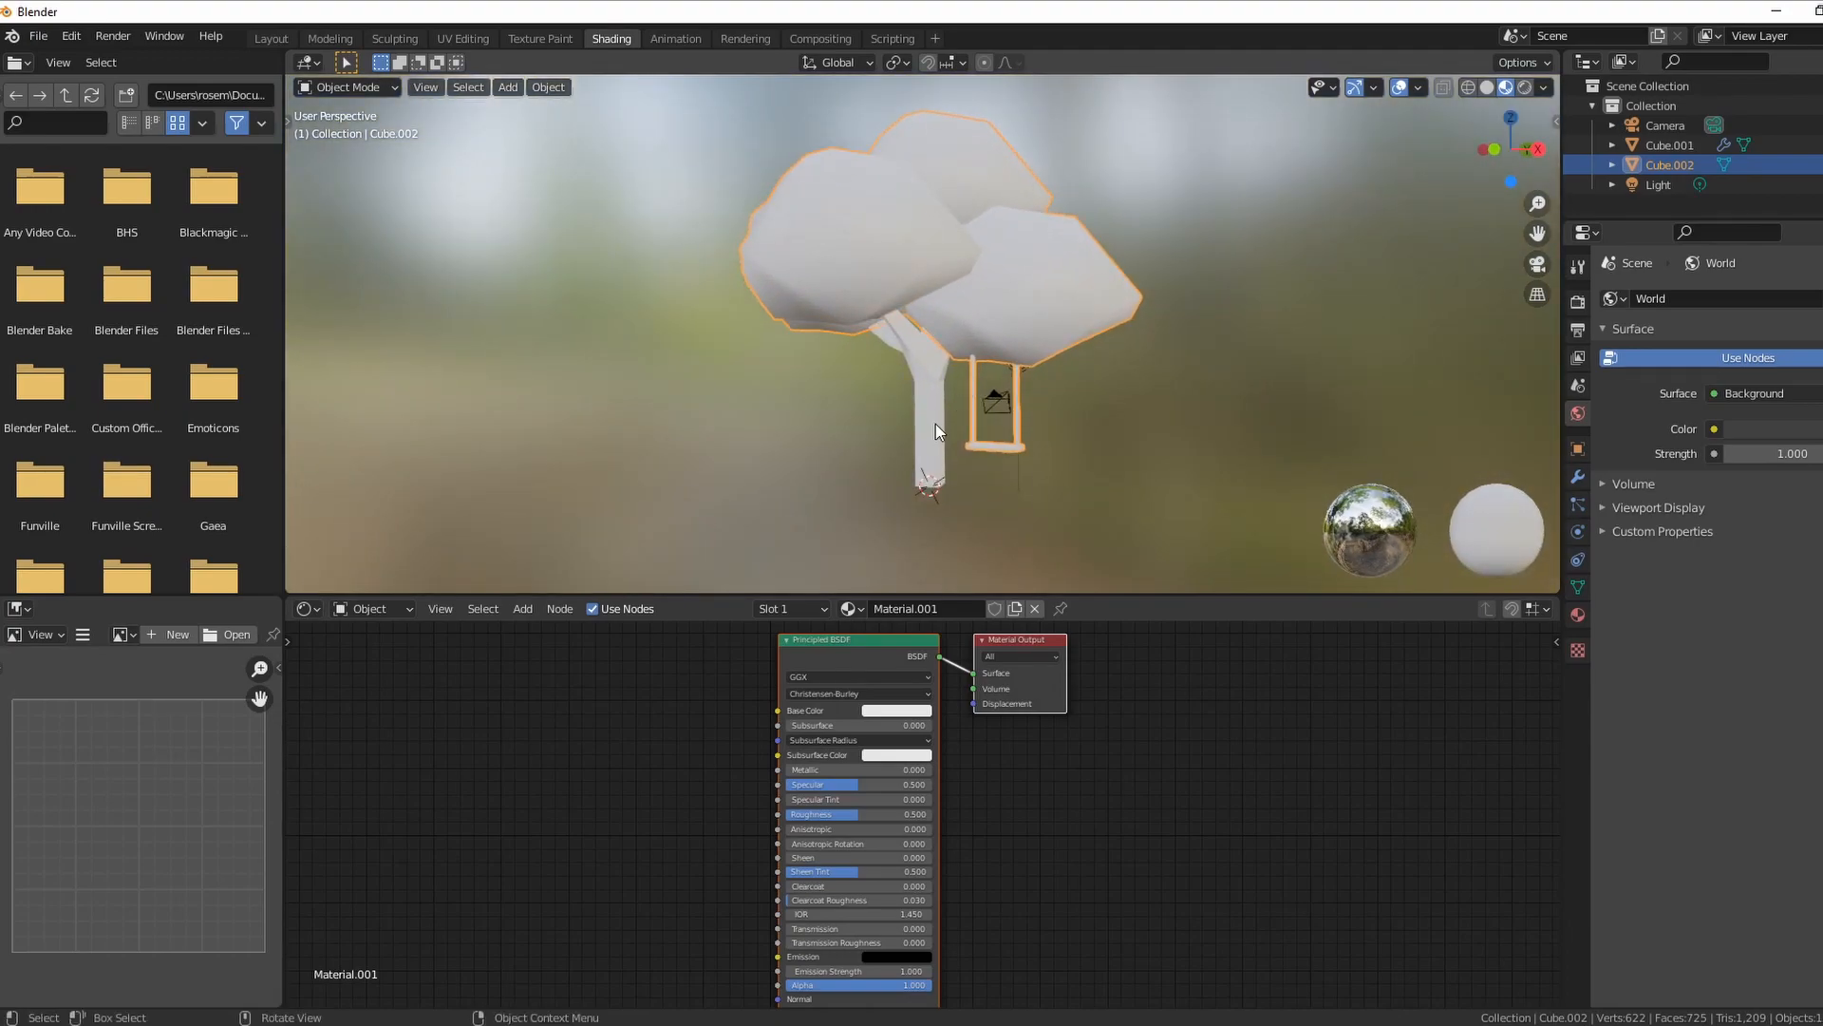
pyautogui.click(1669, 145)
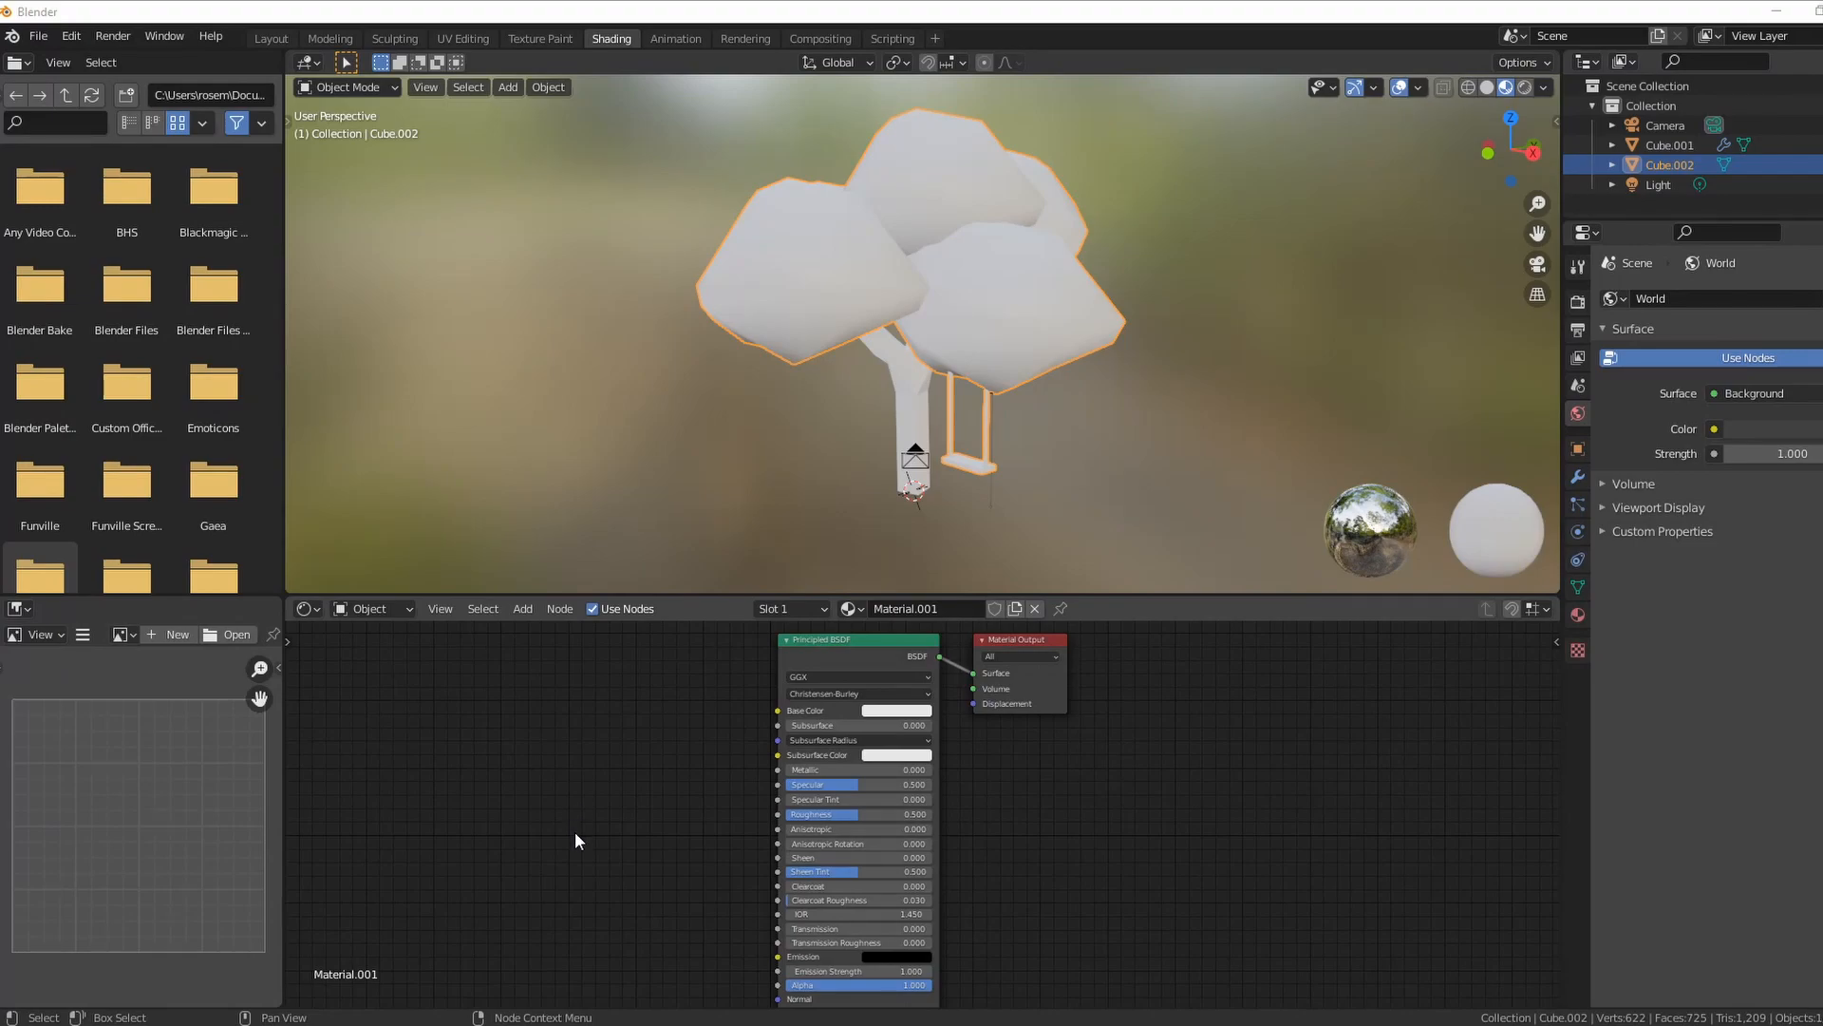
pyautogui.moveTo(566, 856)
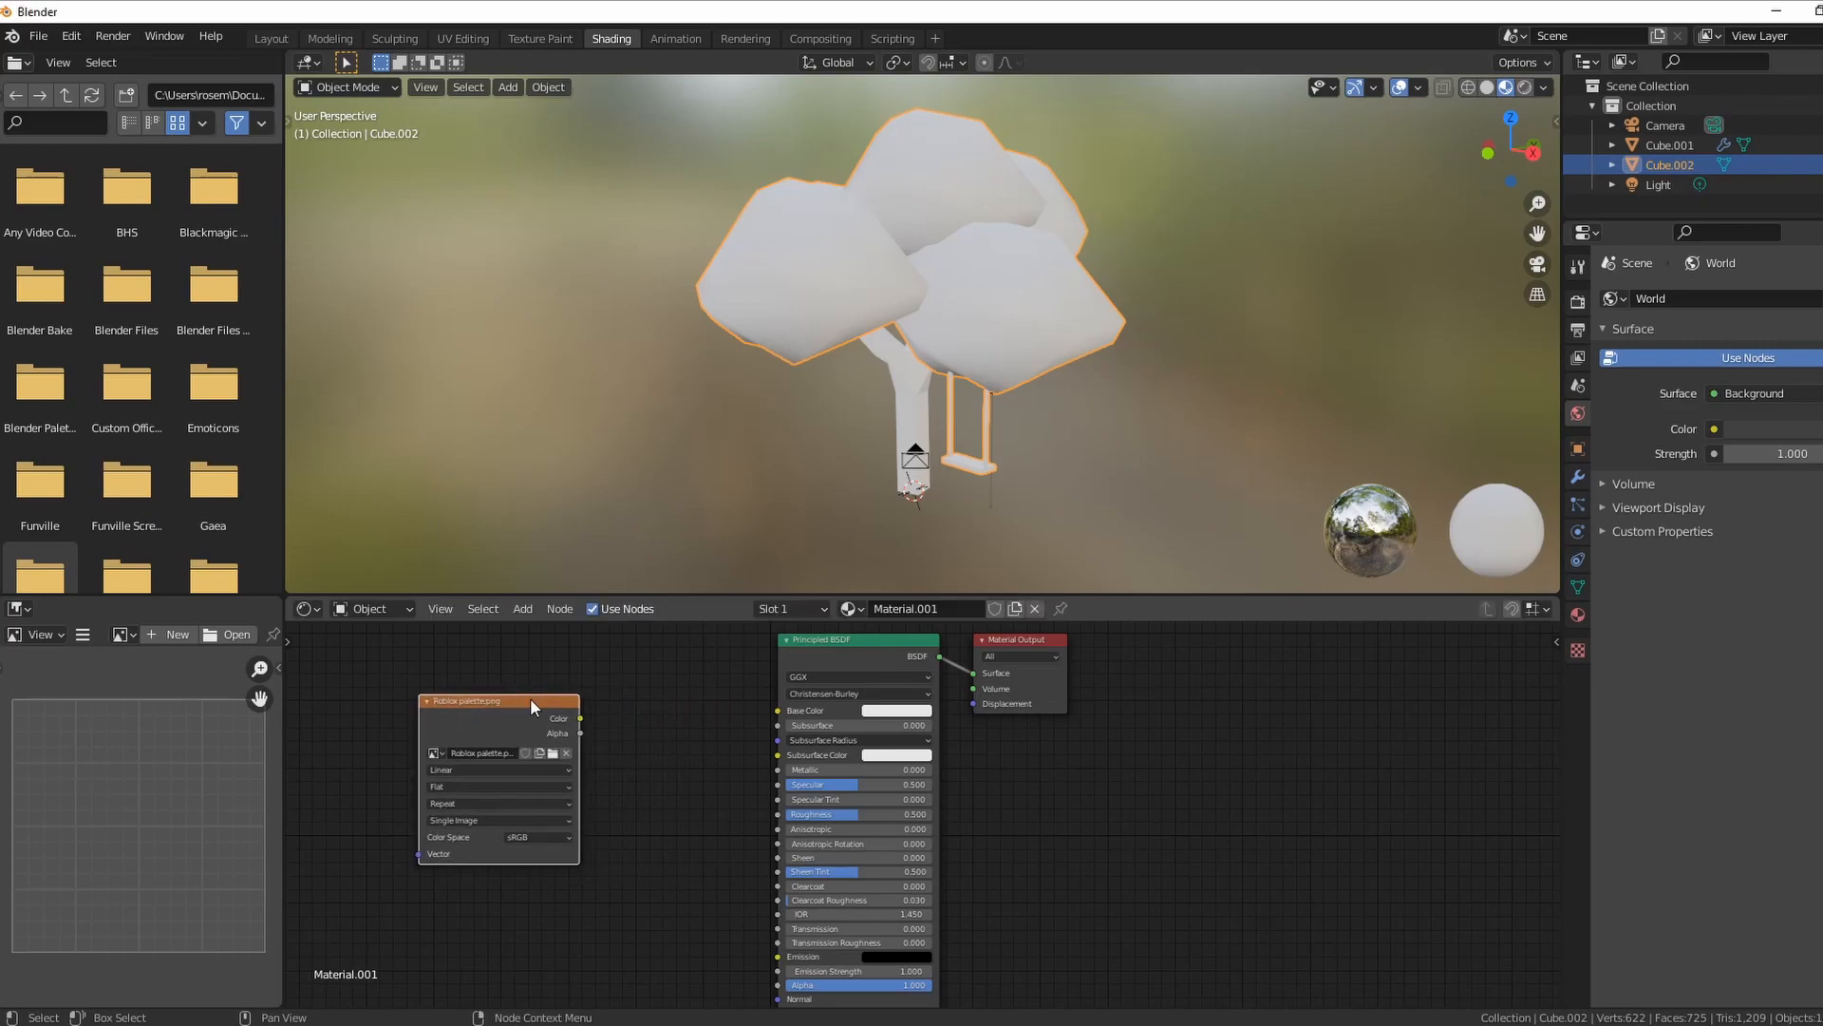
pyautogui.moveTo(583, 720)
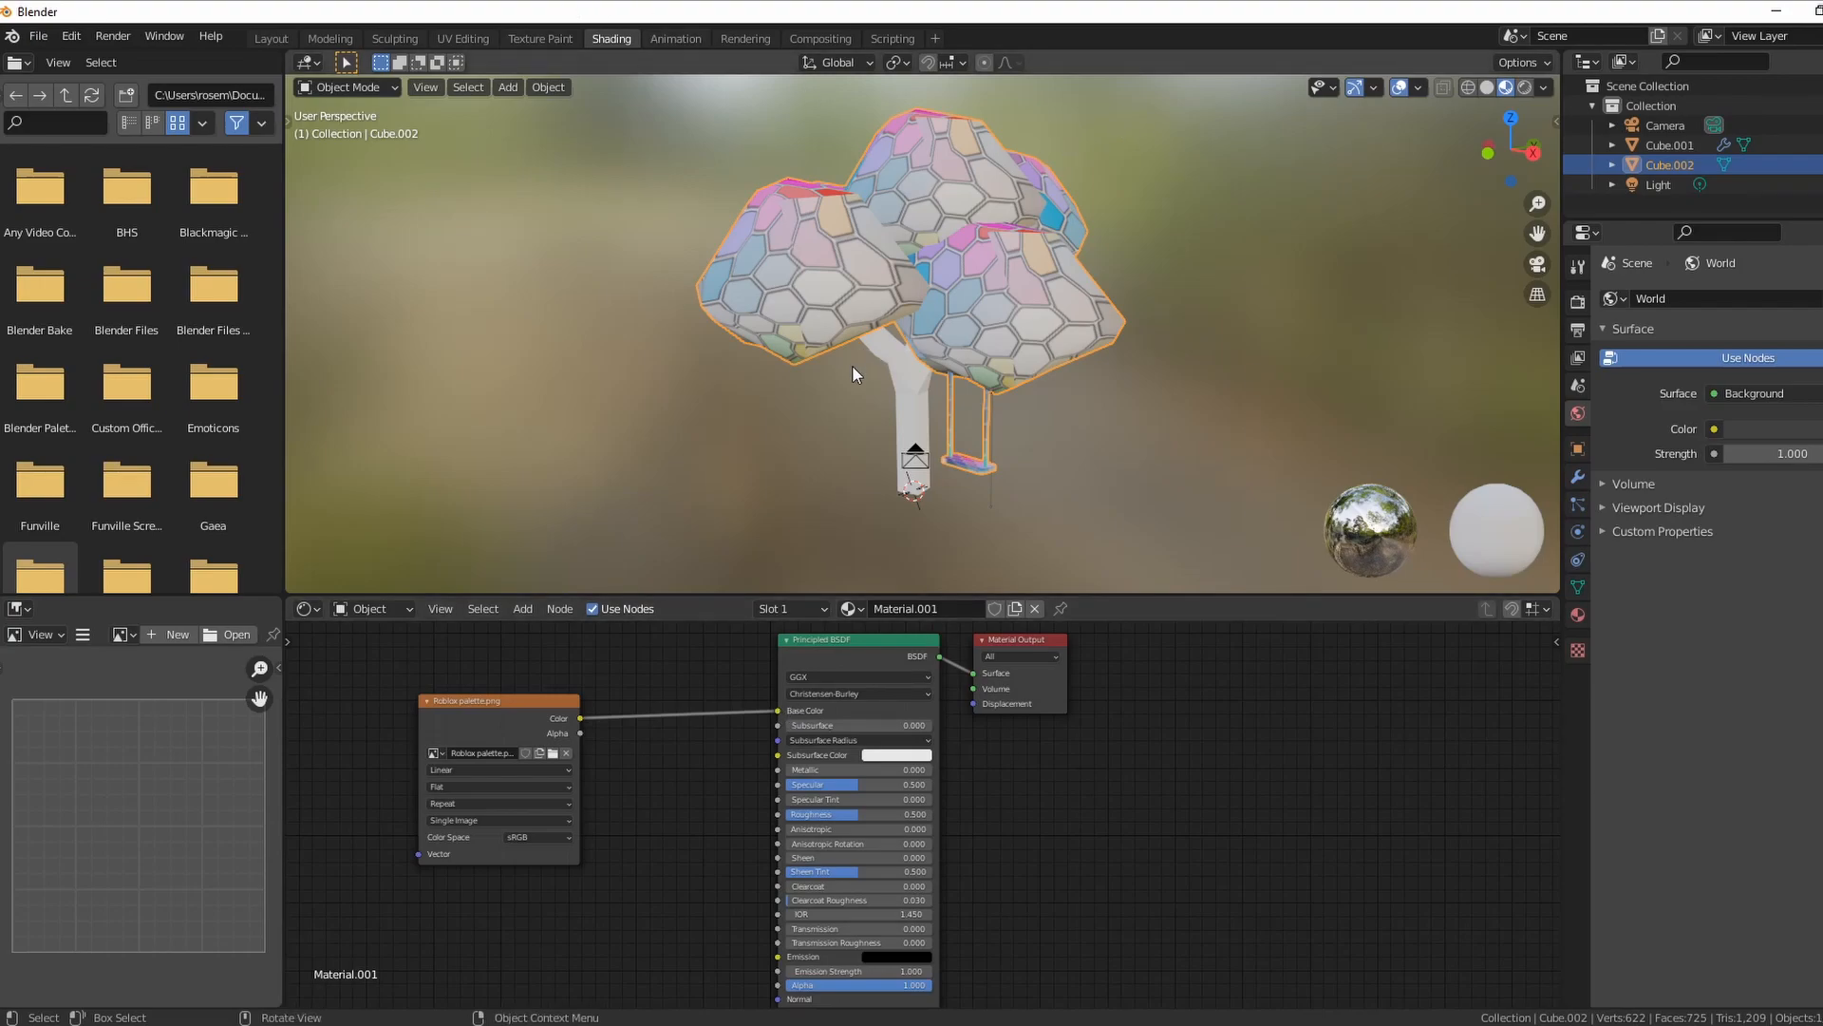
pyautogui.moveTo(805, 362)
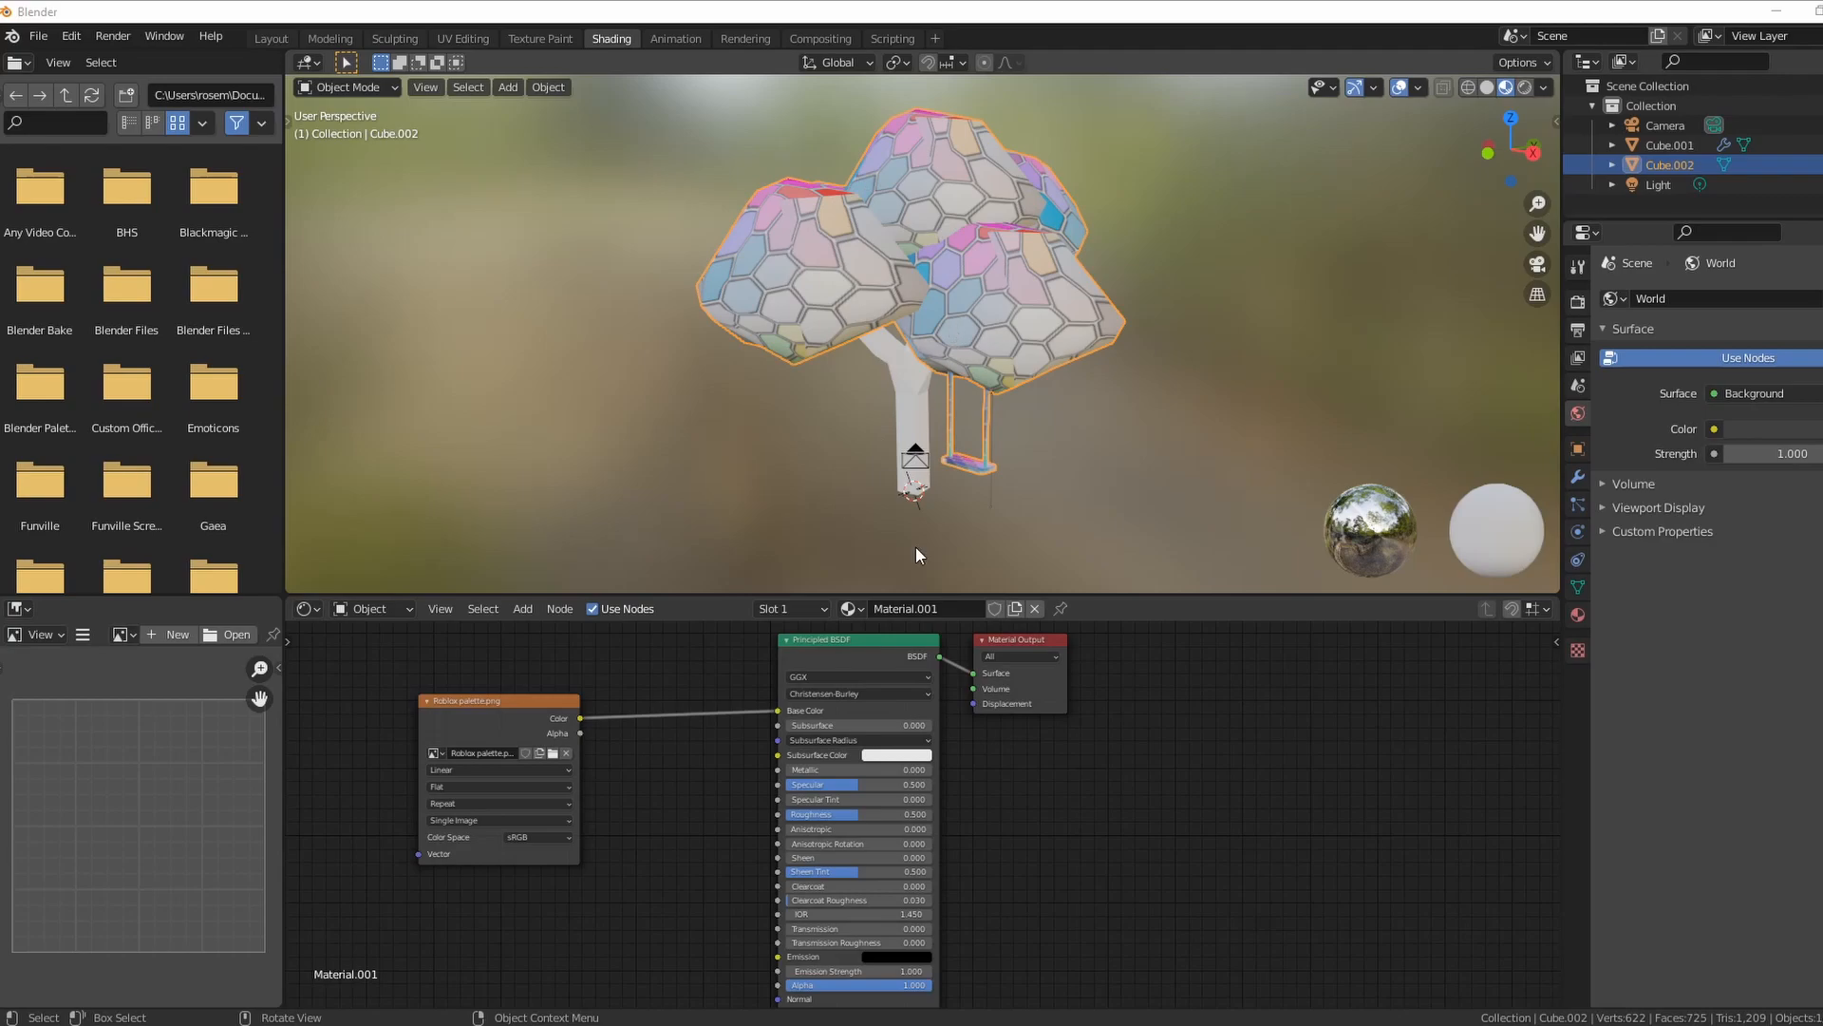
pyautogui.moveTo(817, 261)
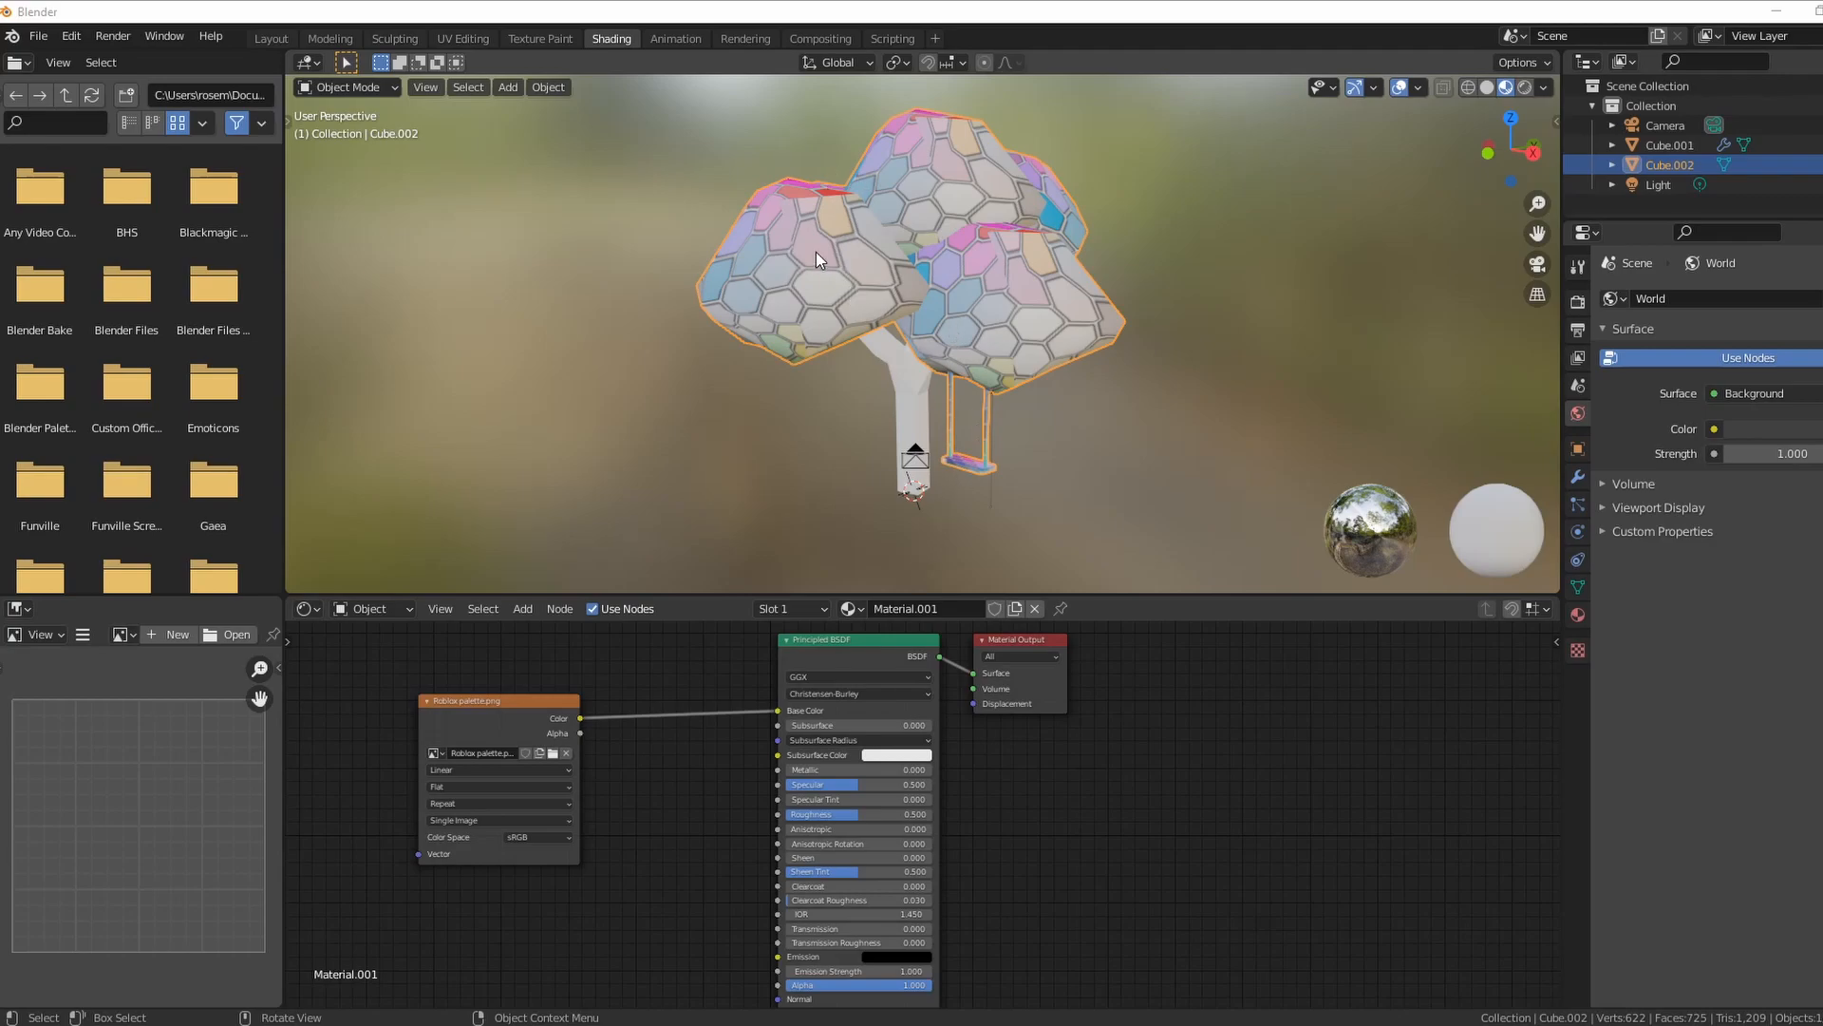
pyautogui.moveTo(547, 86)
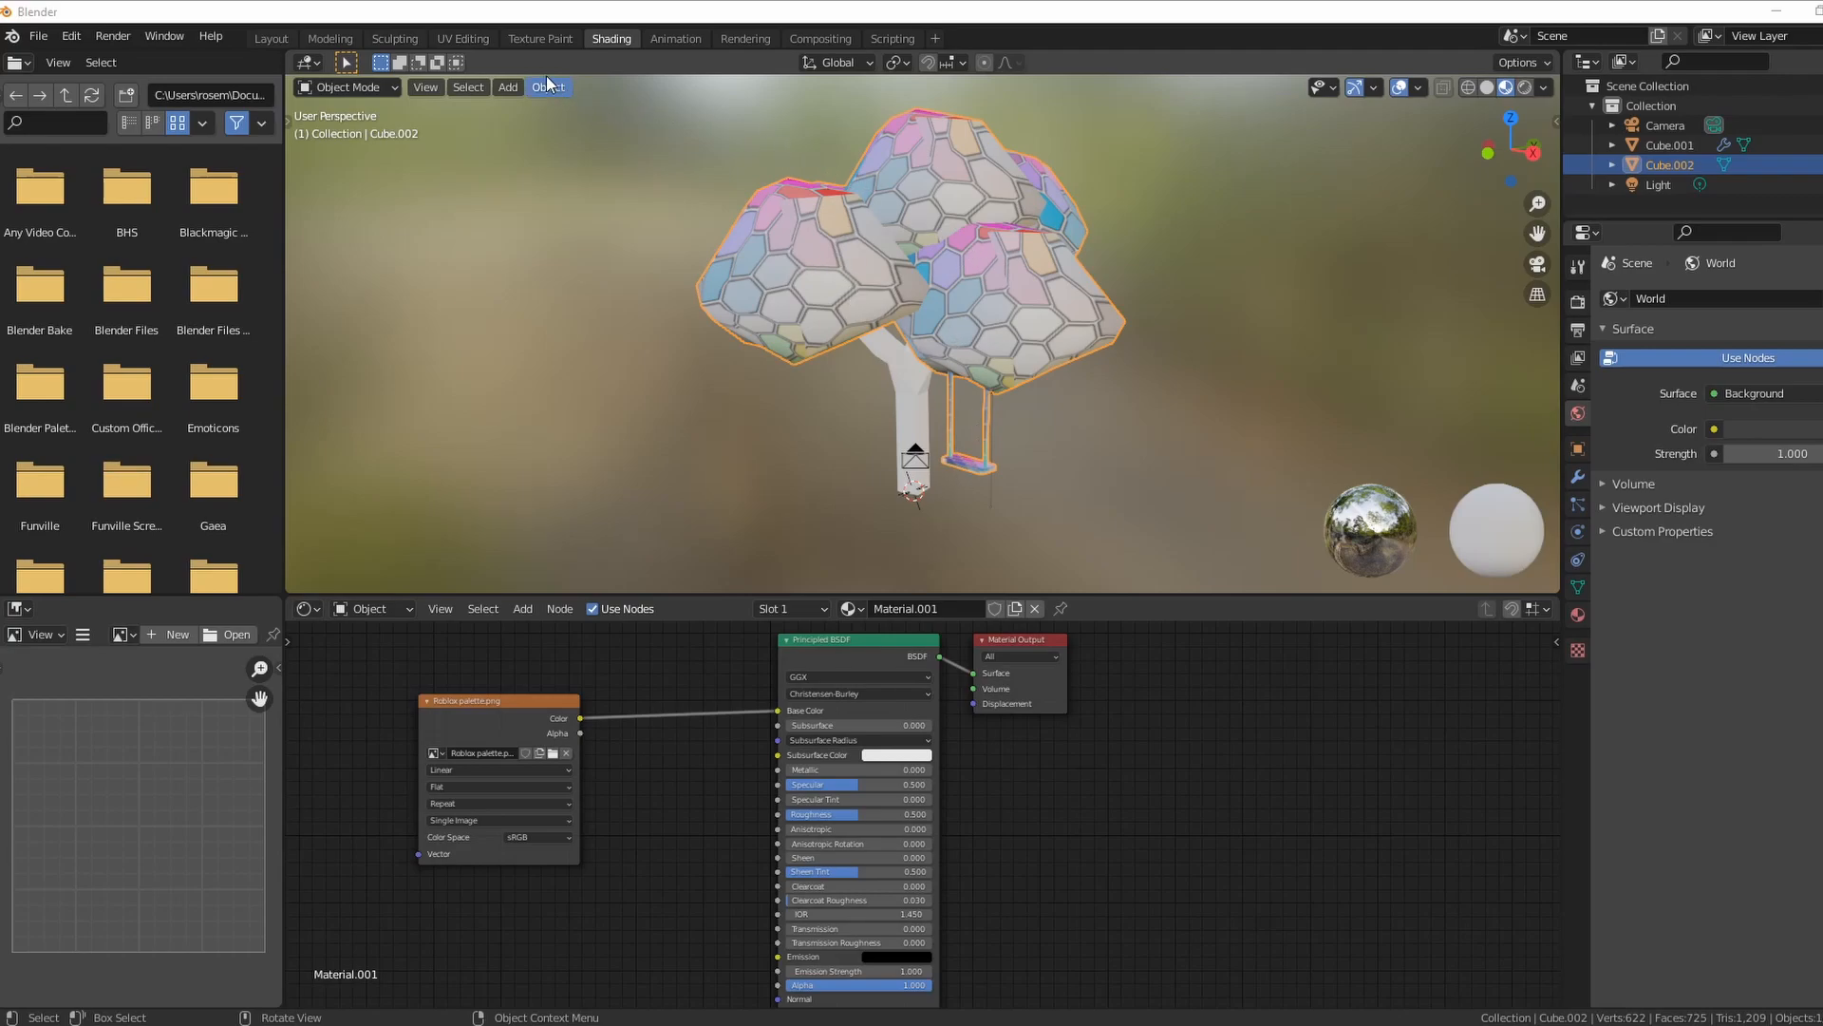
pyautogui.moveTo(464, 38)
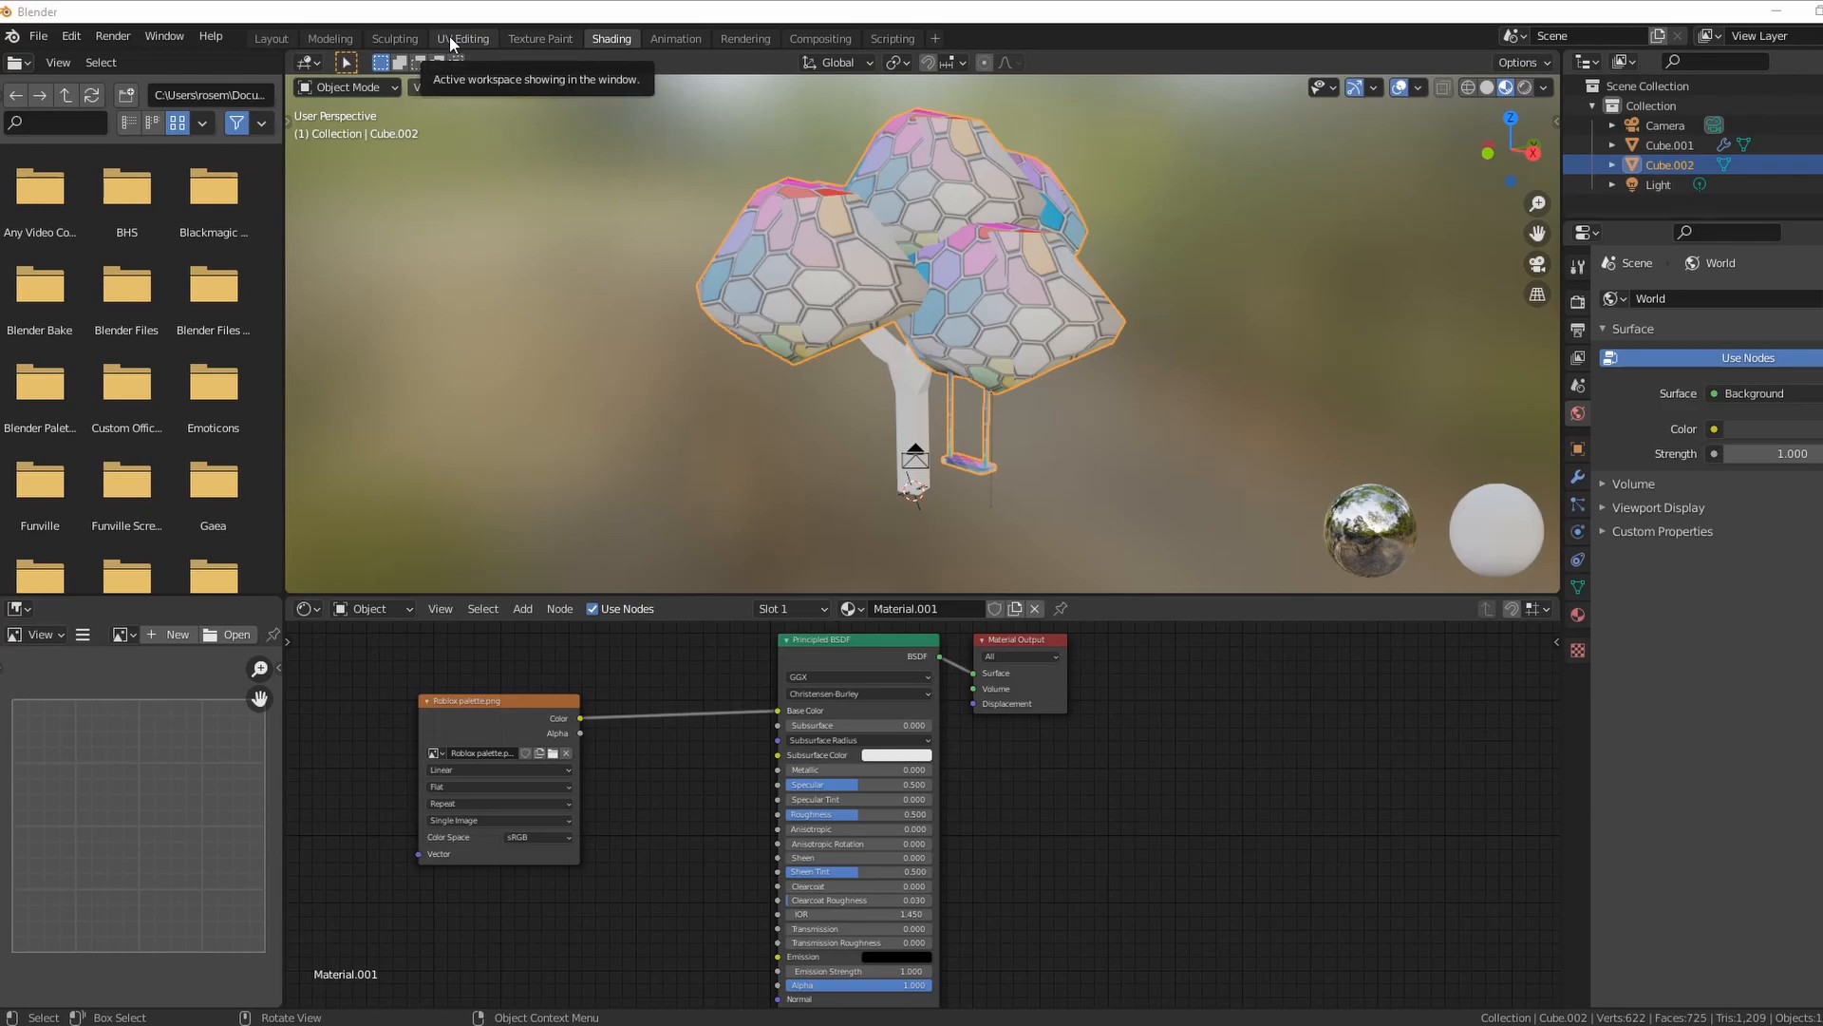
pyautogui.click(464, 38)
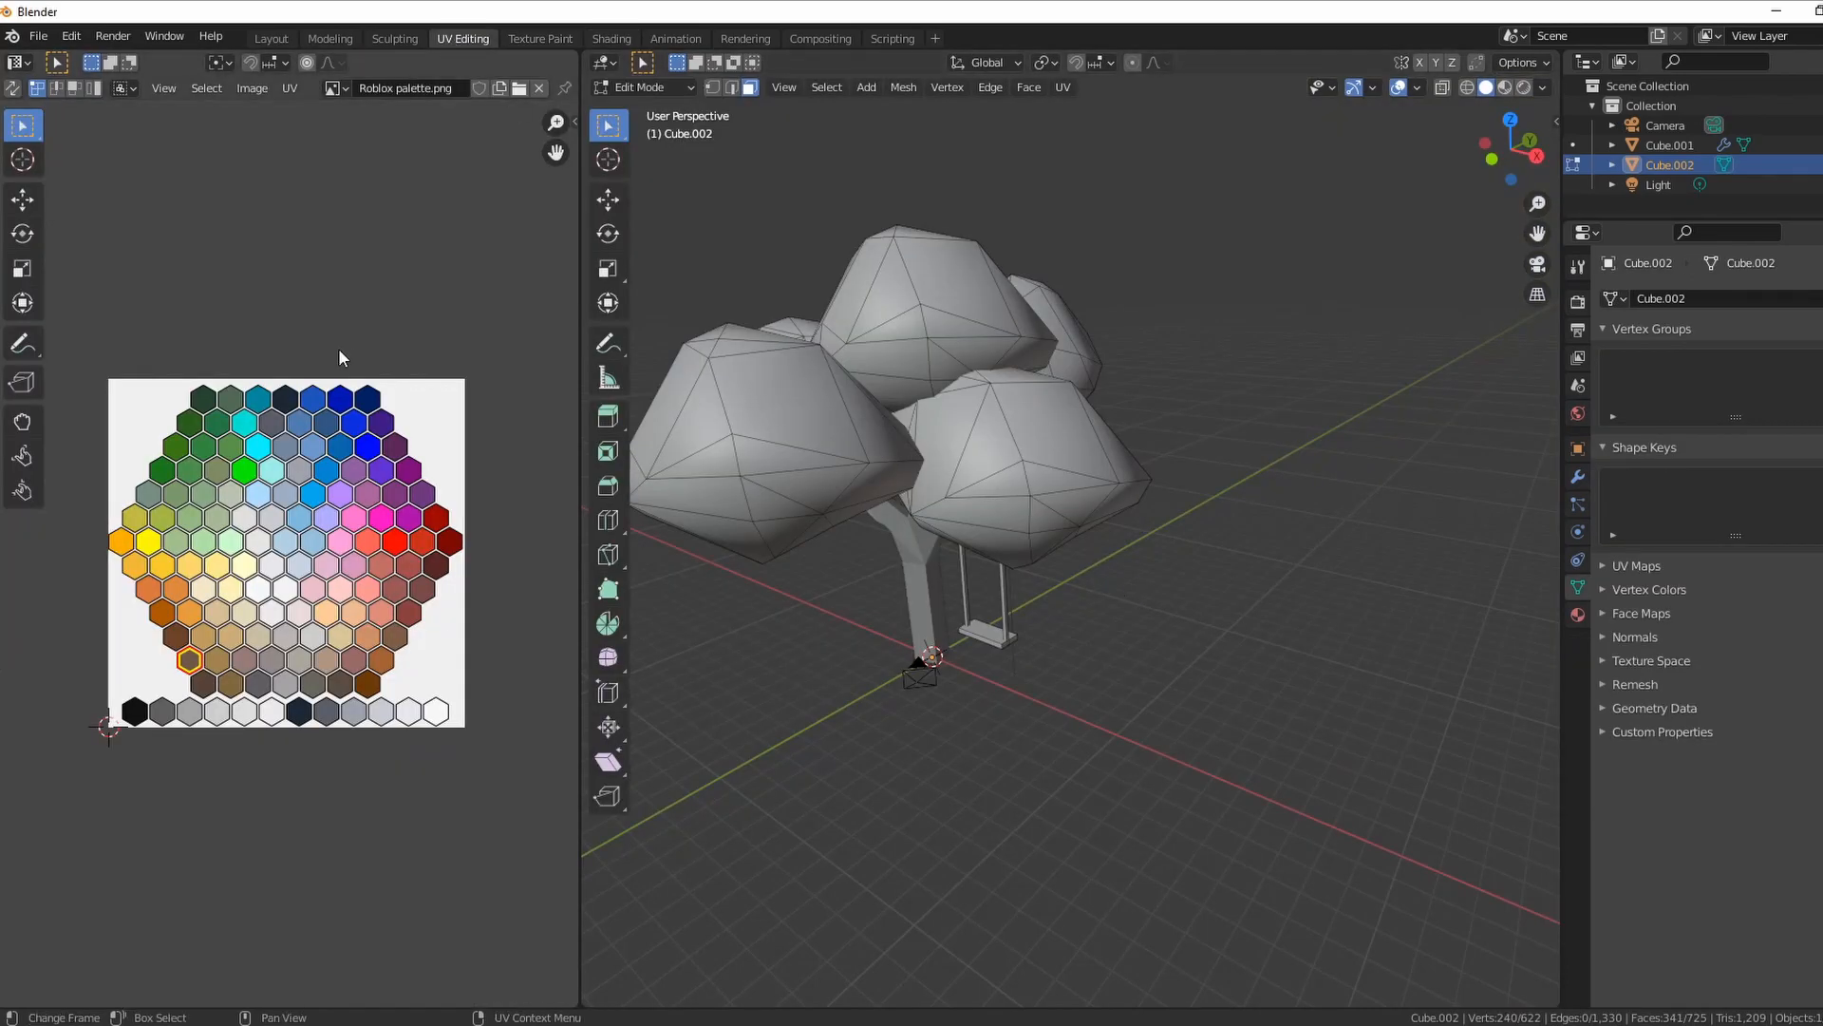
pyautogui.moveTo(209, 635)
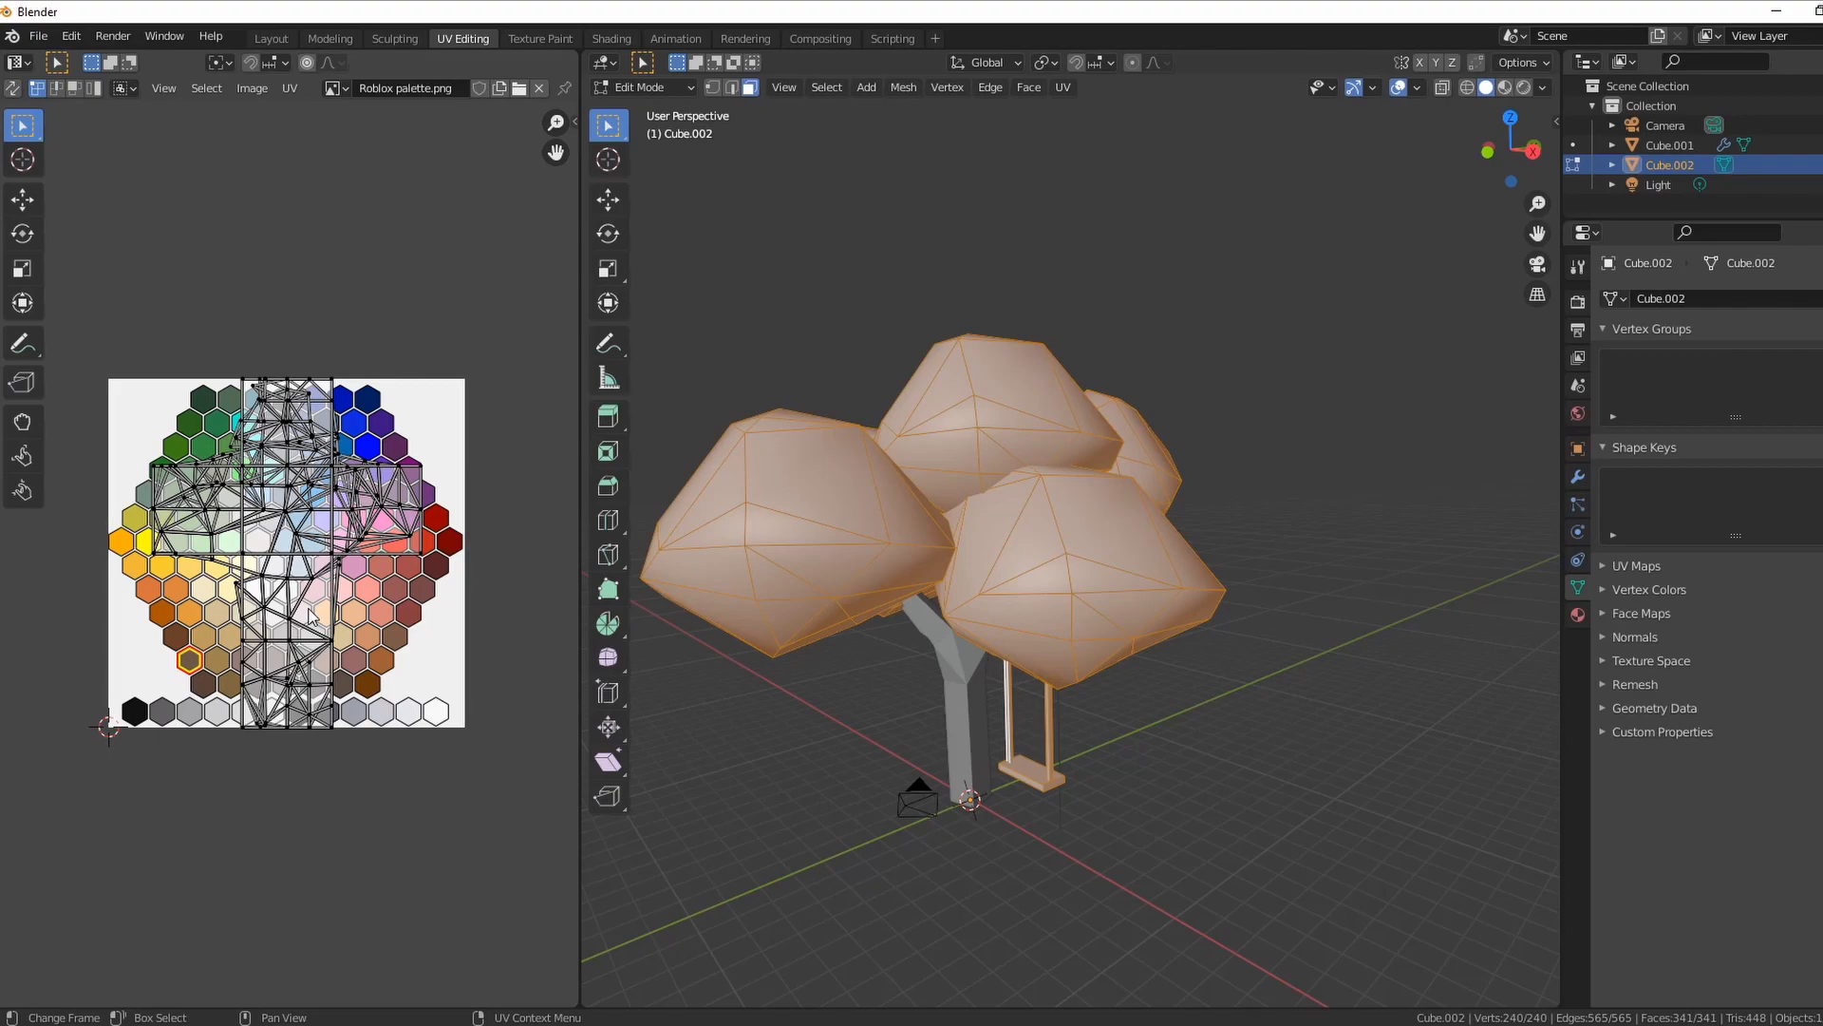
pyautogui.moveTo(298, 581)
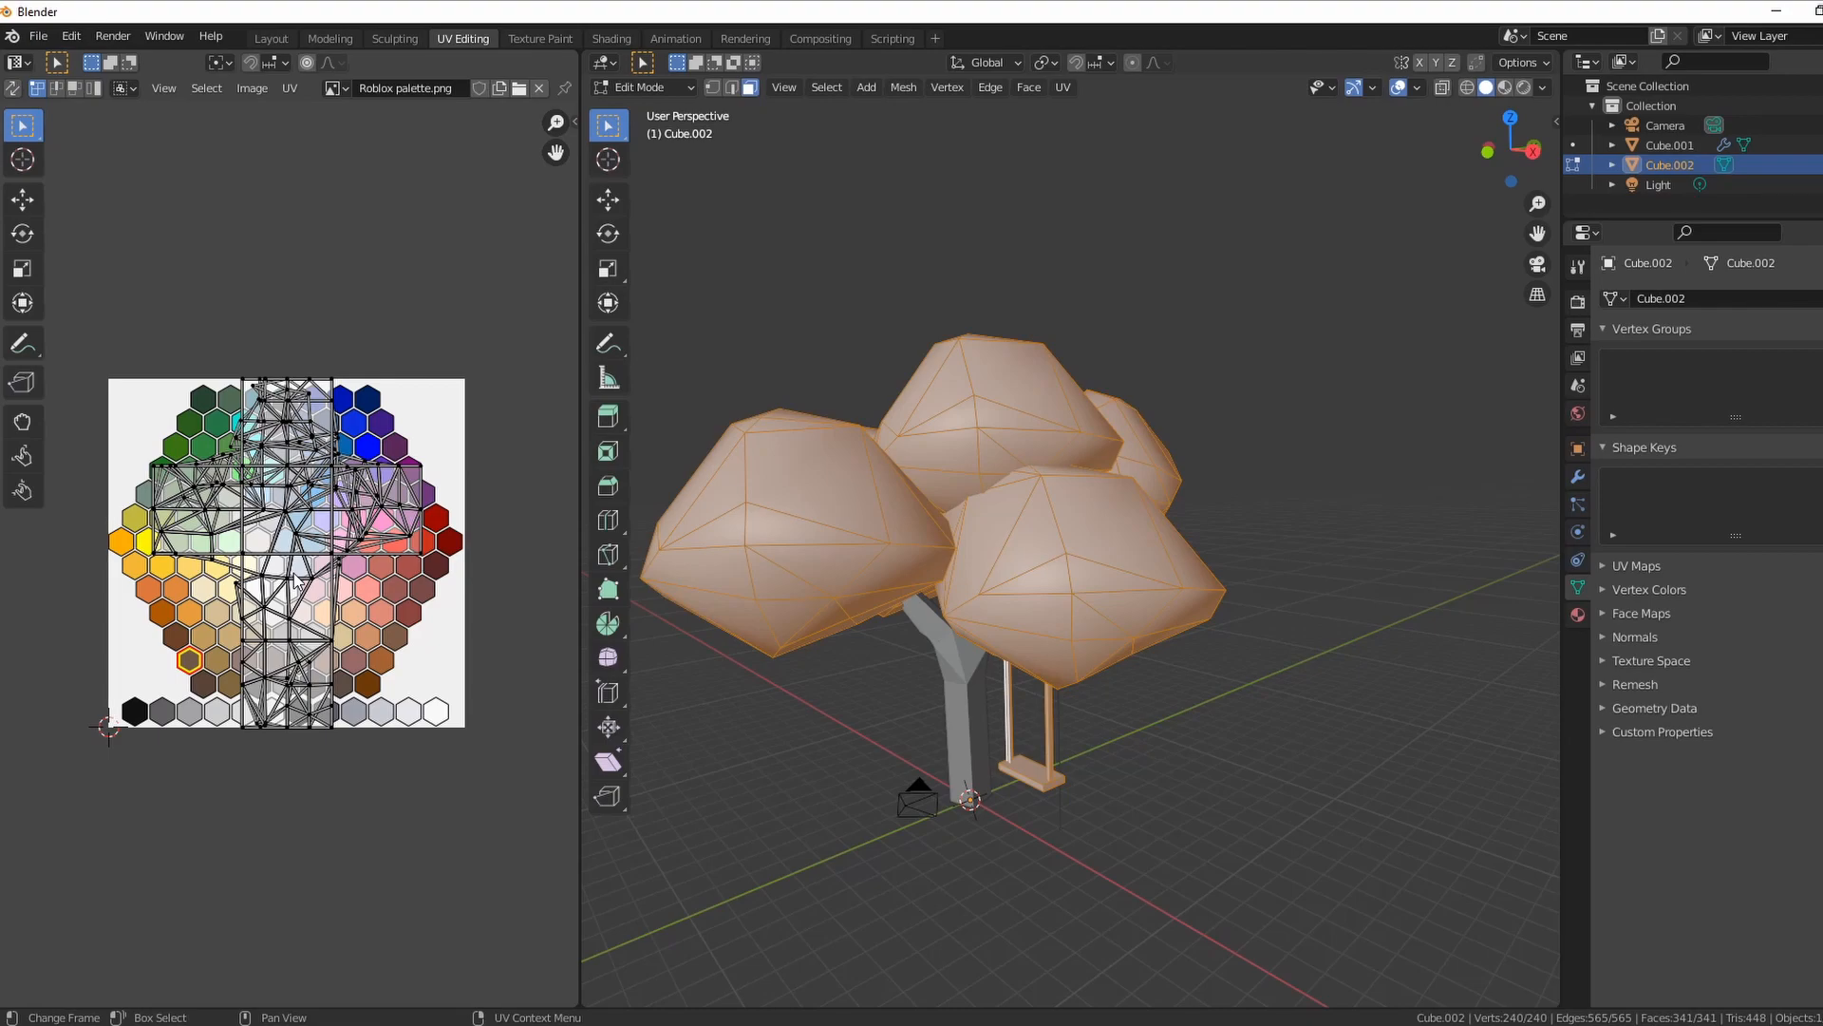
pyautogui.moveTo(773, 576)
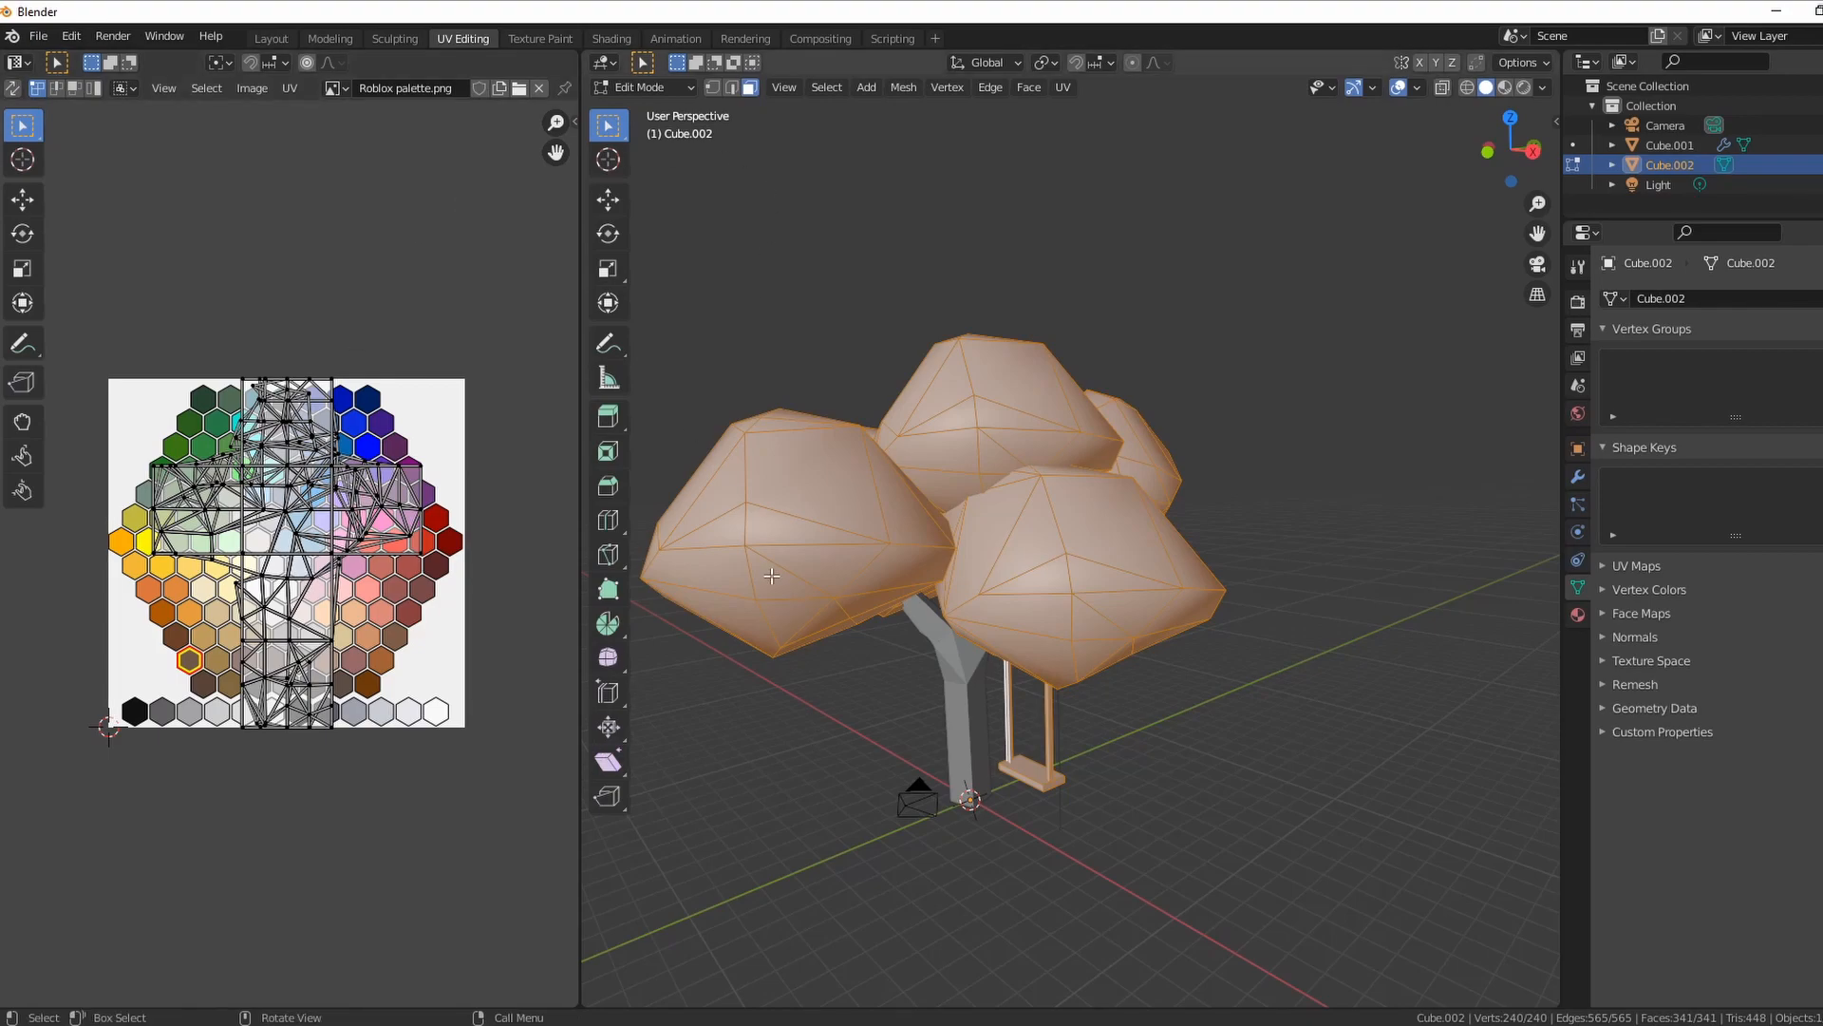
pyautogui.click(739, 720)
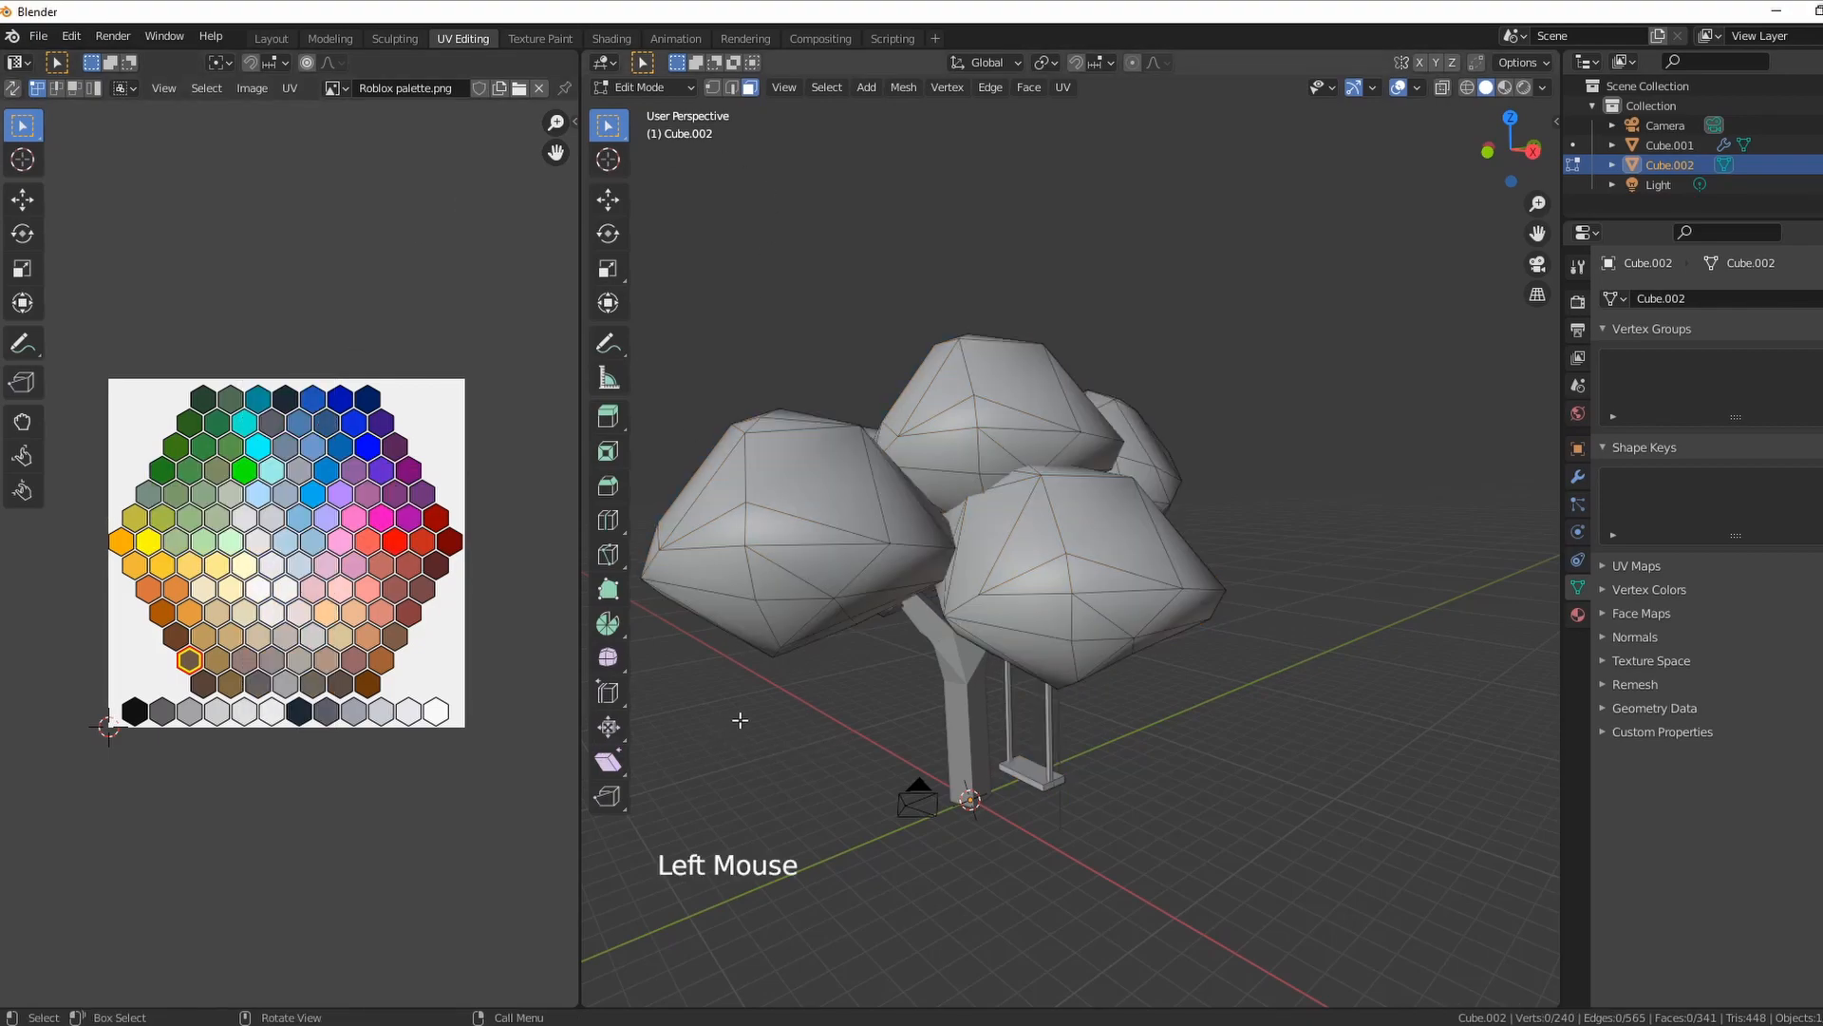
pyautogui.press('a')
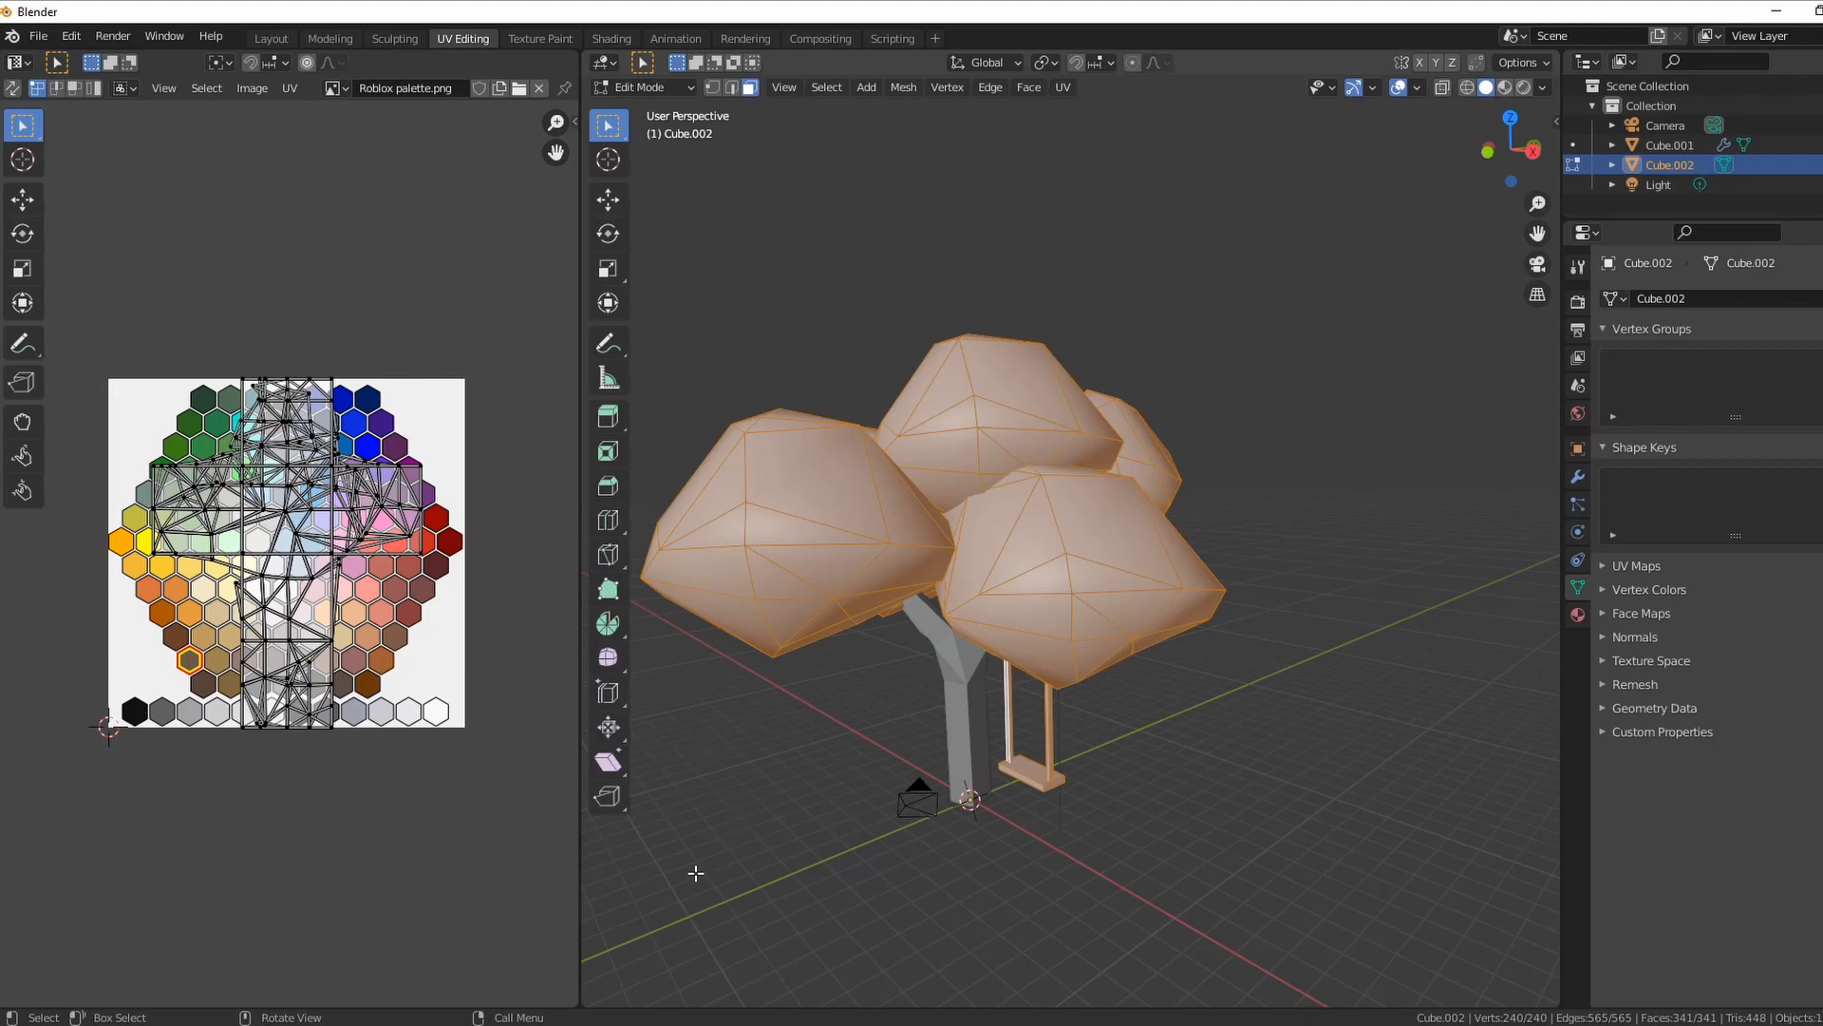
pyautogui.moveTo(900, 676)
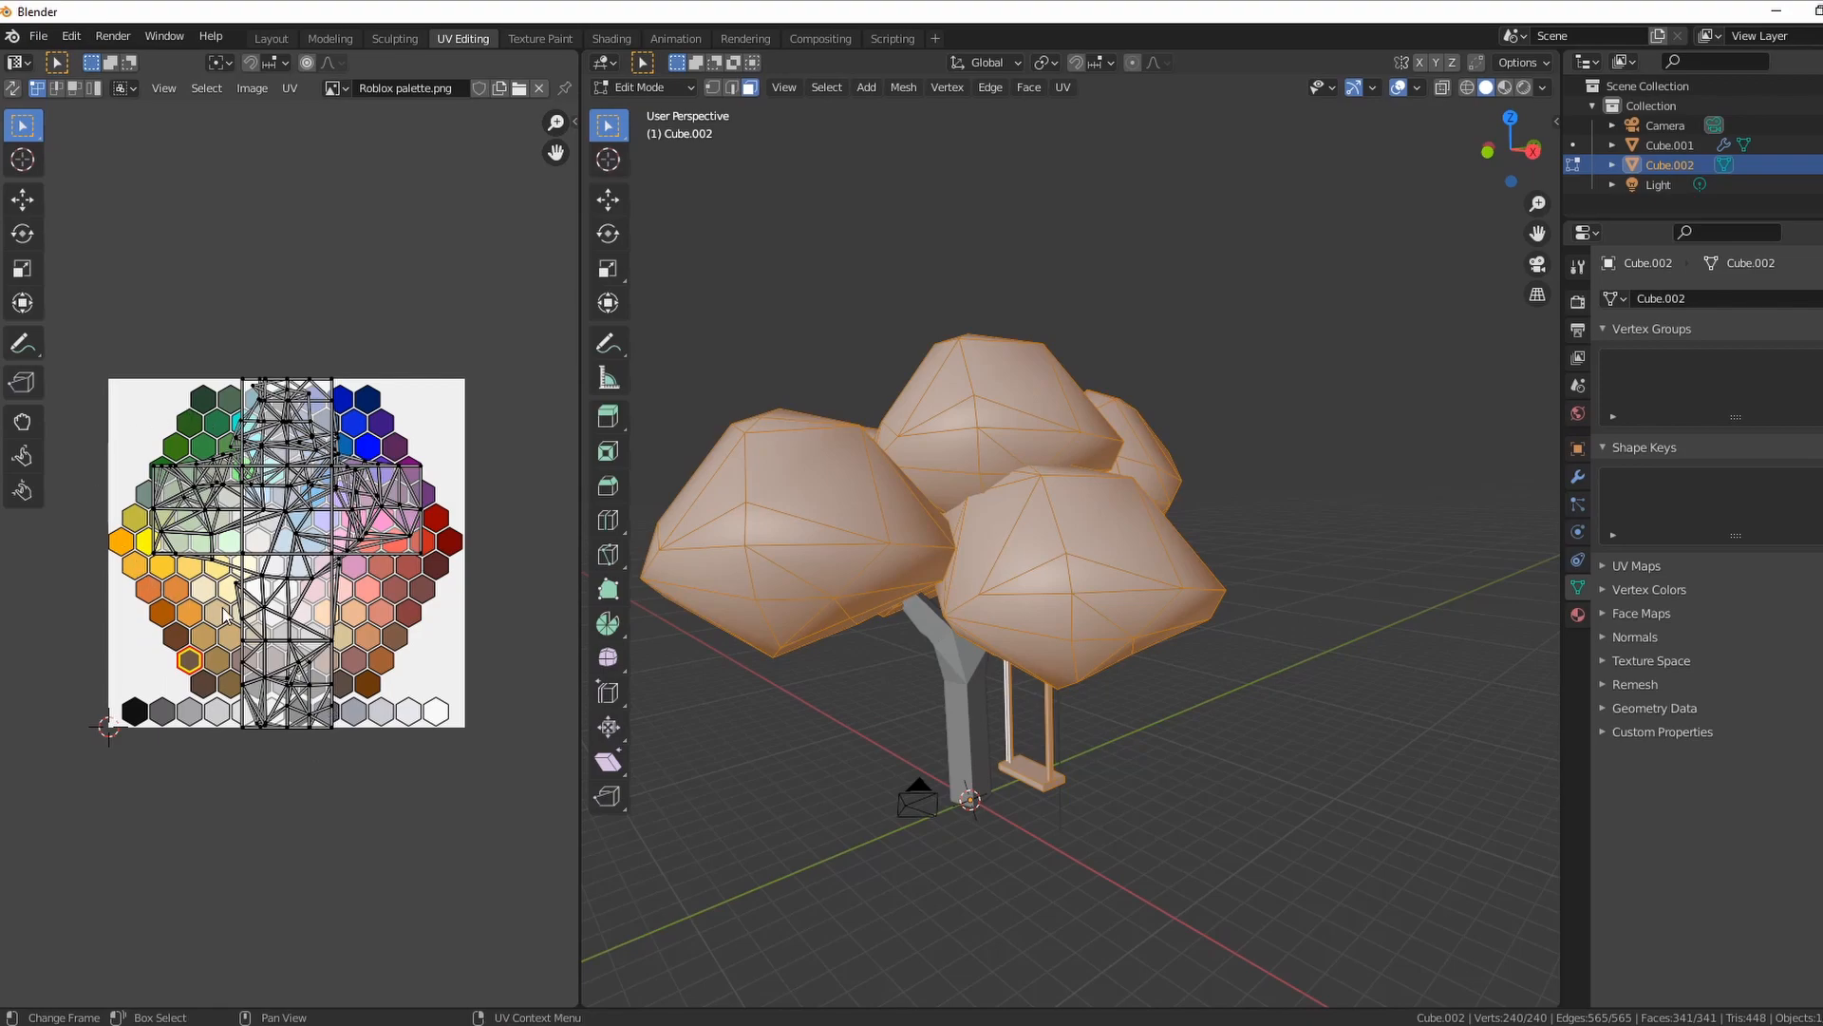
# - Select all the leaves' UVs, shrink them to a tiny cluster and start moving them
pyautogui.press('a')
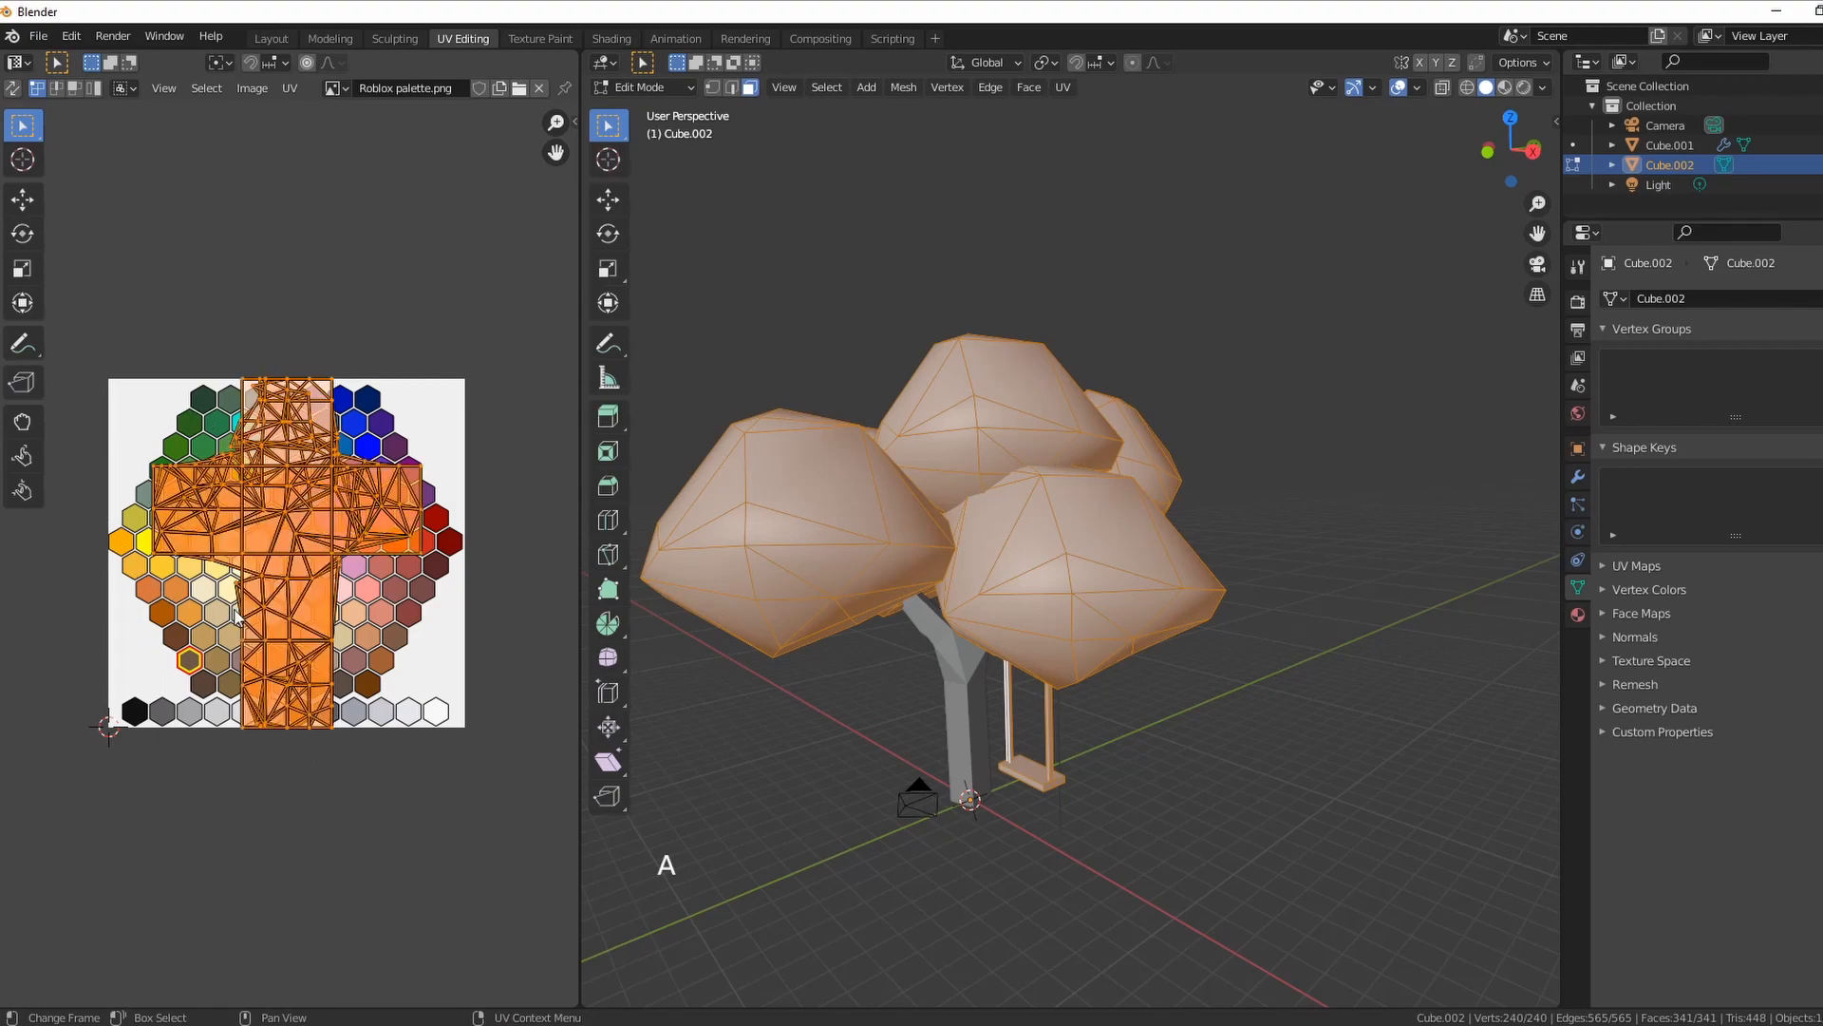
pyautogui.press('s')
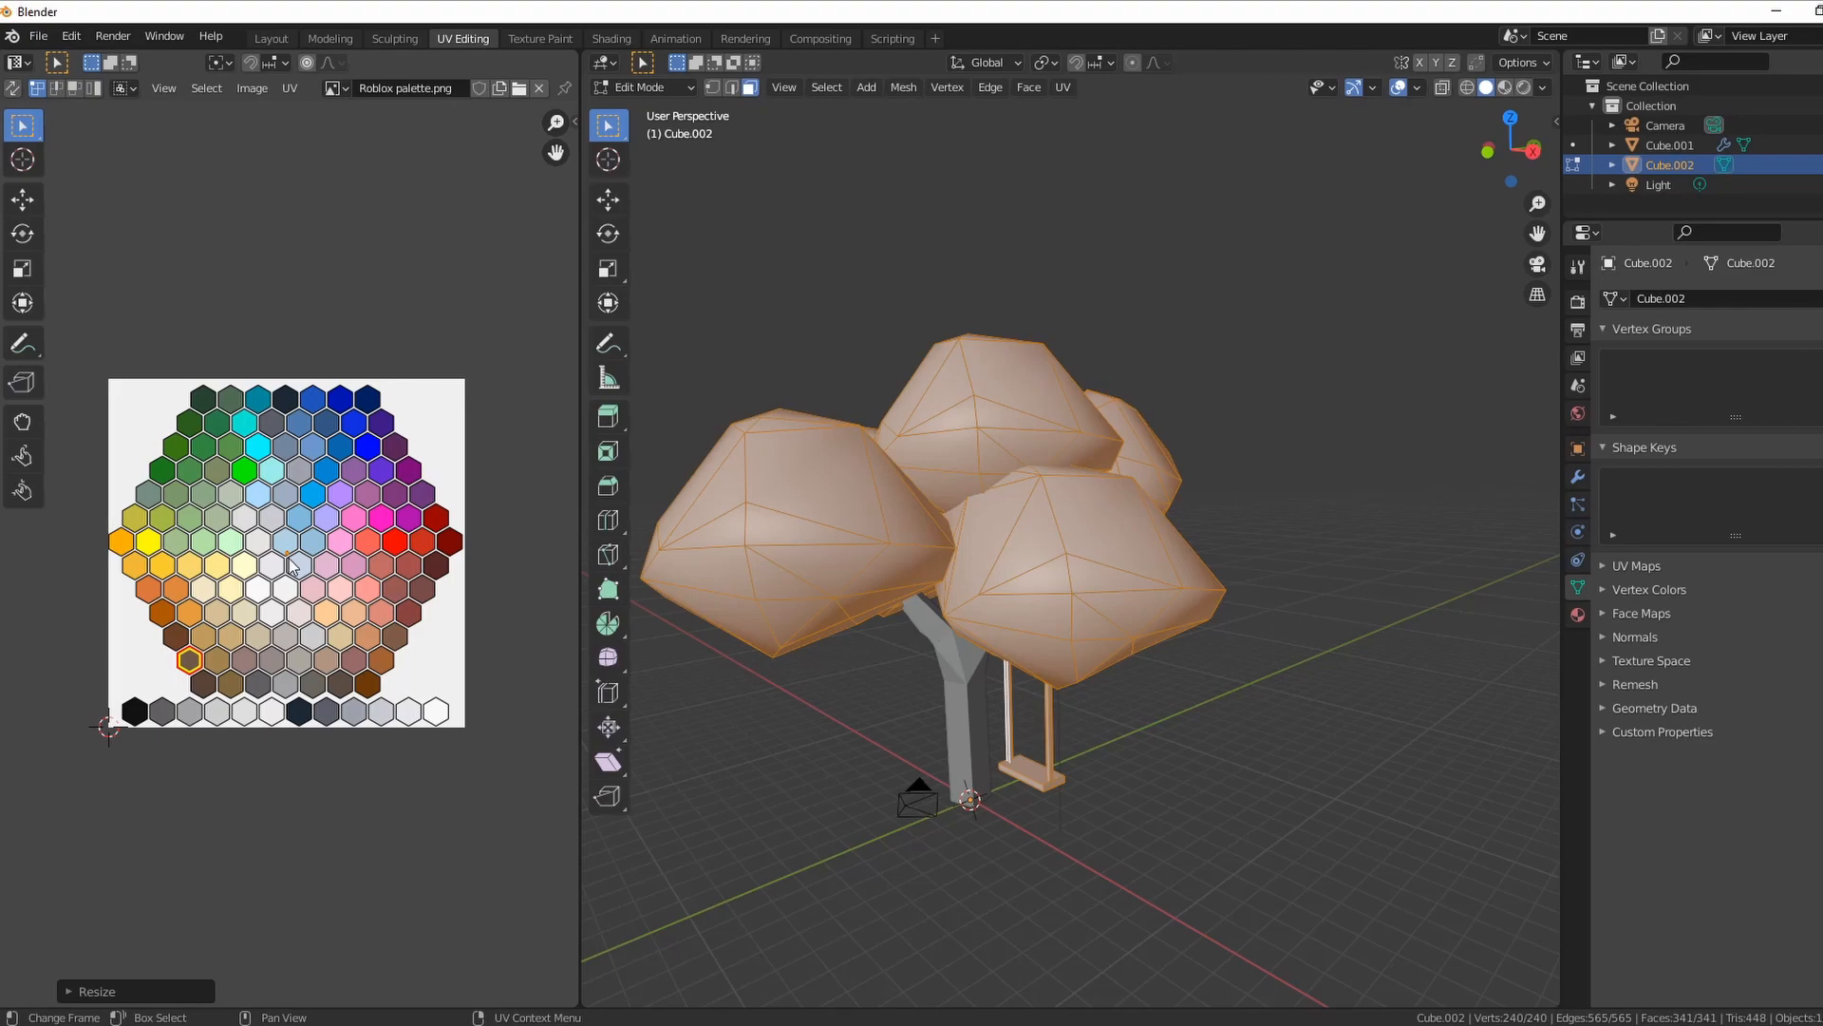
pyautogui.press('g')
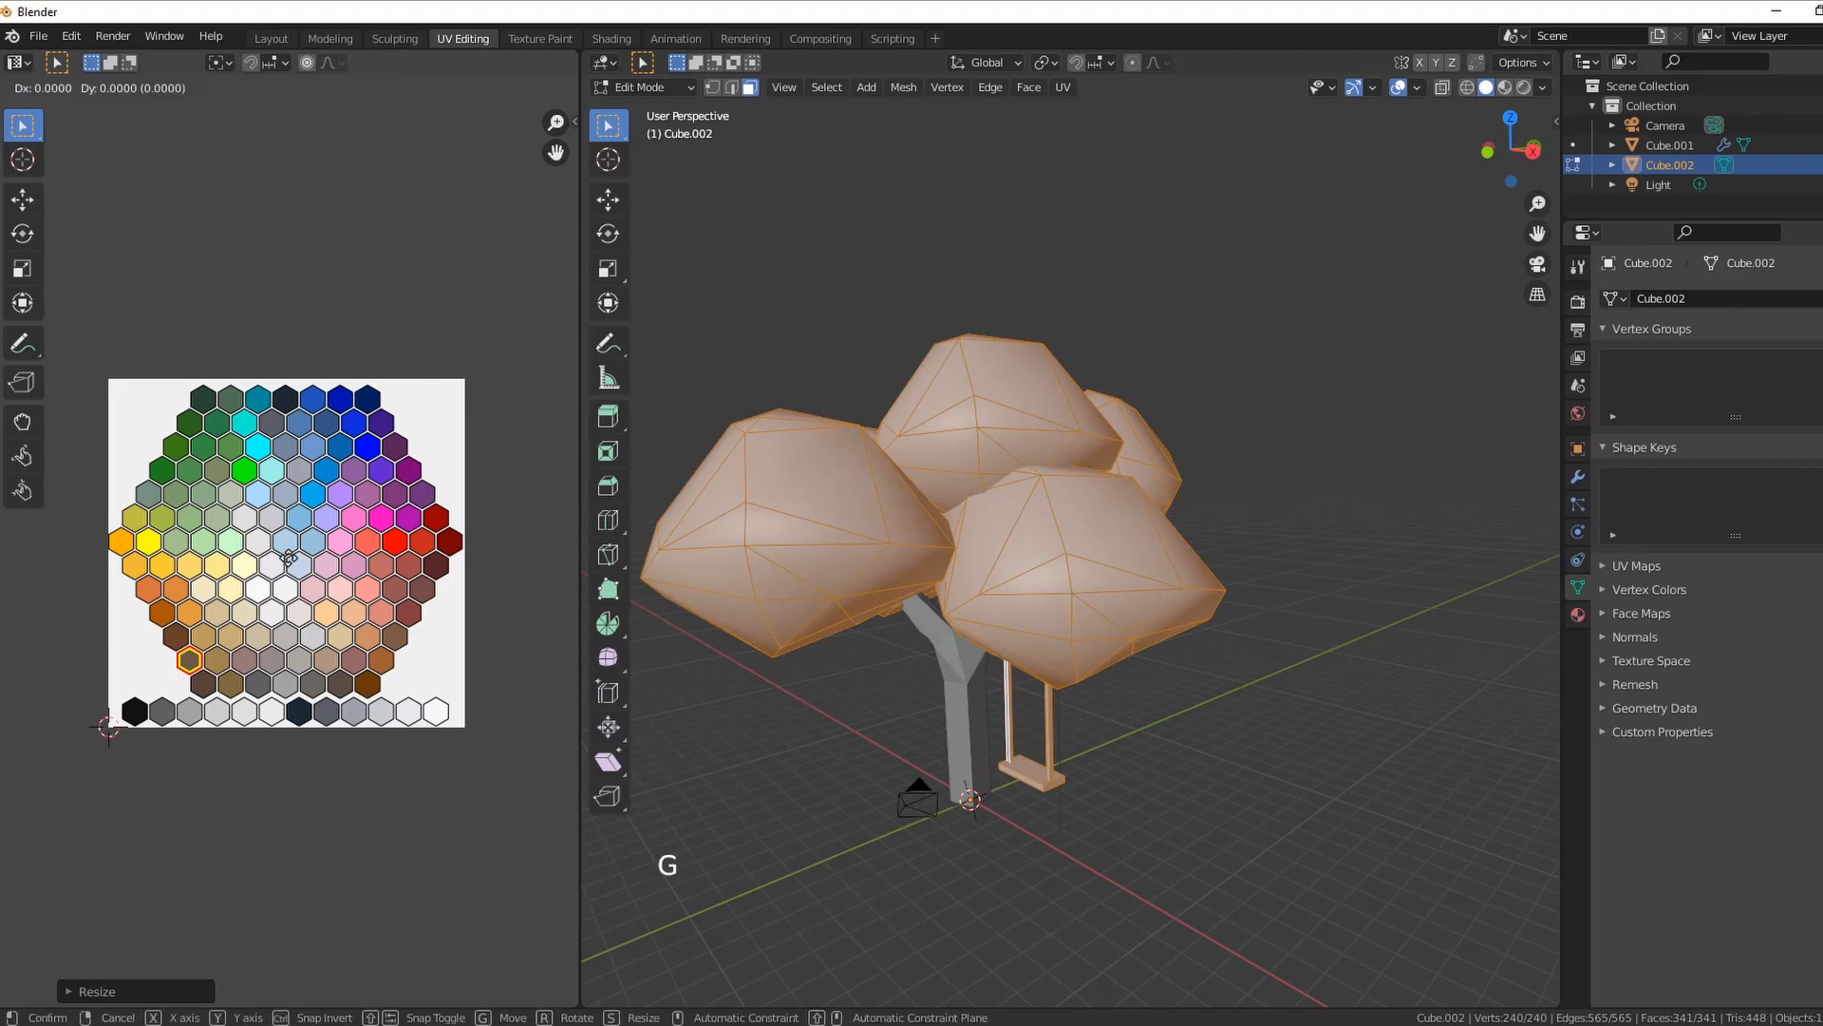
pyautogui.moveTo(199, 452)
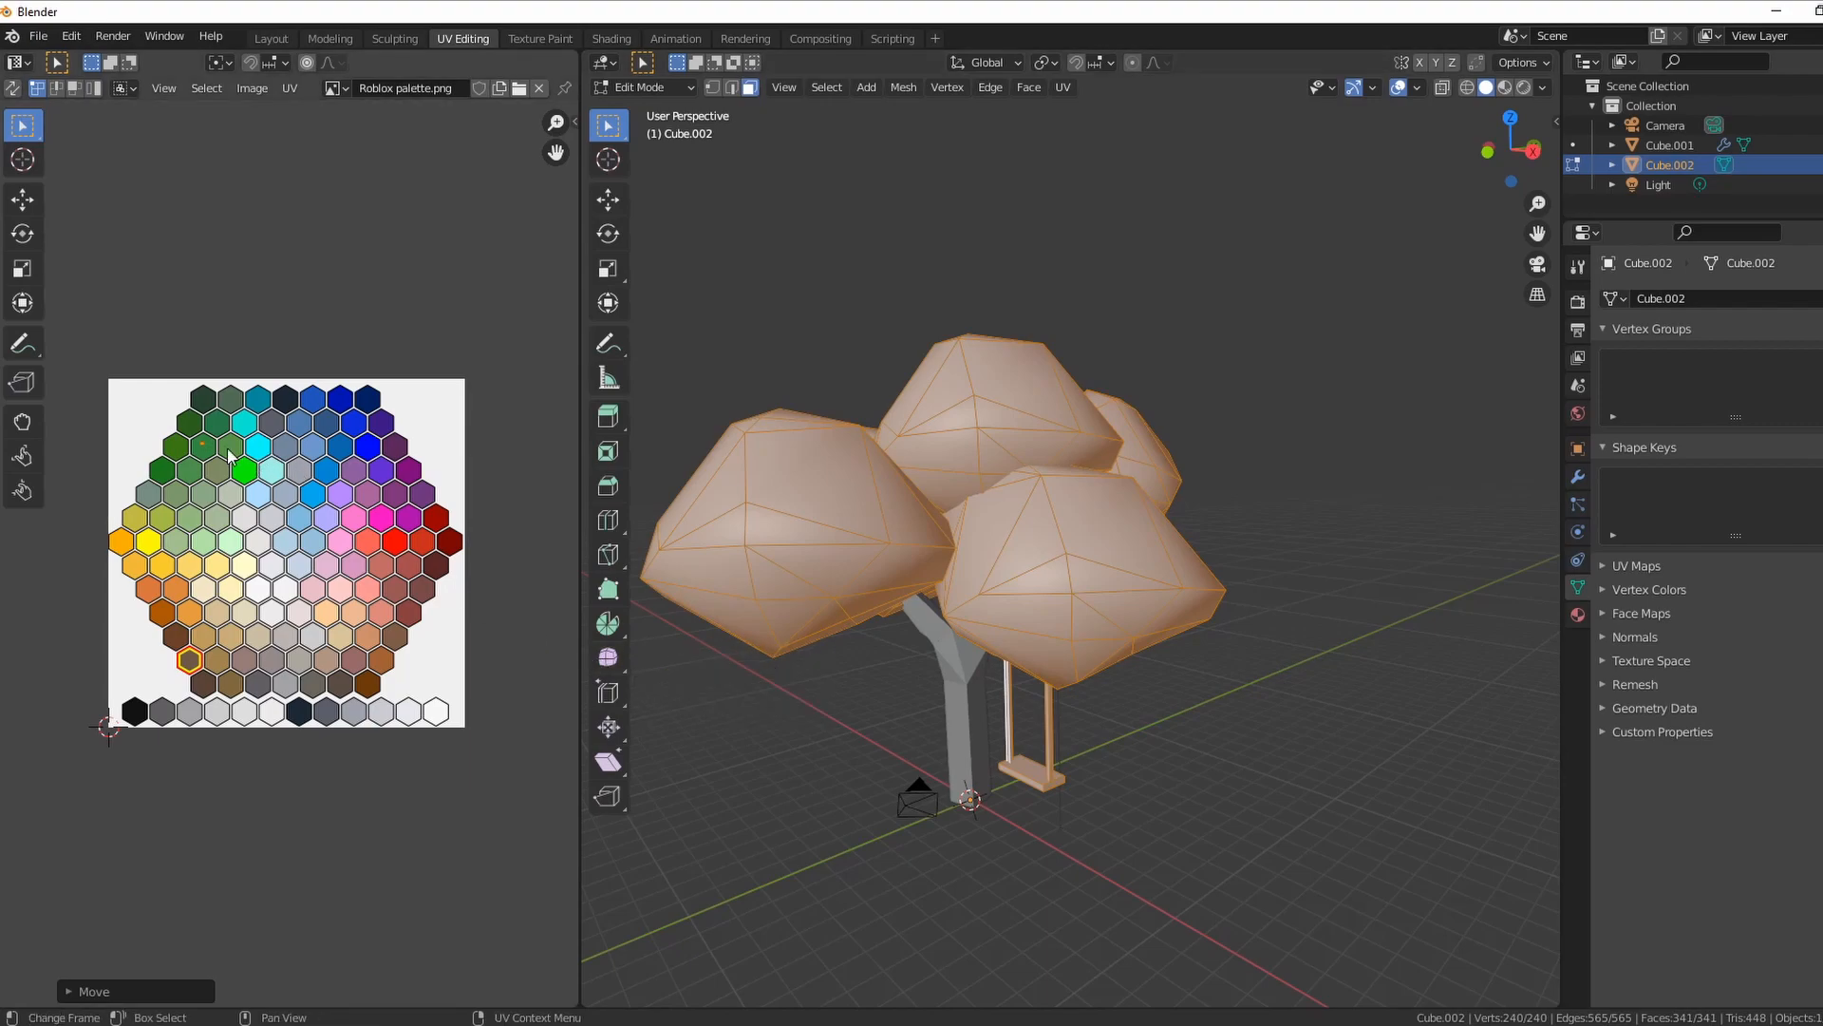
pyautogui.moveTo(1202, 733)
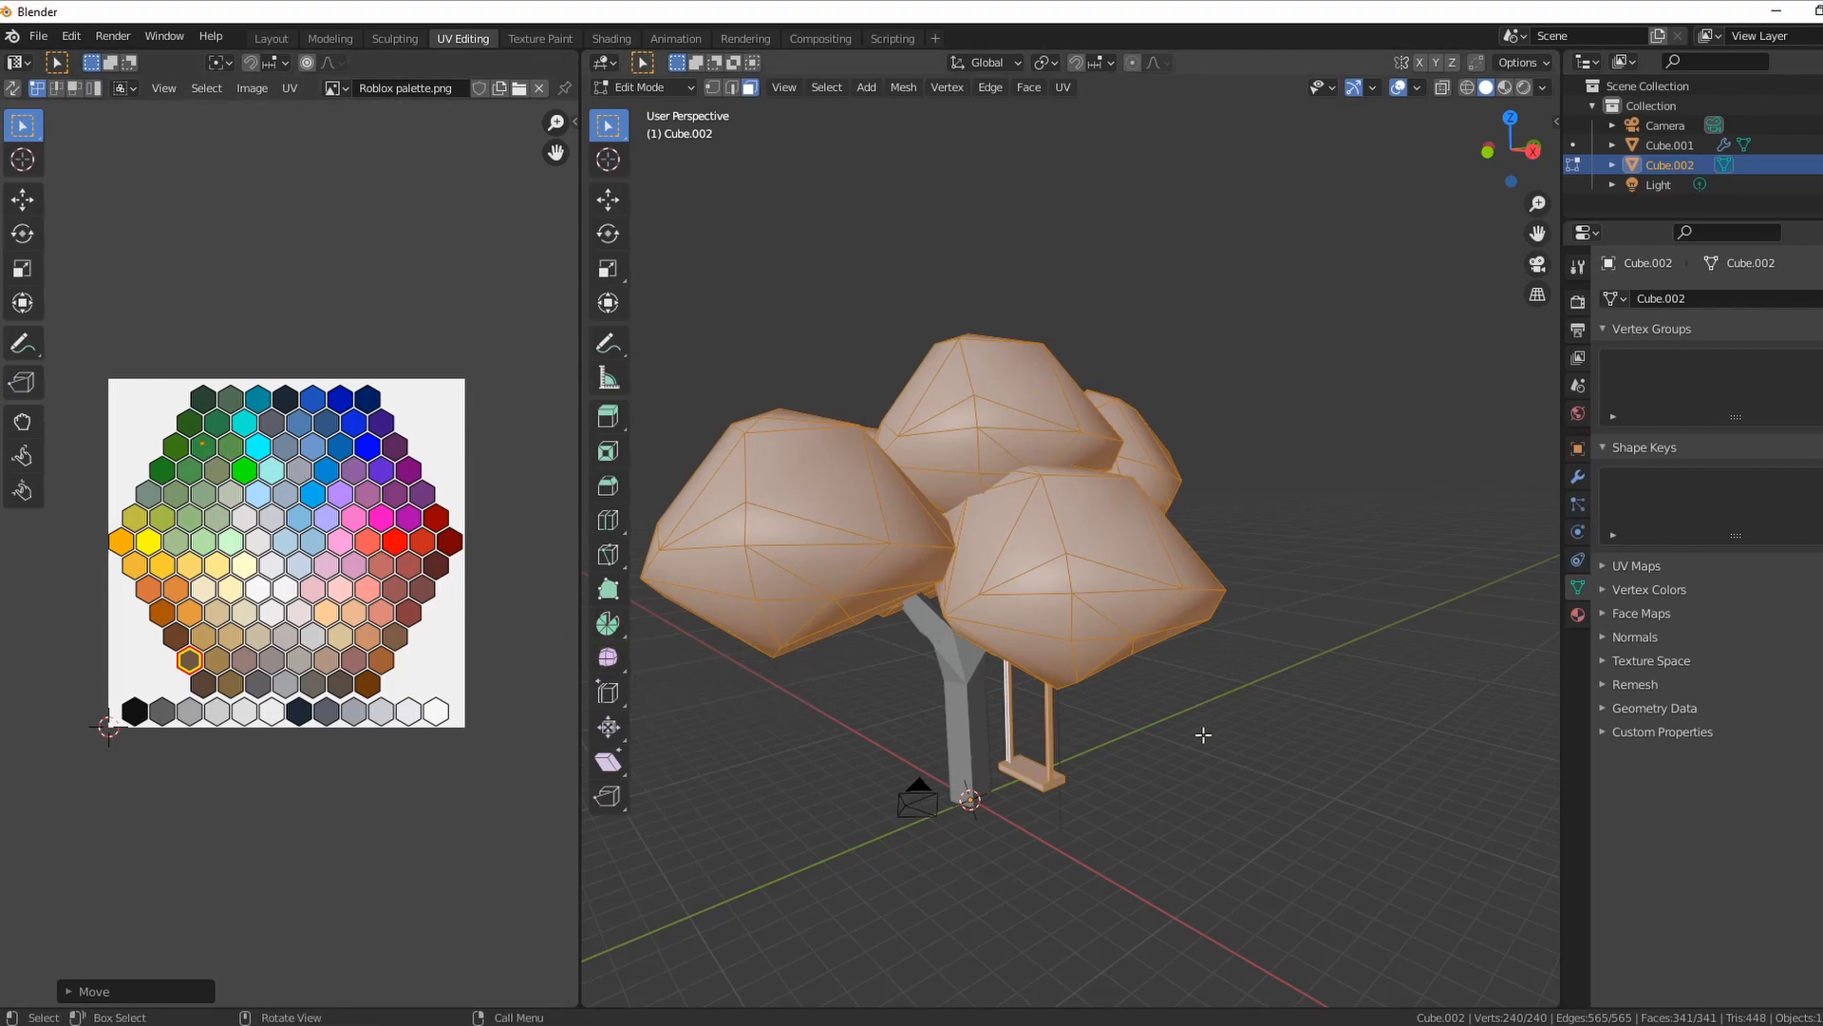
# - Place the shrunken UVs on a dark green palette hexagon and deselect the mesh
pyautogui.click(1295, 802)
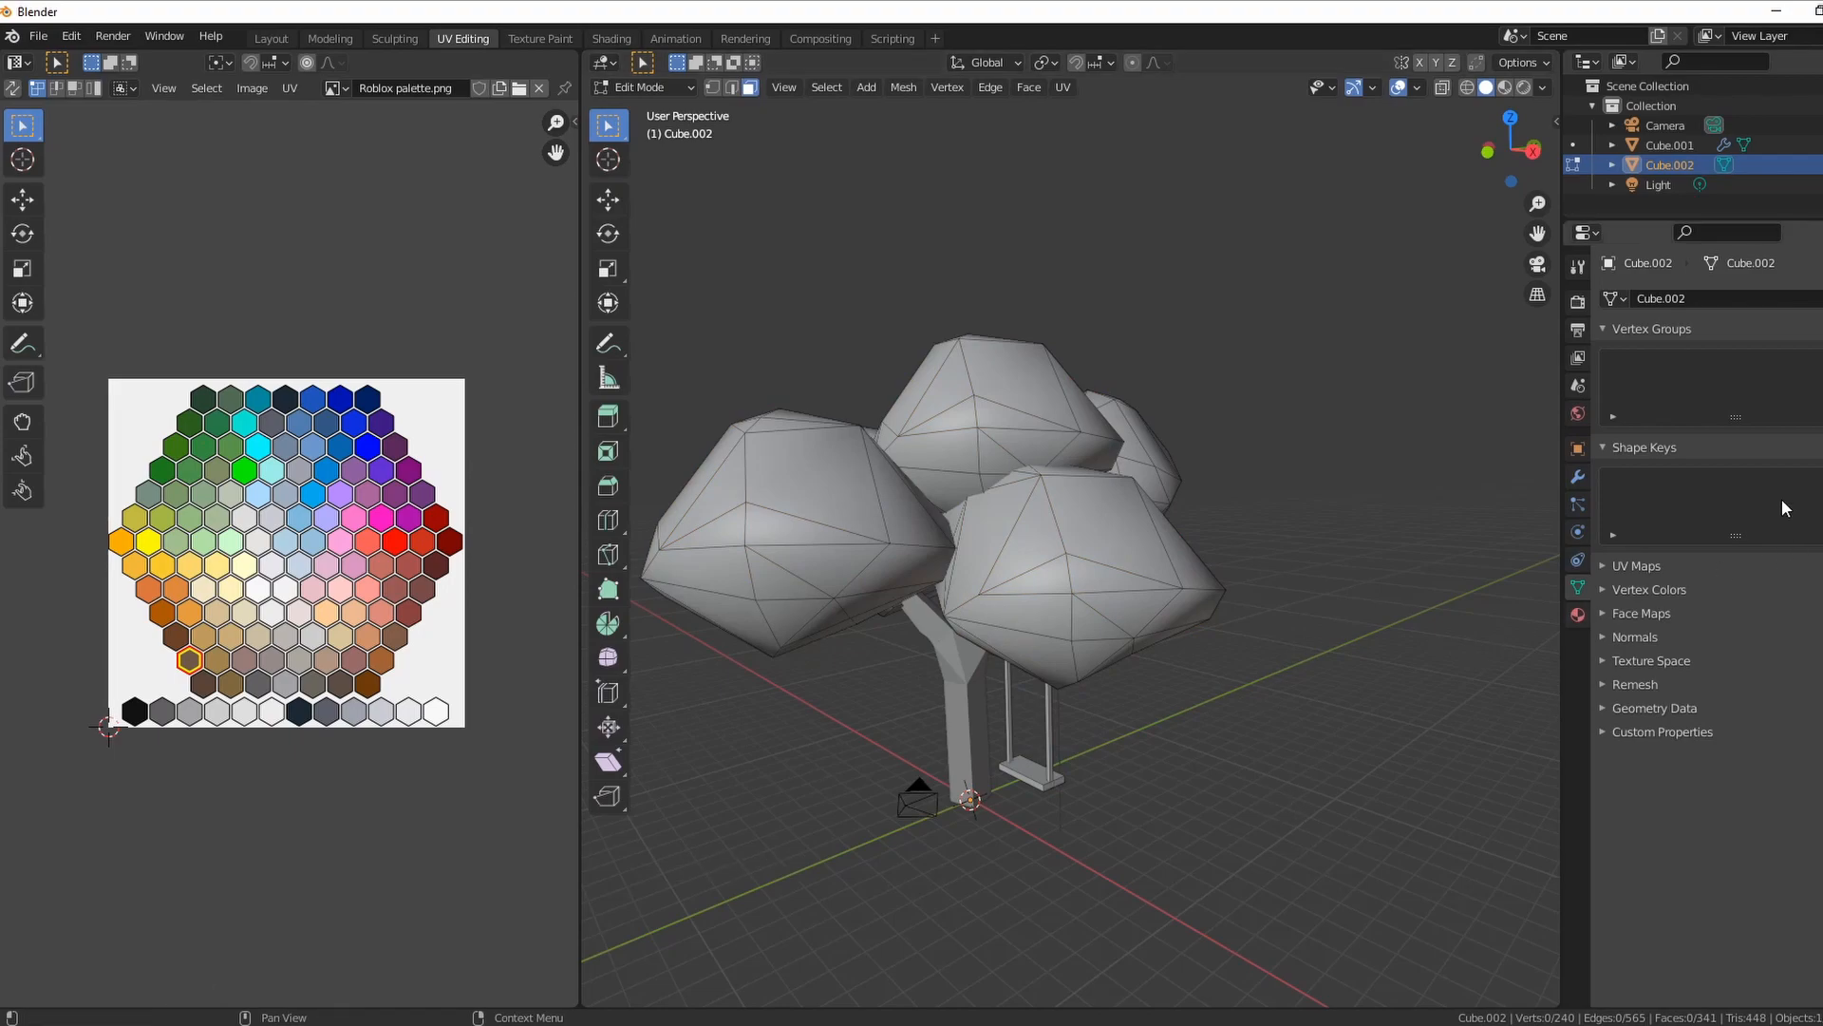
pyautogui.rightClick(1309, 481)
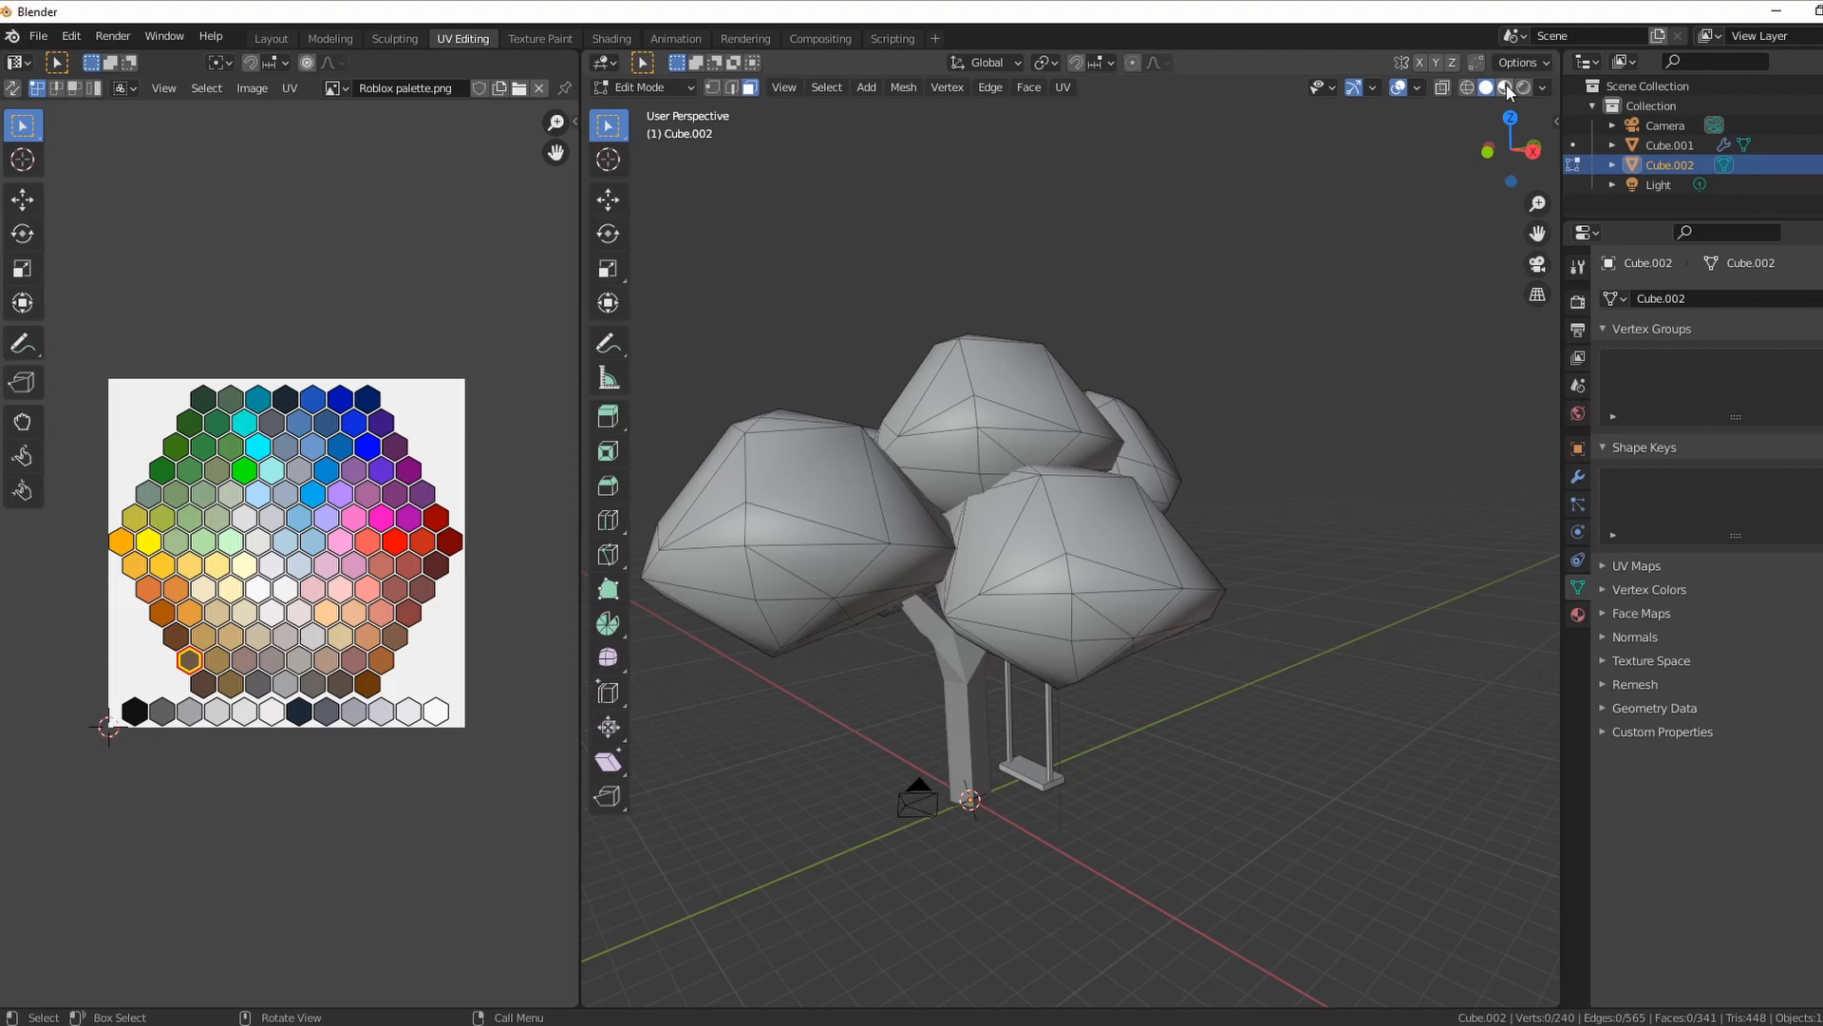
pyautogui.moveTo(1504, 88)
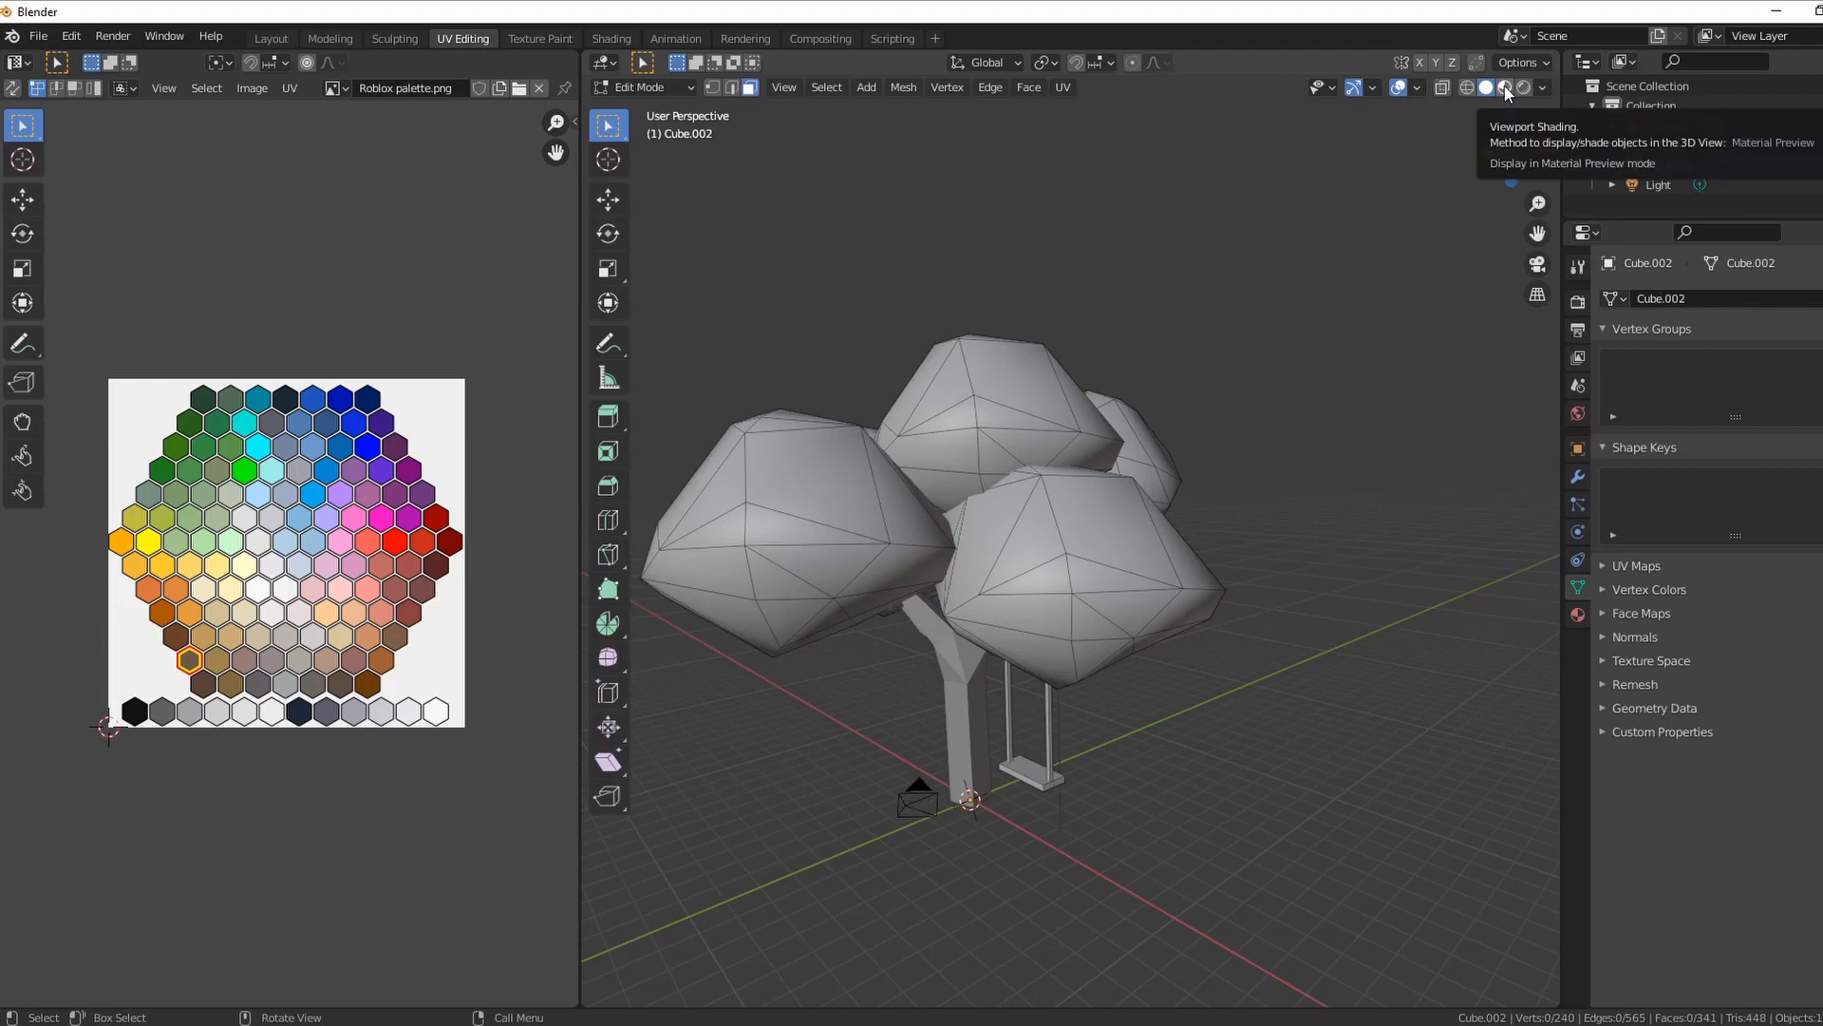
# - Show the viewport in Material Preview, briefly trying Rendered, and zoom toward the swing
pyautogui.click(1504, 88)
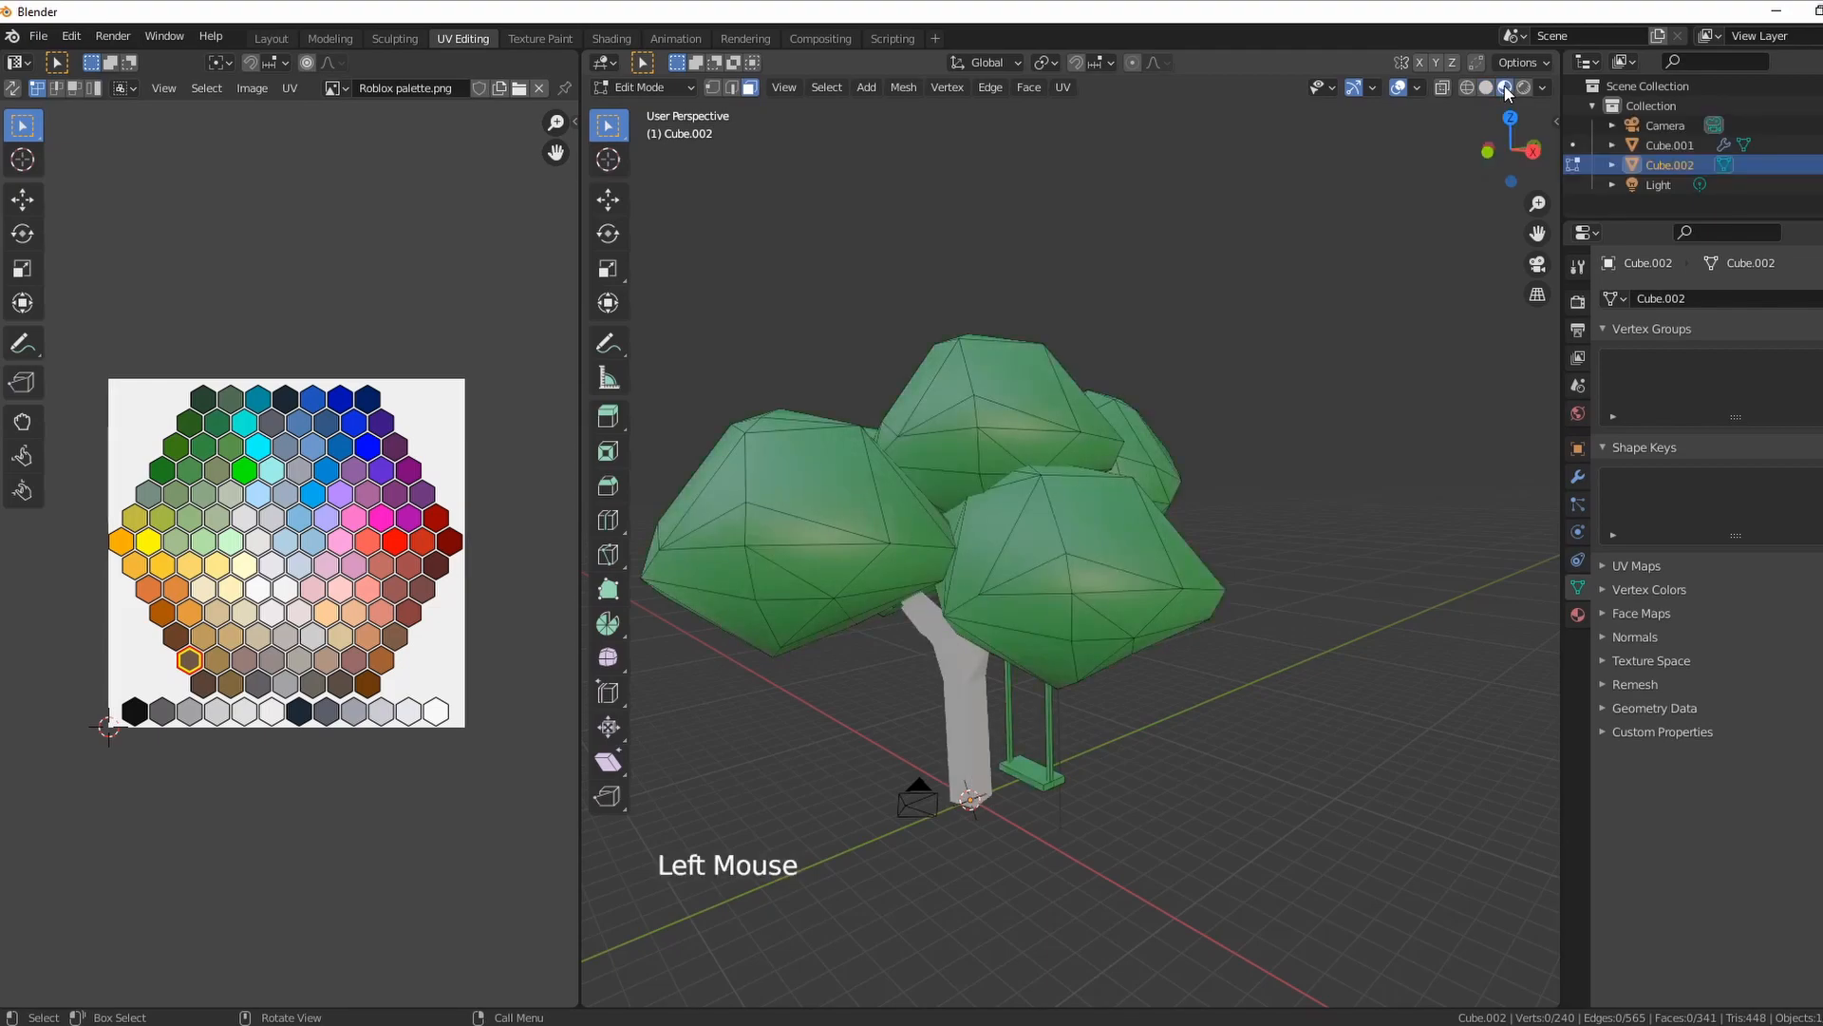
pyautogui.moveTo(1500, 87)
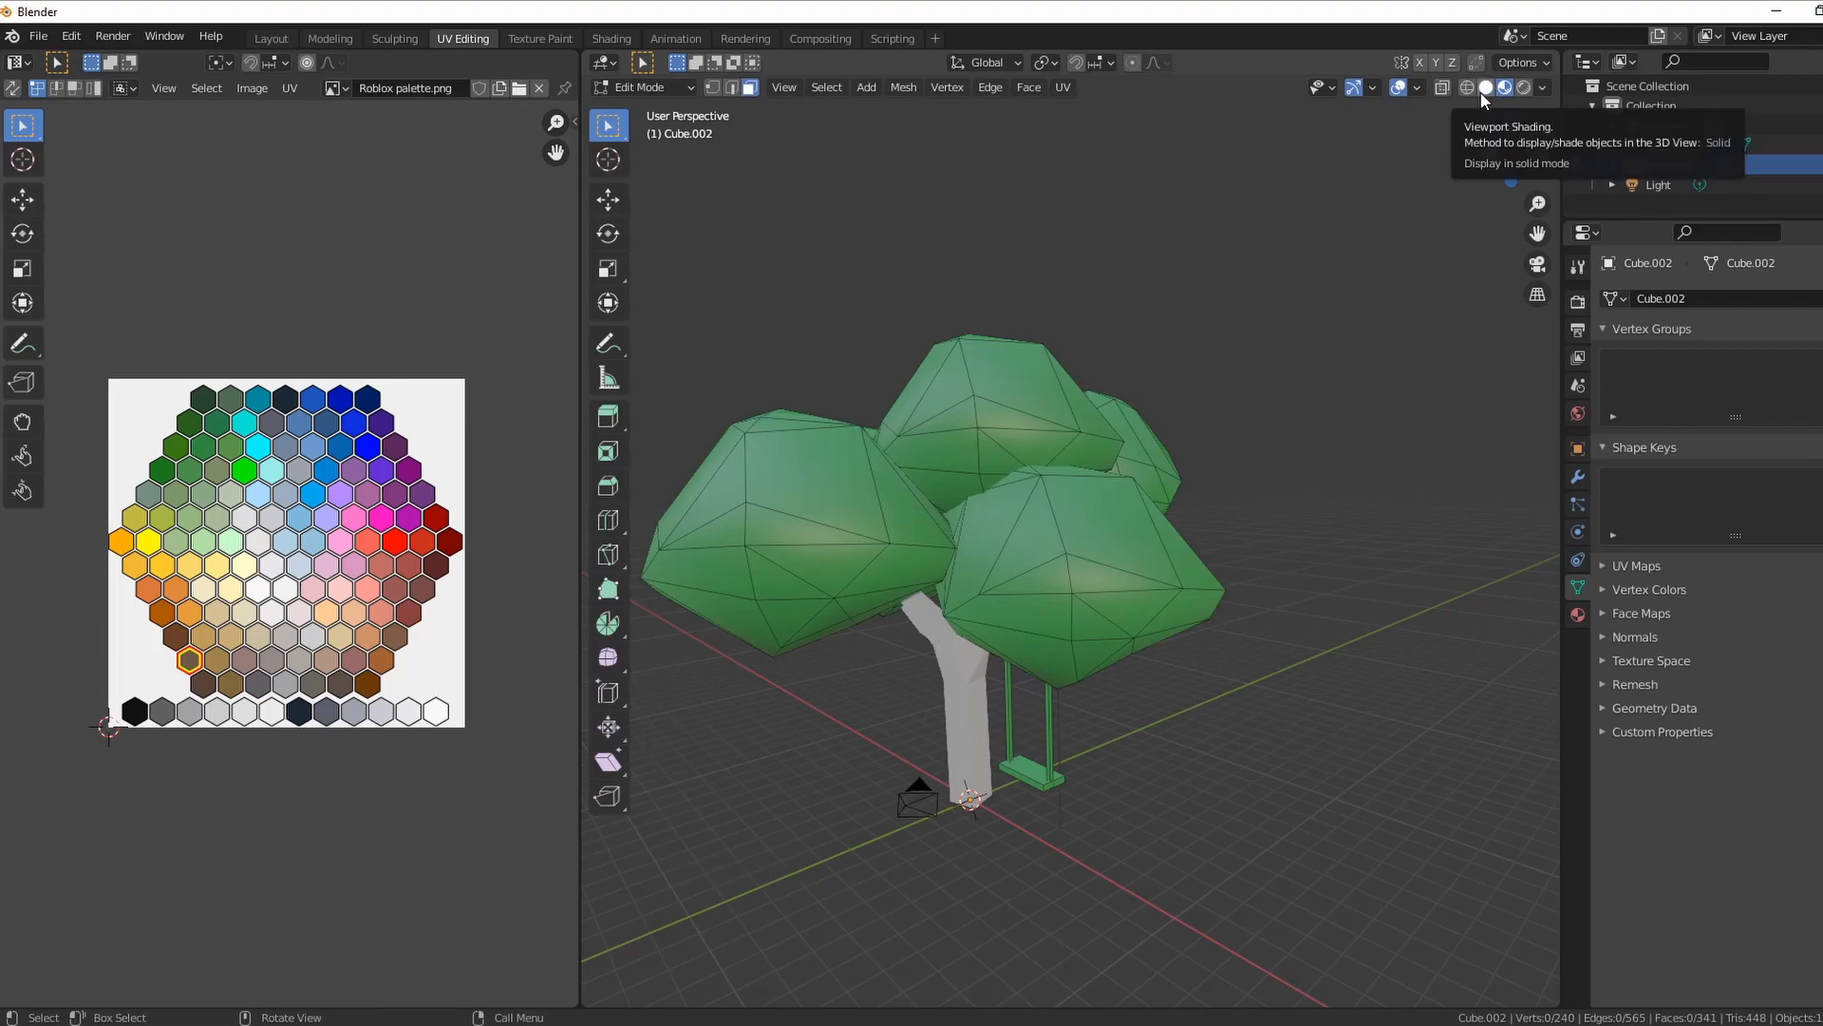
pyautogui.moveTo(1493, 99)
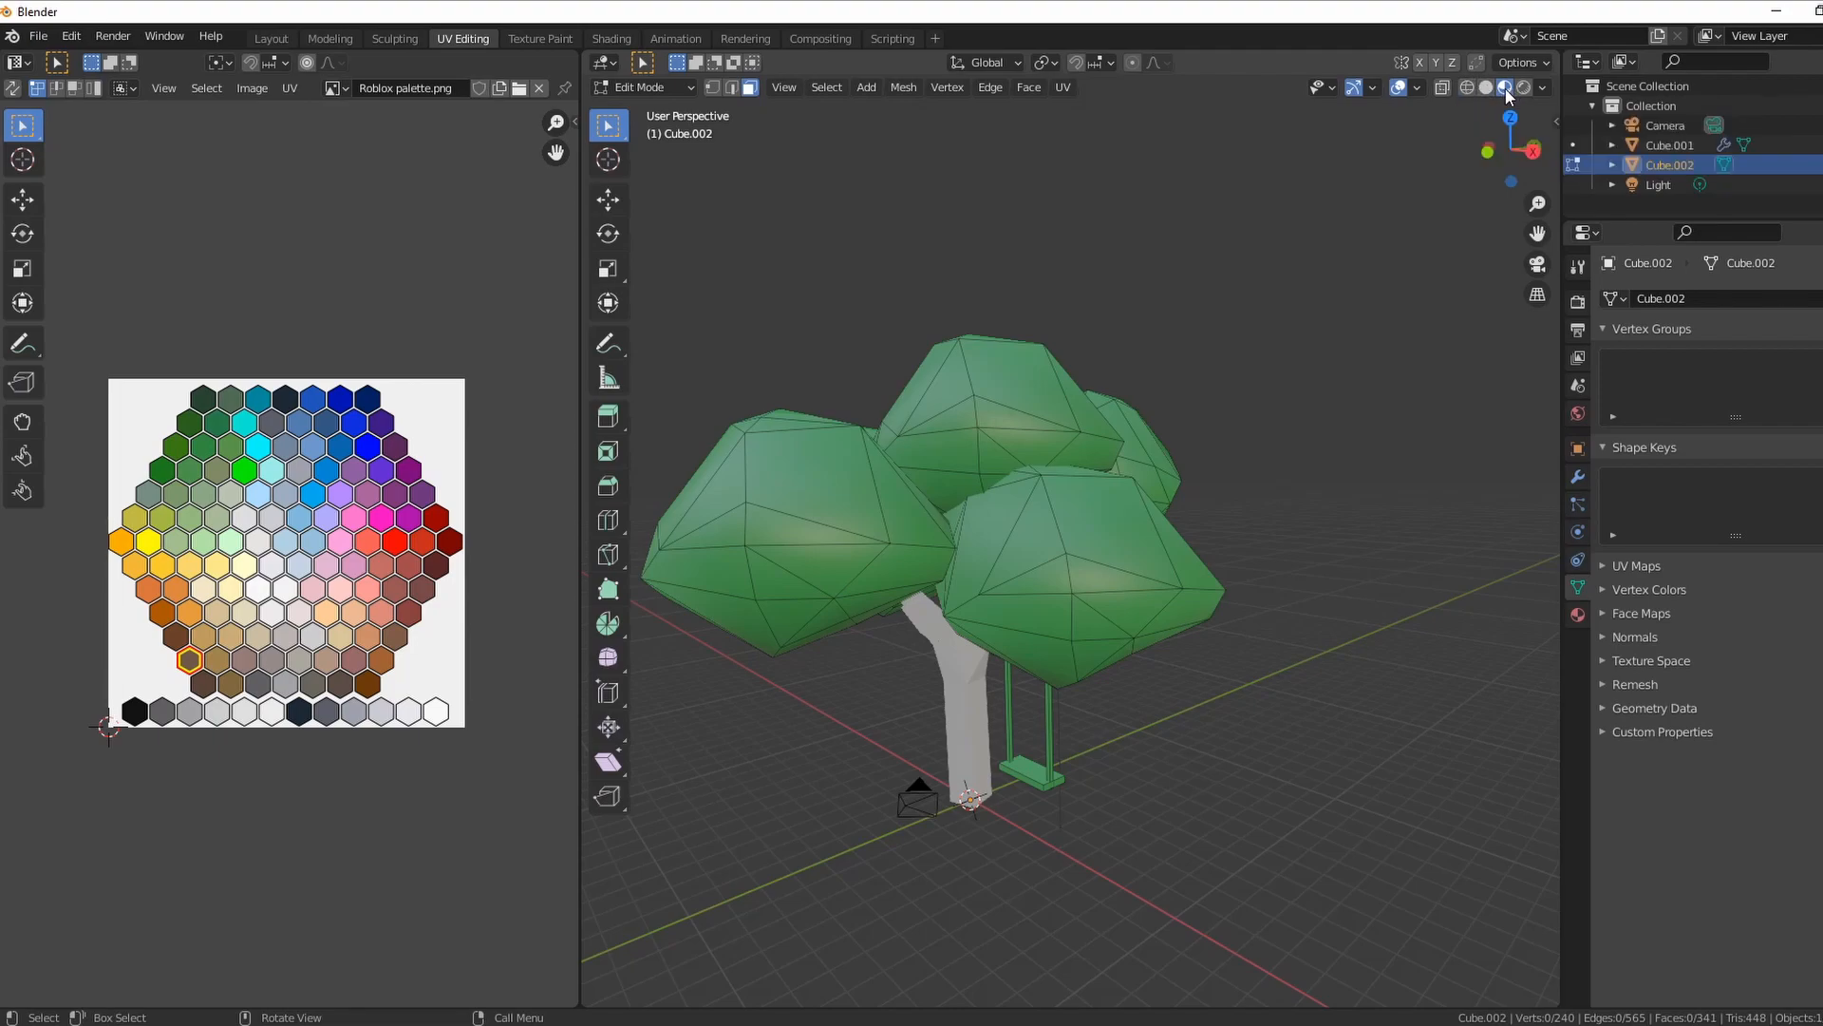
pyautogui.moveTo(1504, 88)
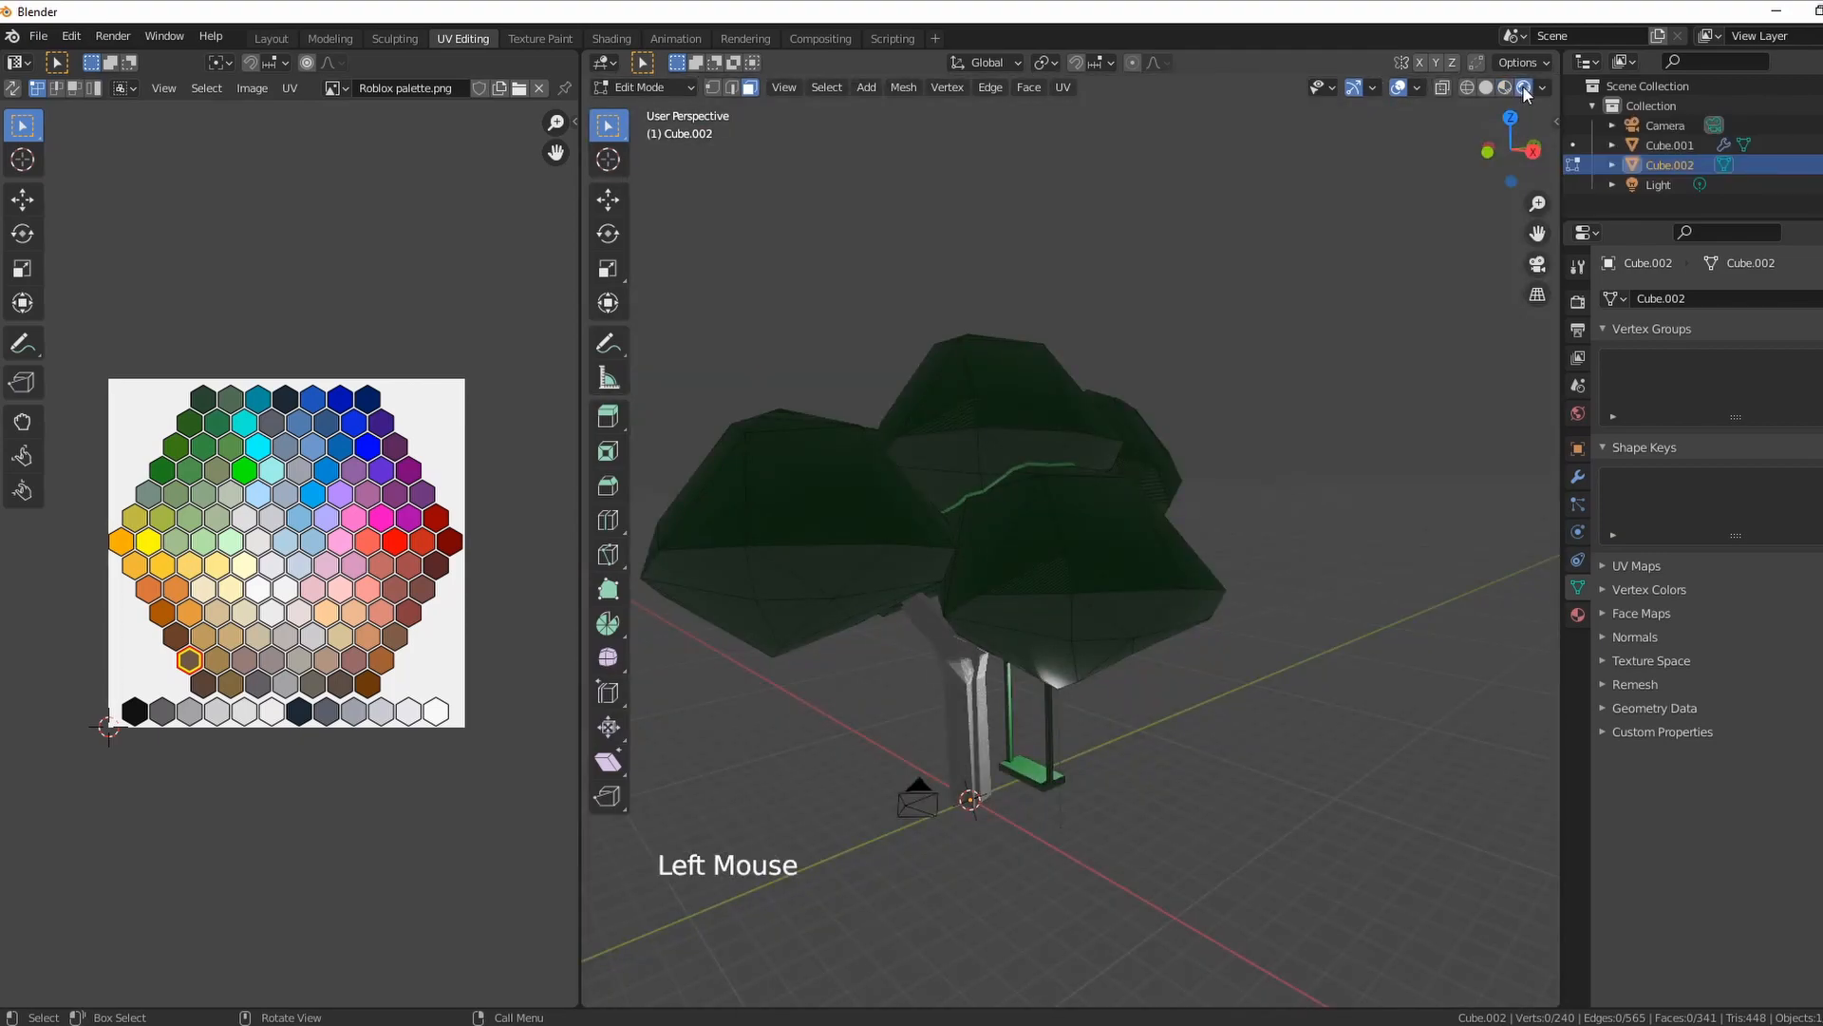
pyautogui.moveTo(1505, 88)
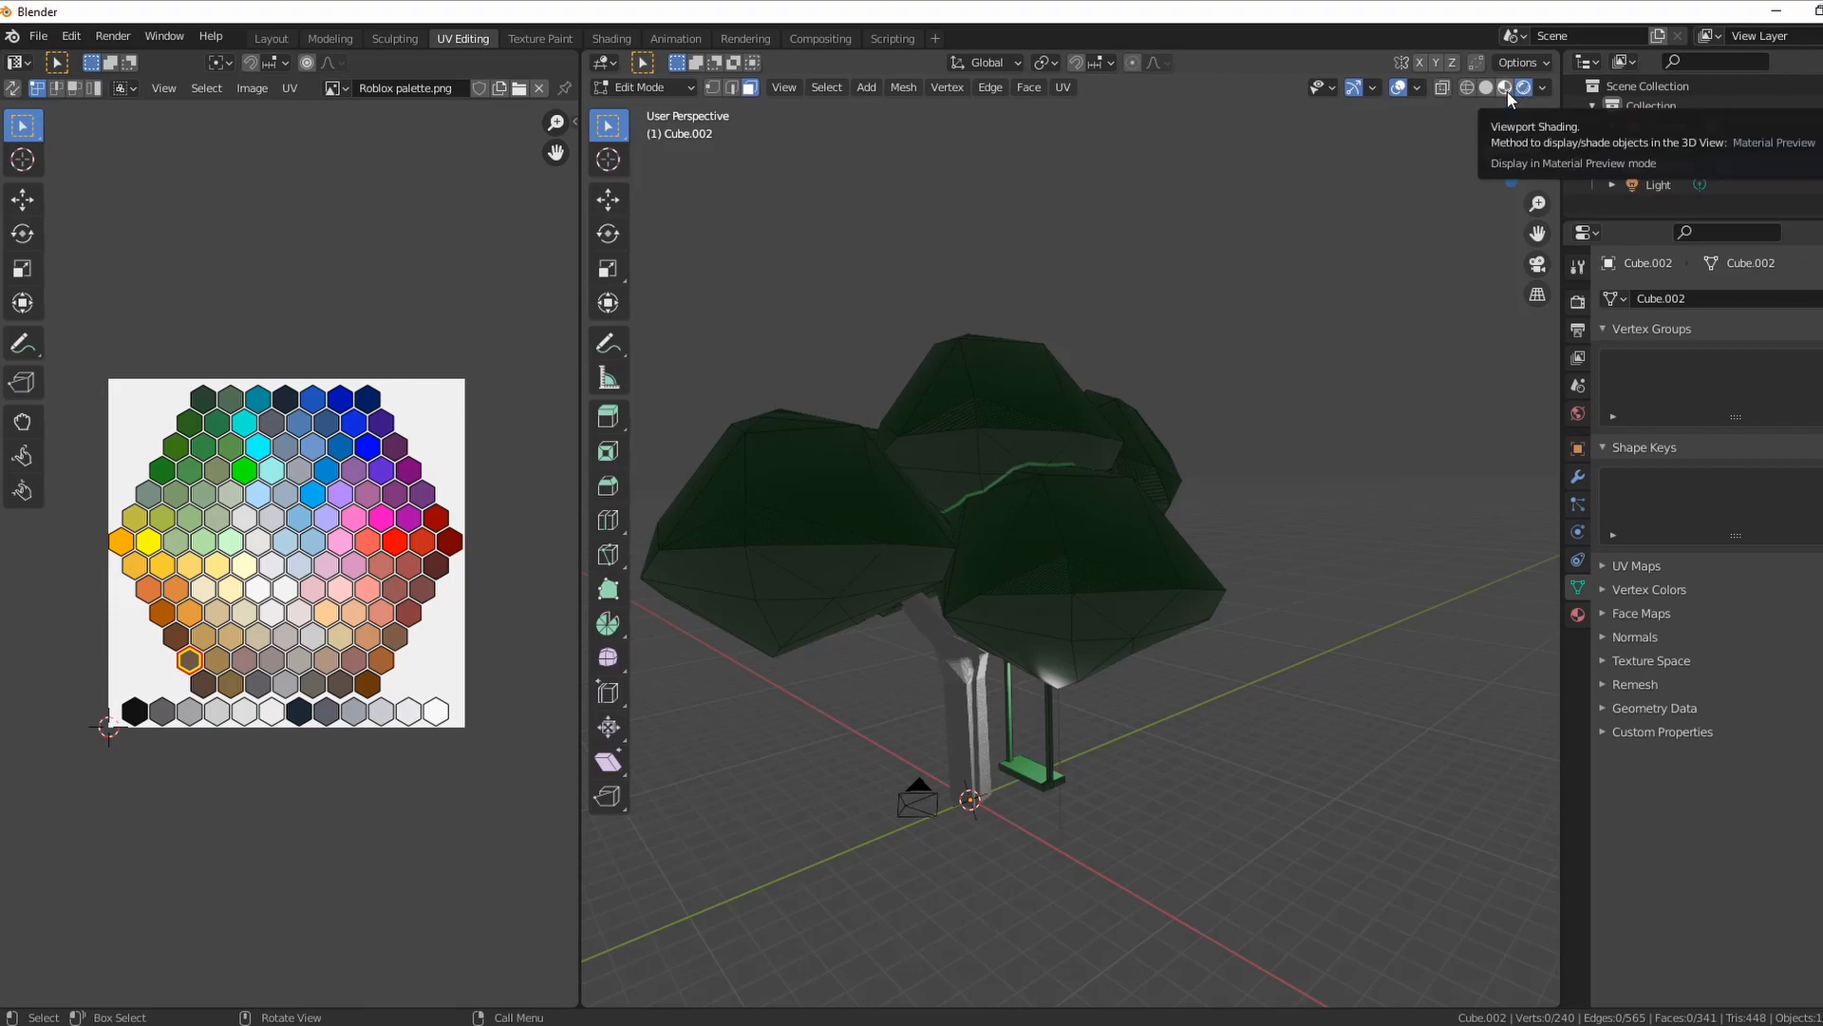
pyautogui.click(1504, 87)
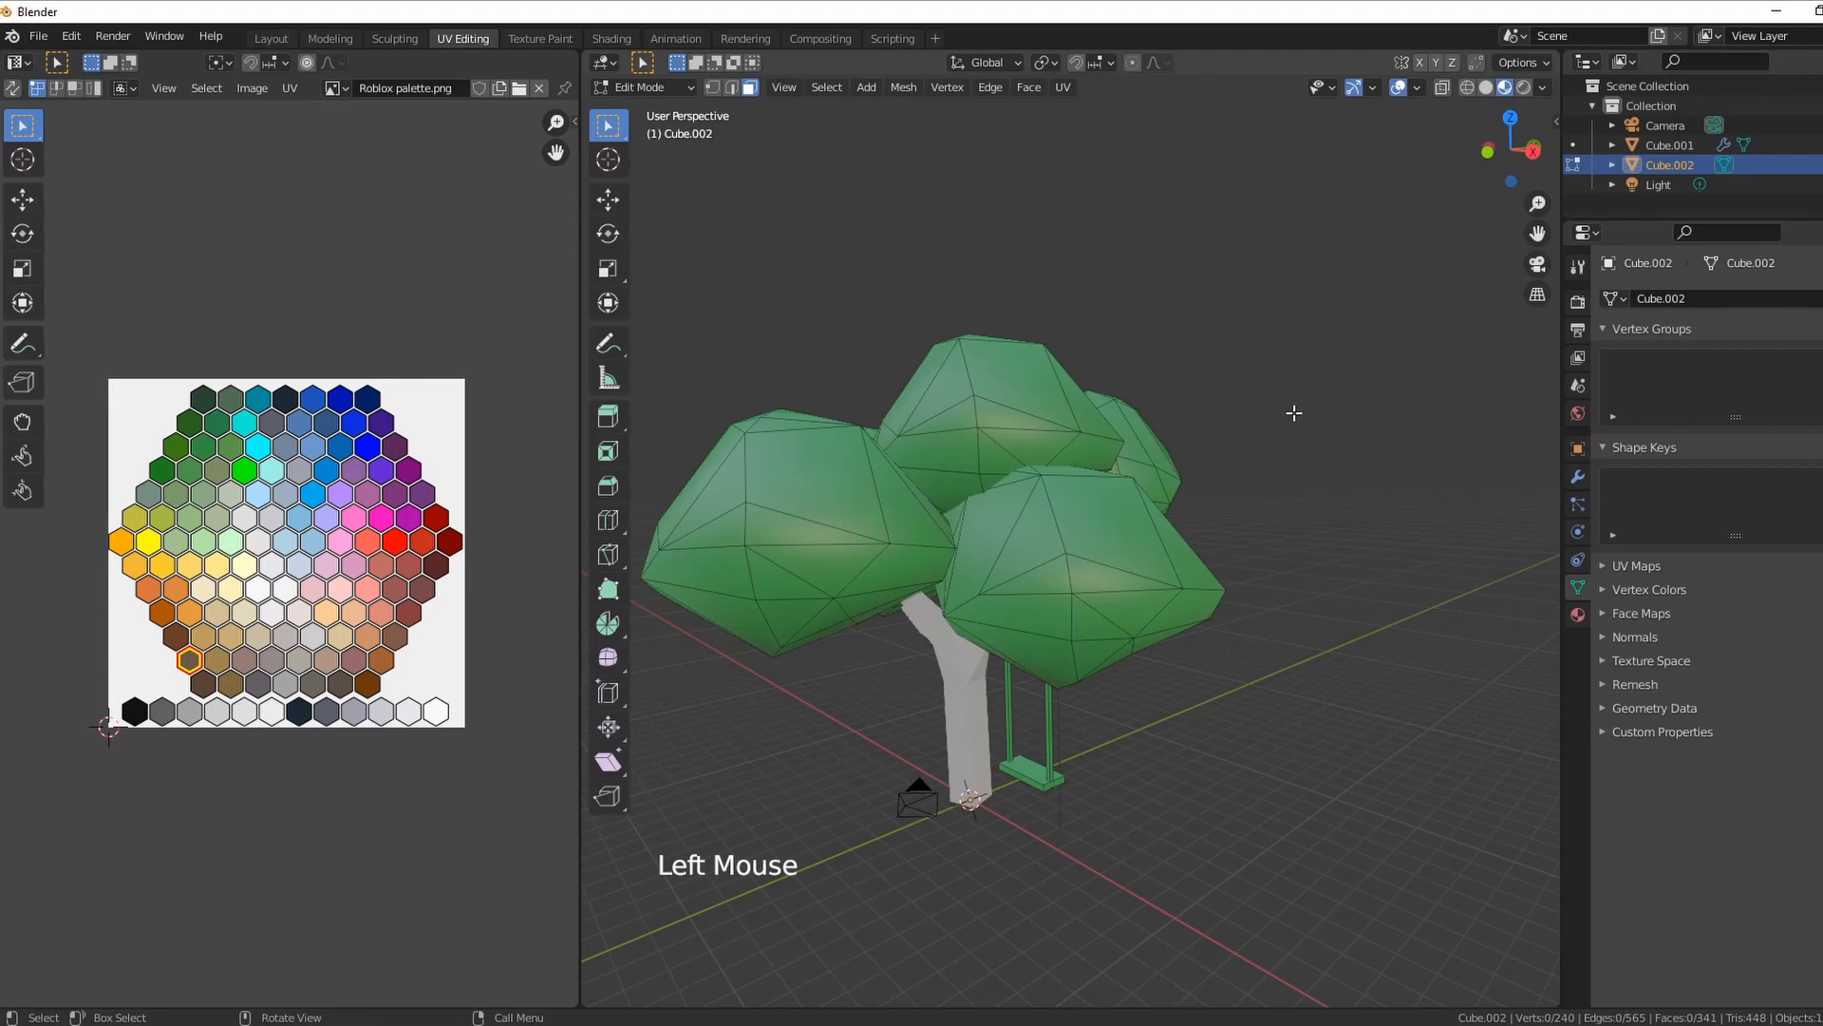
pyautogui.scroll(3)
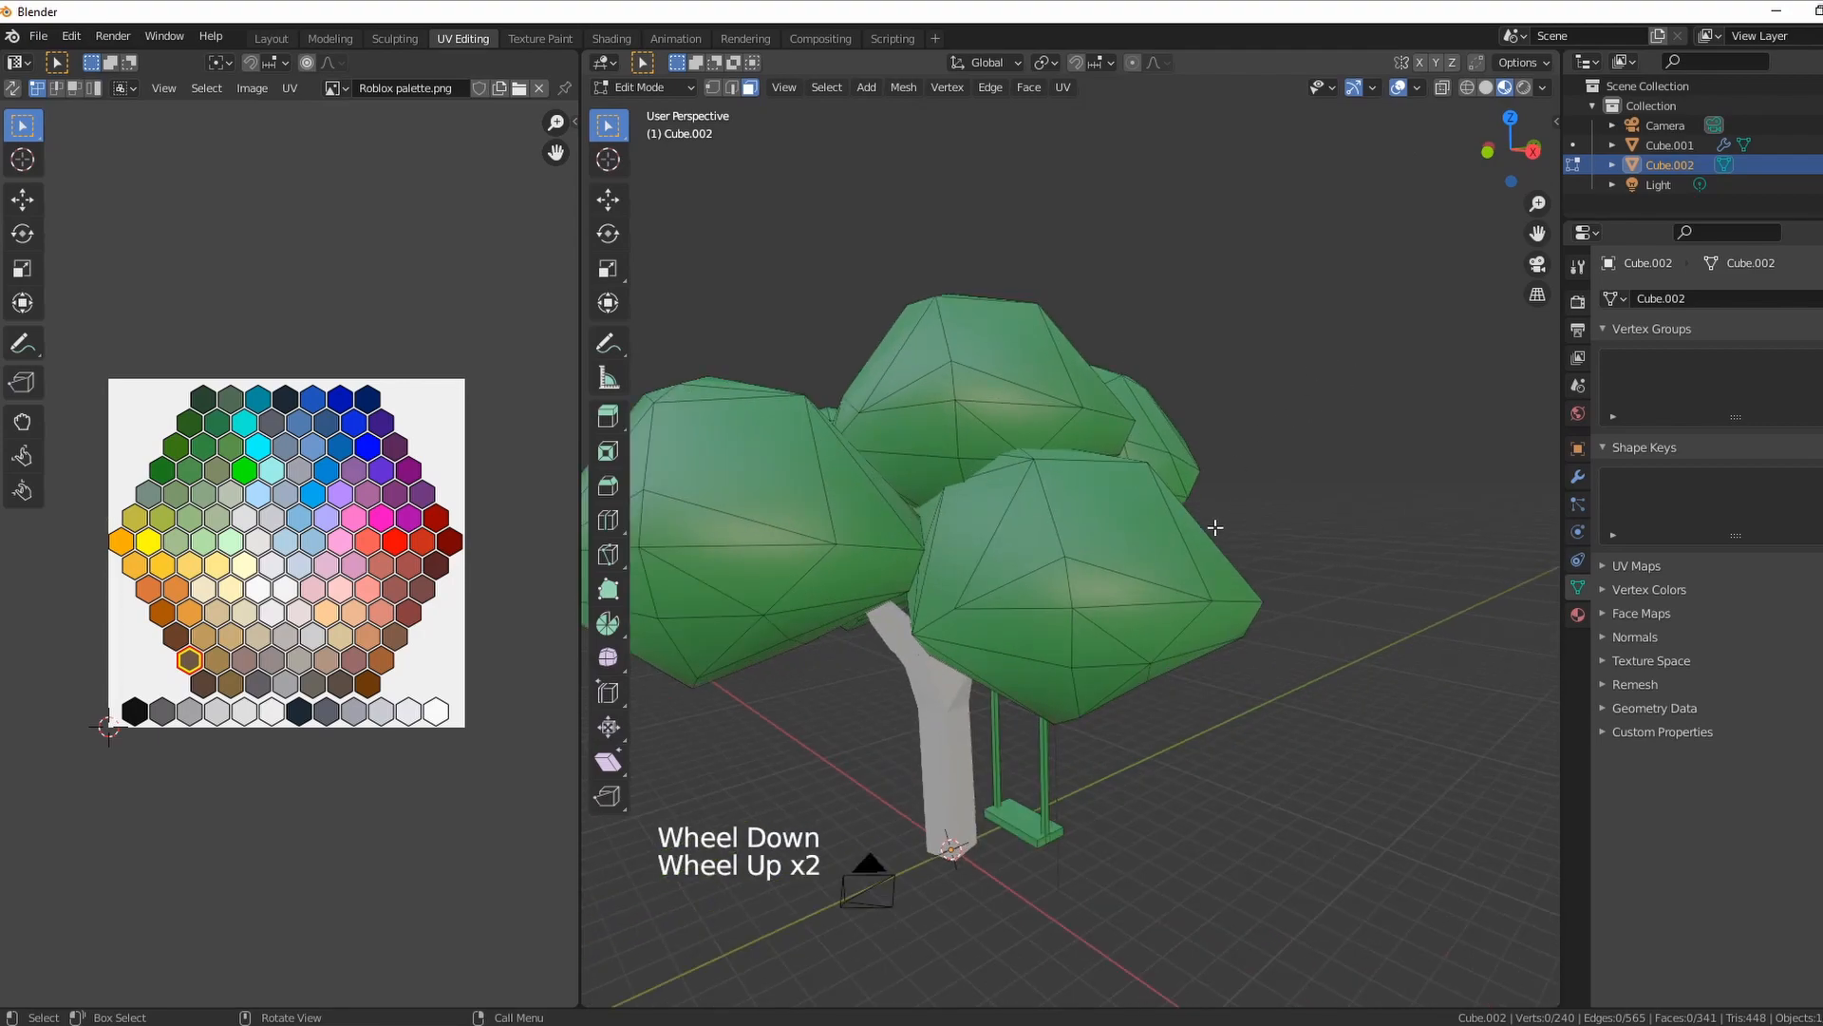
pyautogui.scroll(-3)
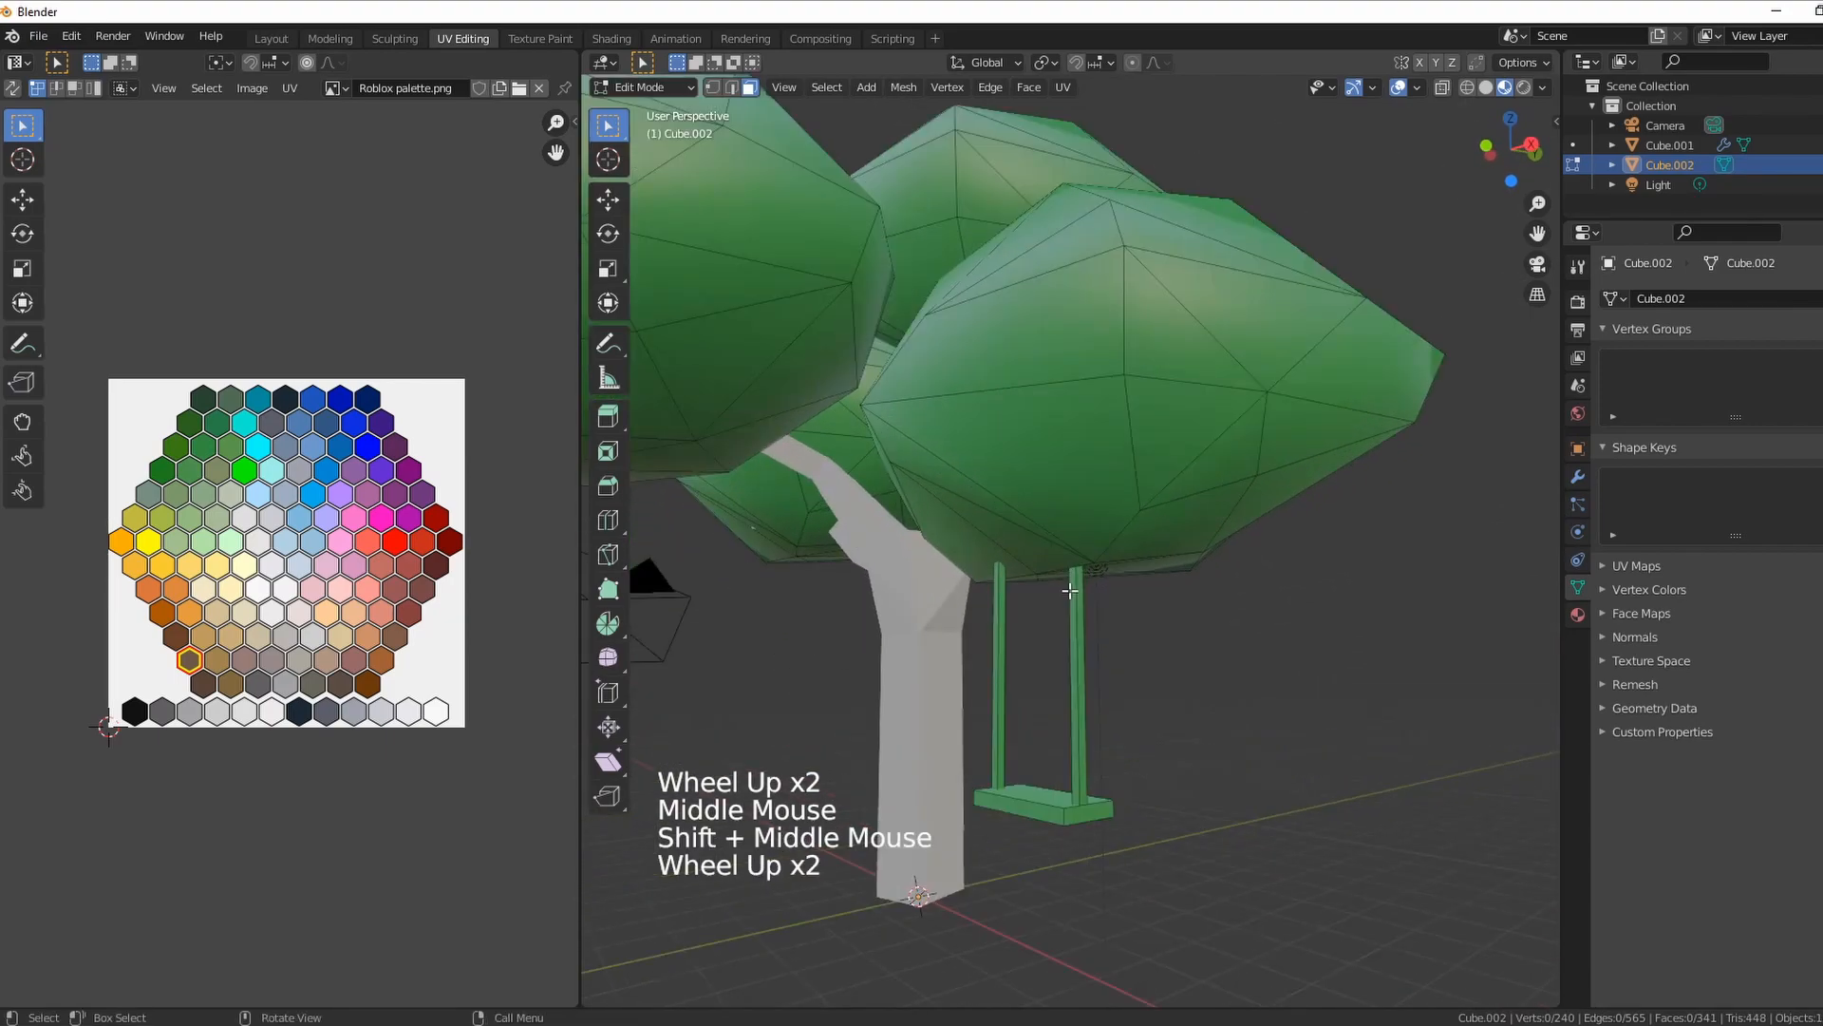
# - Select both swing ropes and move their UVs onto a brown palette hexagon
pyautogui.click(1075, 623)
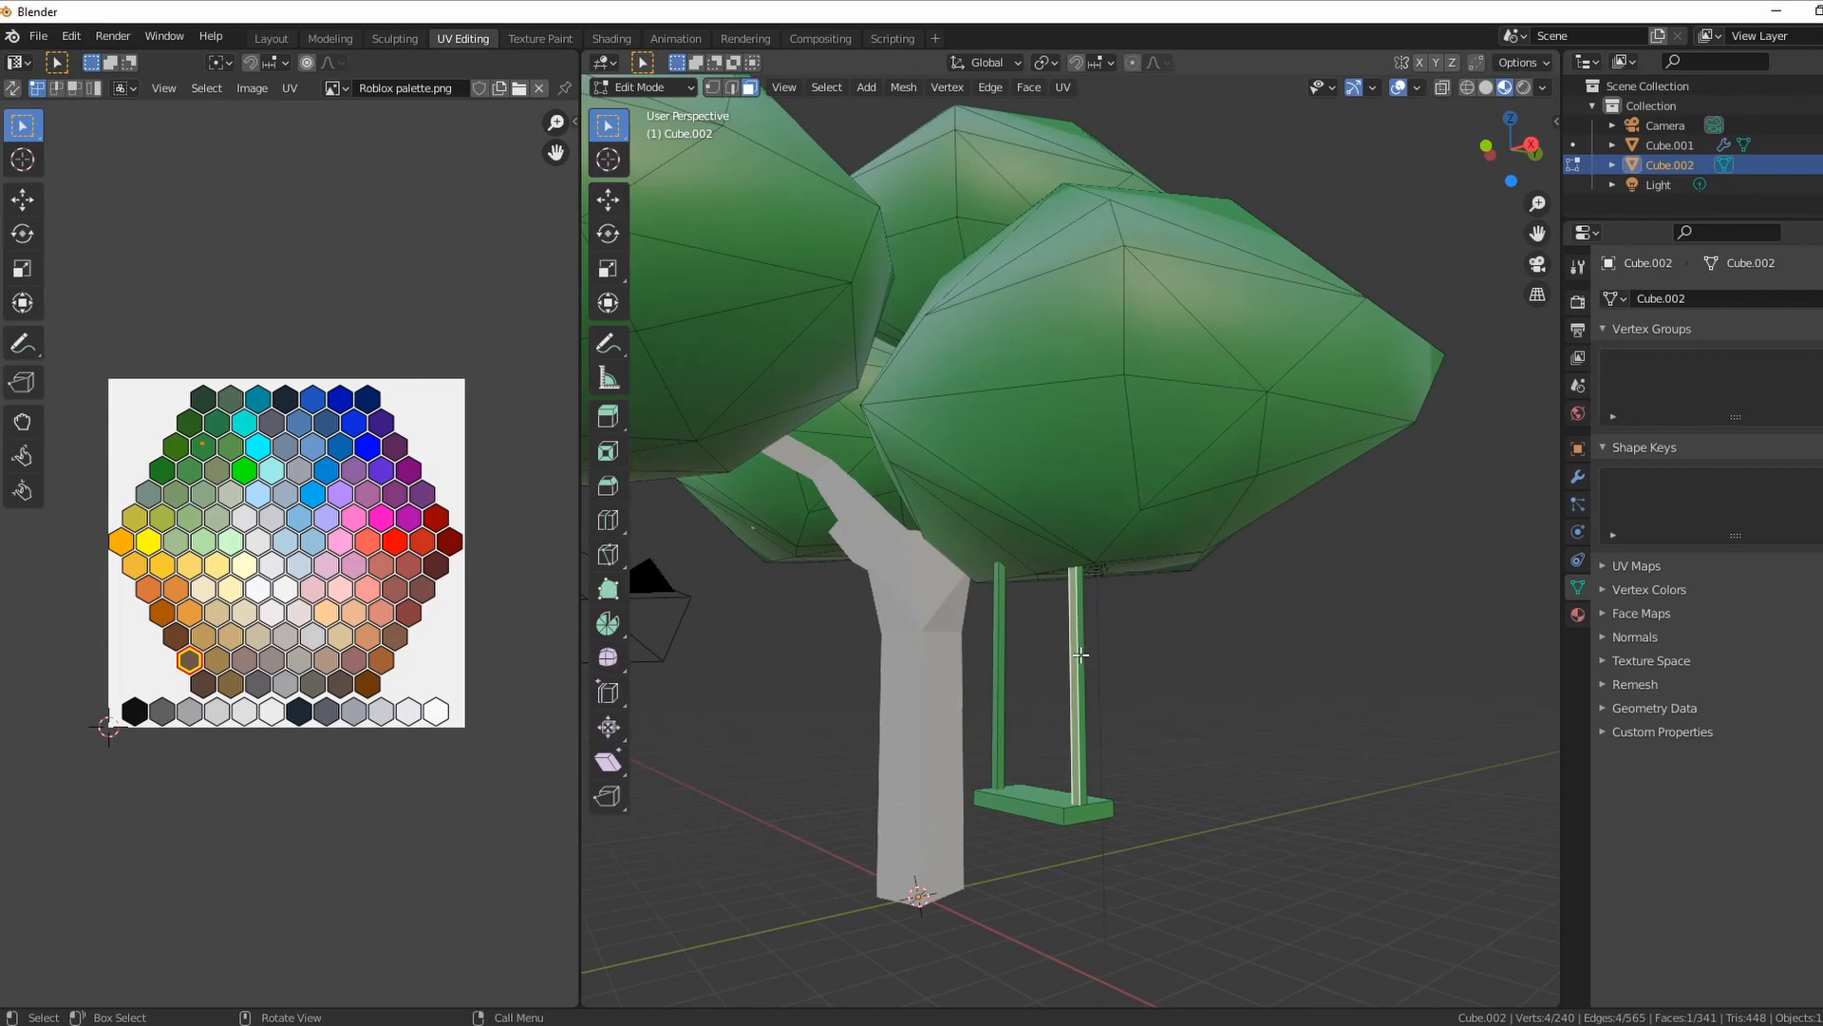
pyautogui.press('l')
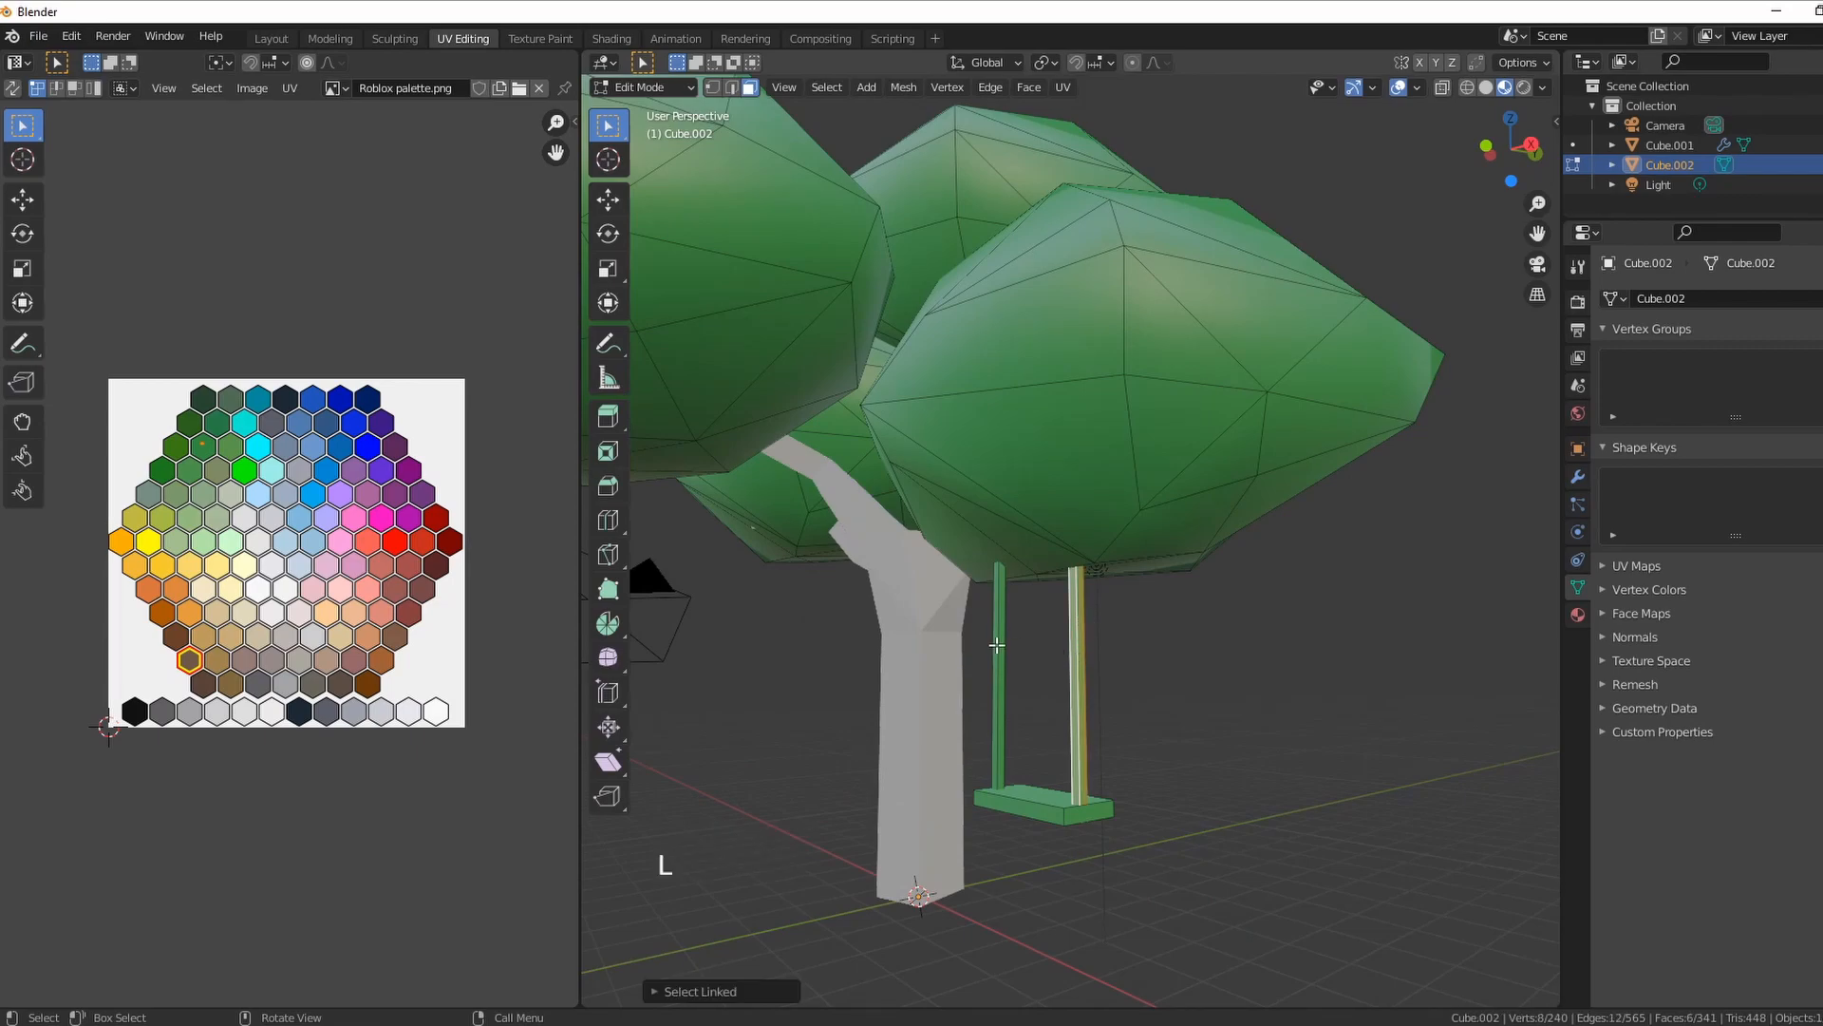
pyautogui.press('l')
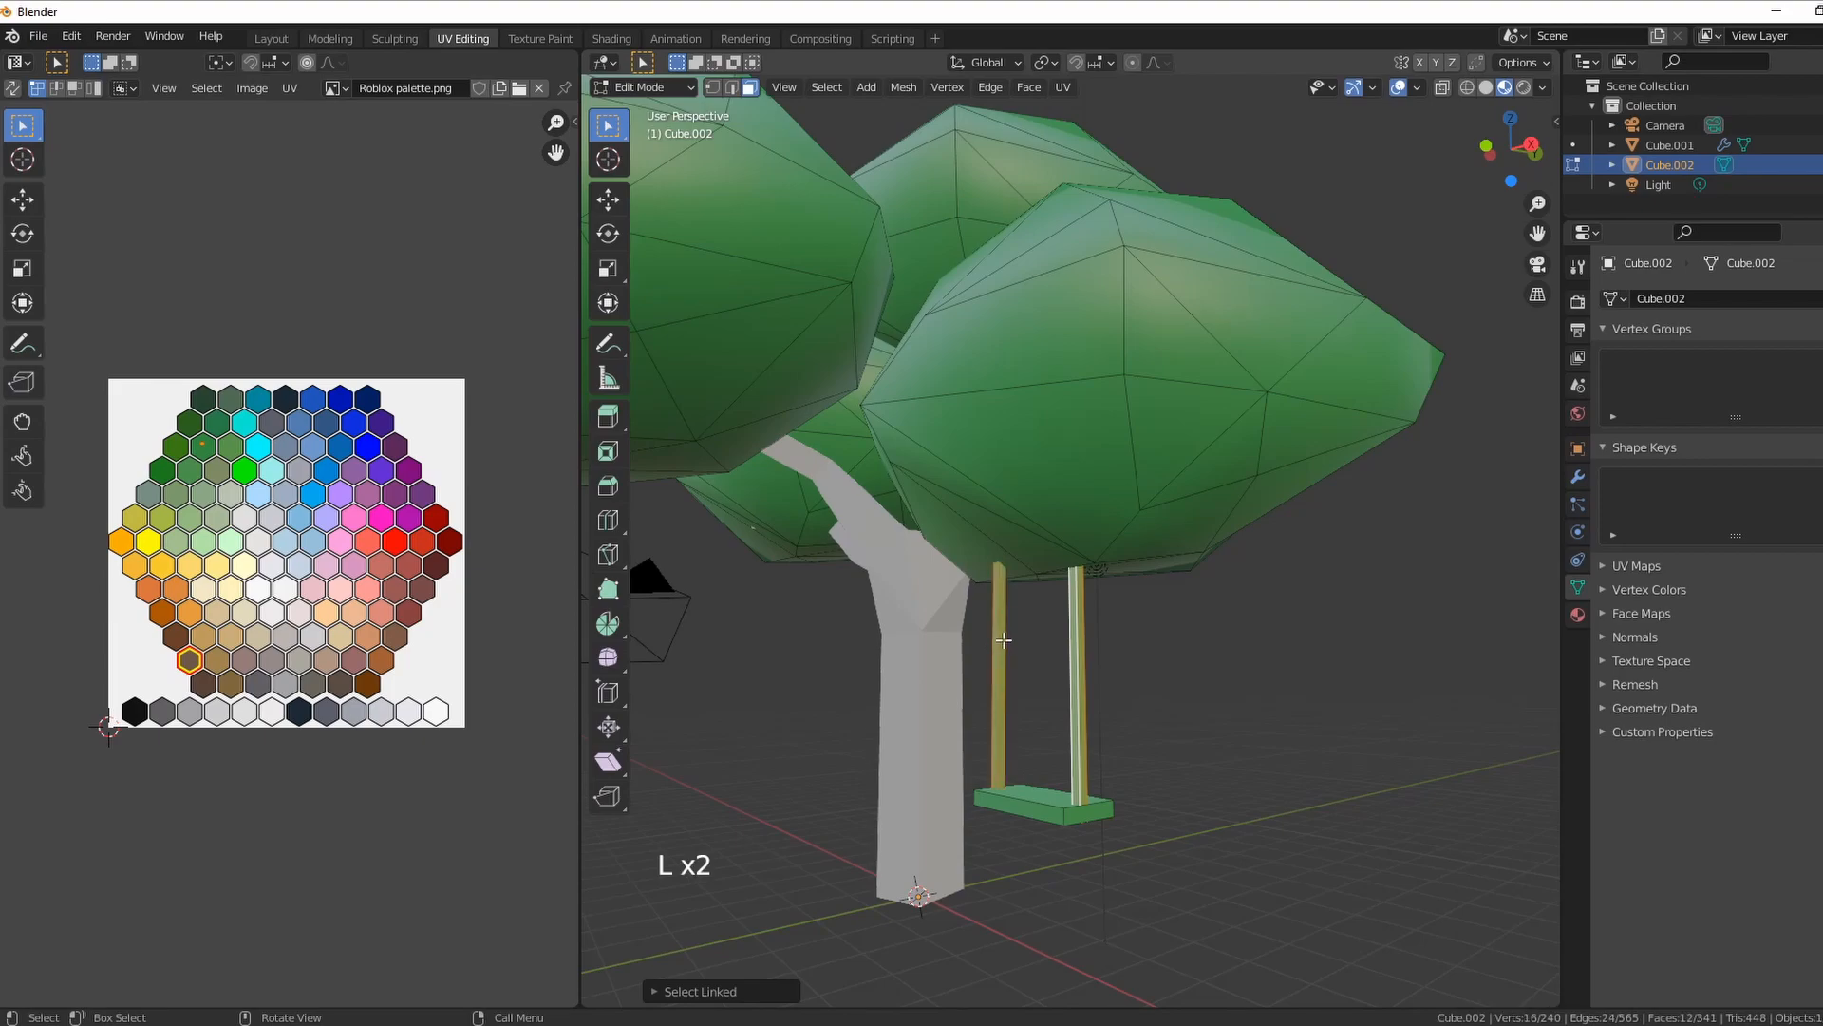
pyautogui.scroll(-3)
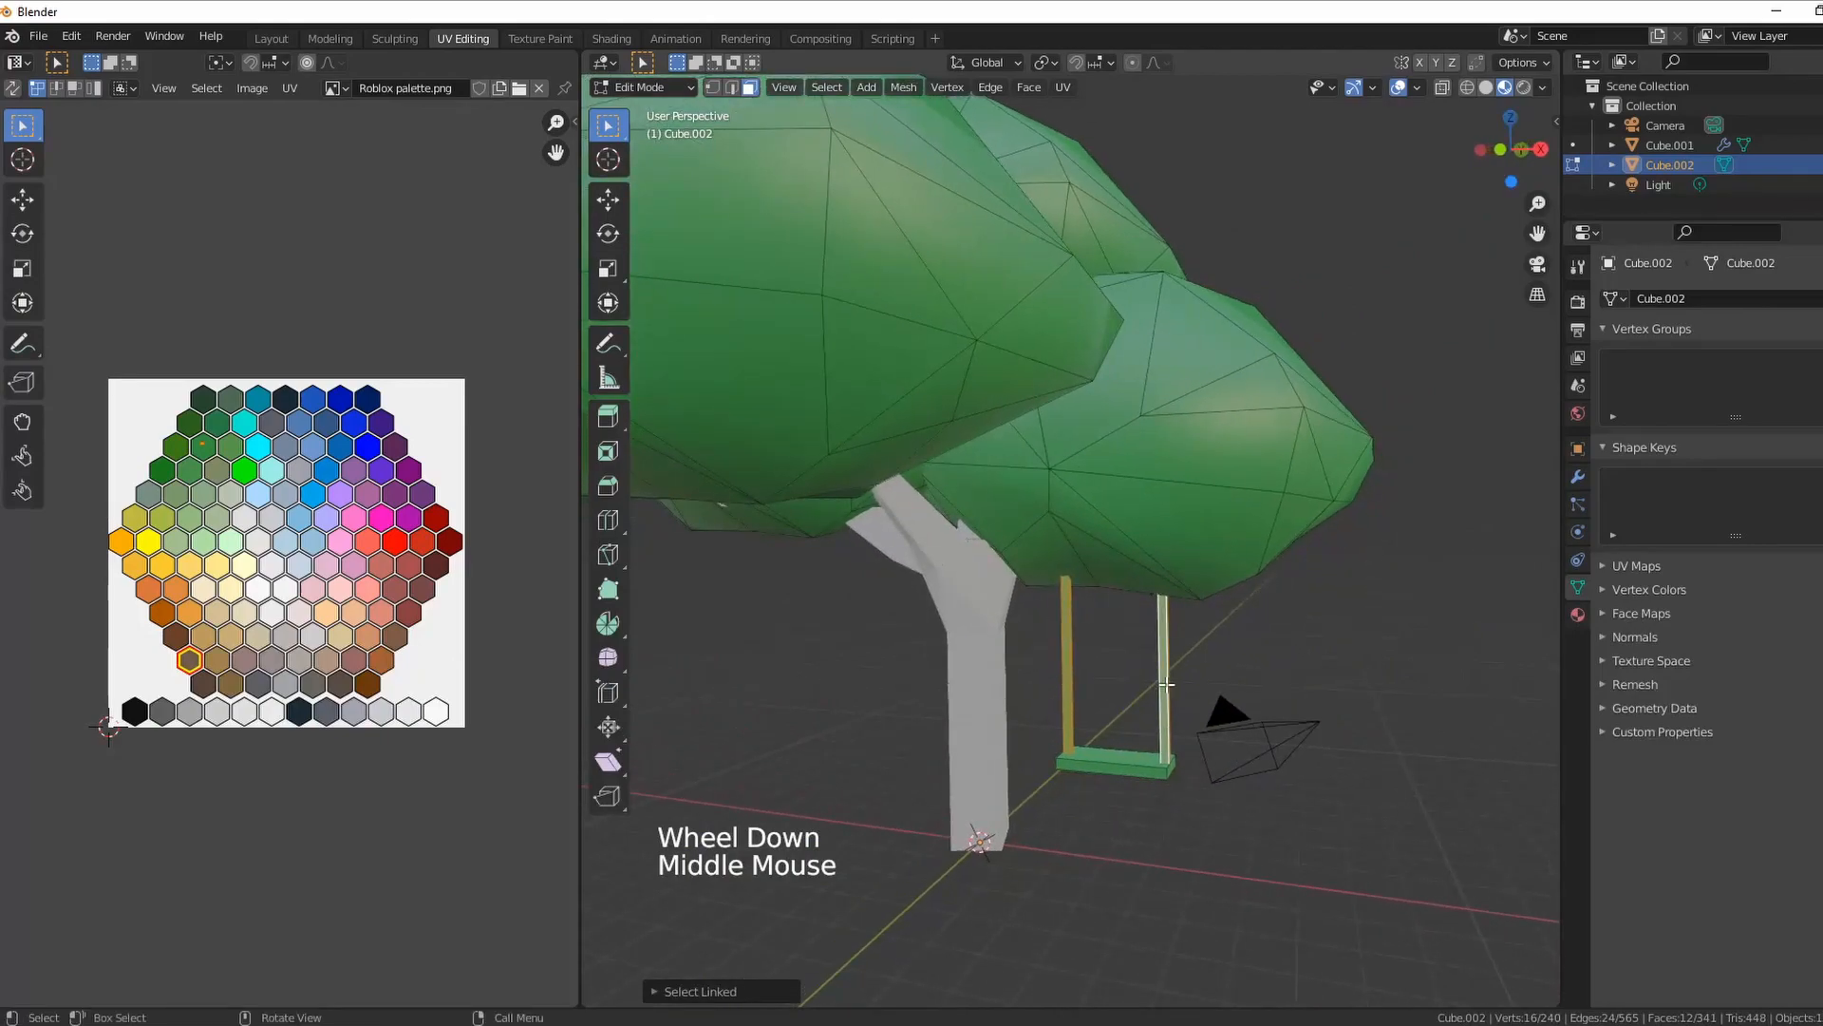
pyautogui.scroll(-3)
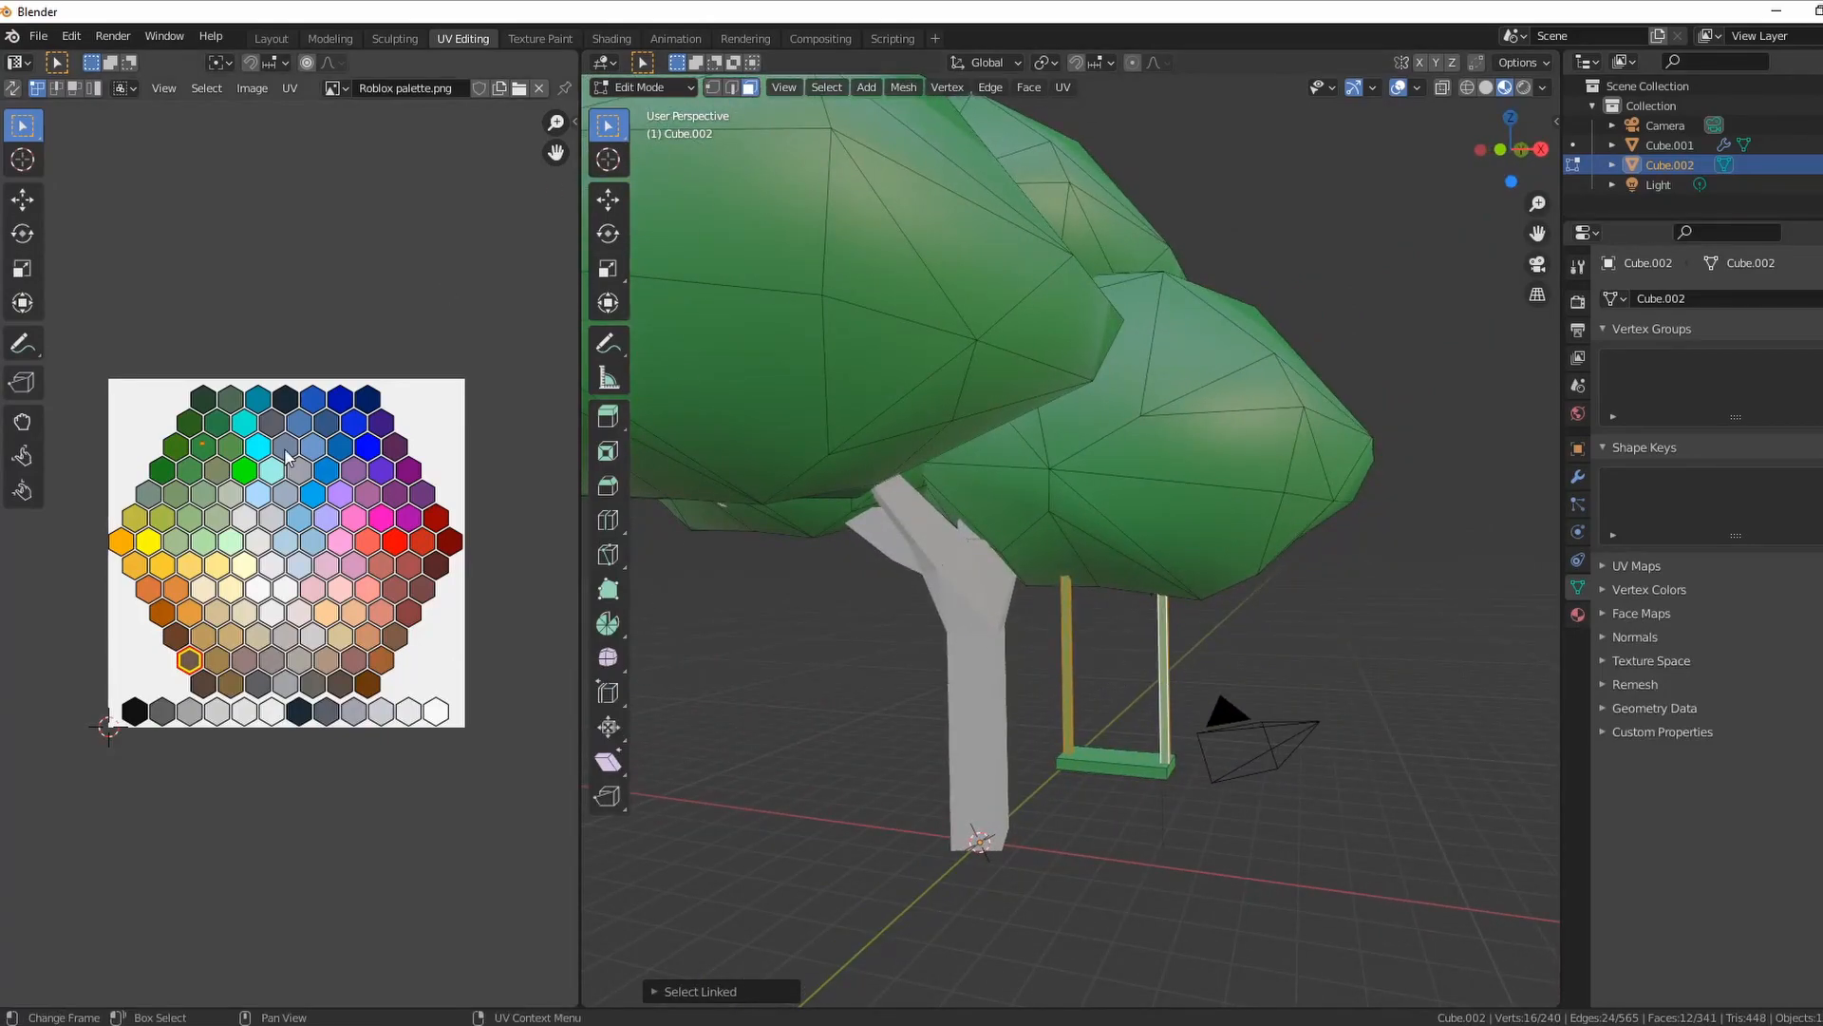
pyautogui.moveTo(173, 570)
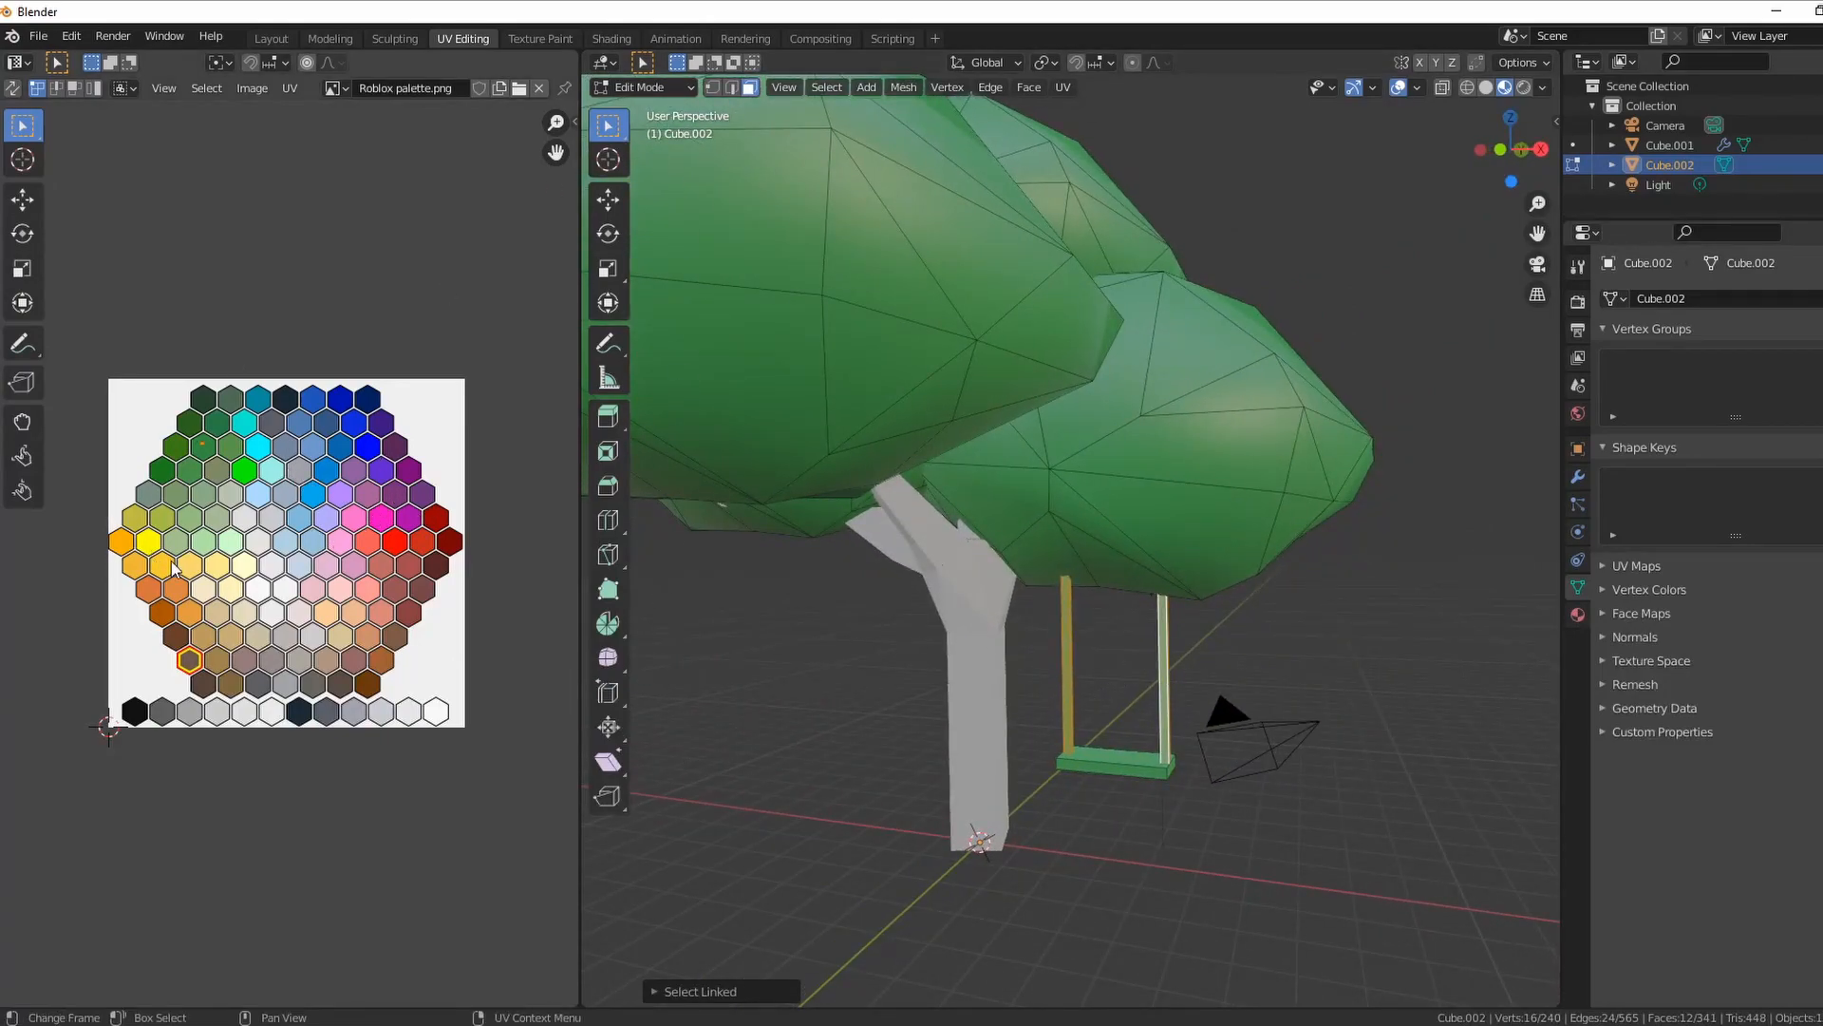
pyautogui.press('g')
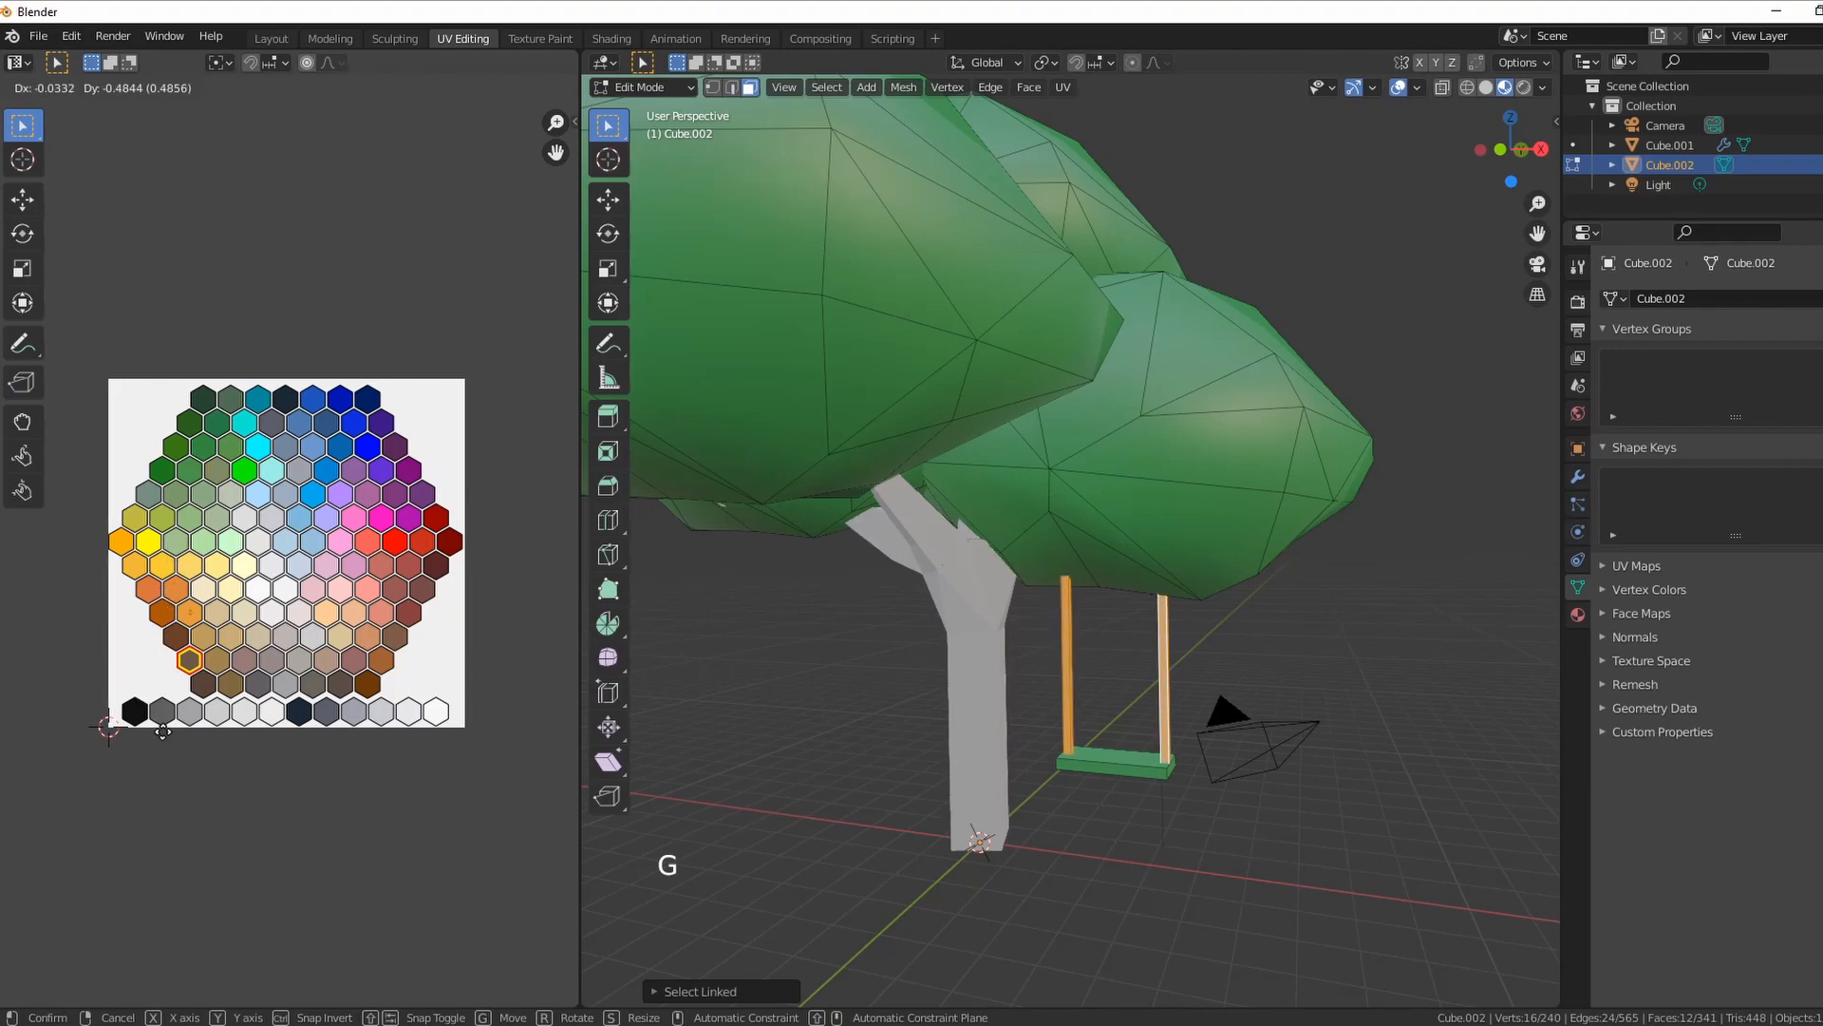
pyautogui.moveTo(354, 779)
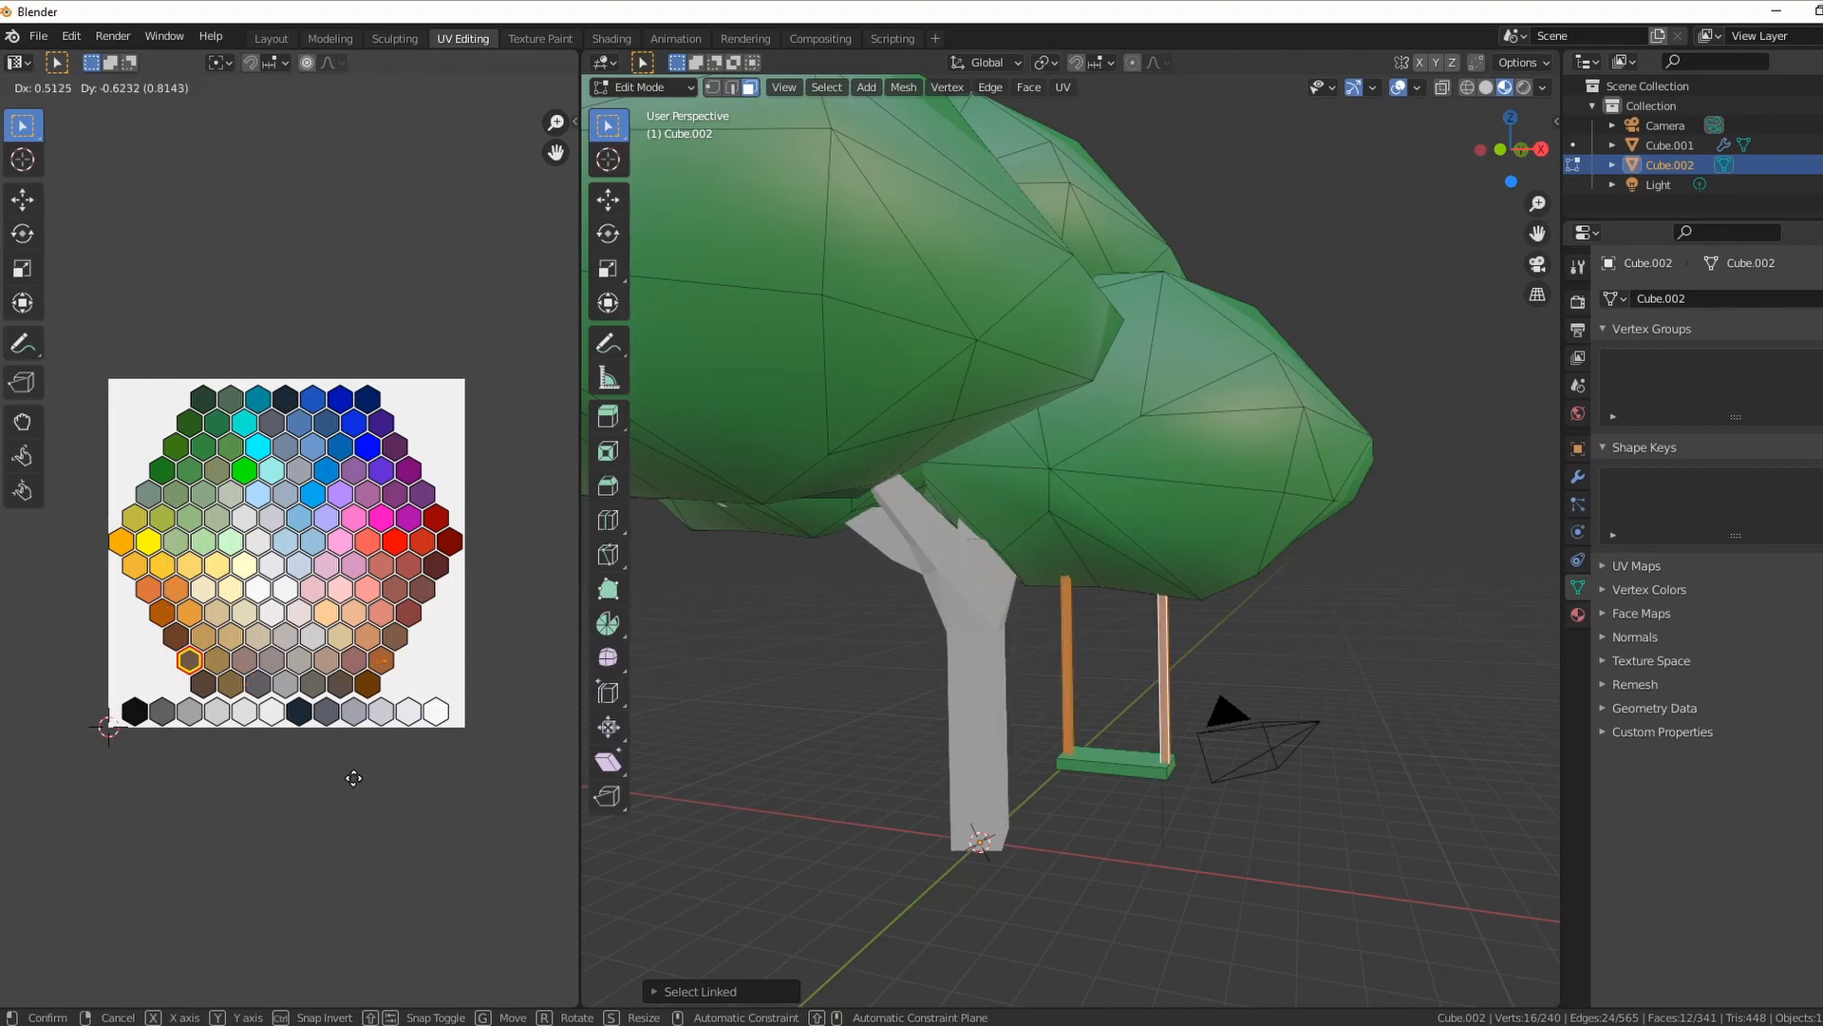
pyautogui.click(1121, 798)
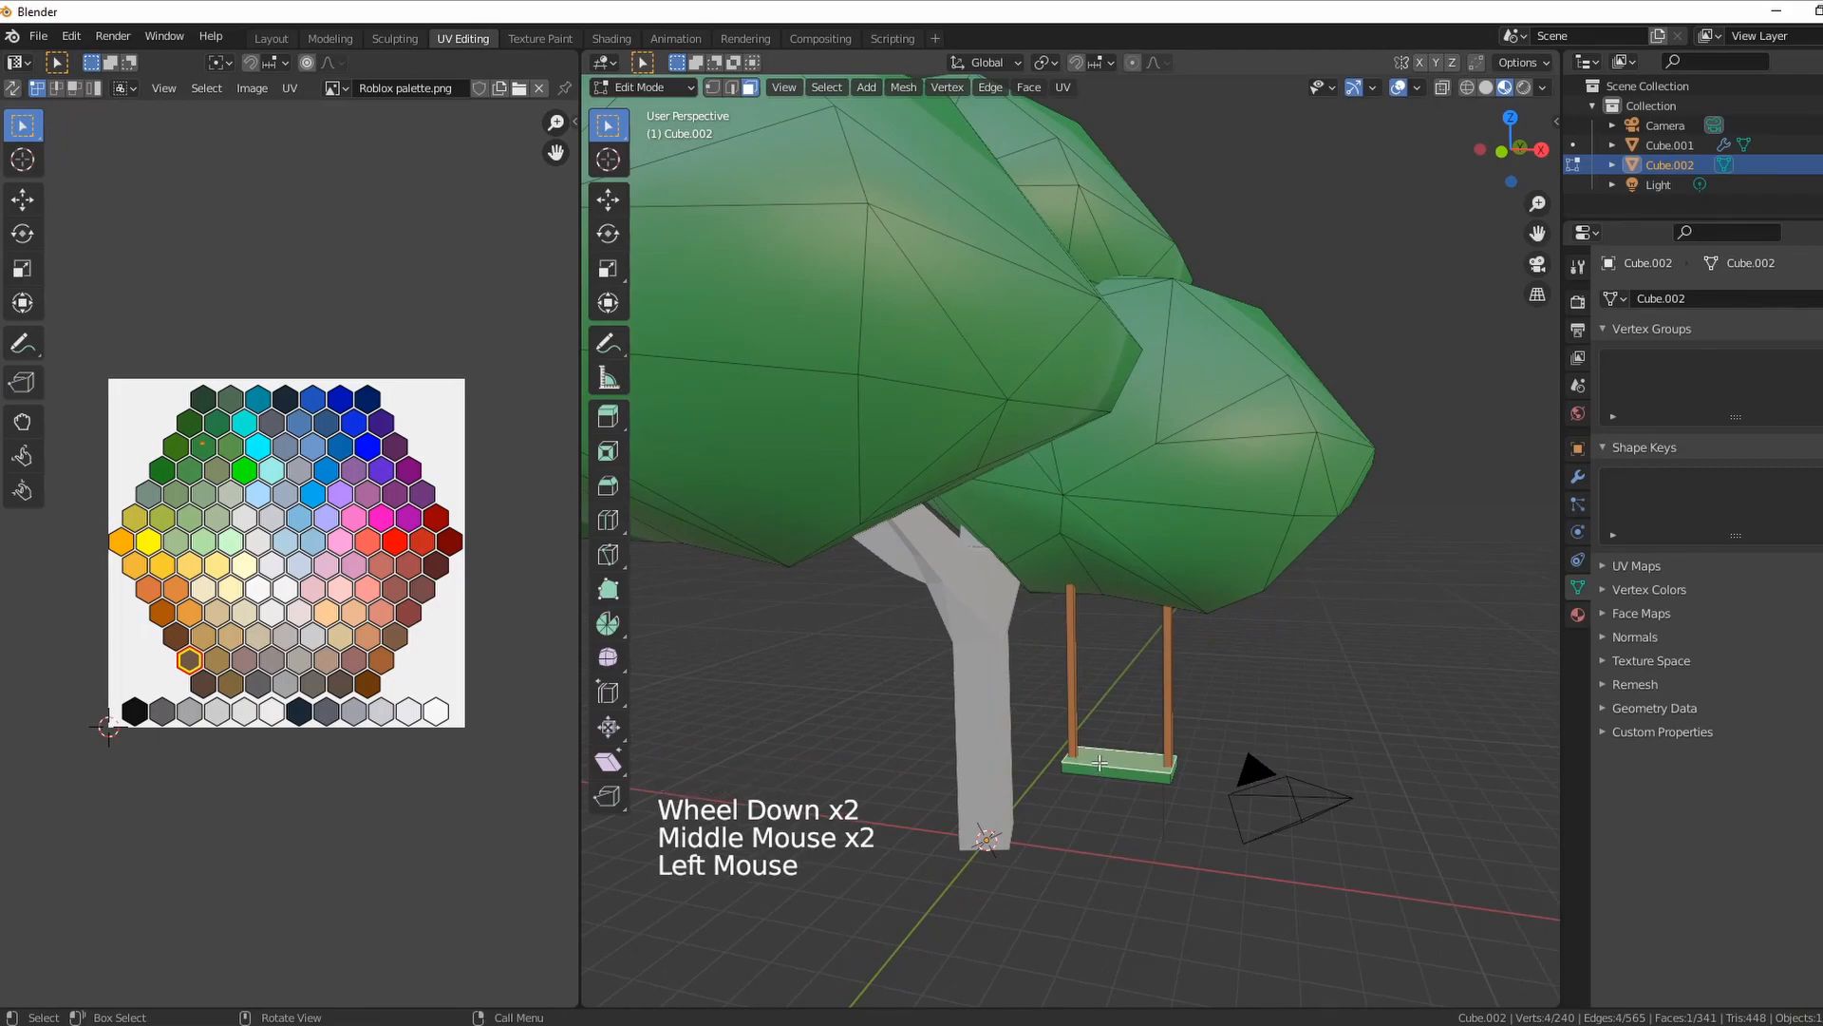
# - Select the swing seat and move its UVs onto a red palette hexagon
pyautogui.press('l')
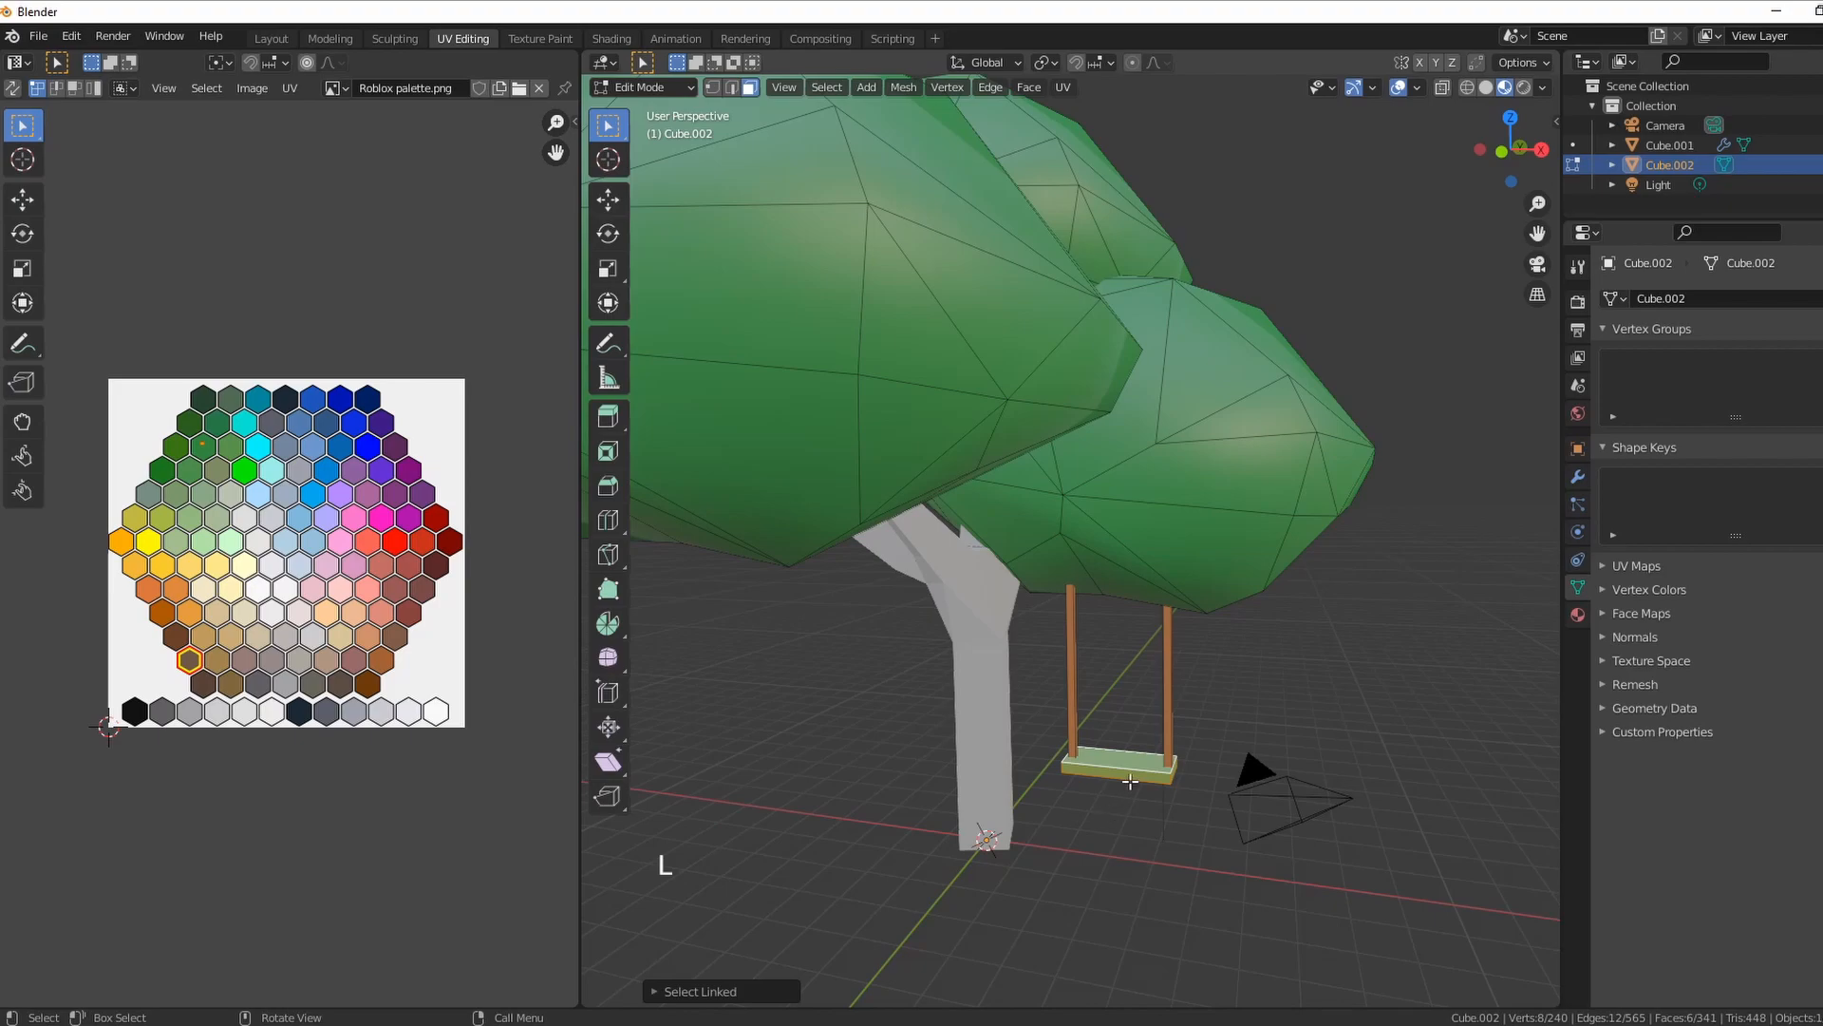
pyautogui.press('g')
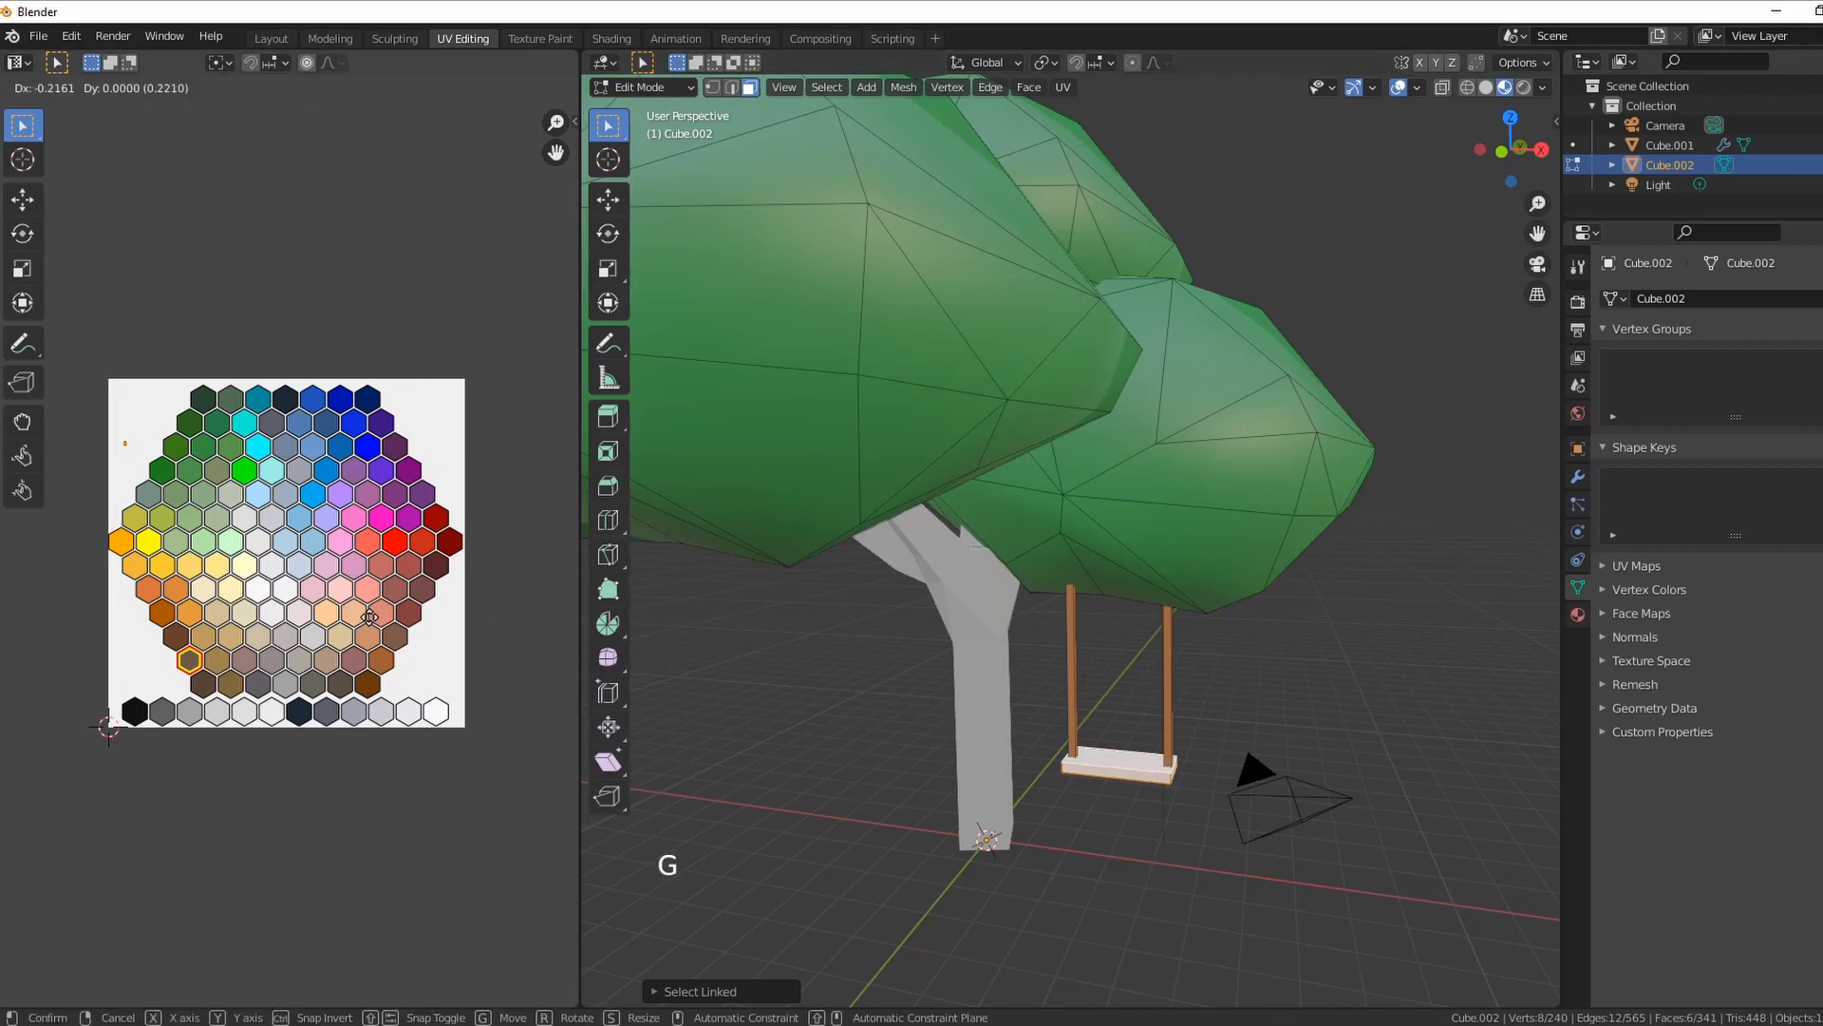
pyautogui.moveTo(53, 712)
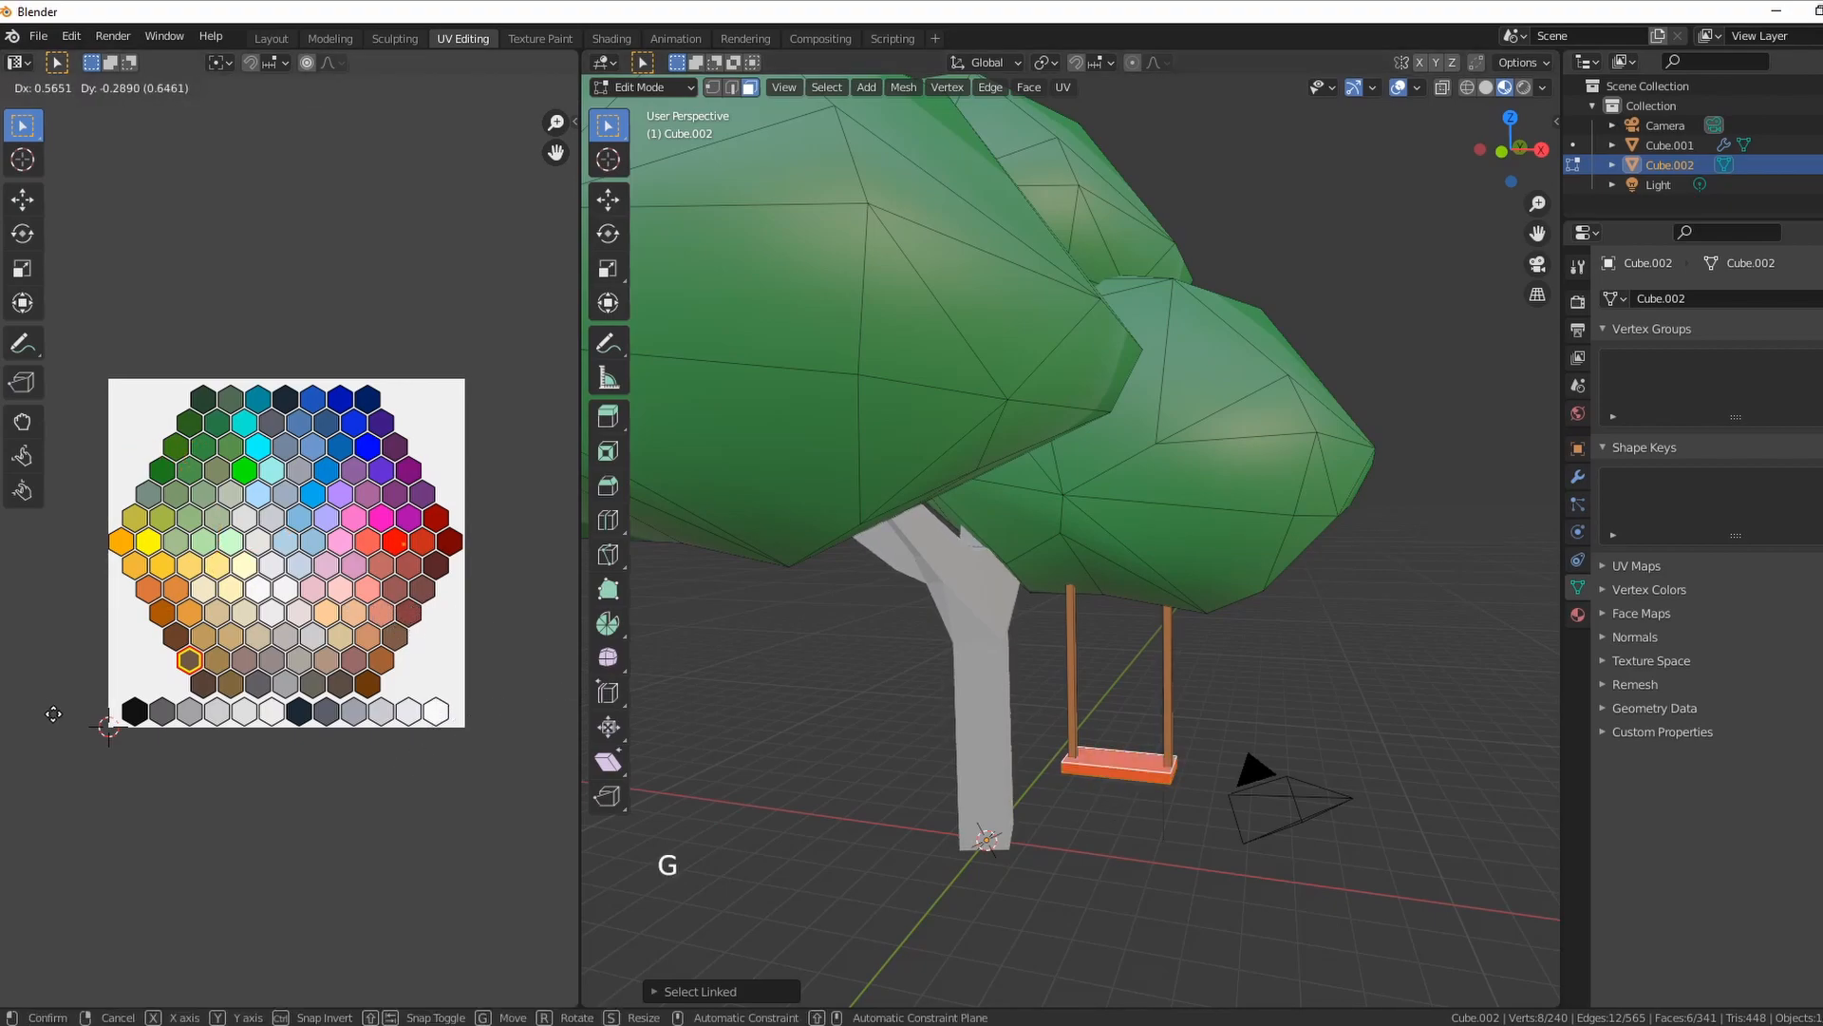
pyautogui.click(855, 757)
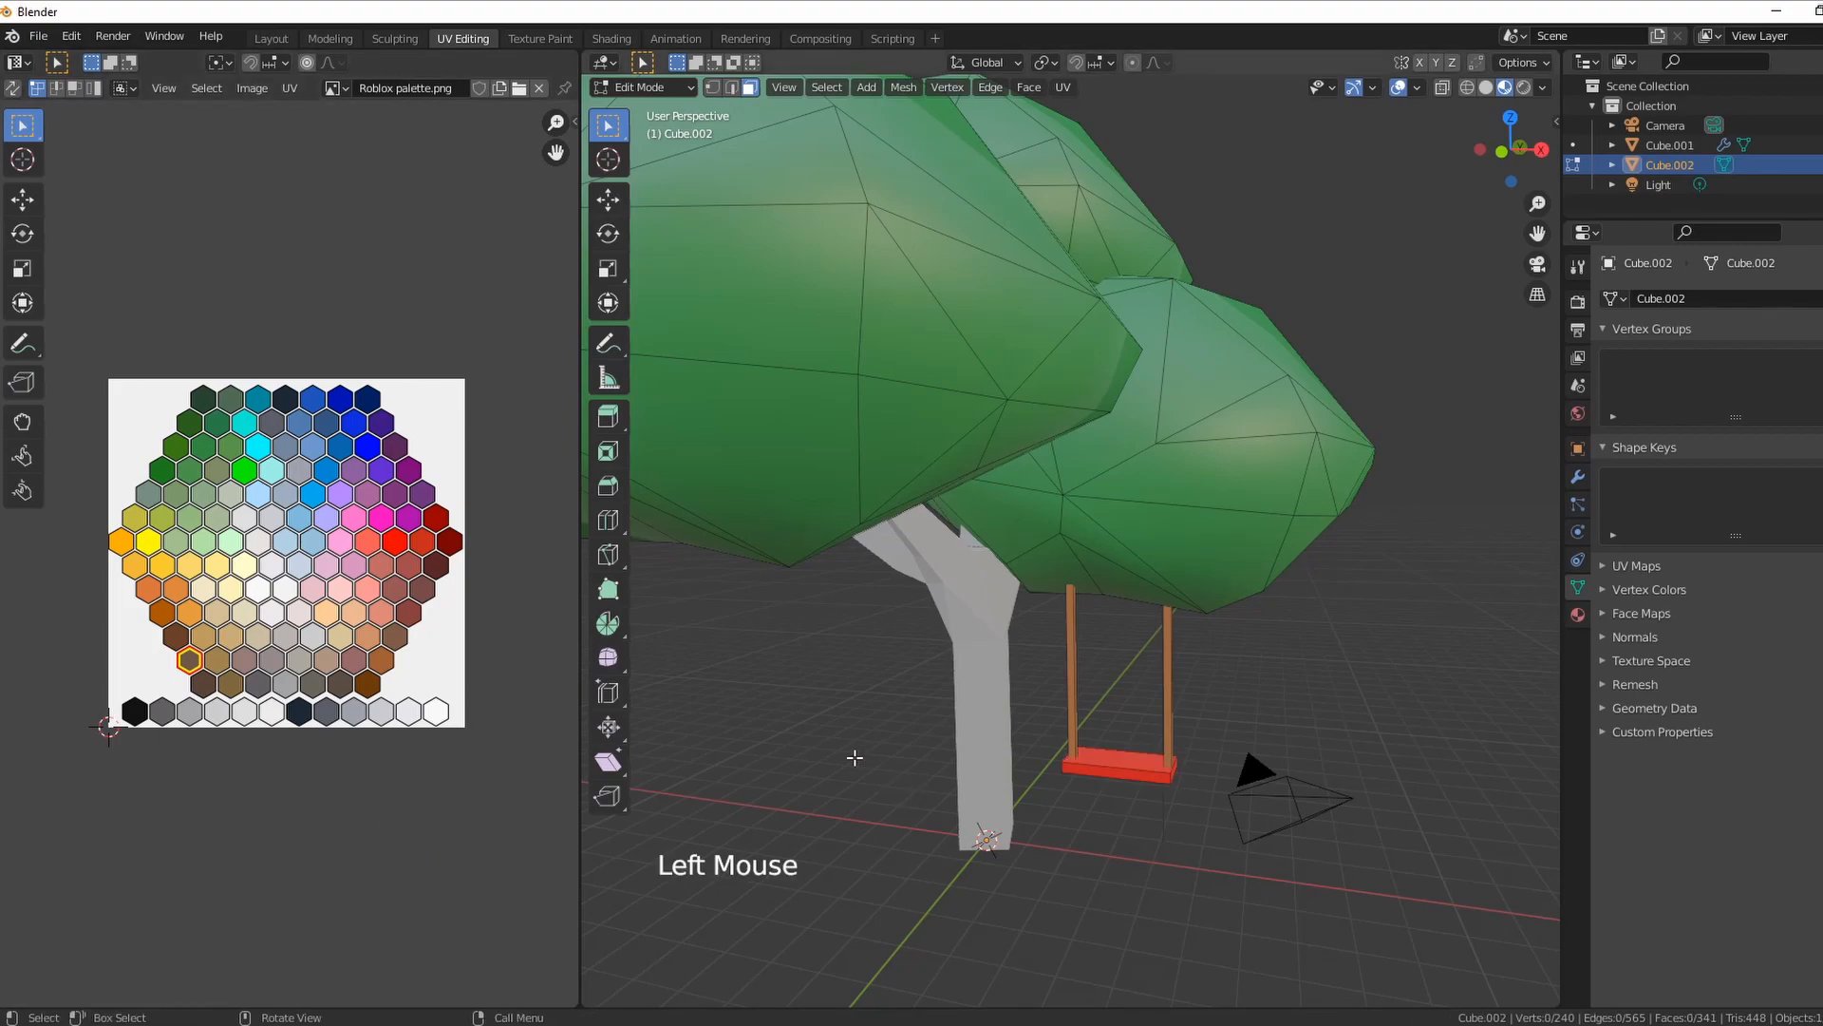
pyautogui.scroll(-3)
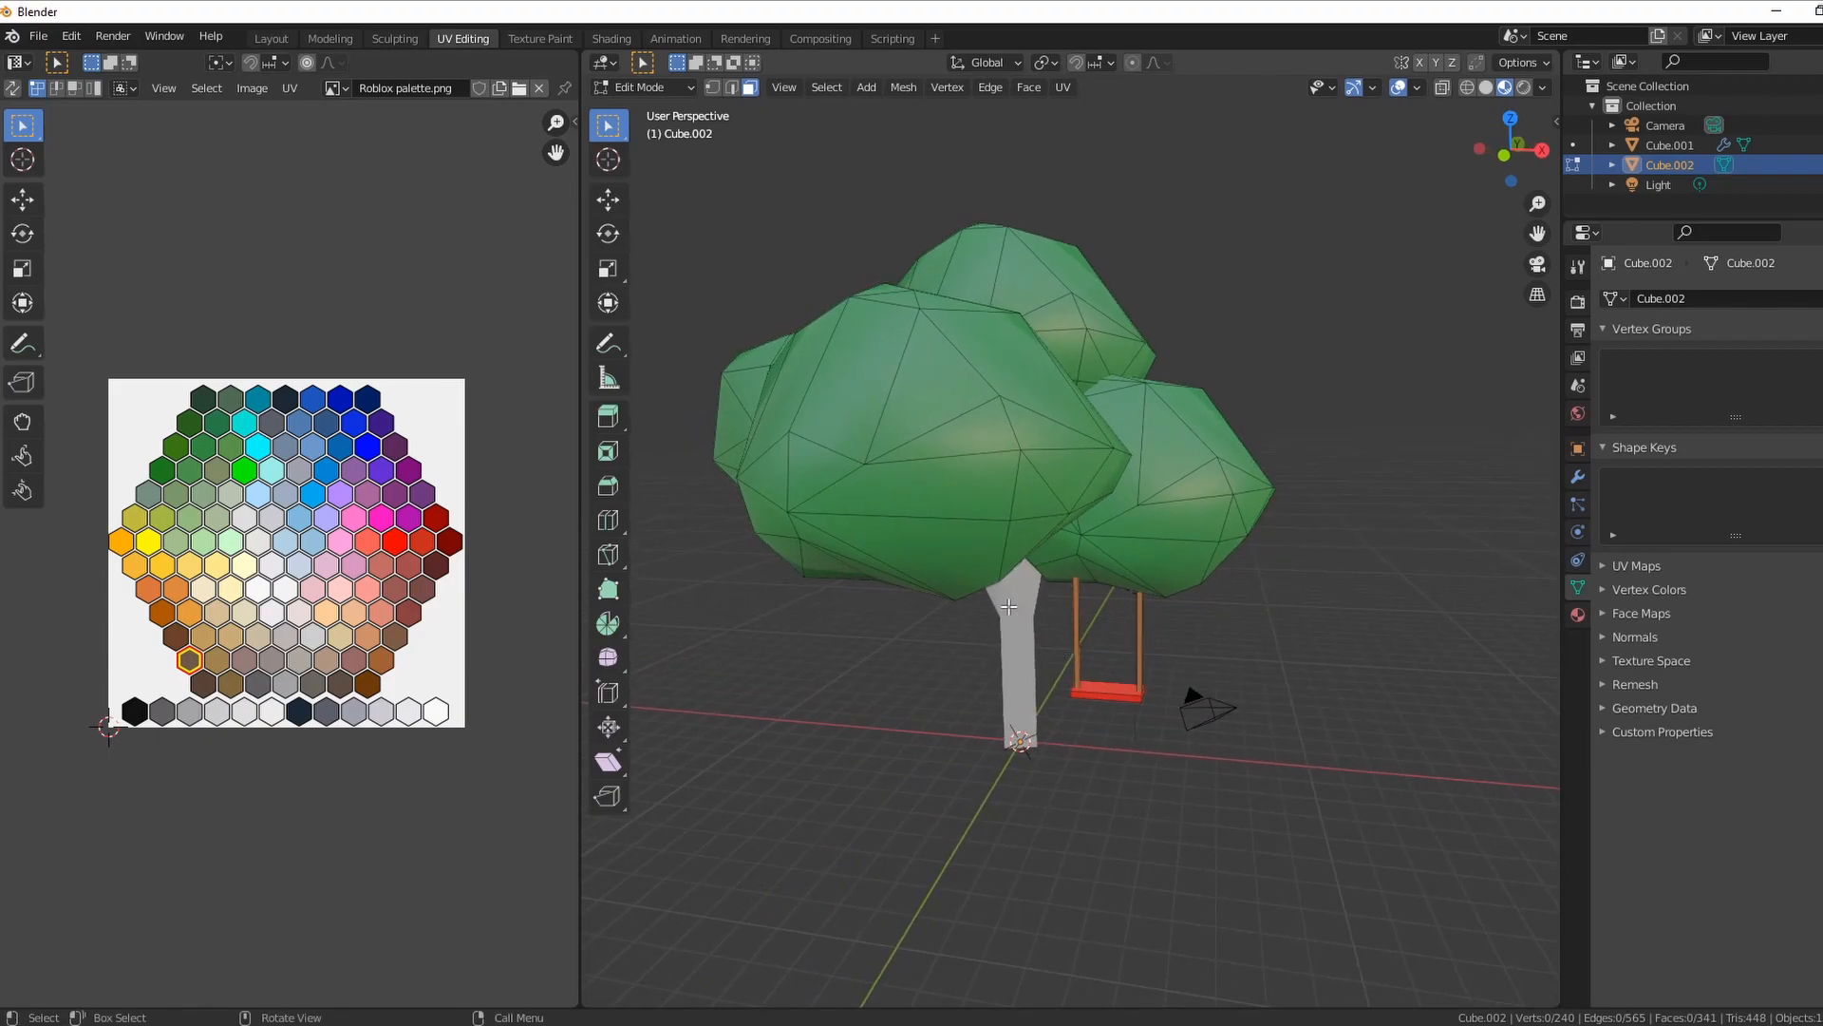
# - Switch to Object Mode, select the tree mesh Cube.001 and enter Edit Mode on it
pyautogui.click(644, 88)
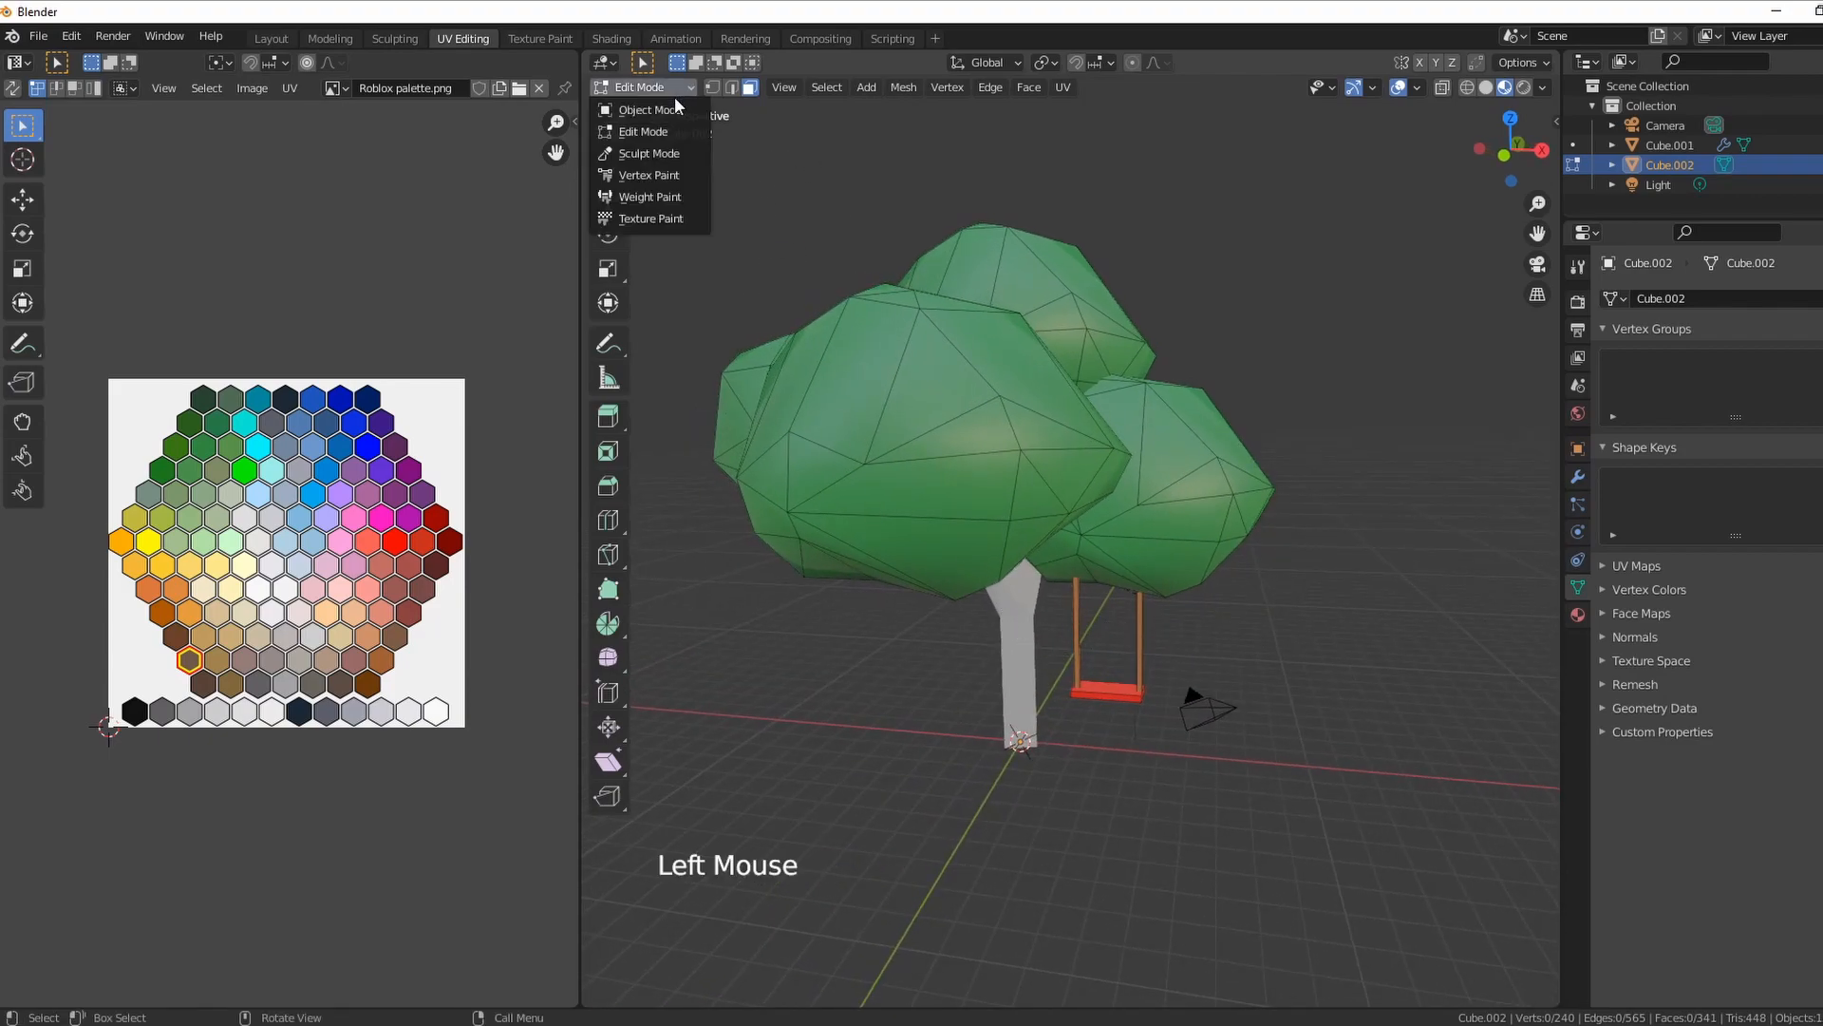
pyautogui.click(651, 108)
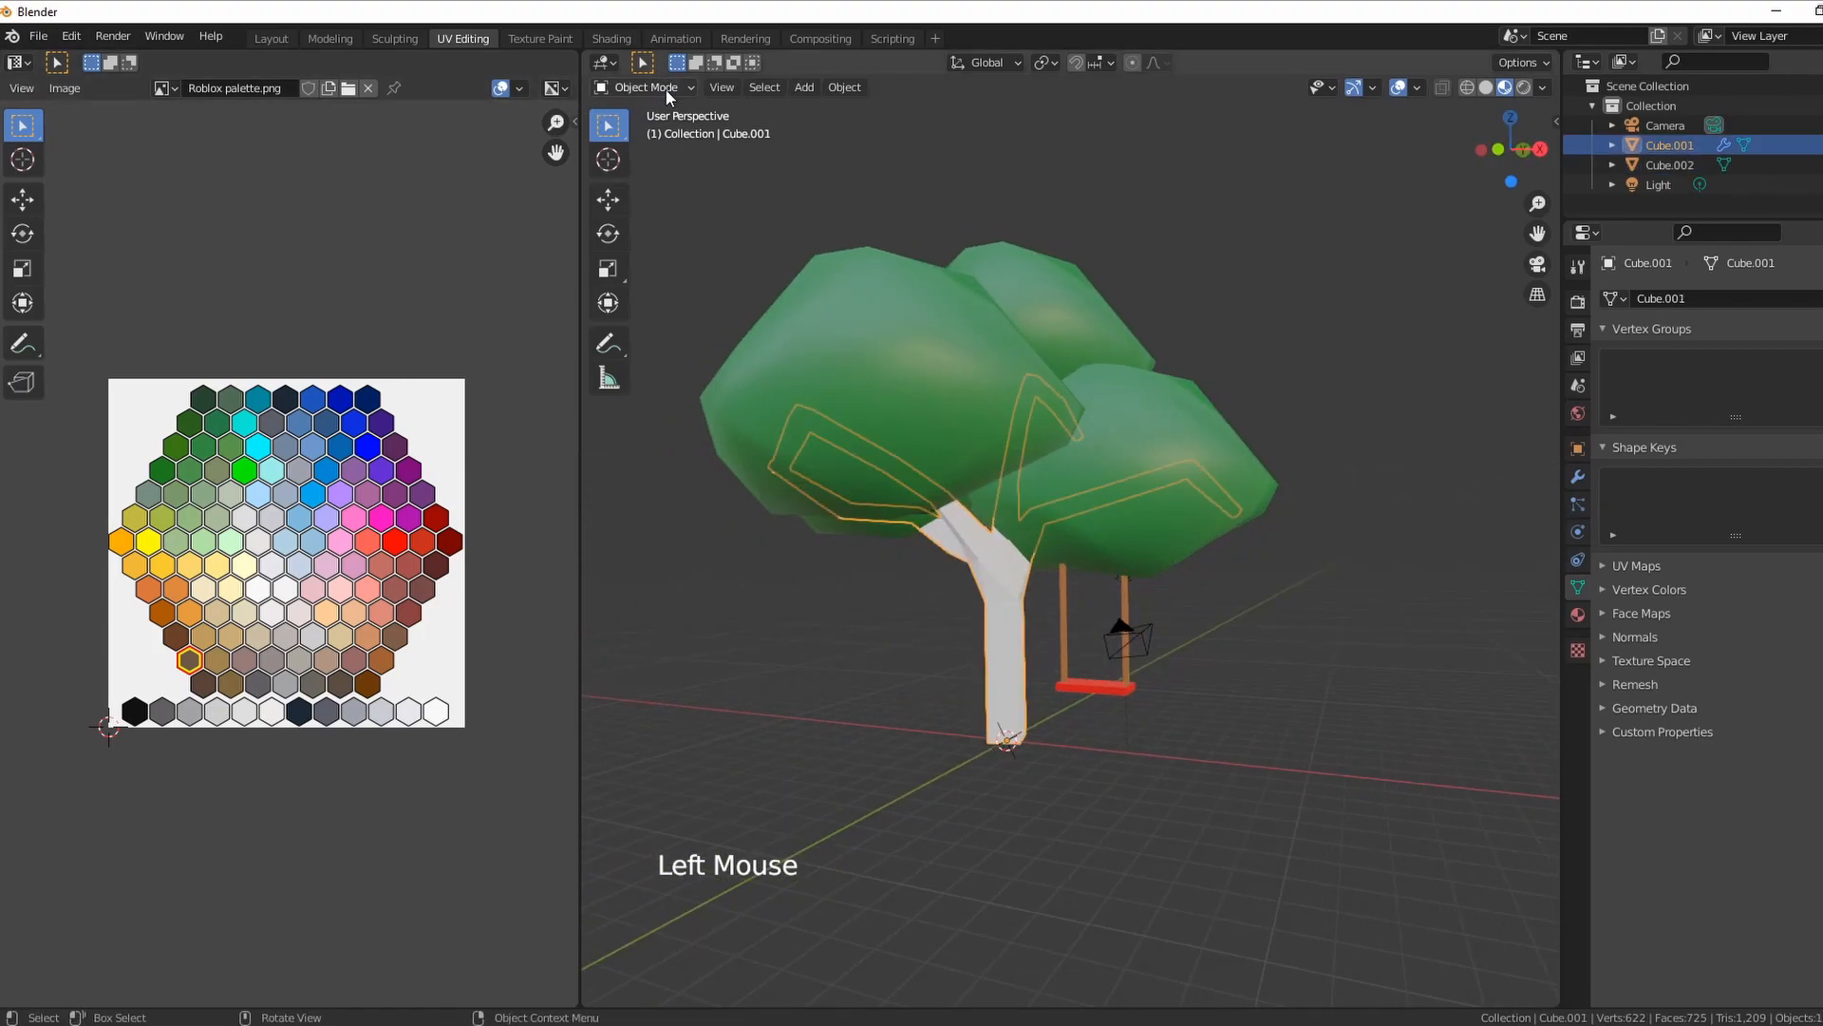
pyautogui.click(644, 88)
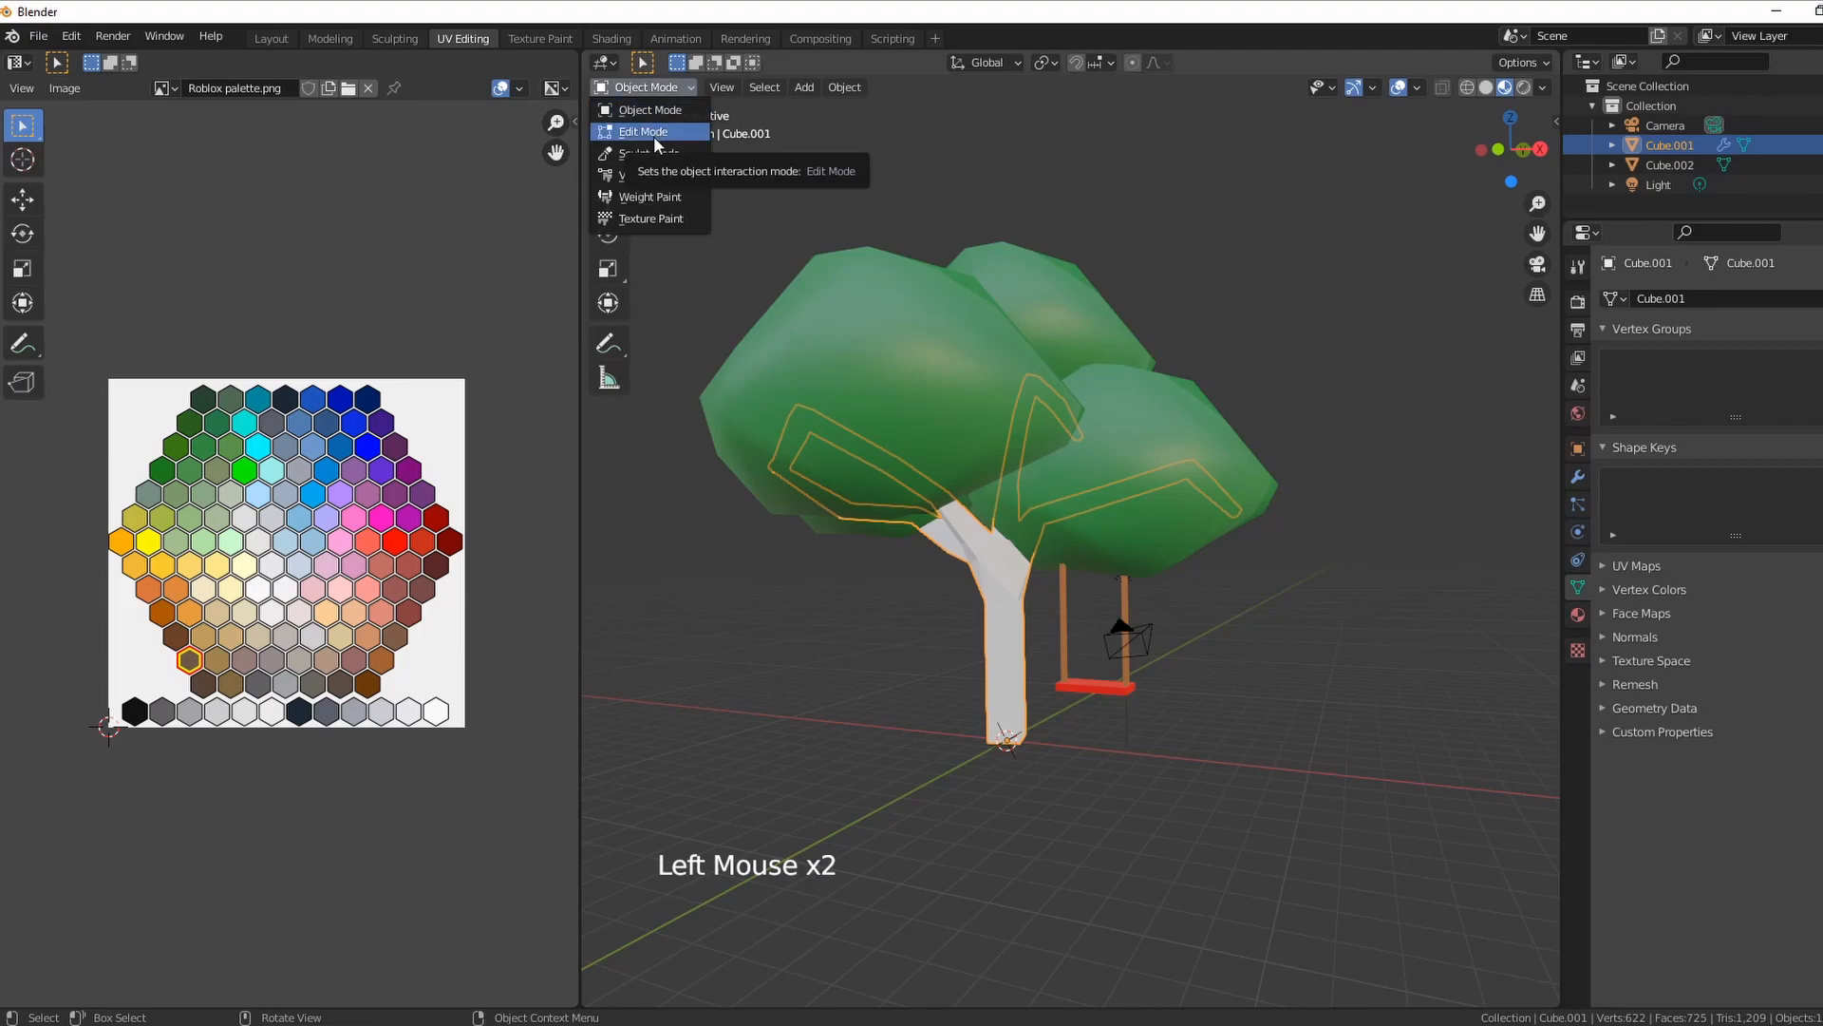
pyautogui.click(644, 131)
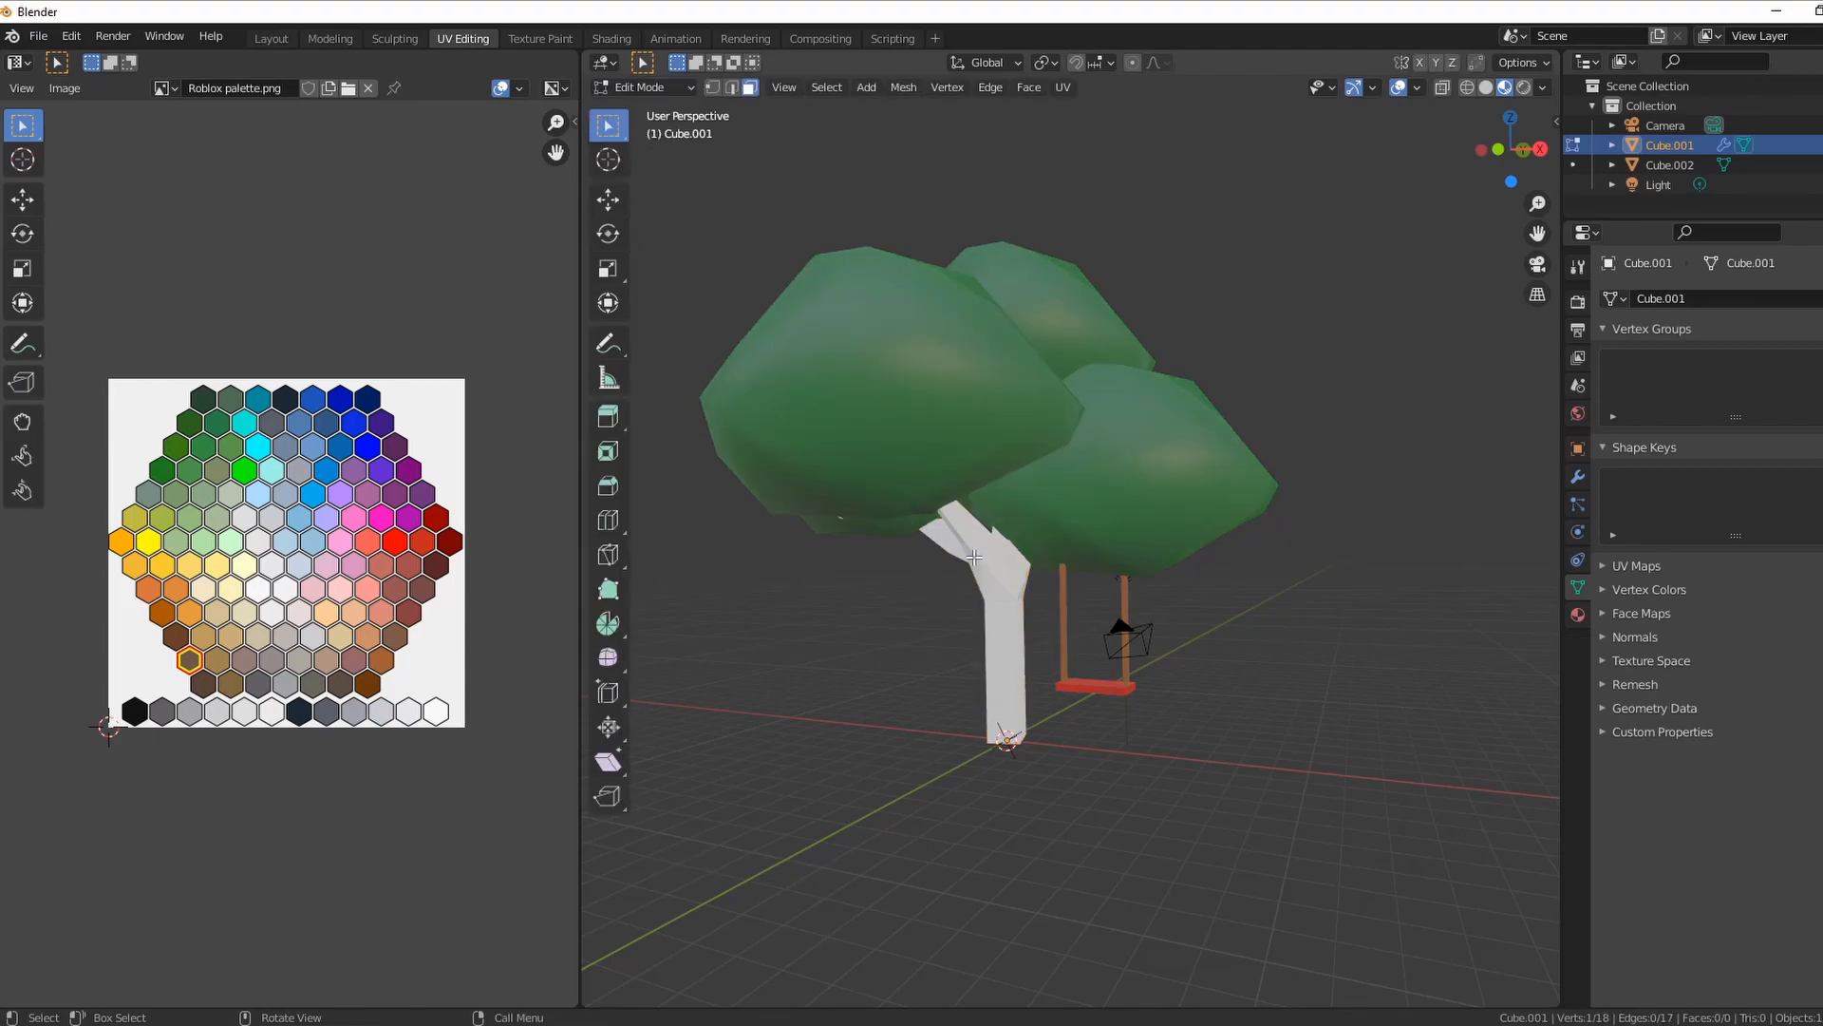
pyautogui.moveTo(1007, 563)
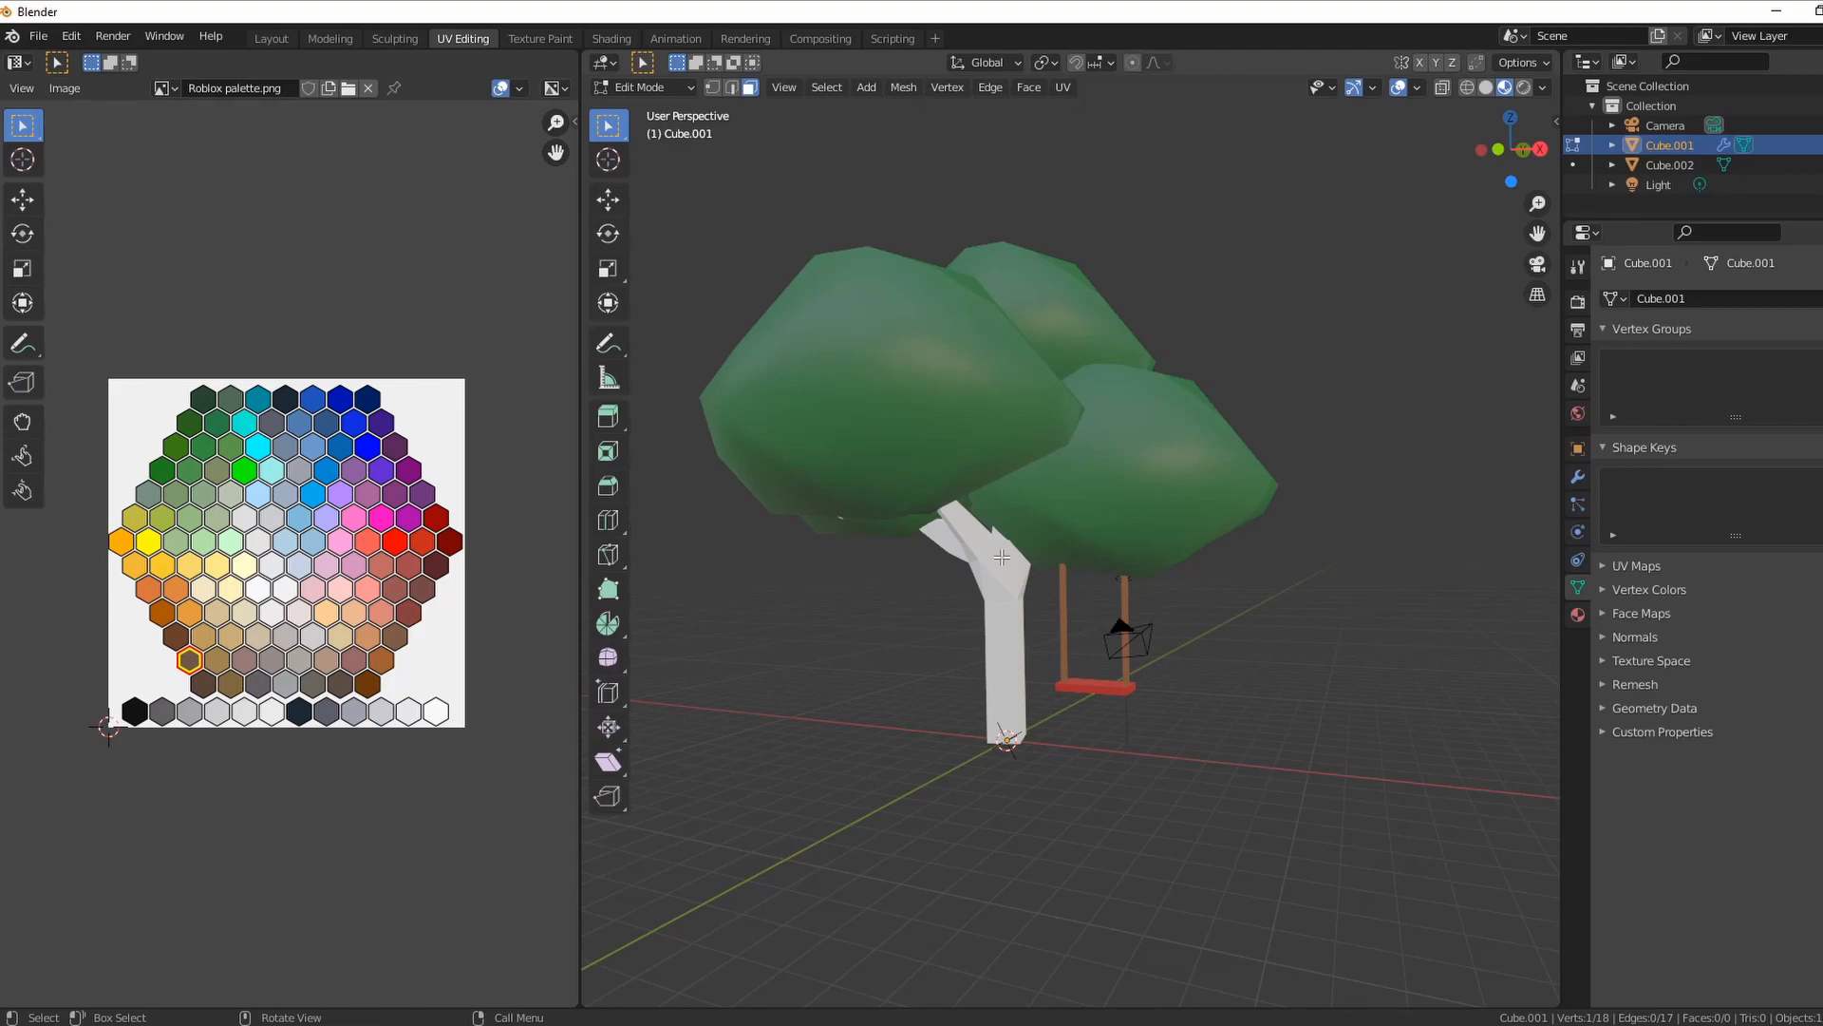
pyautogui.moveTo(762, 416)
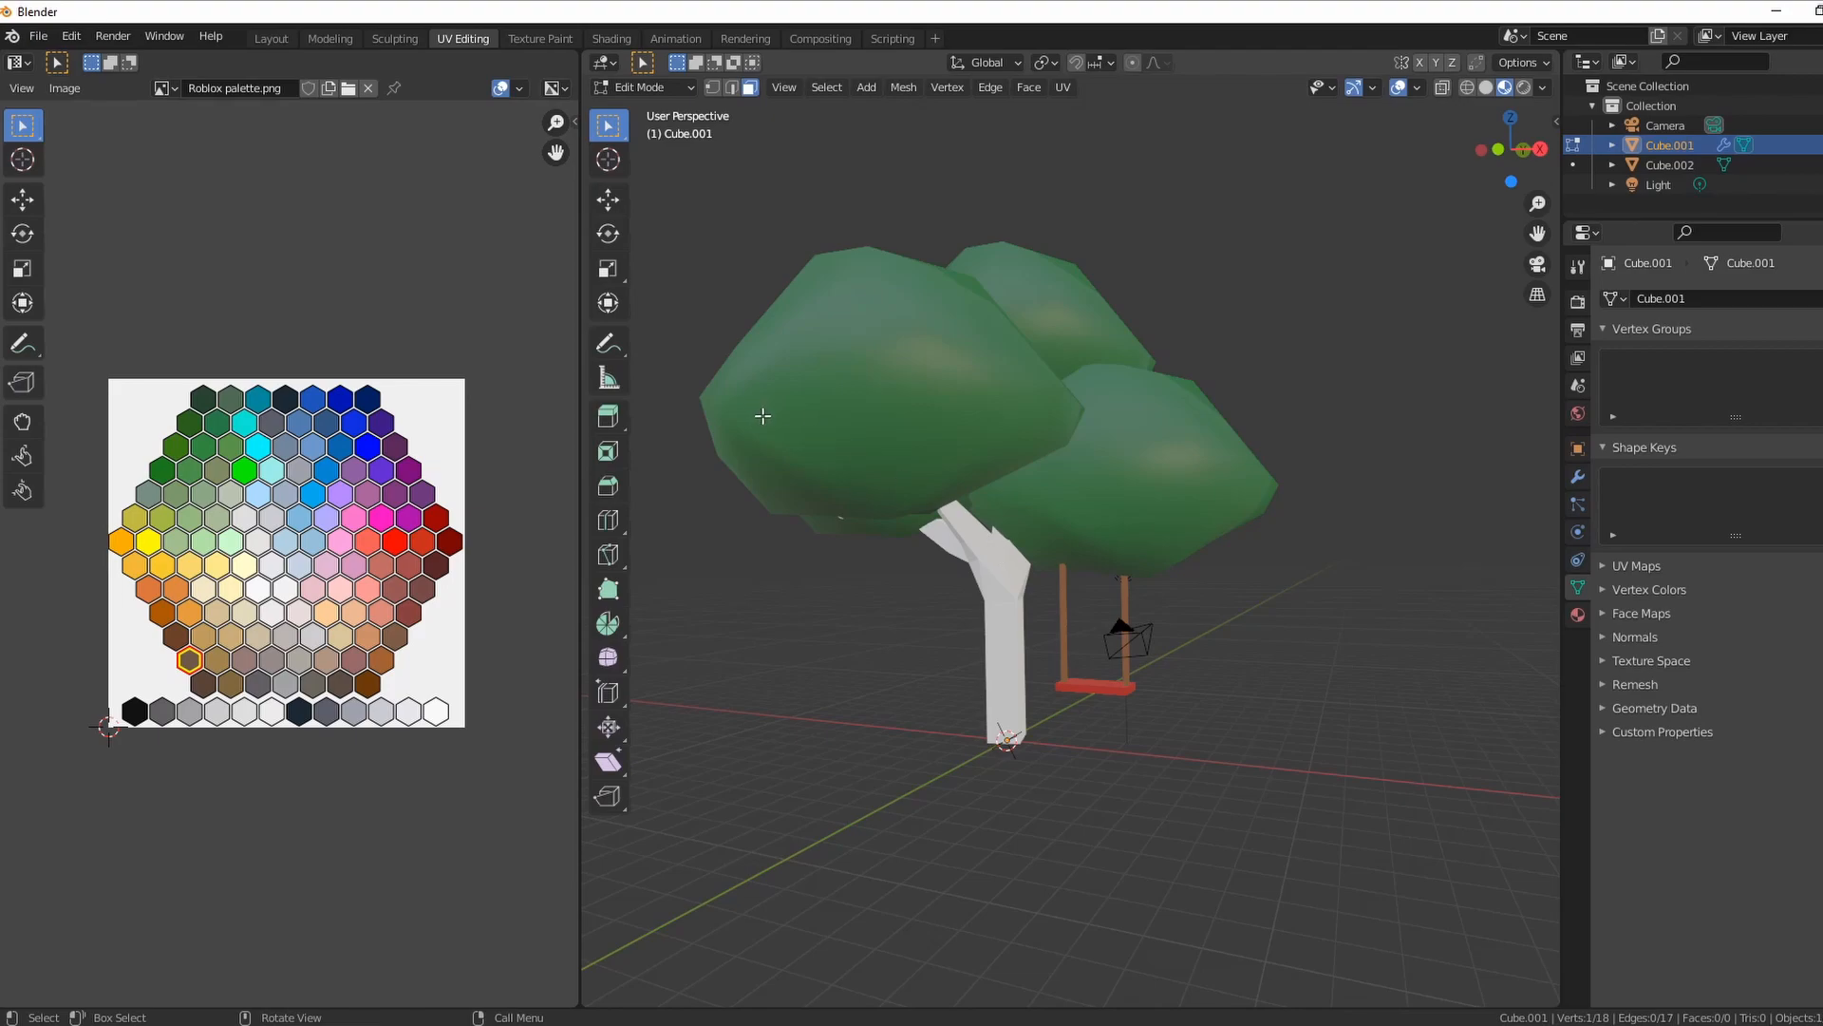
pyautogui.moveTo(782, 161)
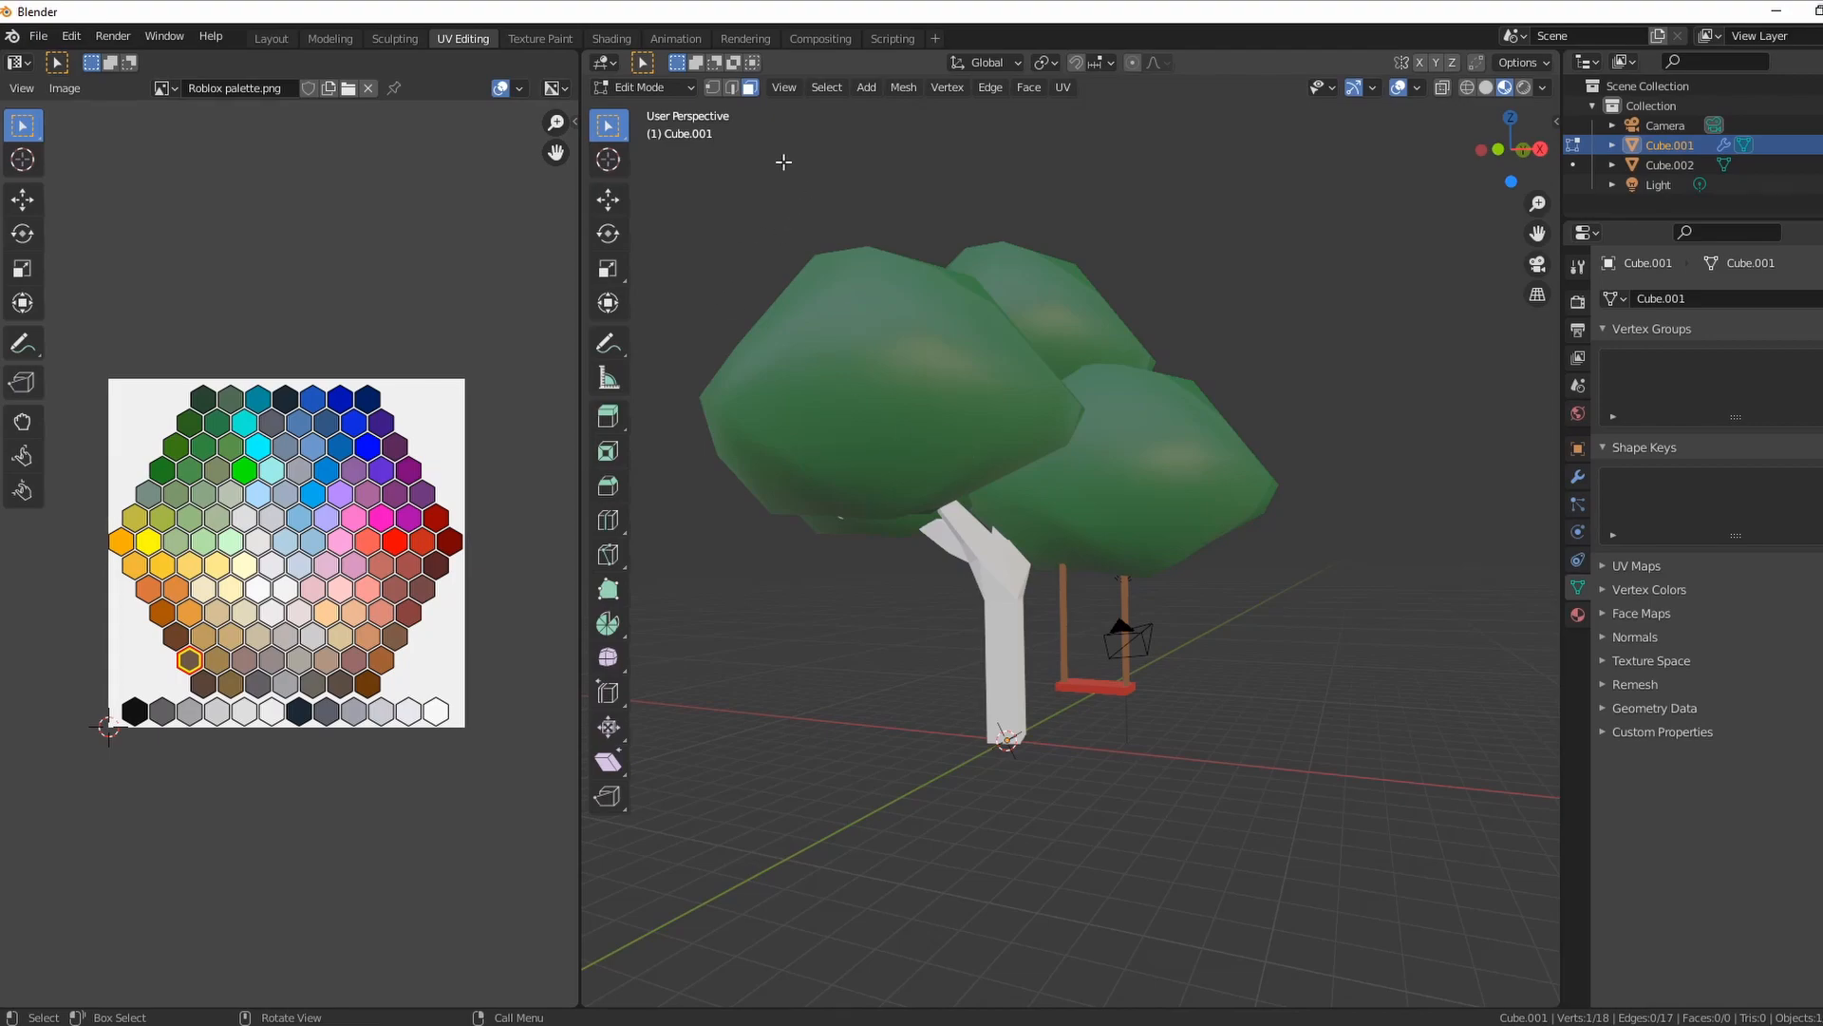
# - Create a new default material for the trunk in the Shading workspace, then return to UV Editing
pyautogui.click(610, 38)
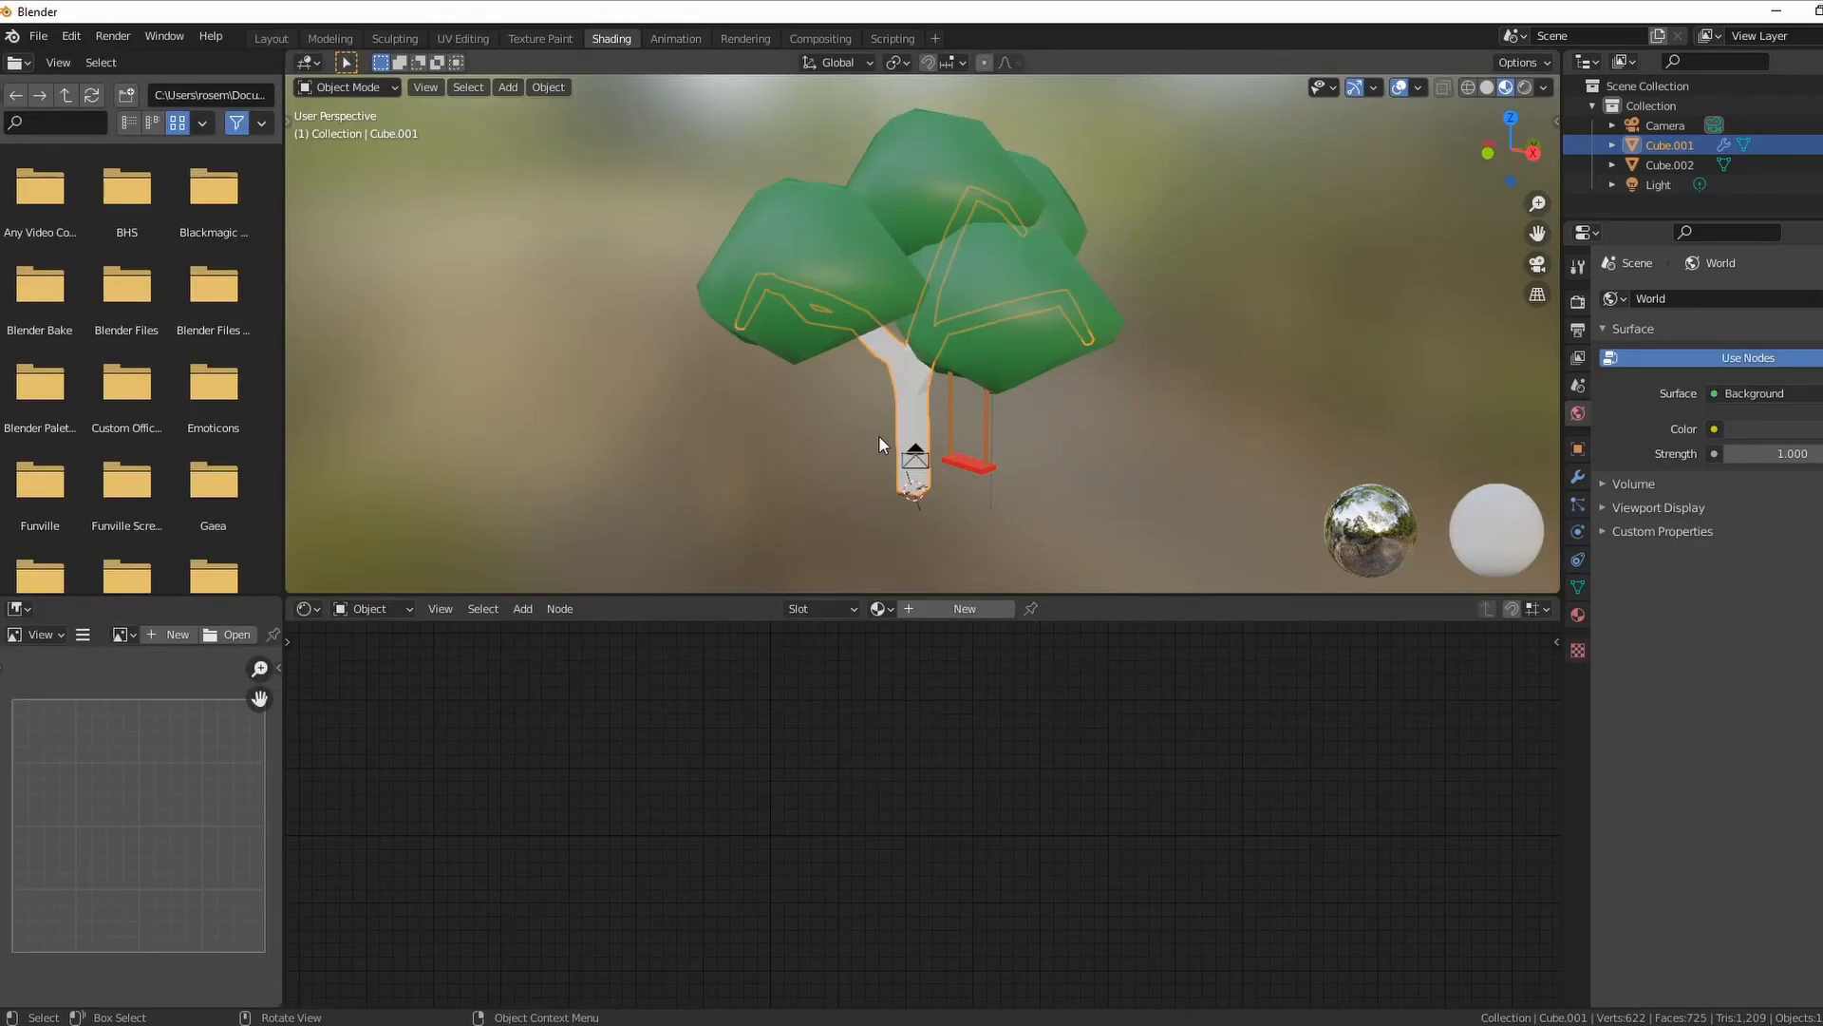
pyautogui.moveTo(959, 615)
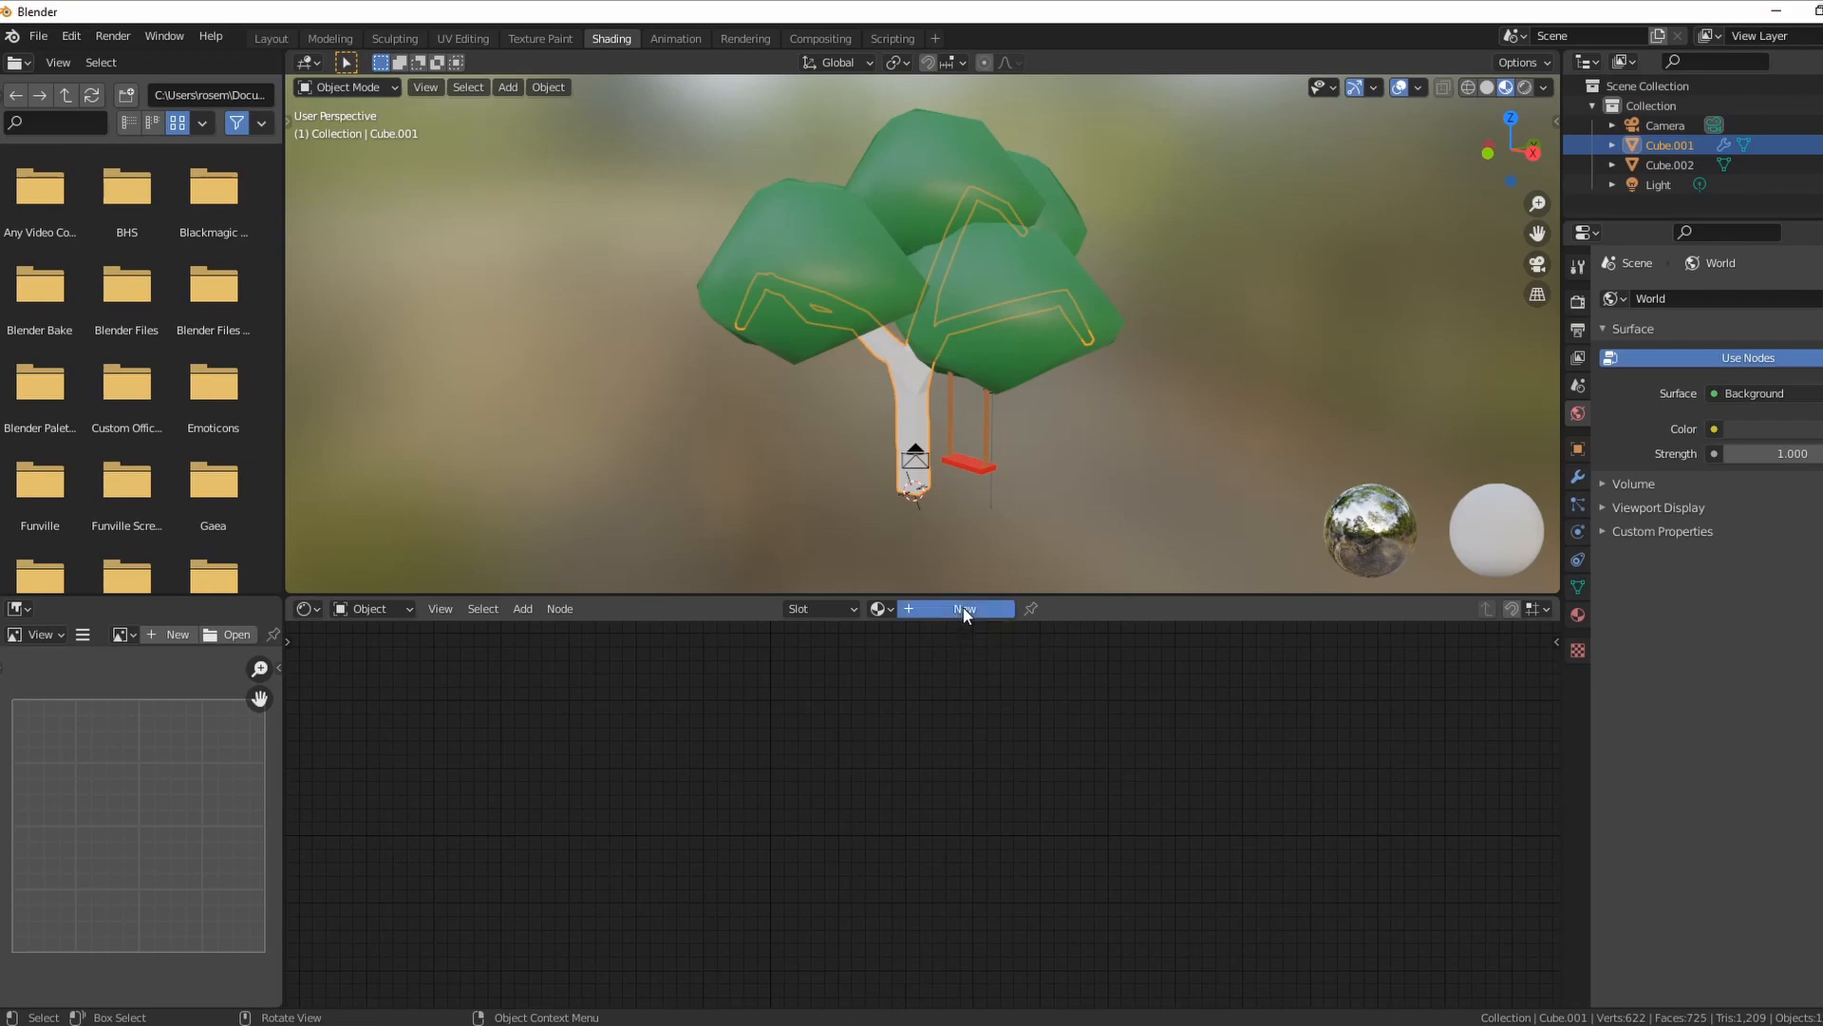
pyautogui.click(955, 607)
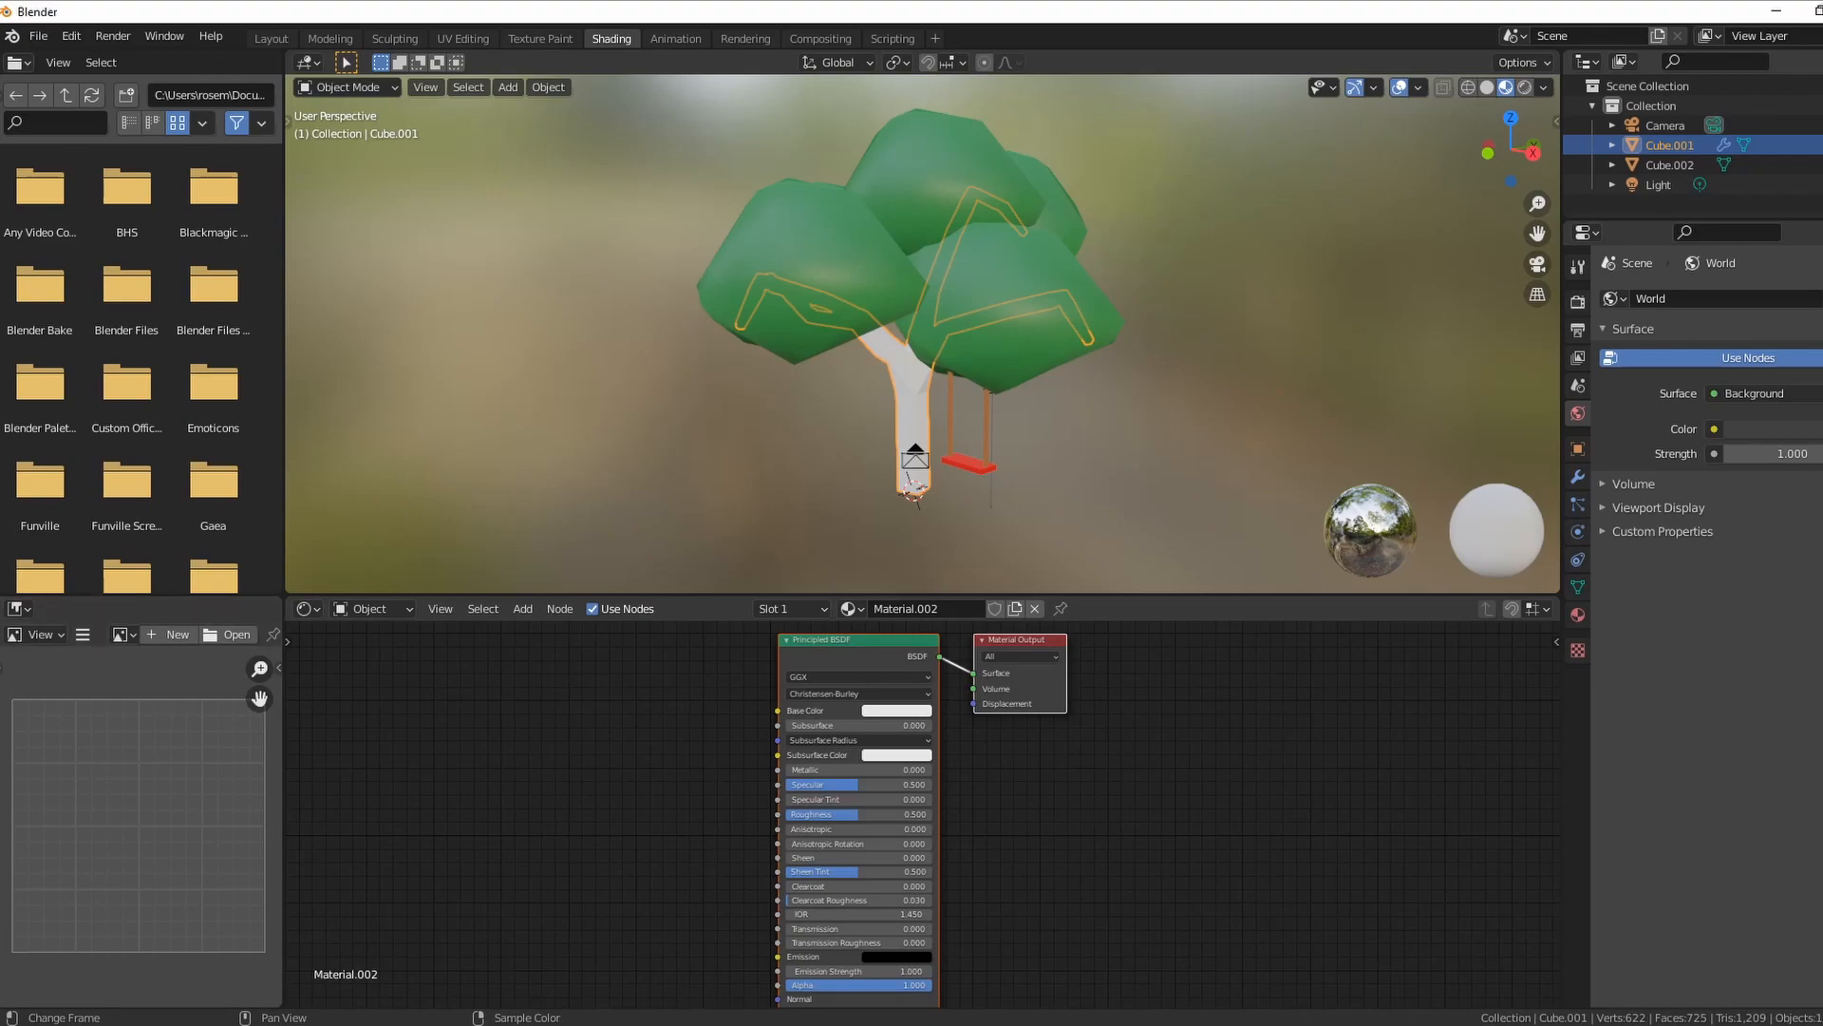
pyautogui.click(464, 38)
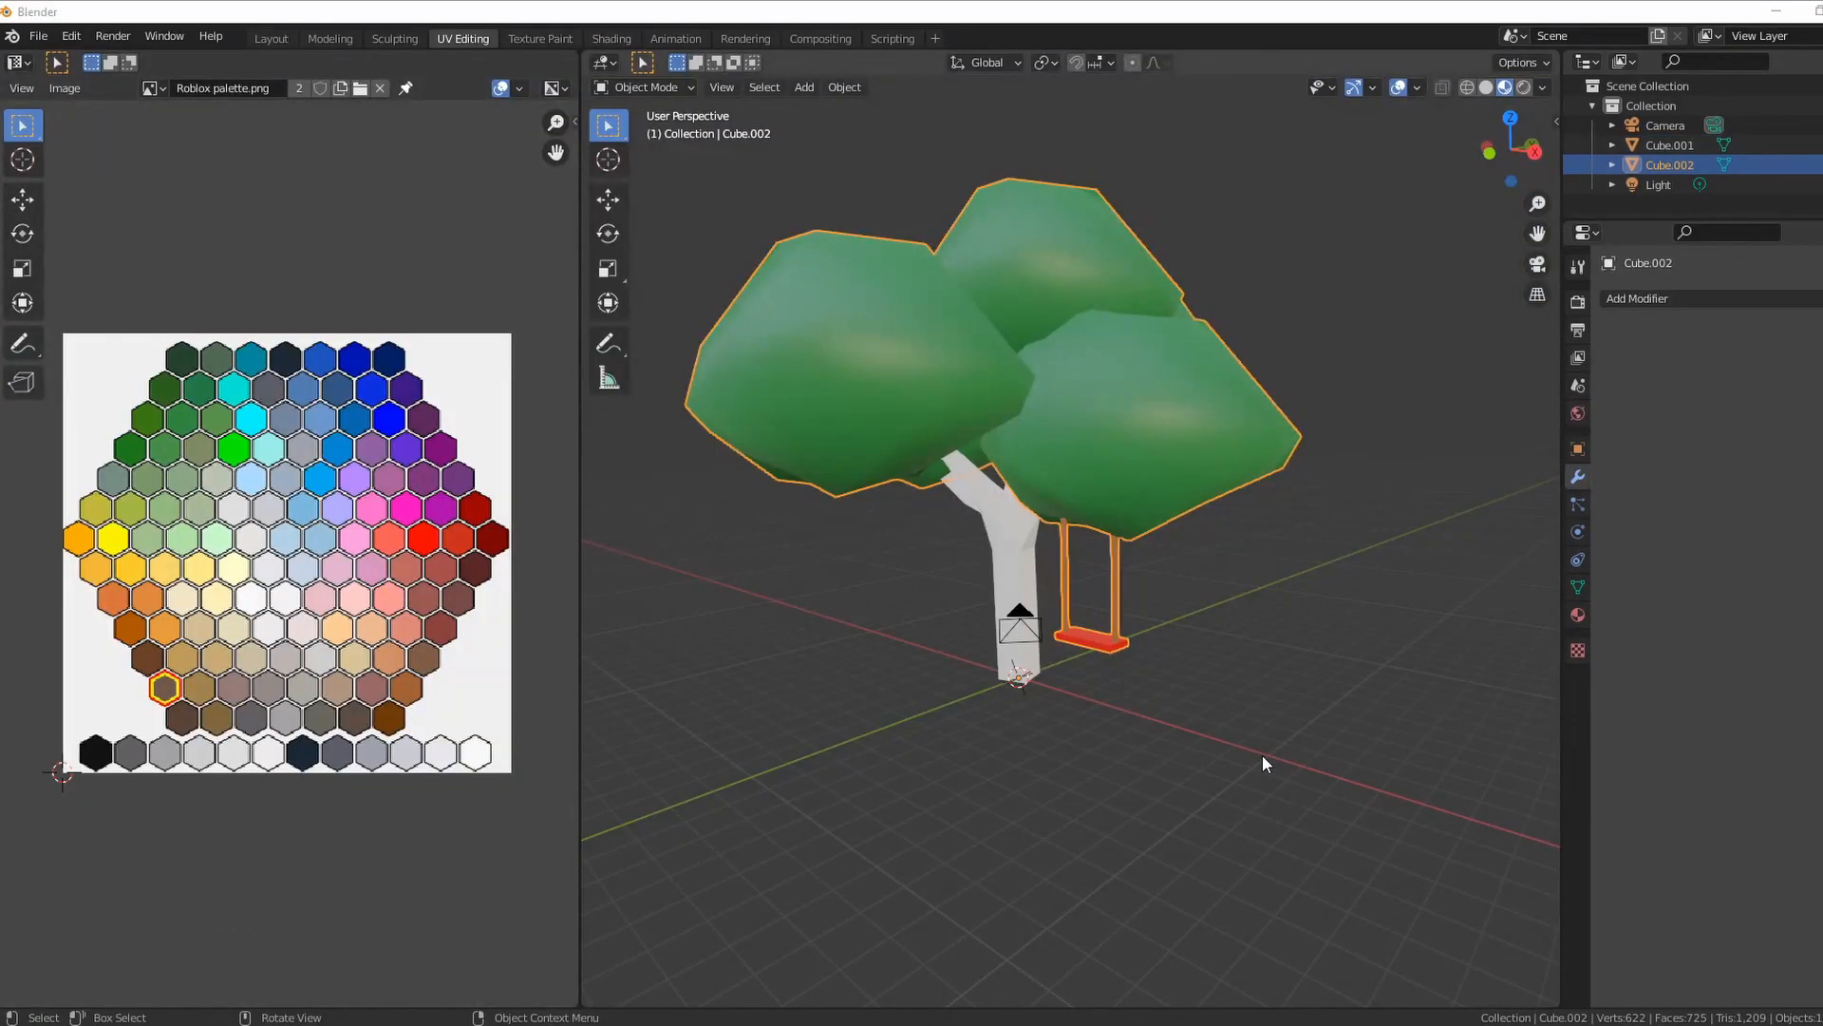
pyautogui.moveTo(1248, 806)
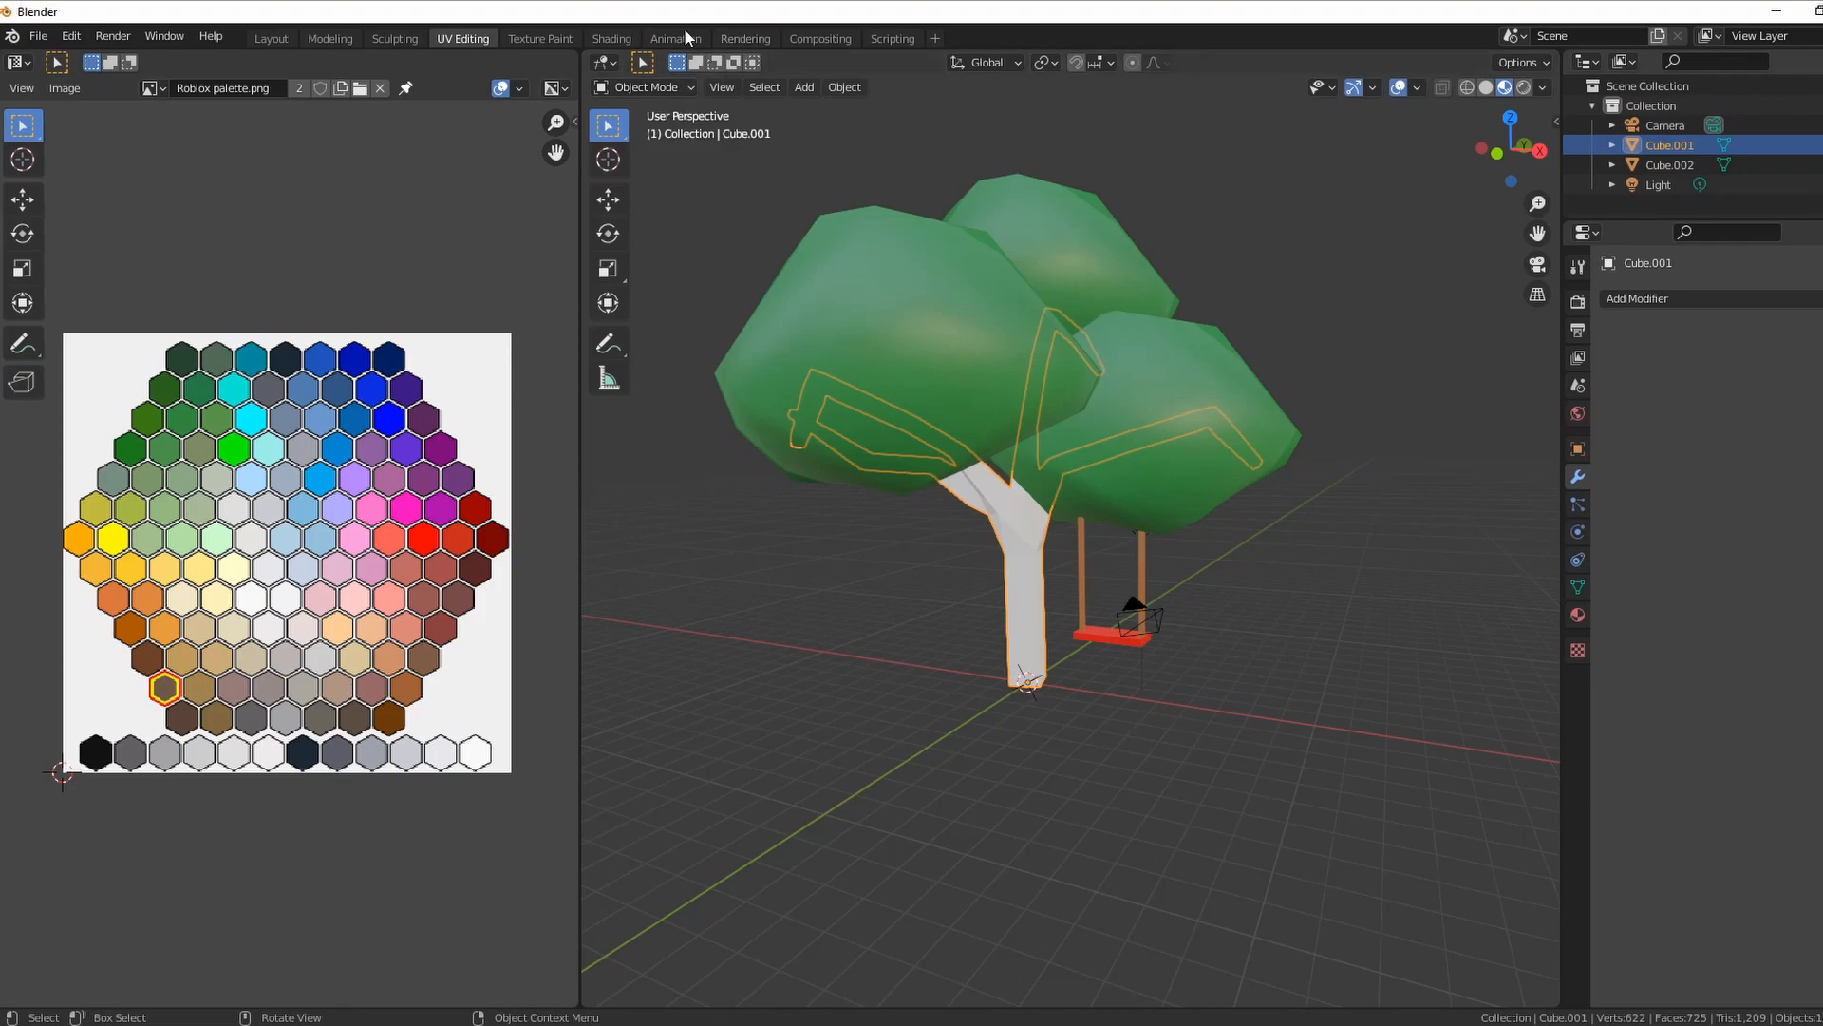
# - Create Material.003 for the tree and set its Roblox palette image texture to Closest interpolation
pyautogui.click(610, 38)
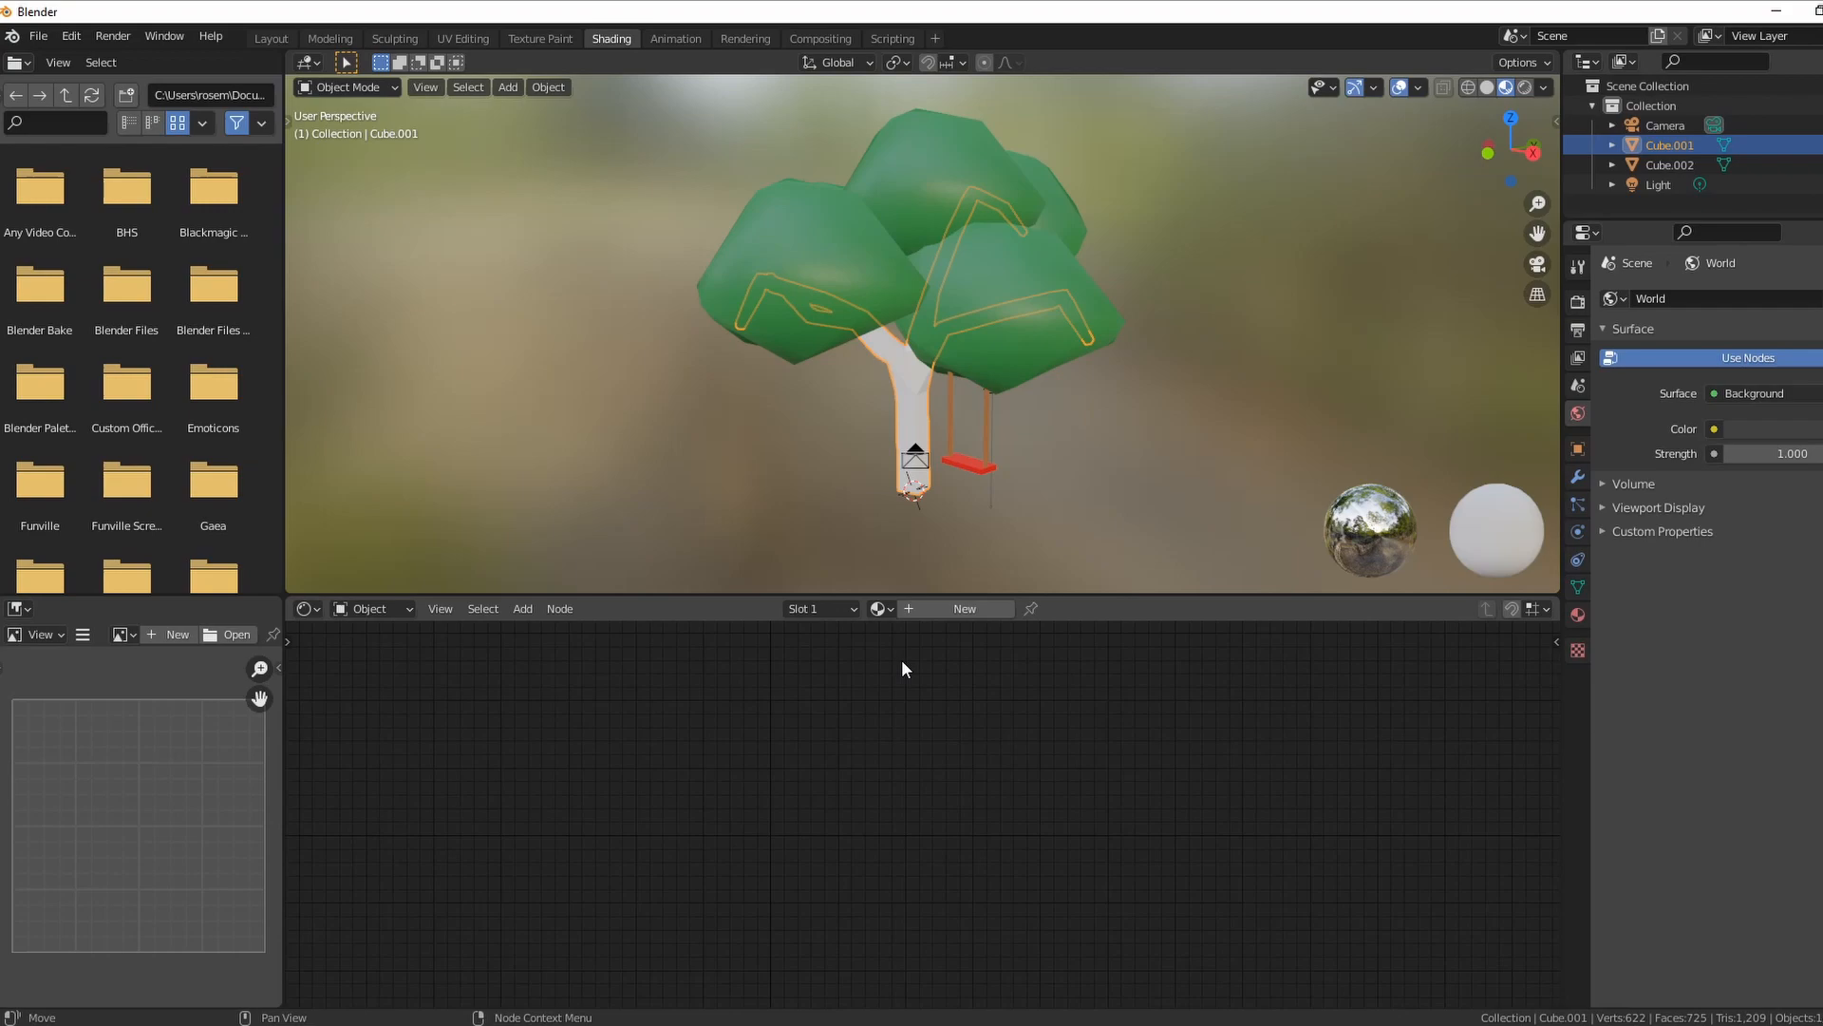
pyautogui.moveTo(887, 708)
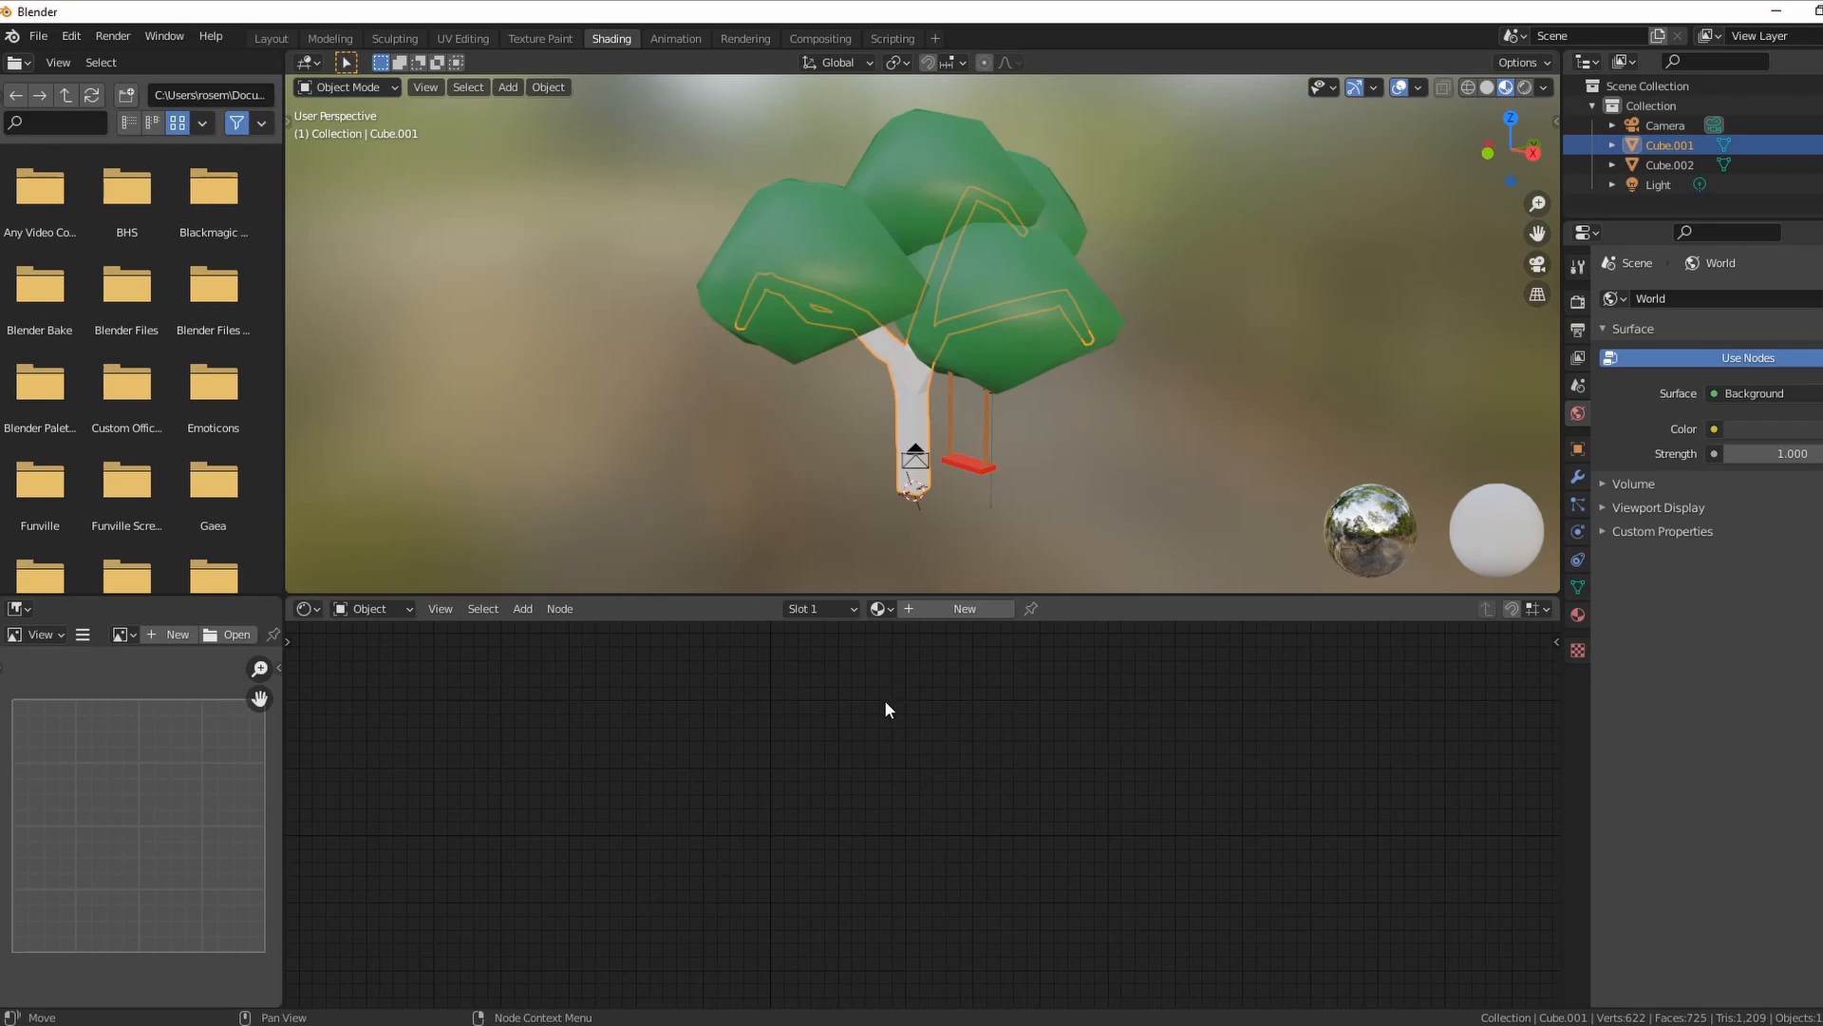
pyautogui.click(963, 608)
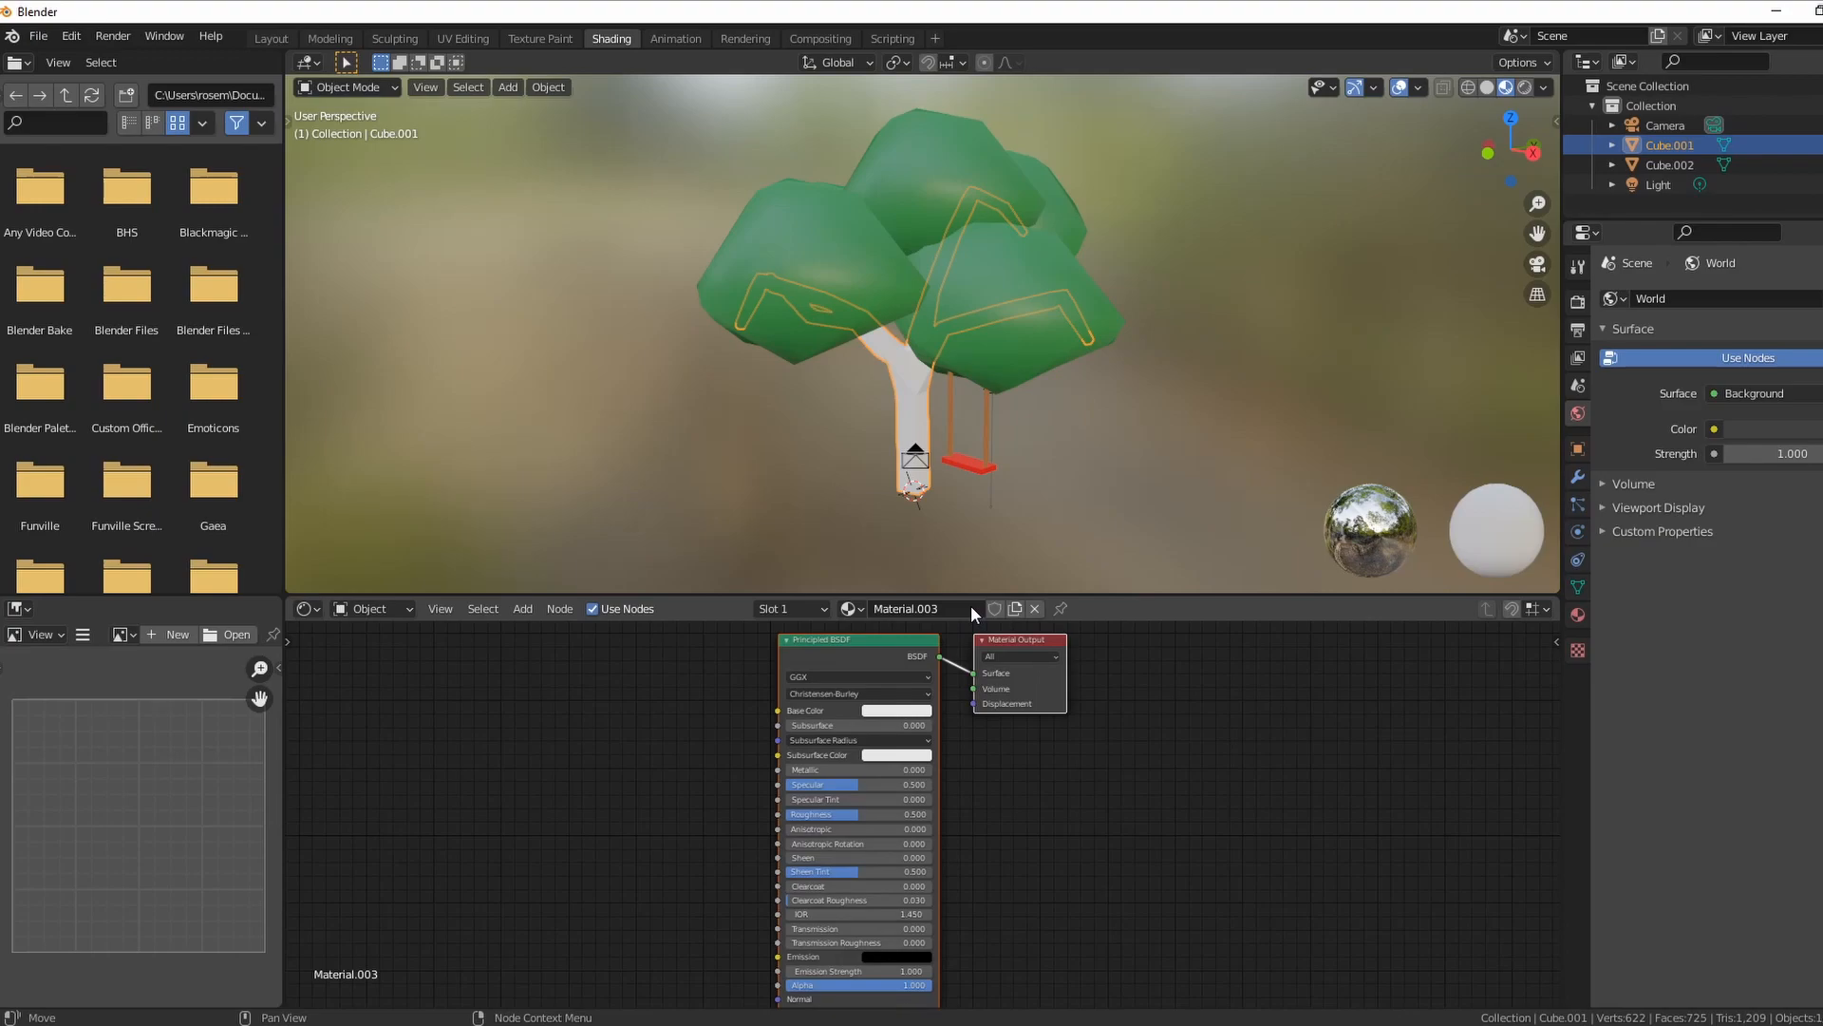
pyautogui.moveTo(820, 665)
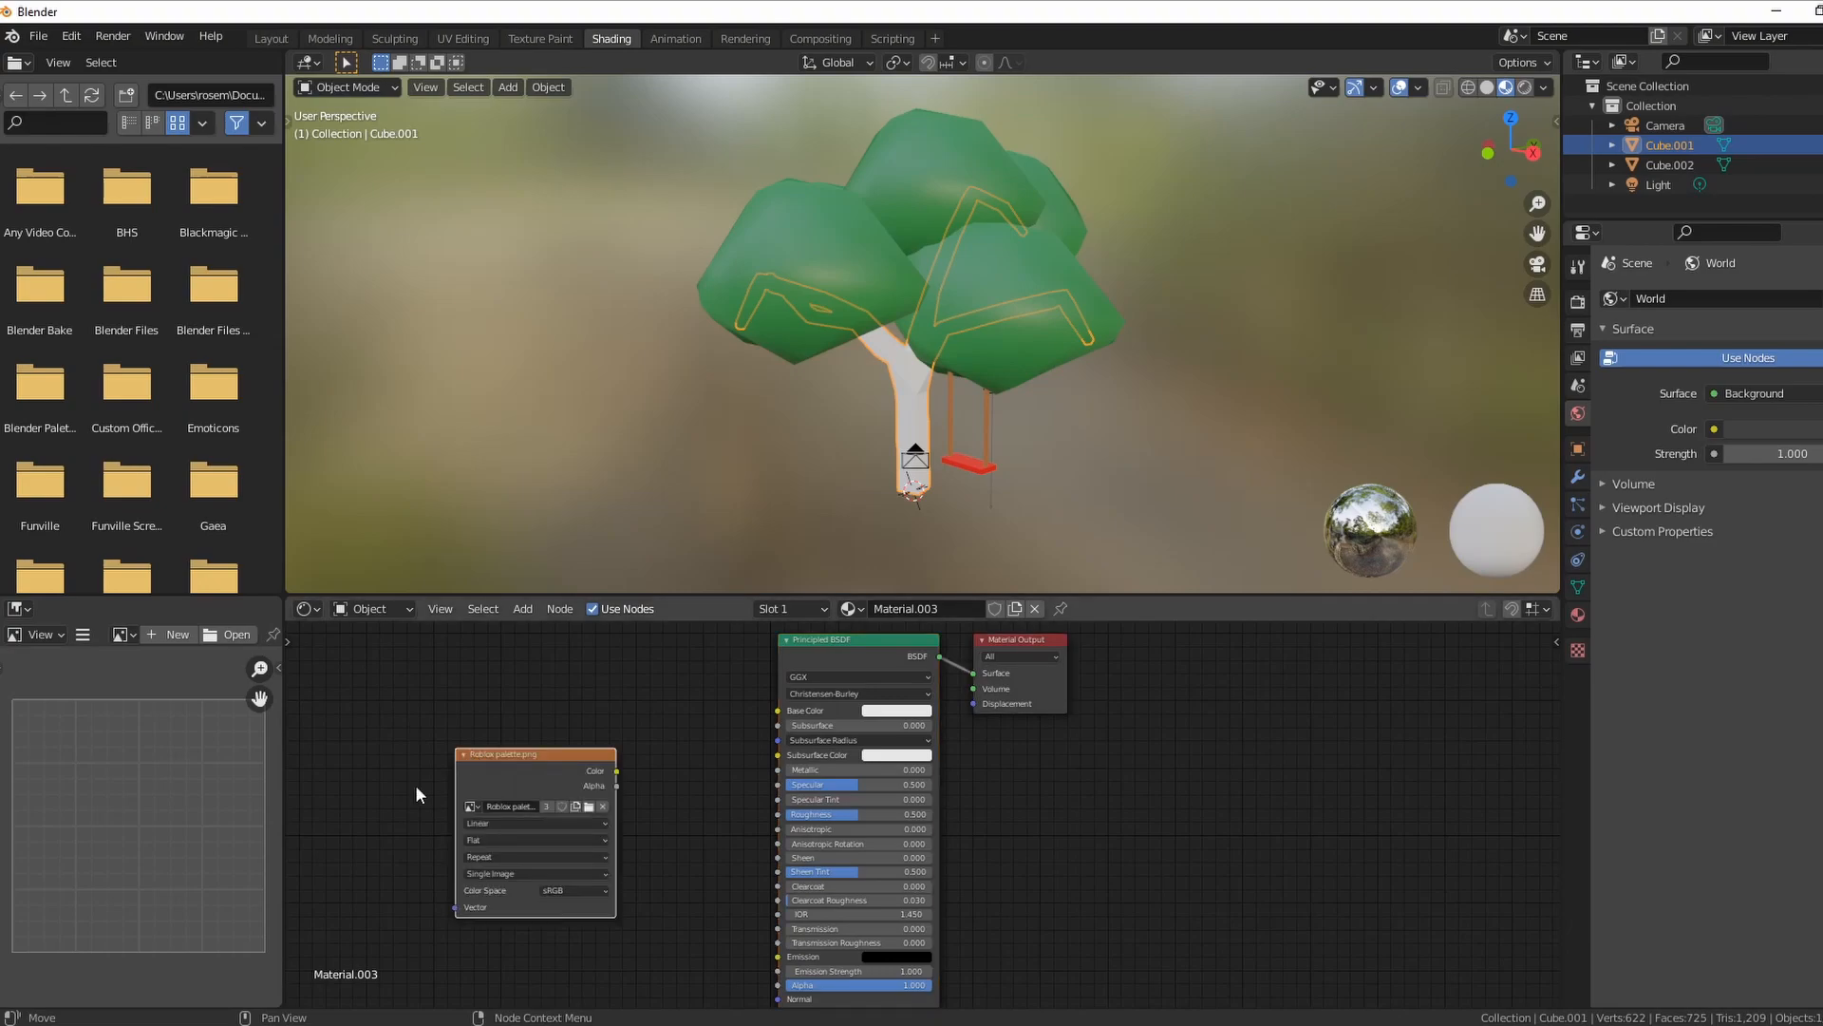
pyautogui.moveTo(473, 792)
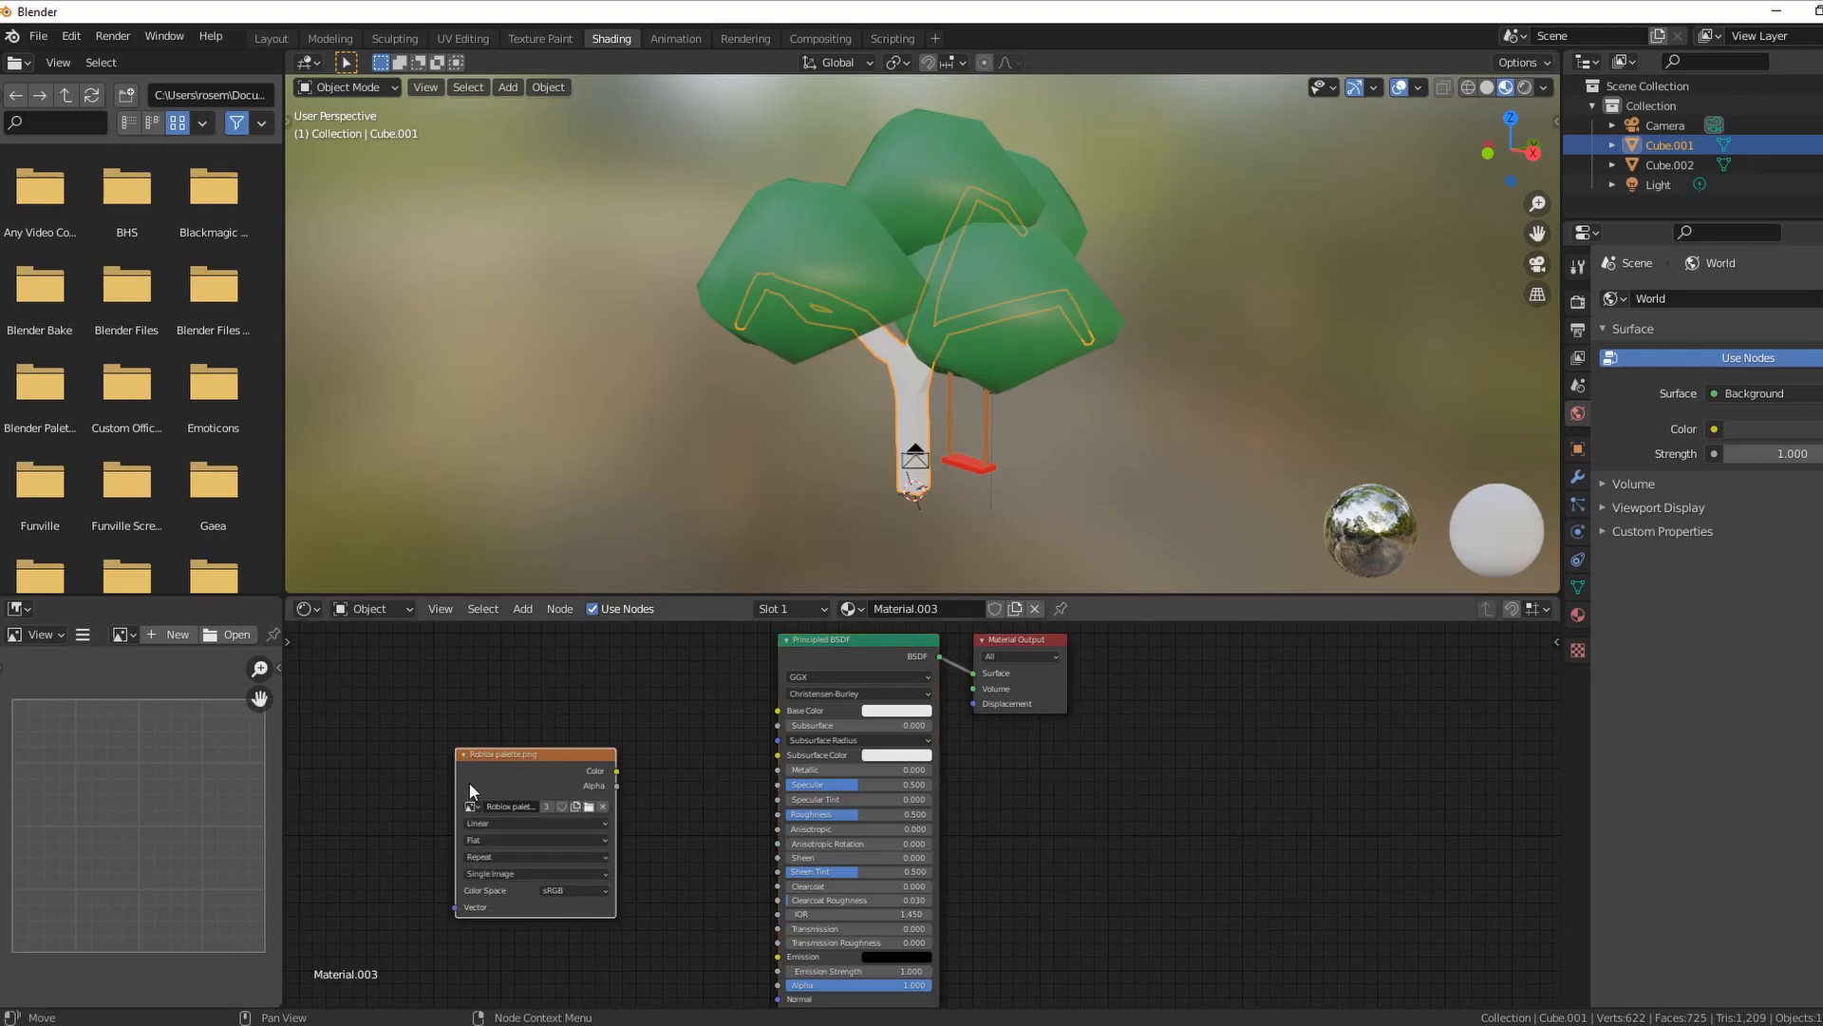
pyautogui.moveTo(615, 780)
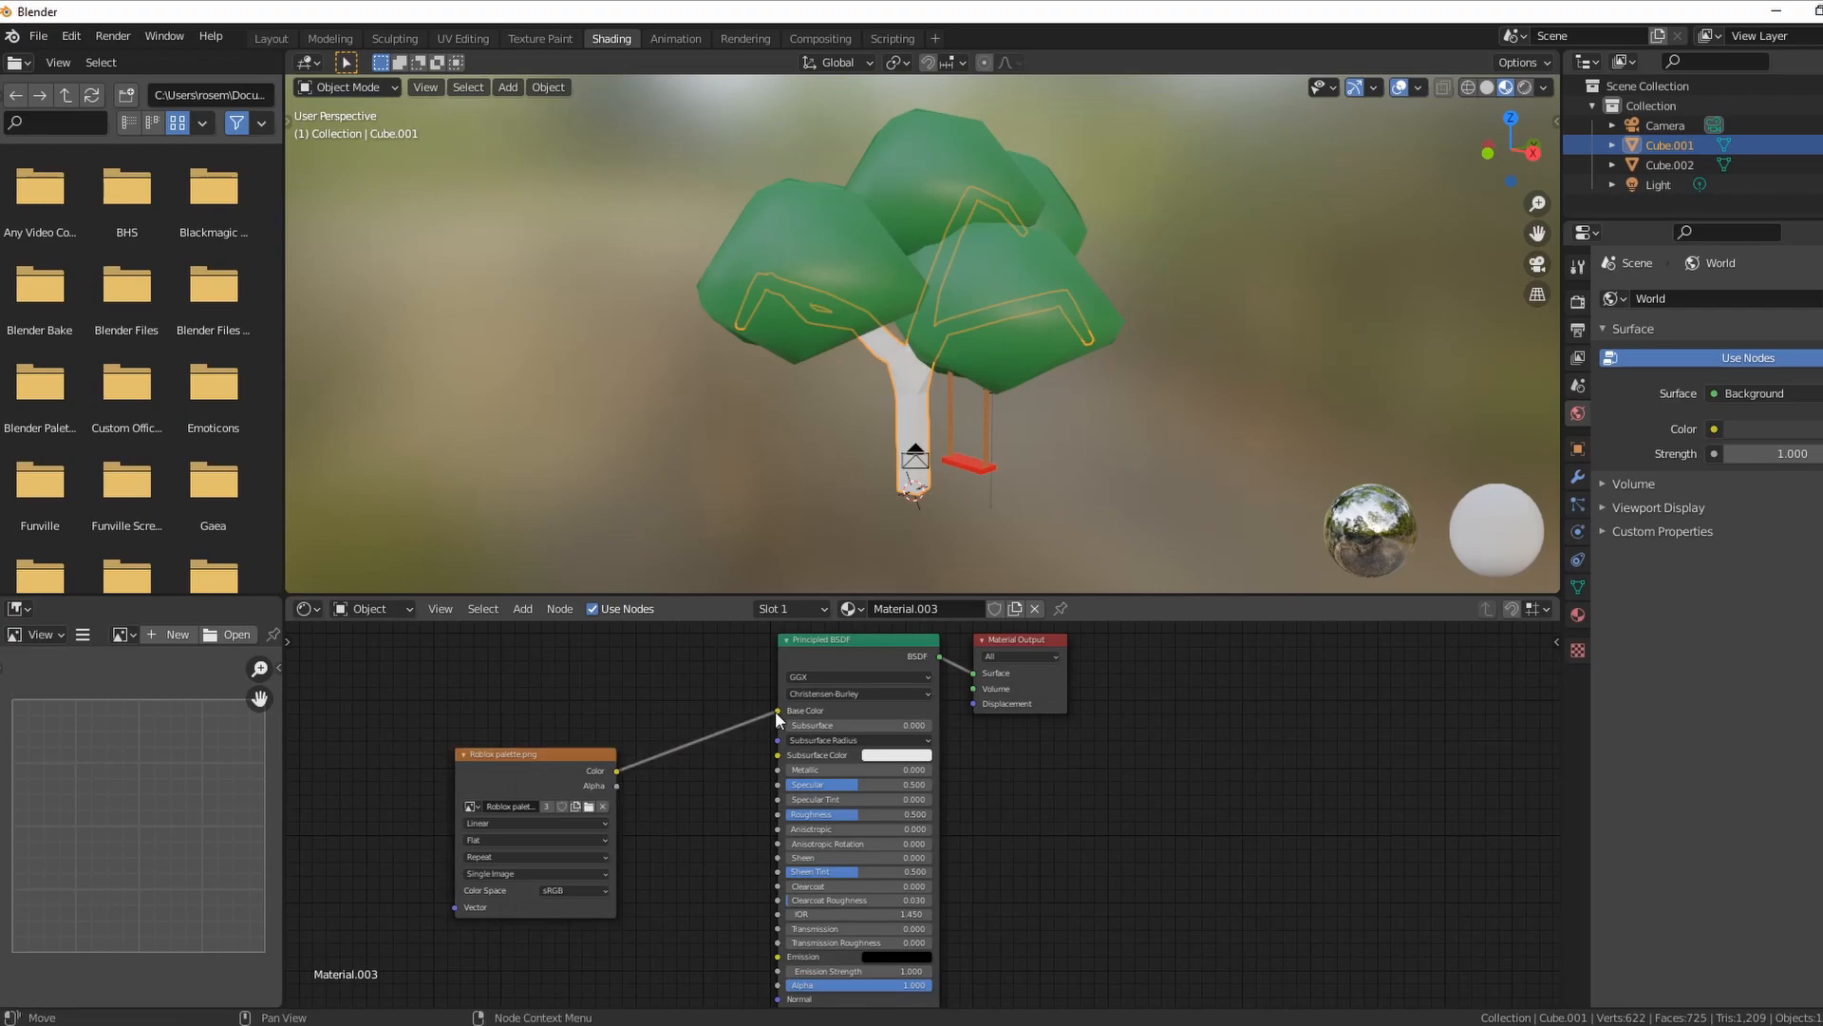
pyautogui.click(532, 822)
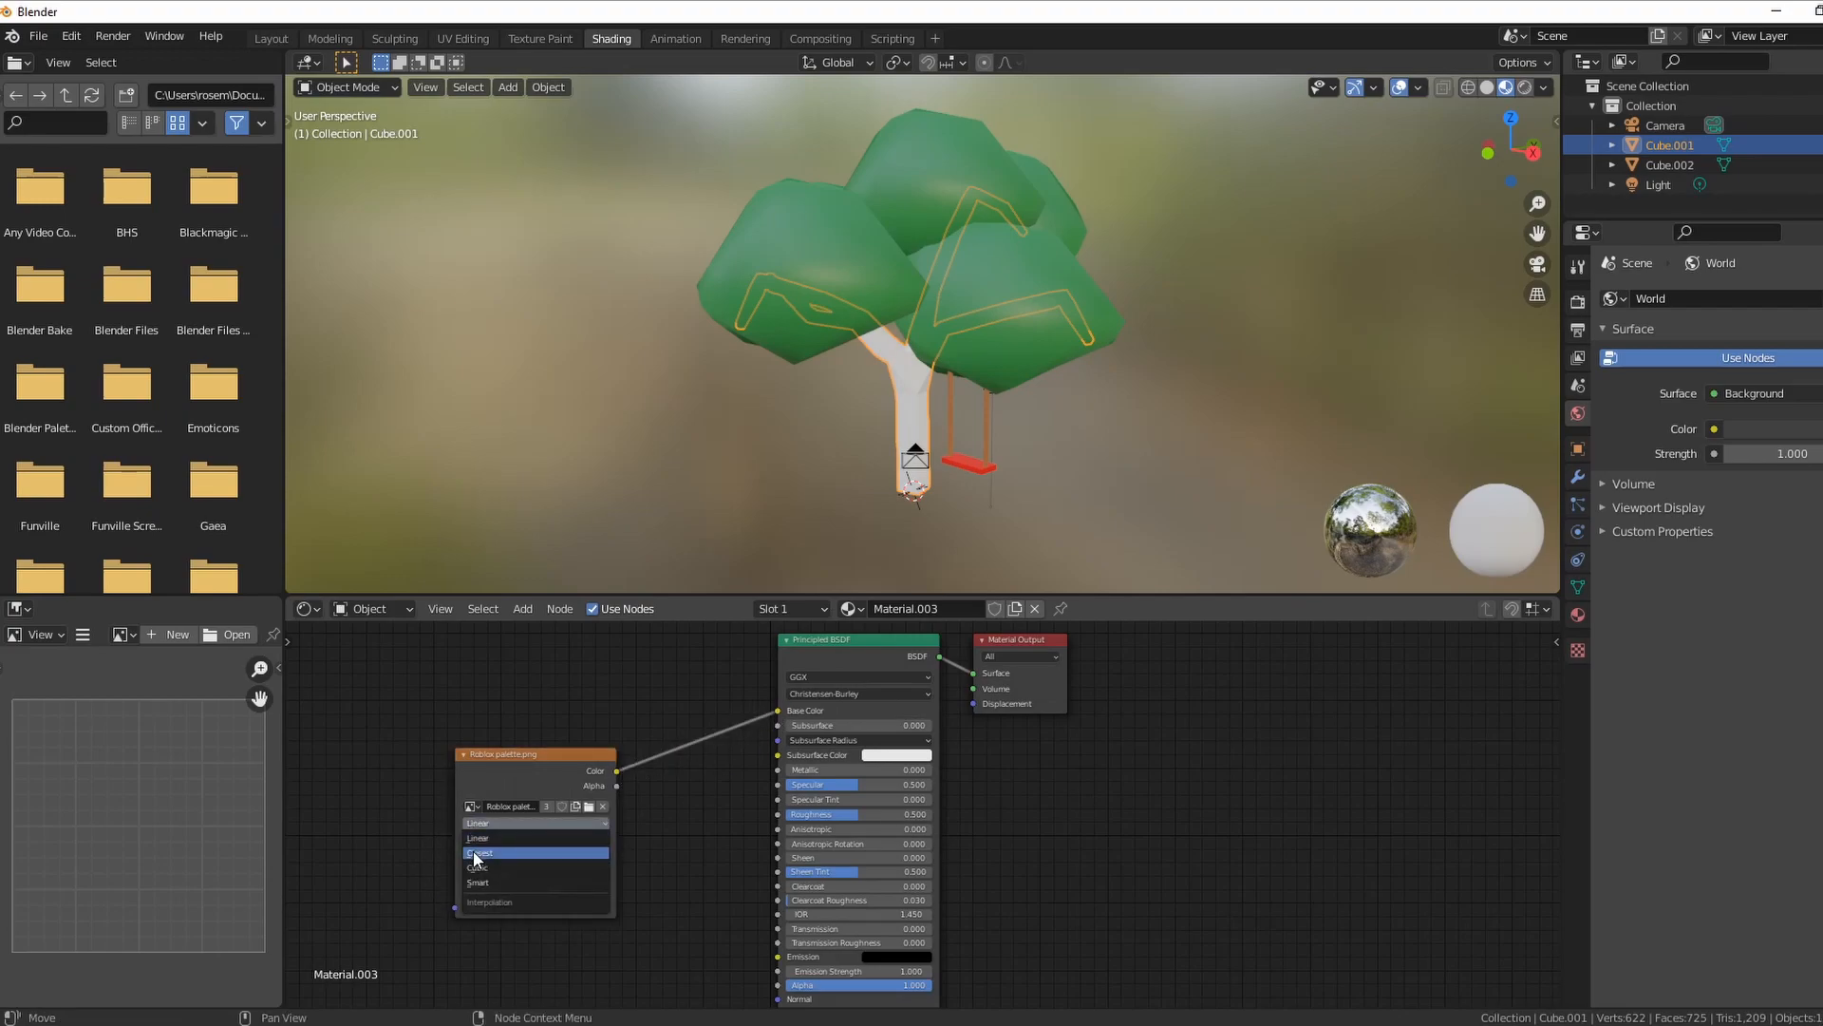
pyautogui.click(481, 853)
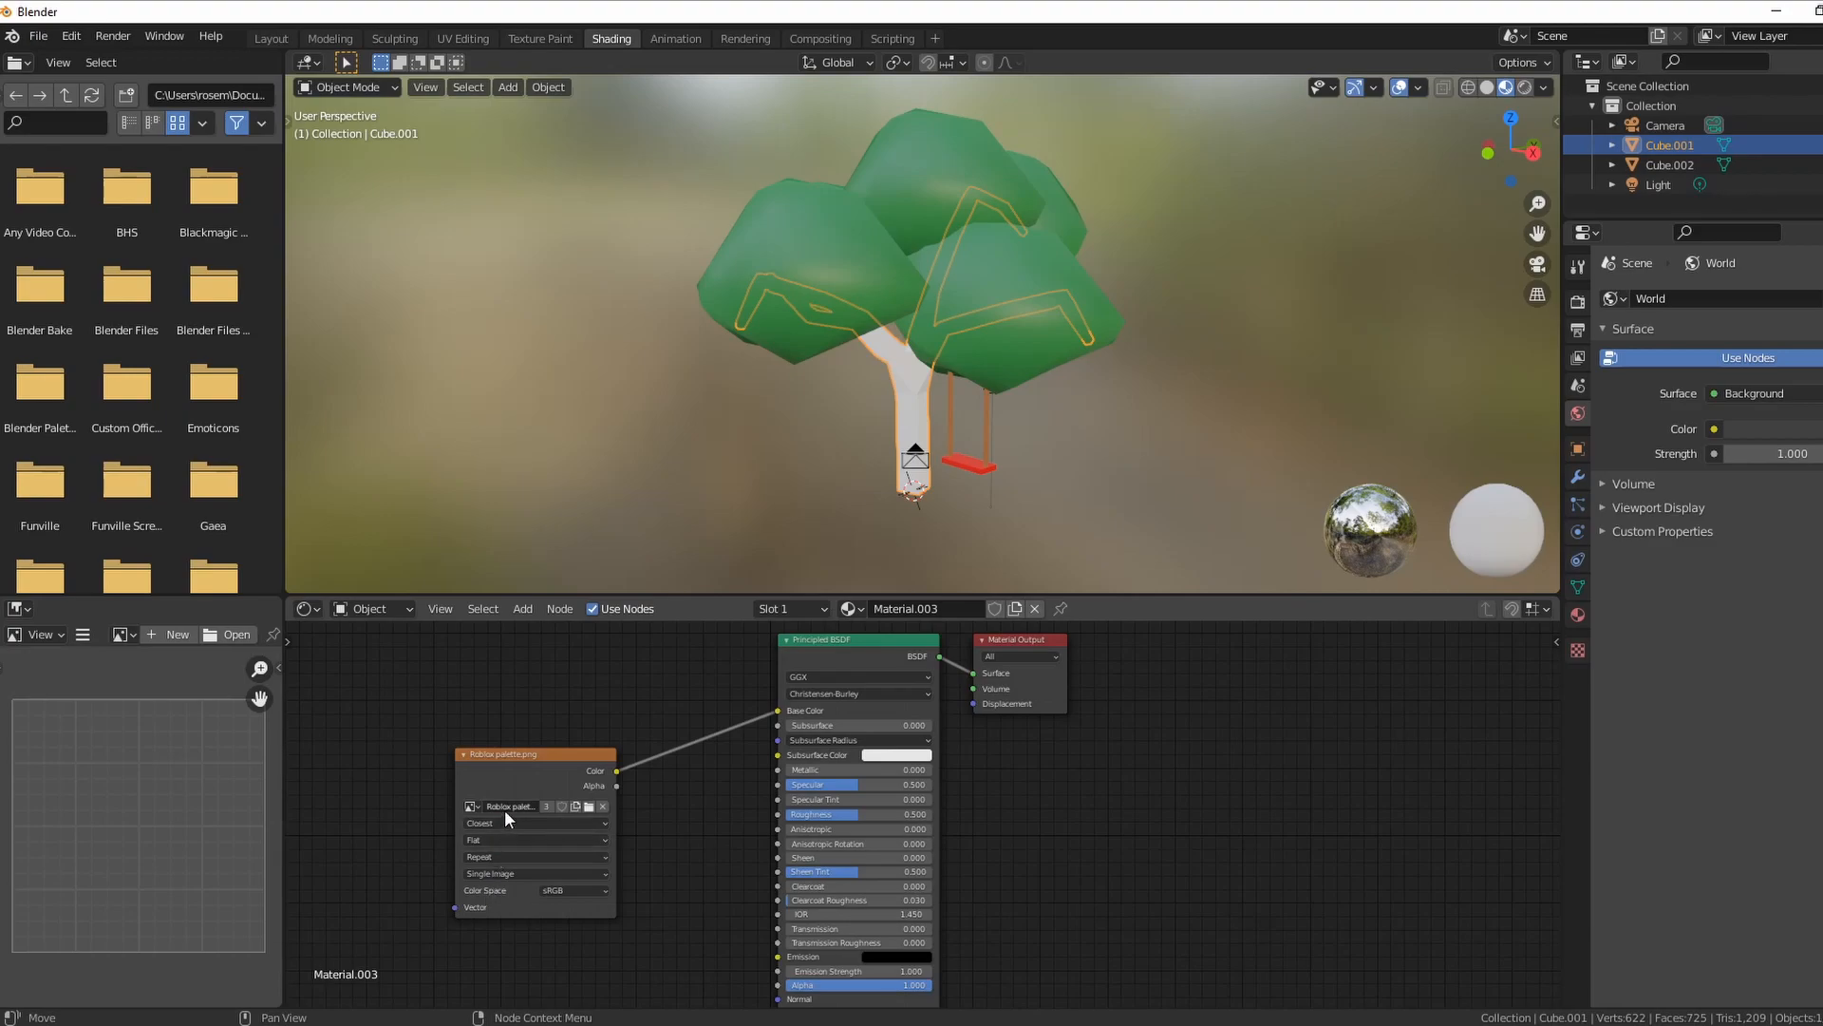
pyautogui.moveTo(509, 805)
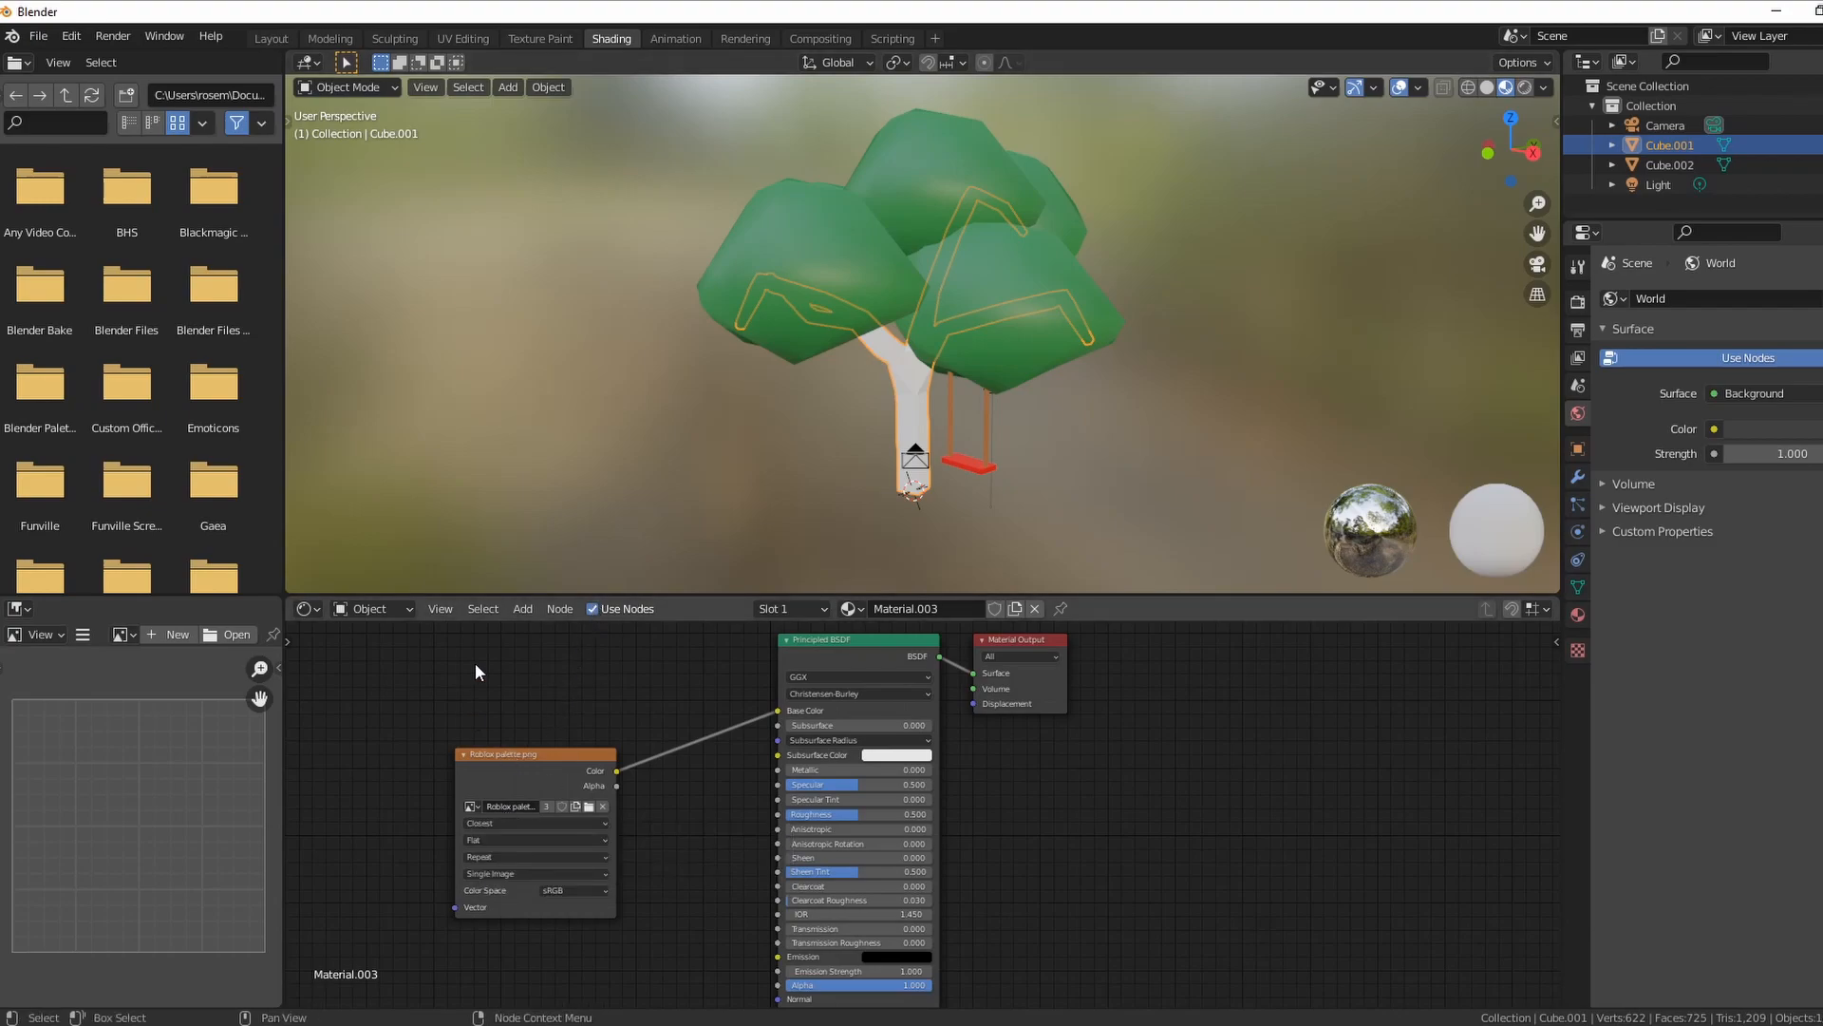
pyautogui.moveTo(875, 582)
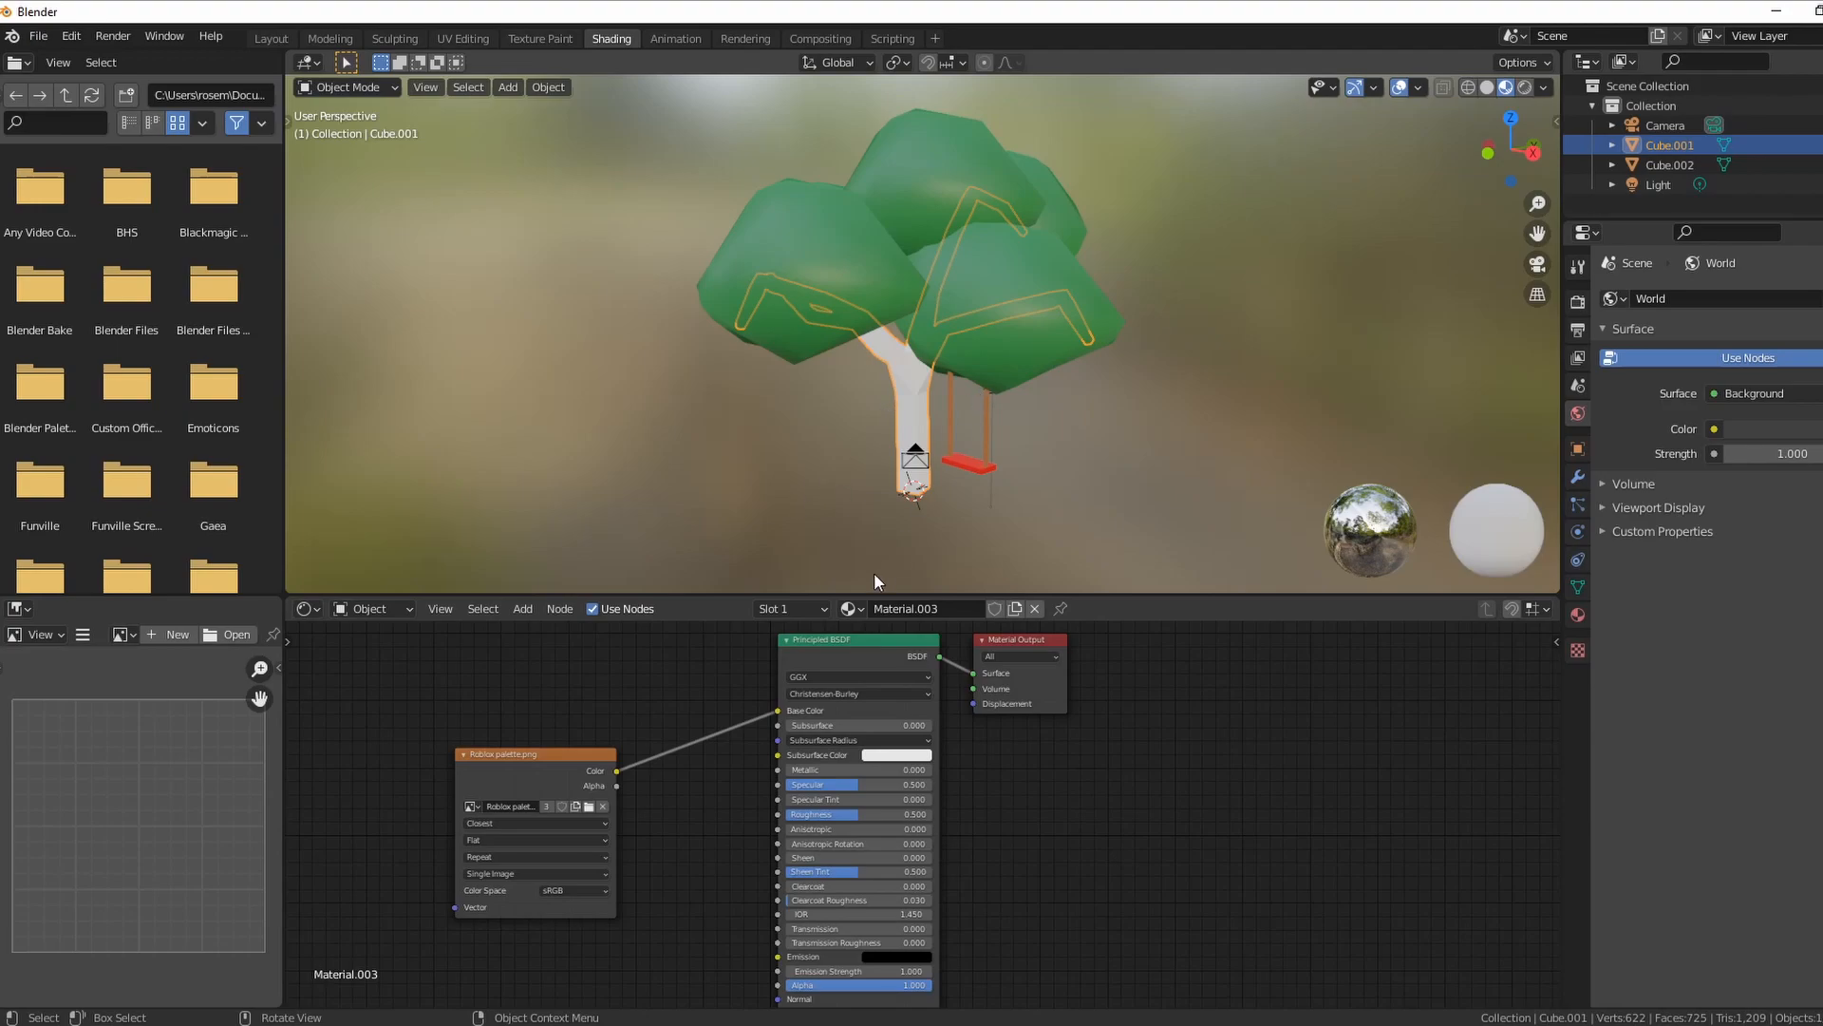
pyautogui.moveTo(461, 38)
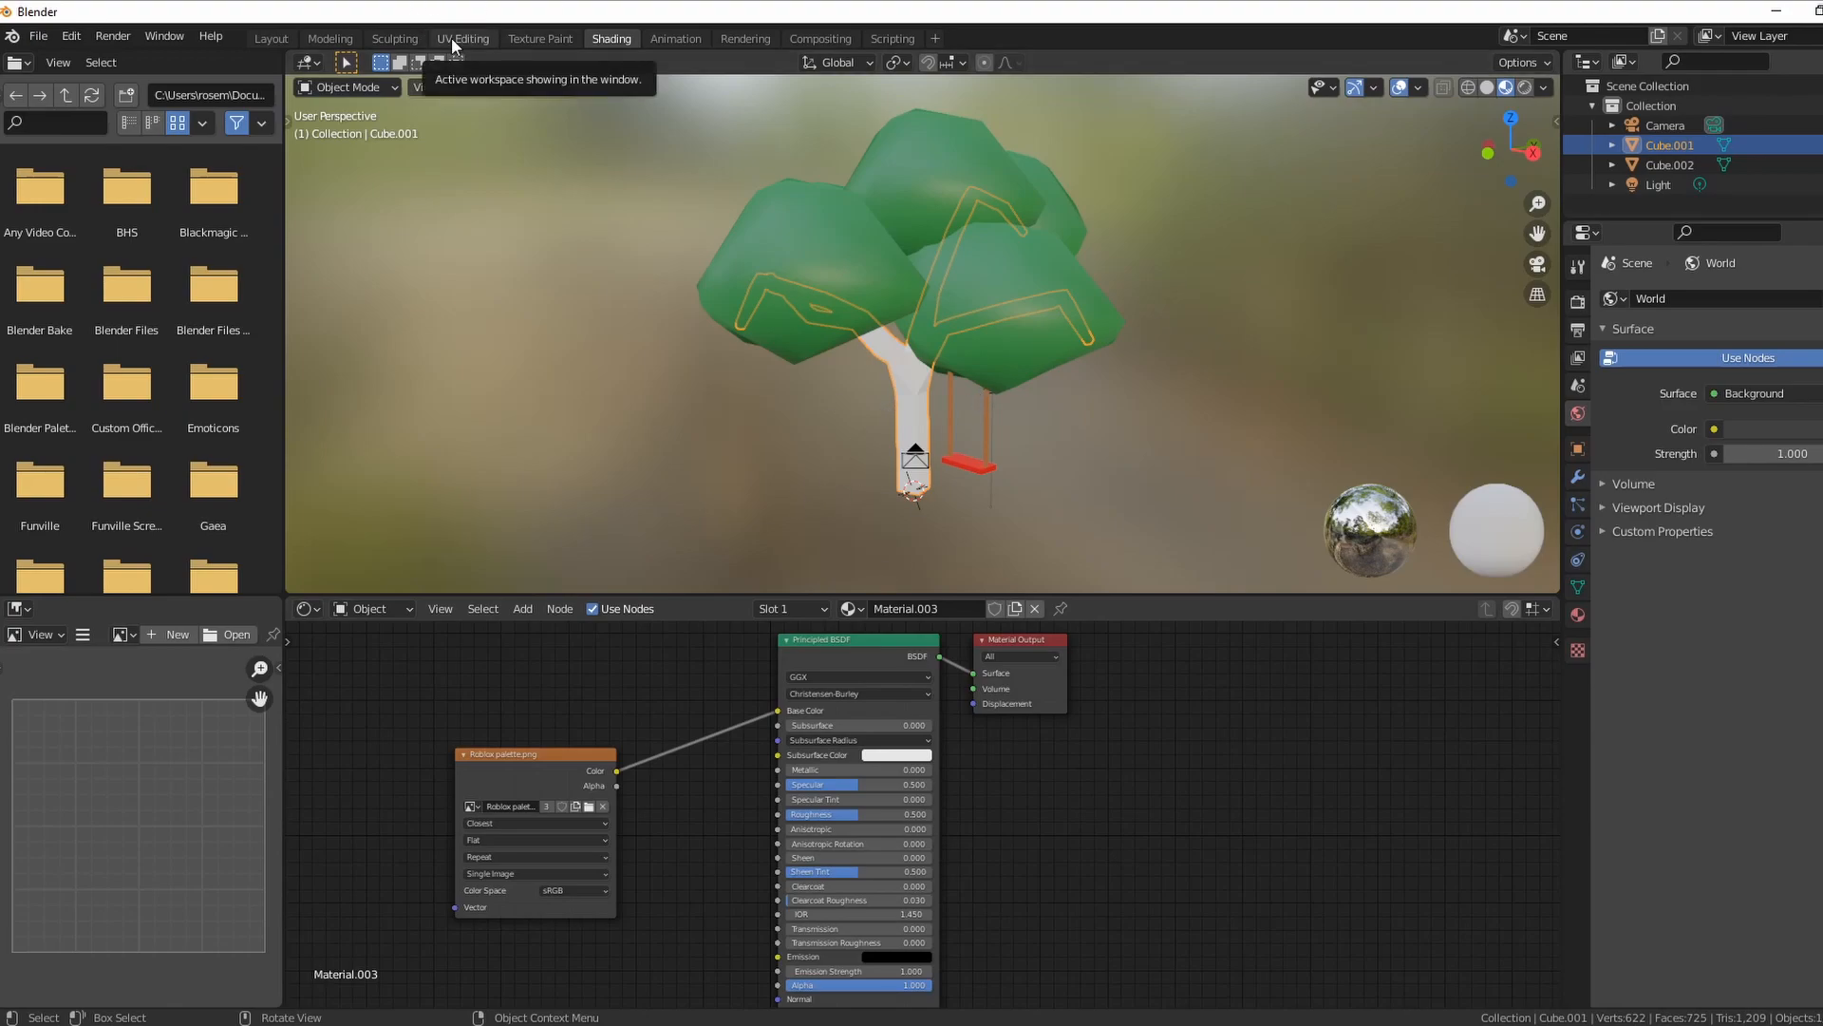
# - Smart UV Project the trunk mesh in the UV Editing workspace with the default 66° angle limit
pyautogui.click(461, 38)
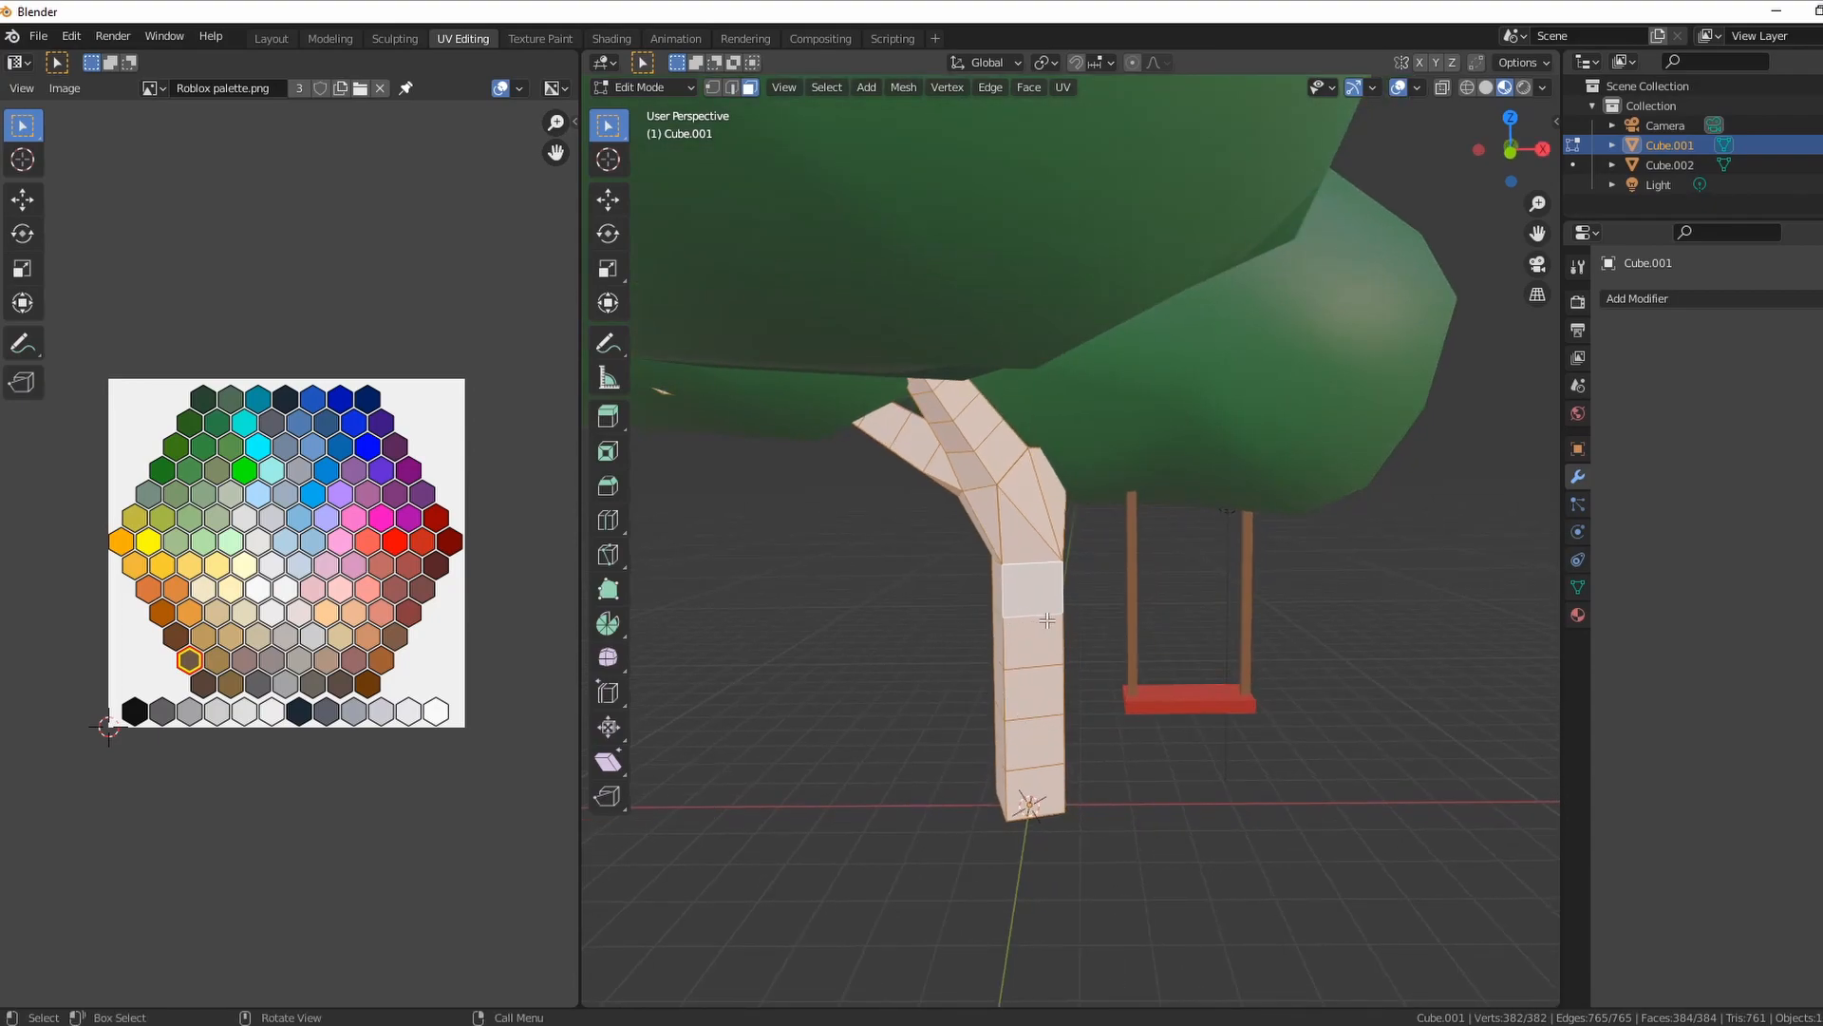
pyautogui.moveTo(56, 444)
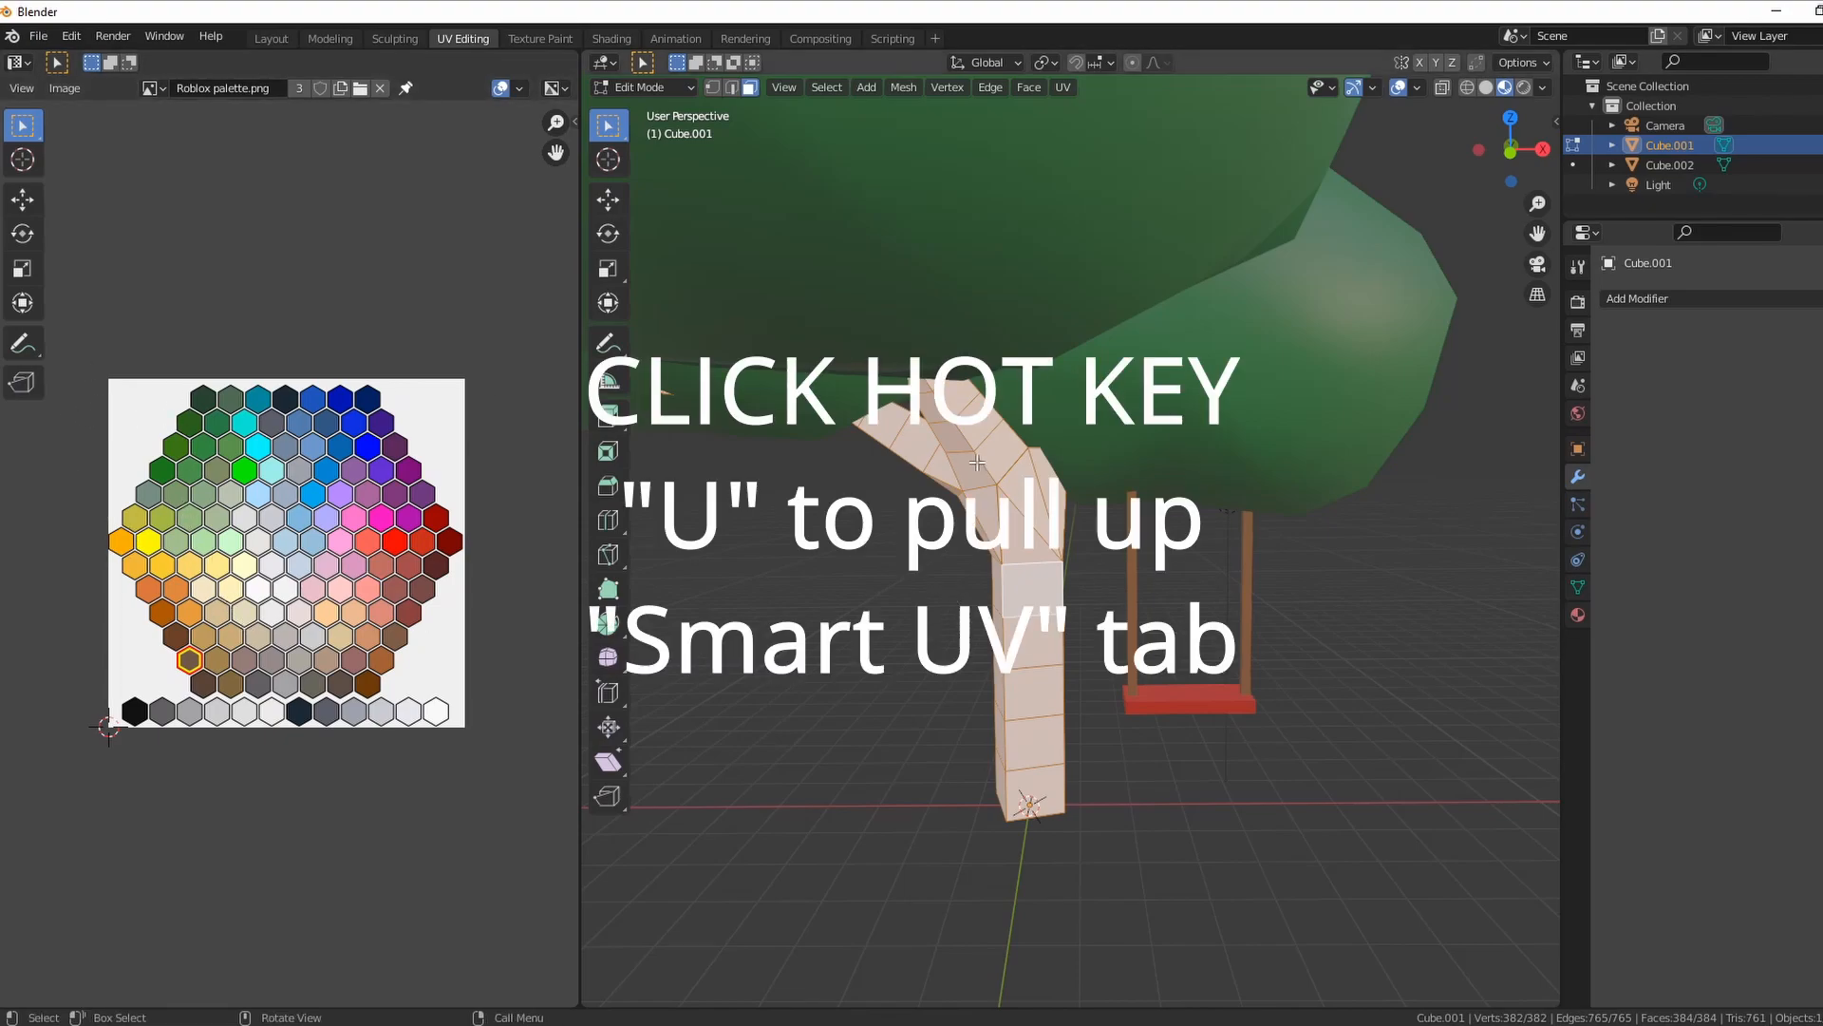
pyautogui.moveTo(877, 742)
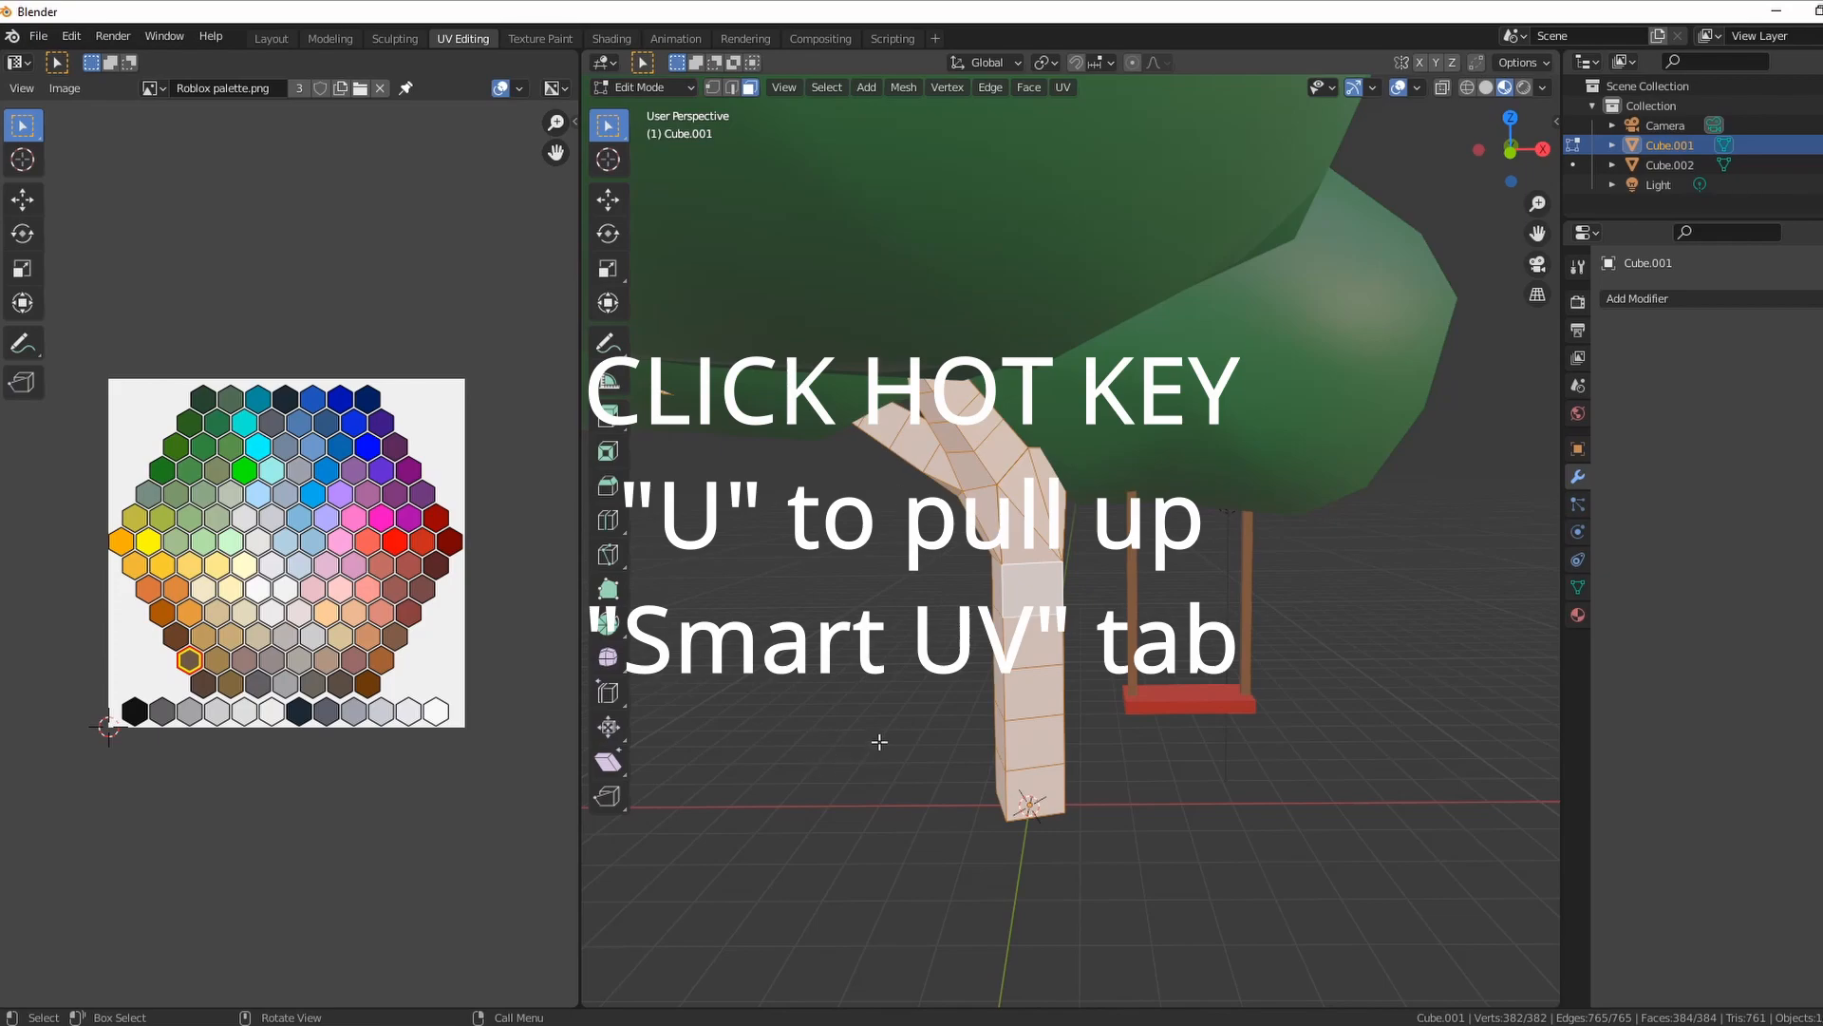
pyautogui.press('u')
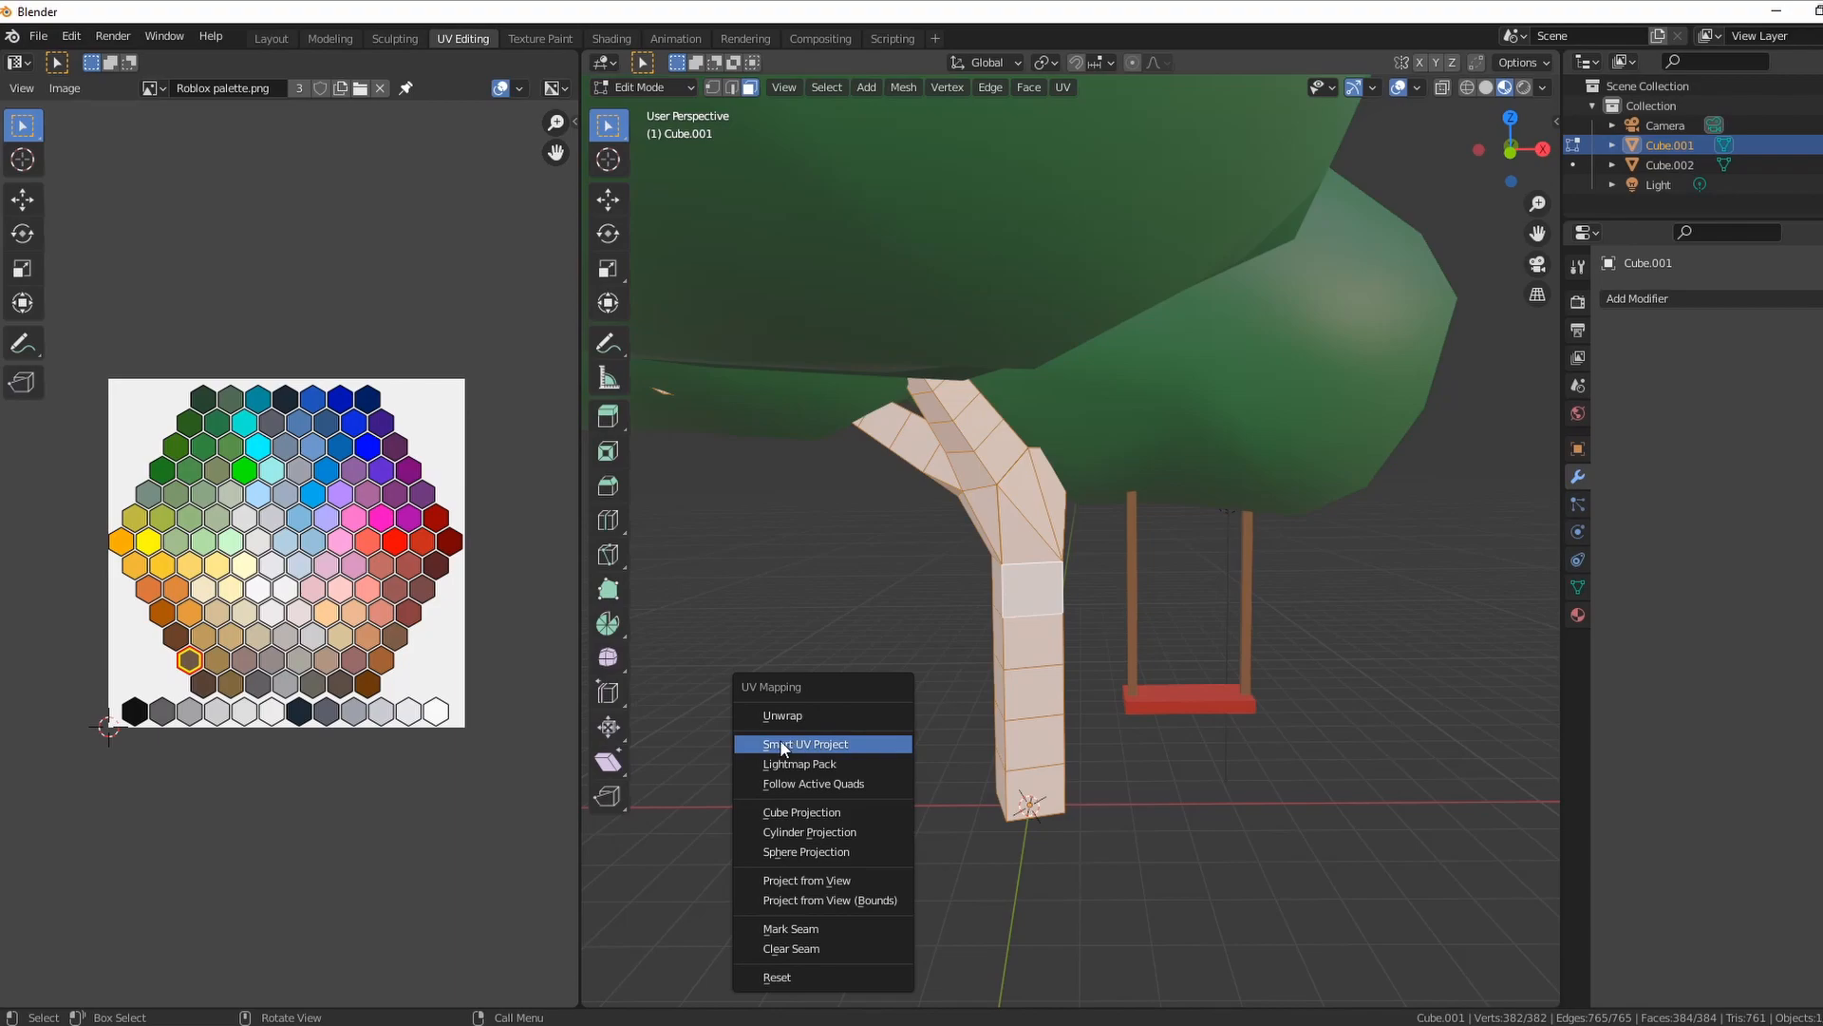
pyautogui.moveTo(802, 744)
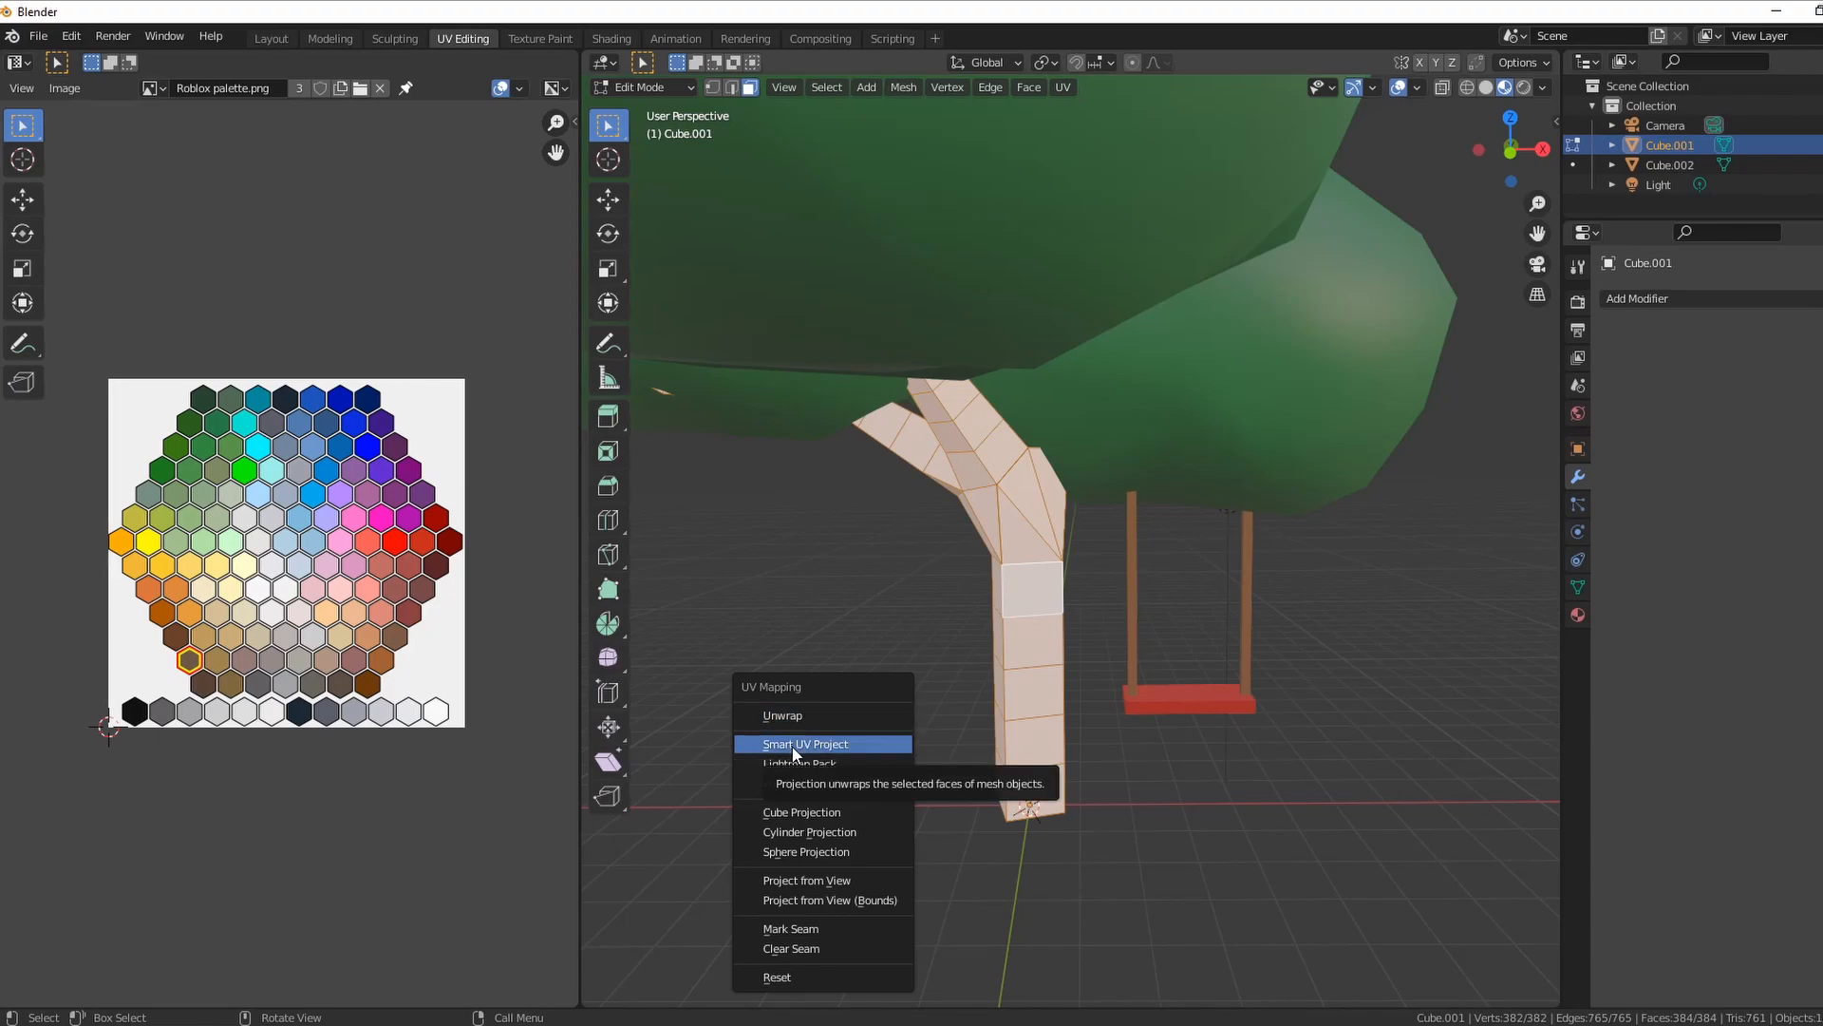
pyautogui.click(805, 742)
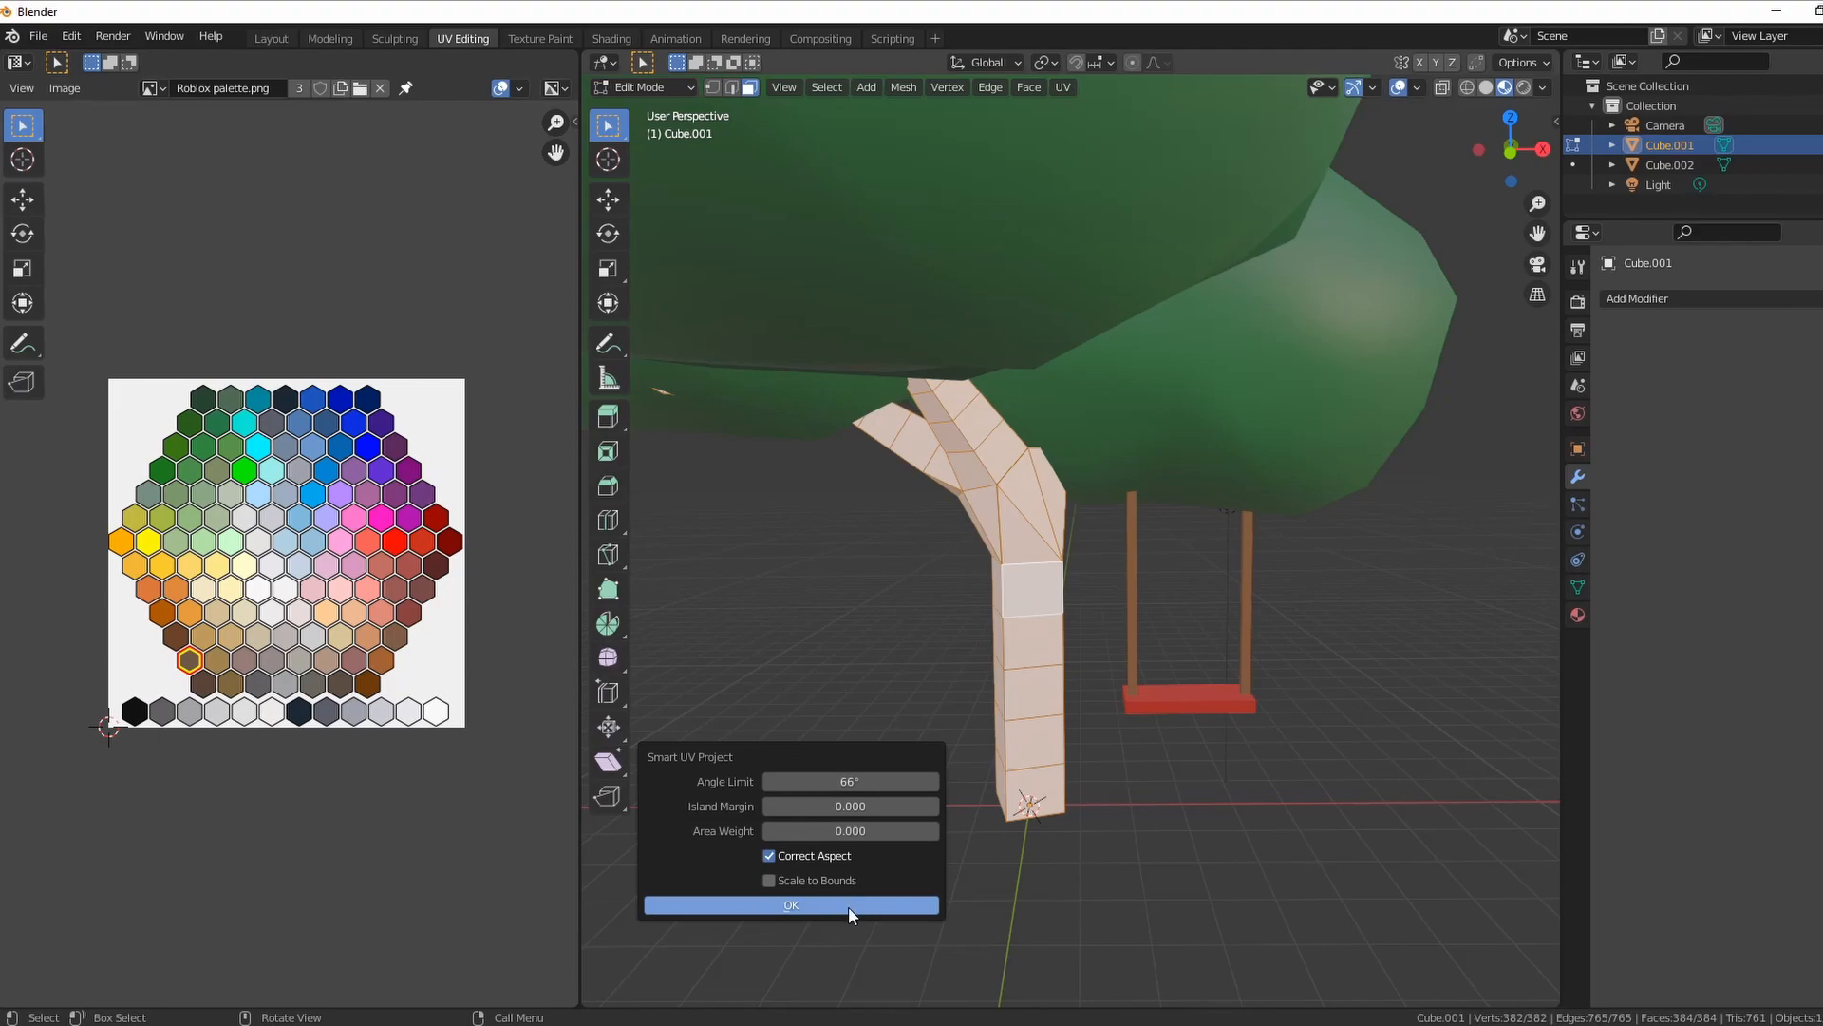
pyautogui.click(791, 904)
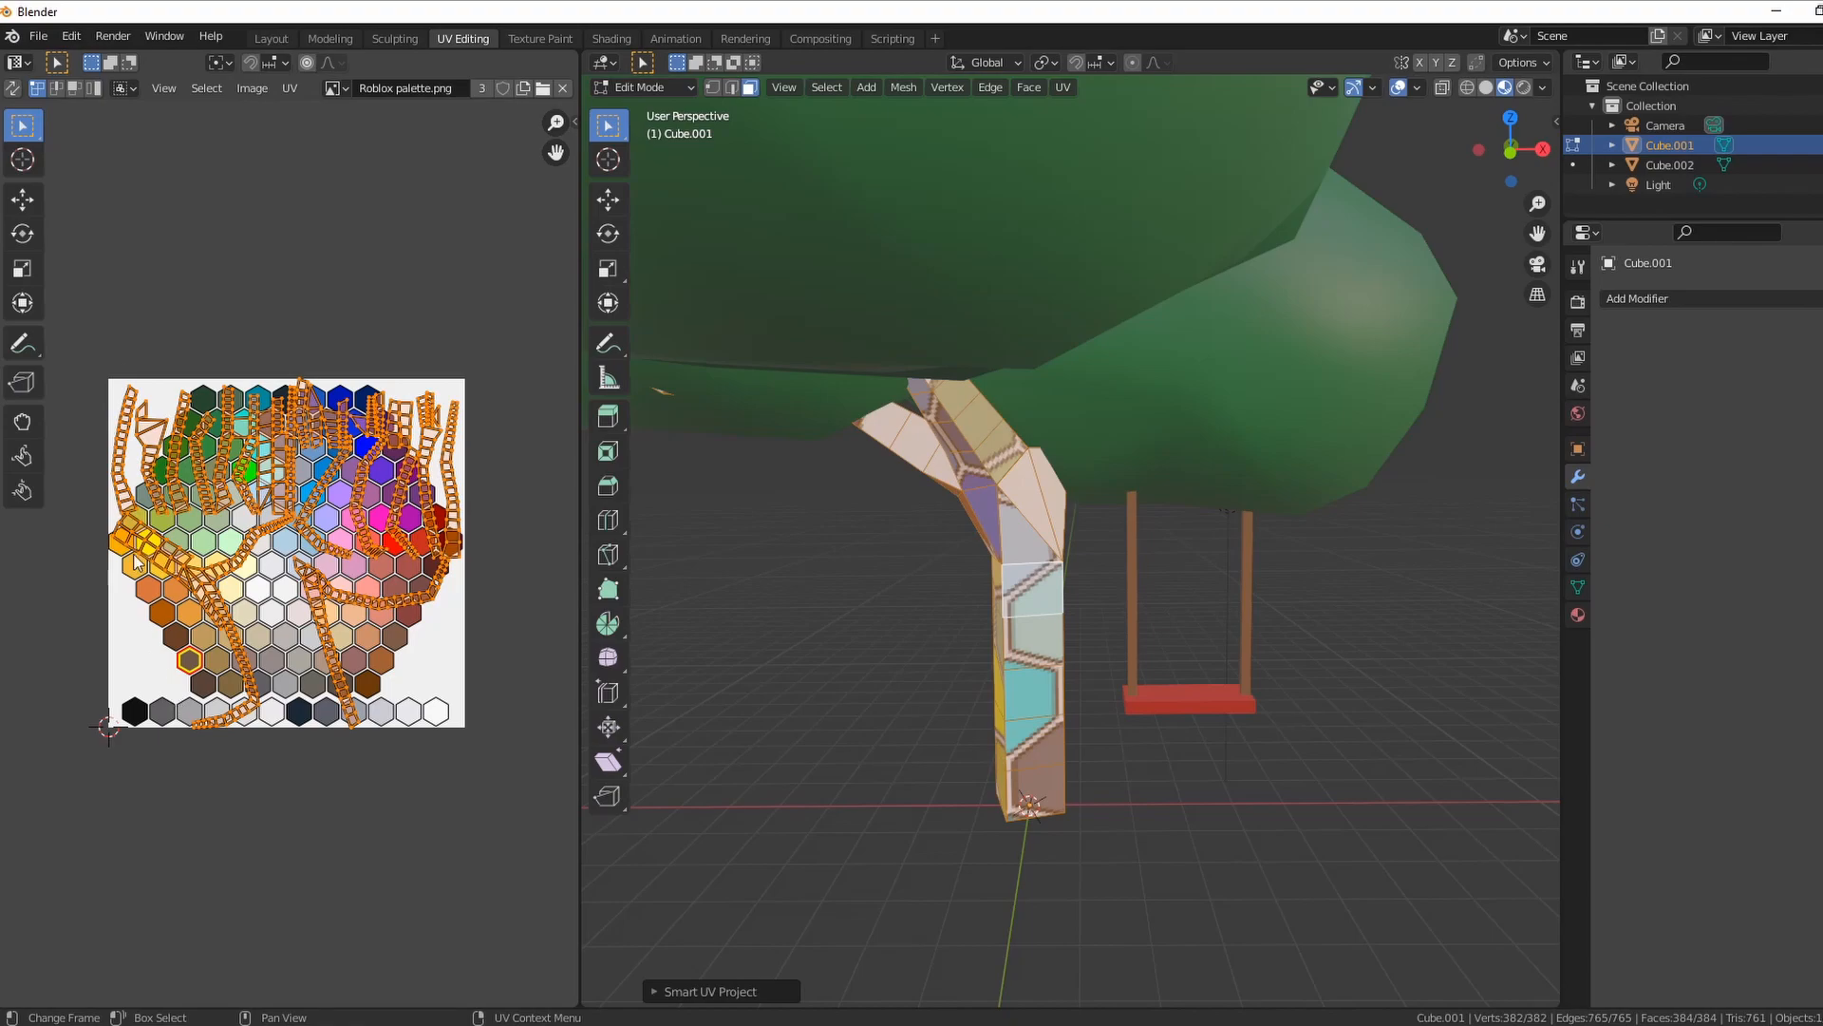
pyautogui.moveTo(1065, 699)
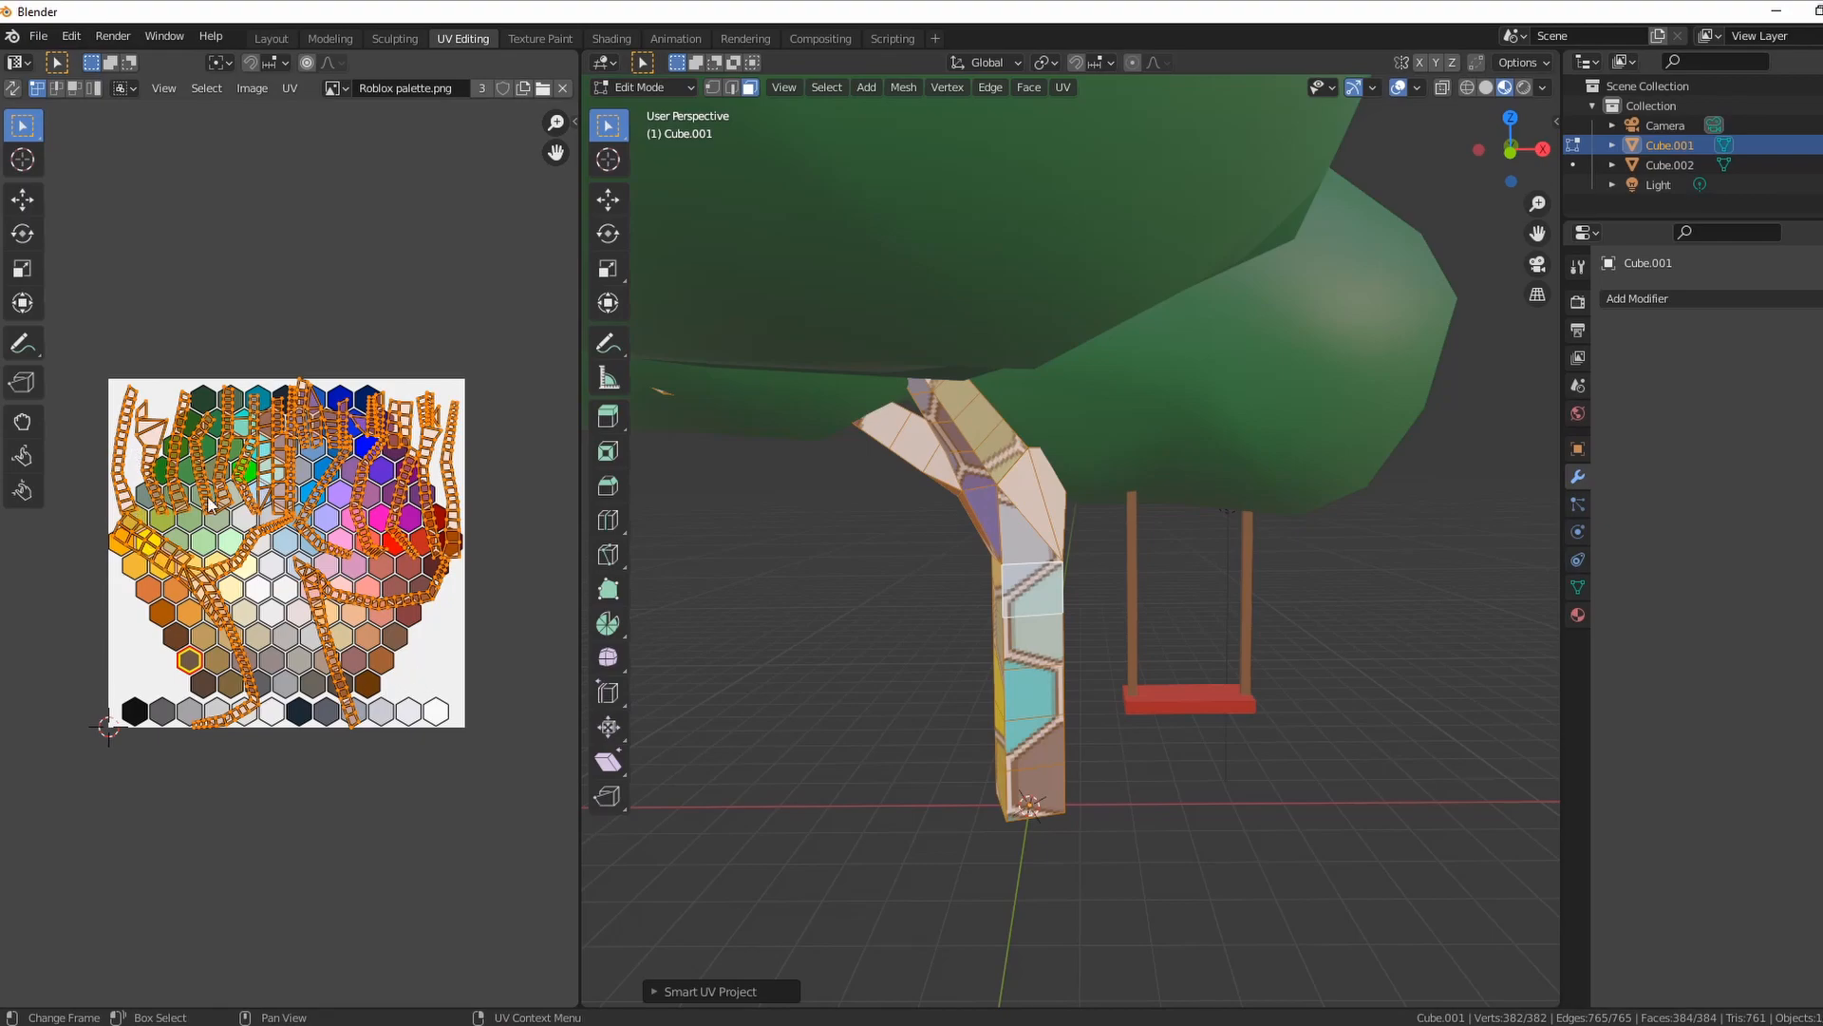
pyautogui.moveTo(950, 638)
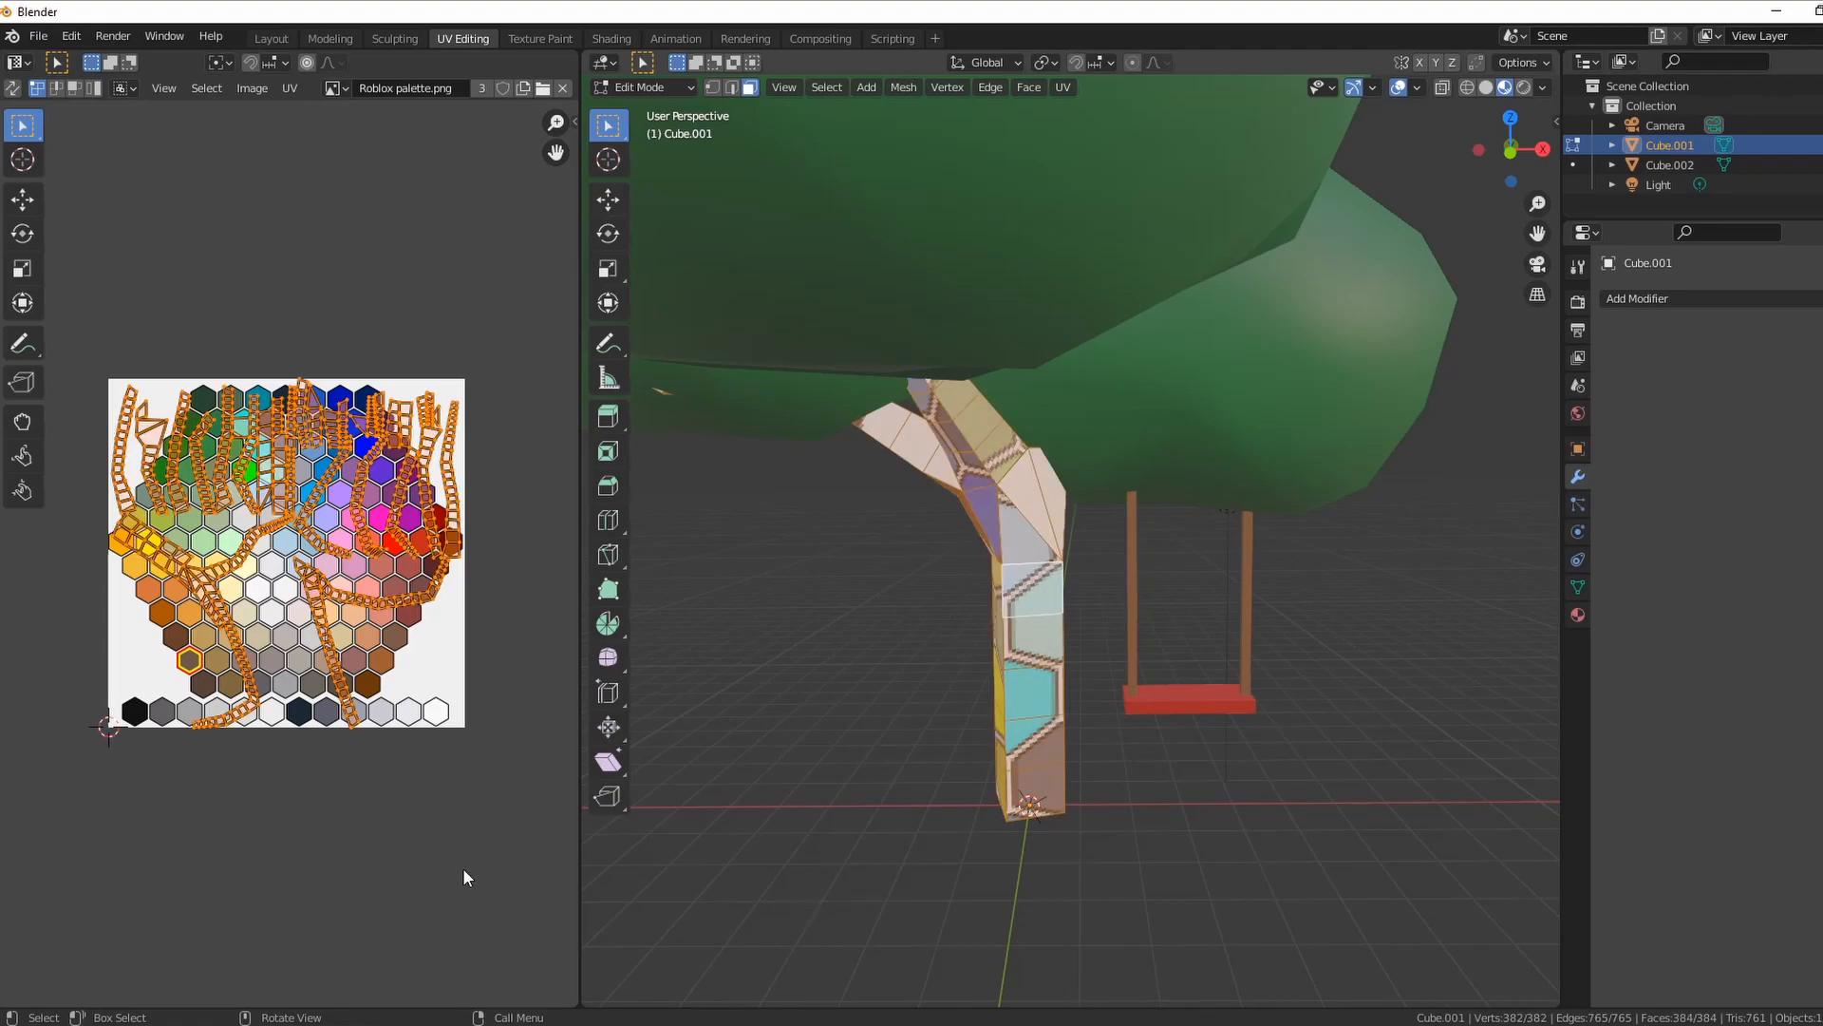
pyautogui.moveTo(908, 733)
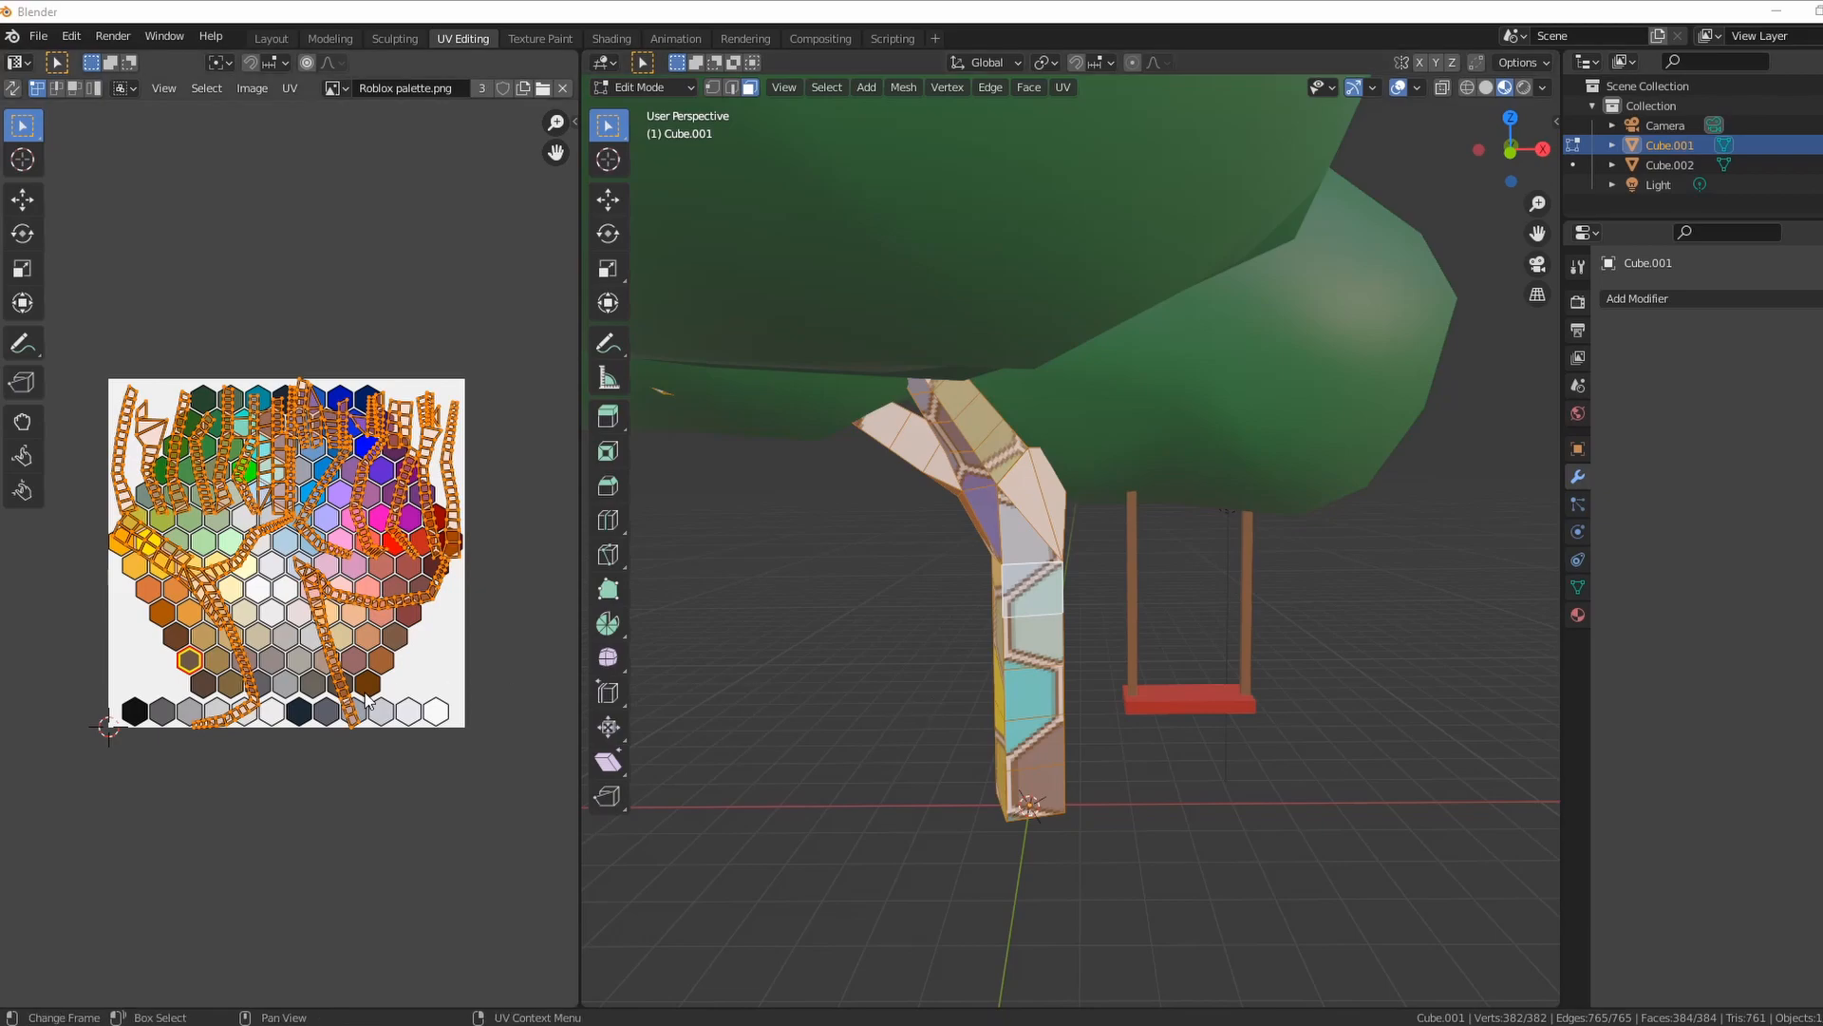
# - Select all of the trunk's UV islands and scale them down to a tiny point on the palette
pyautogui.press('a')
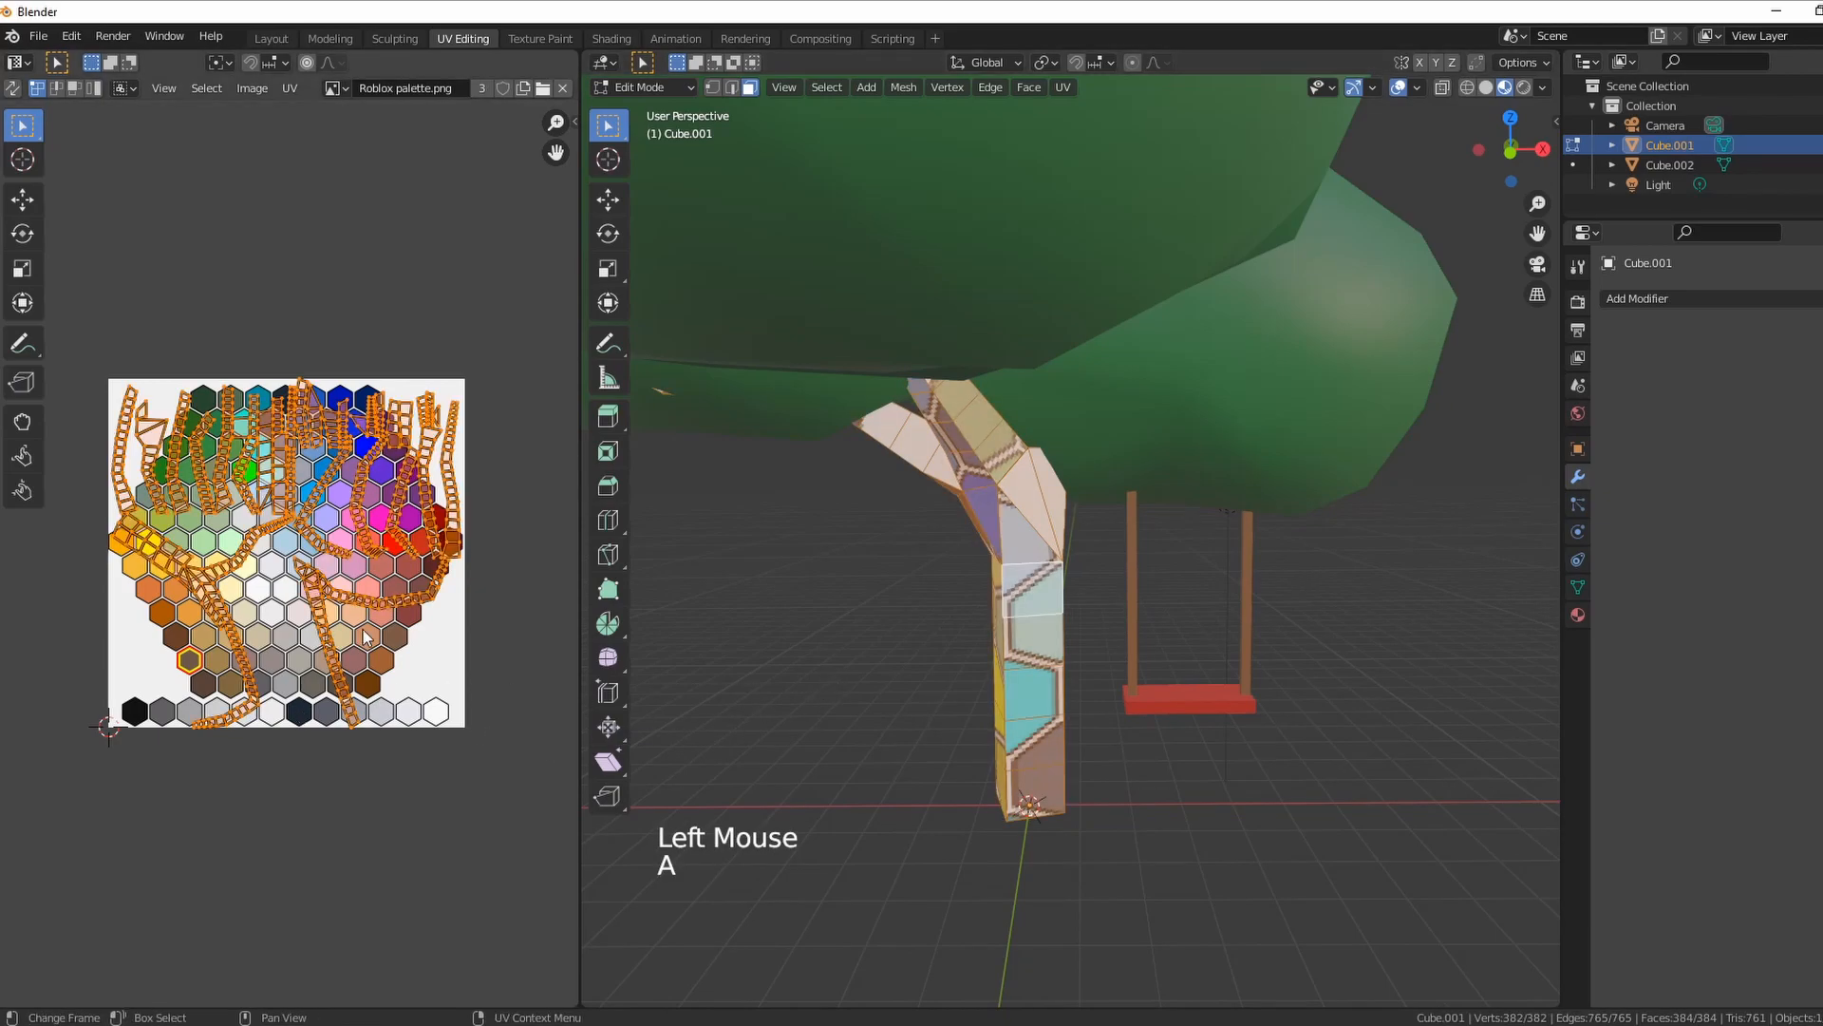
pyautogui.moveTo(228, 490)
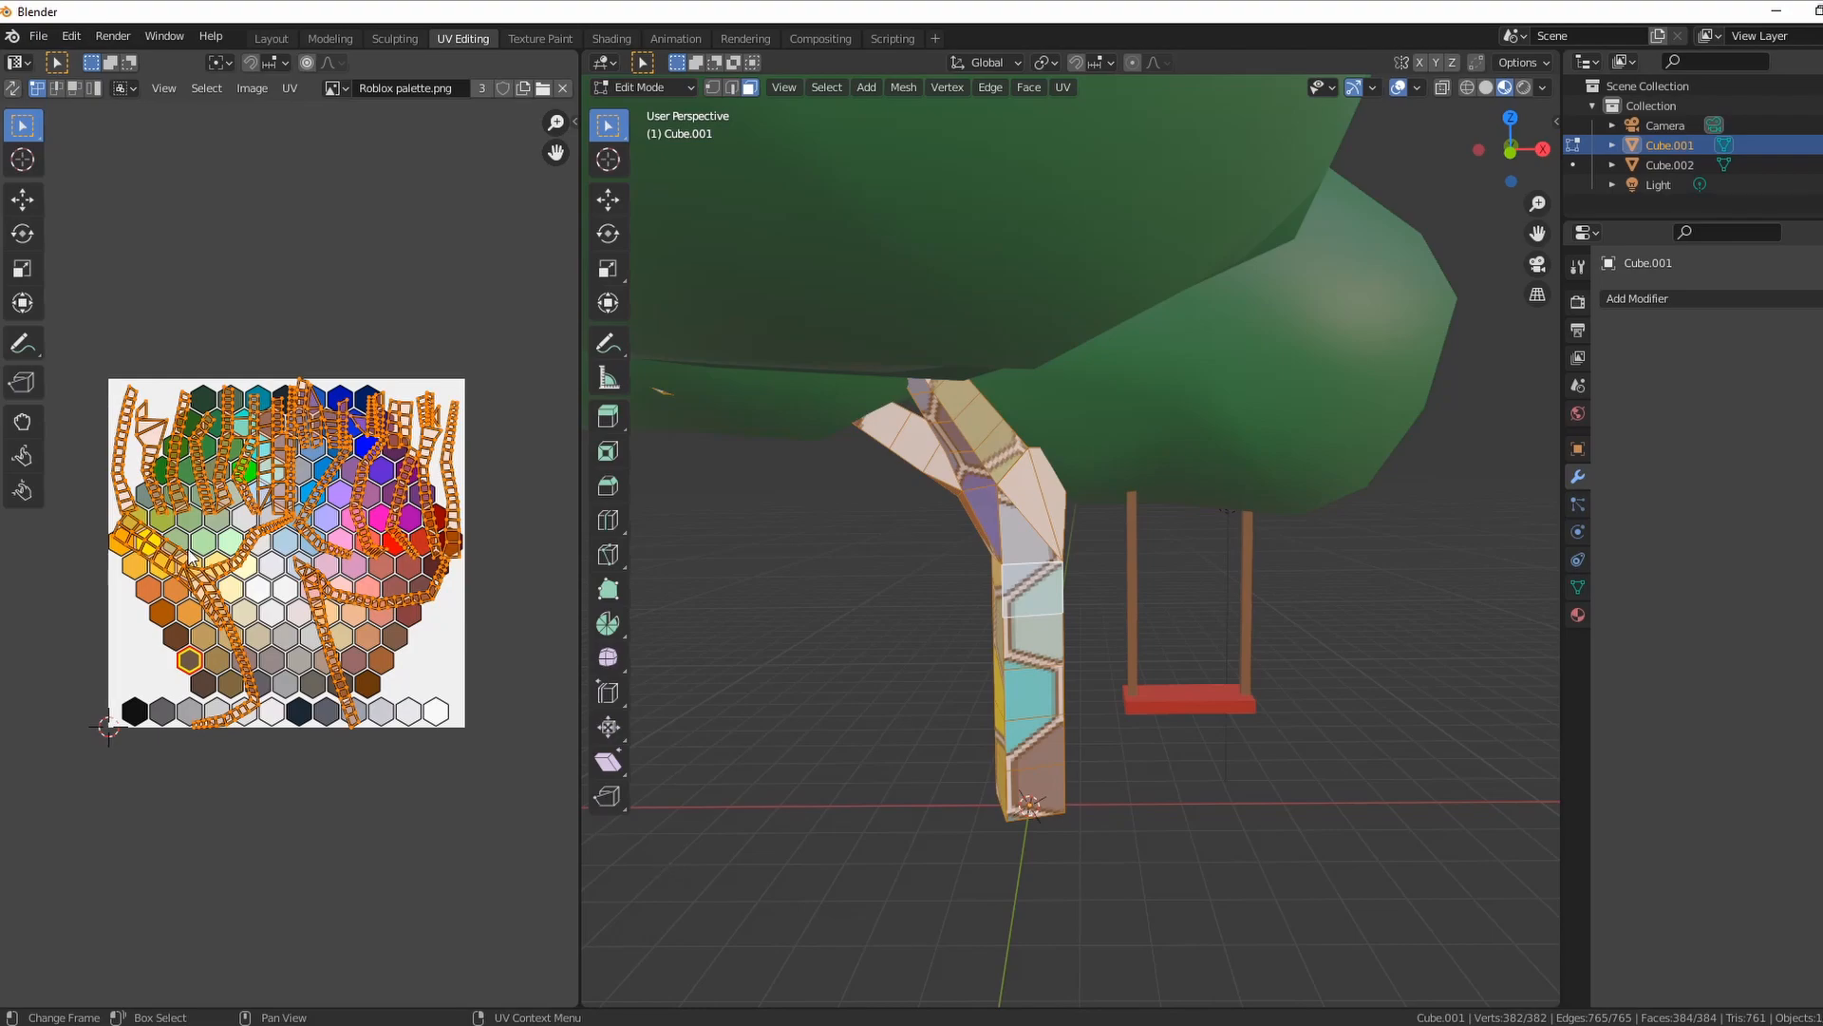
pyautogui.press('a')
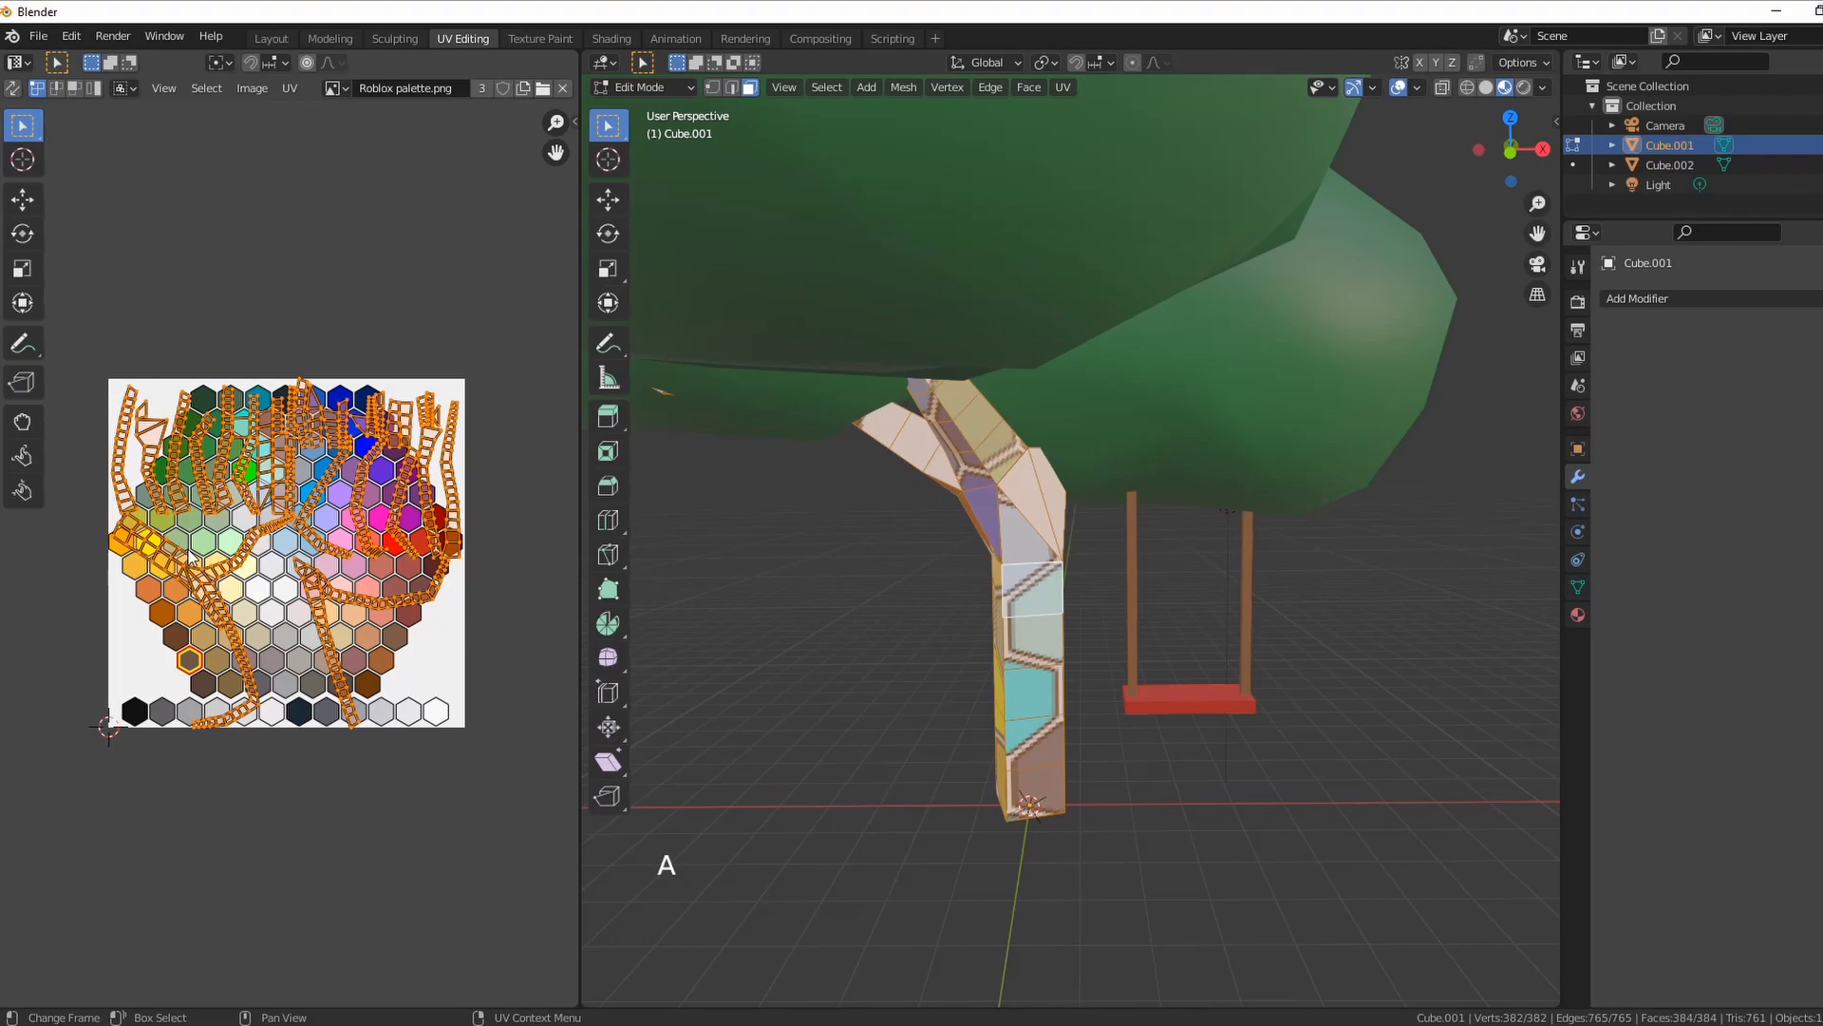
pyautogui.press('s')
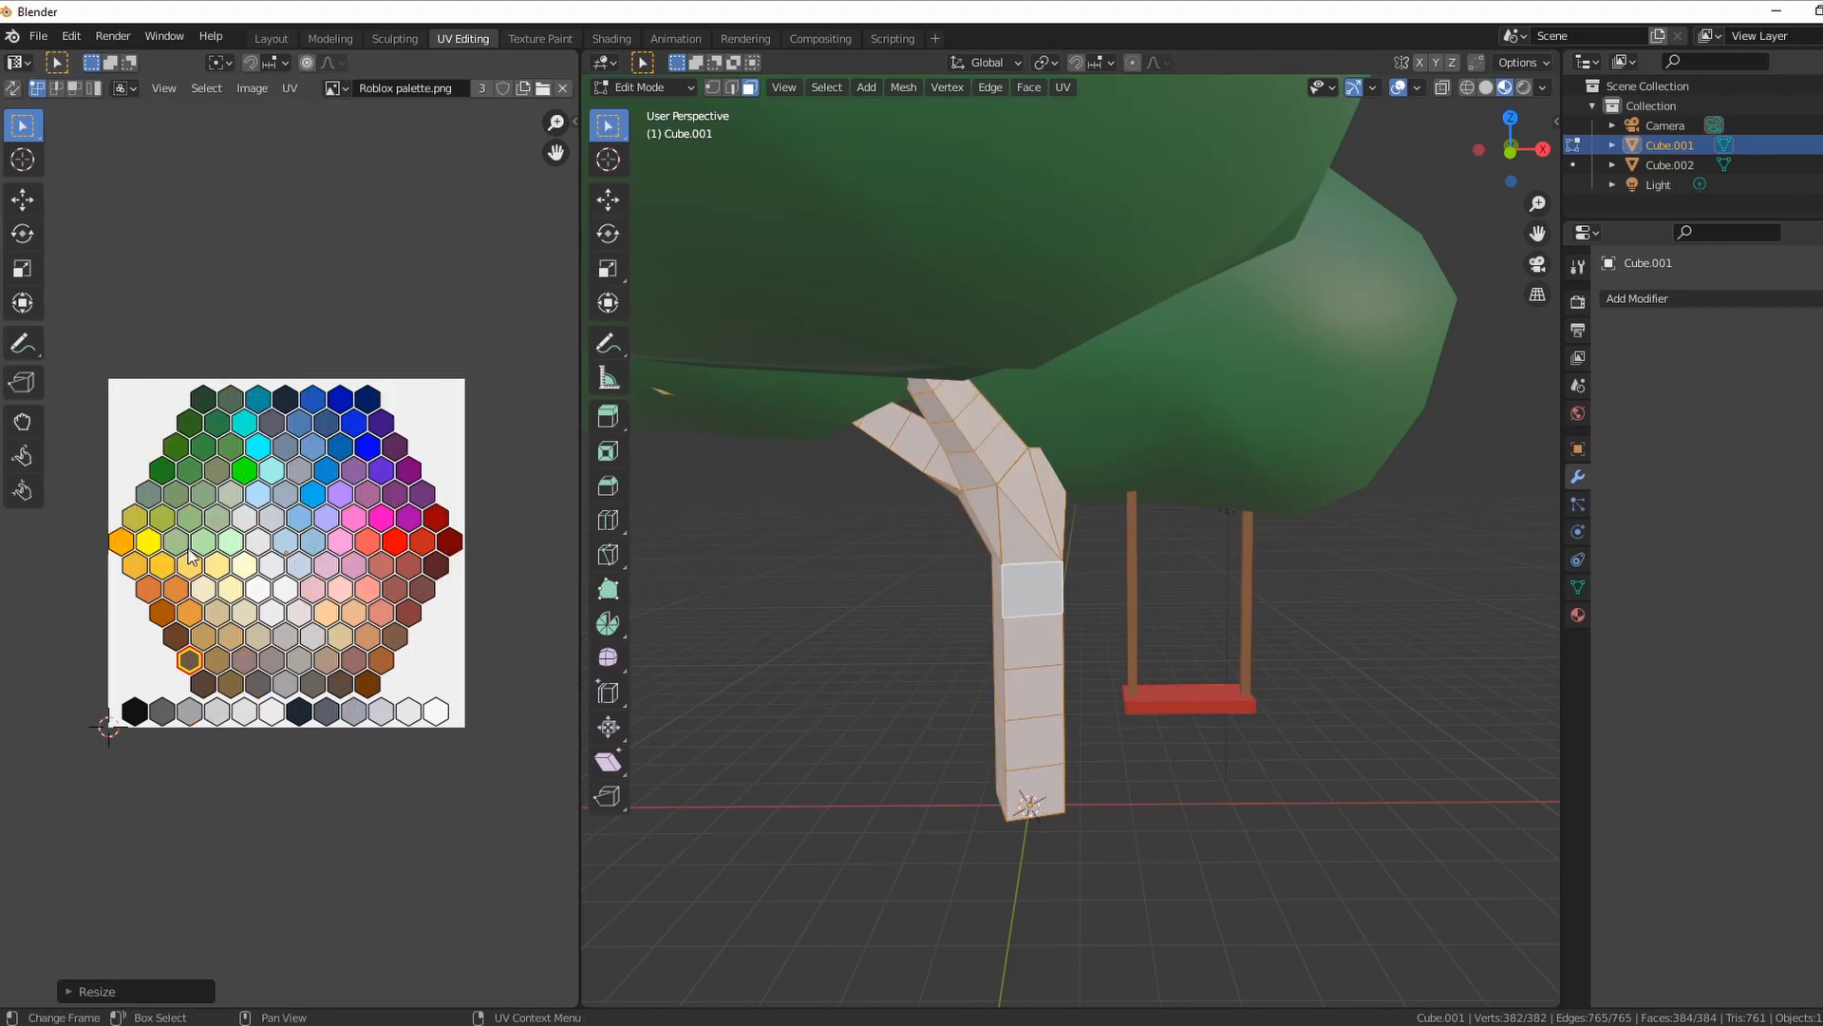
# - Move the shrunken UVs onto a brown palette hexagon so the trunk and branches turn brown
pyautogui.press('g')
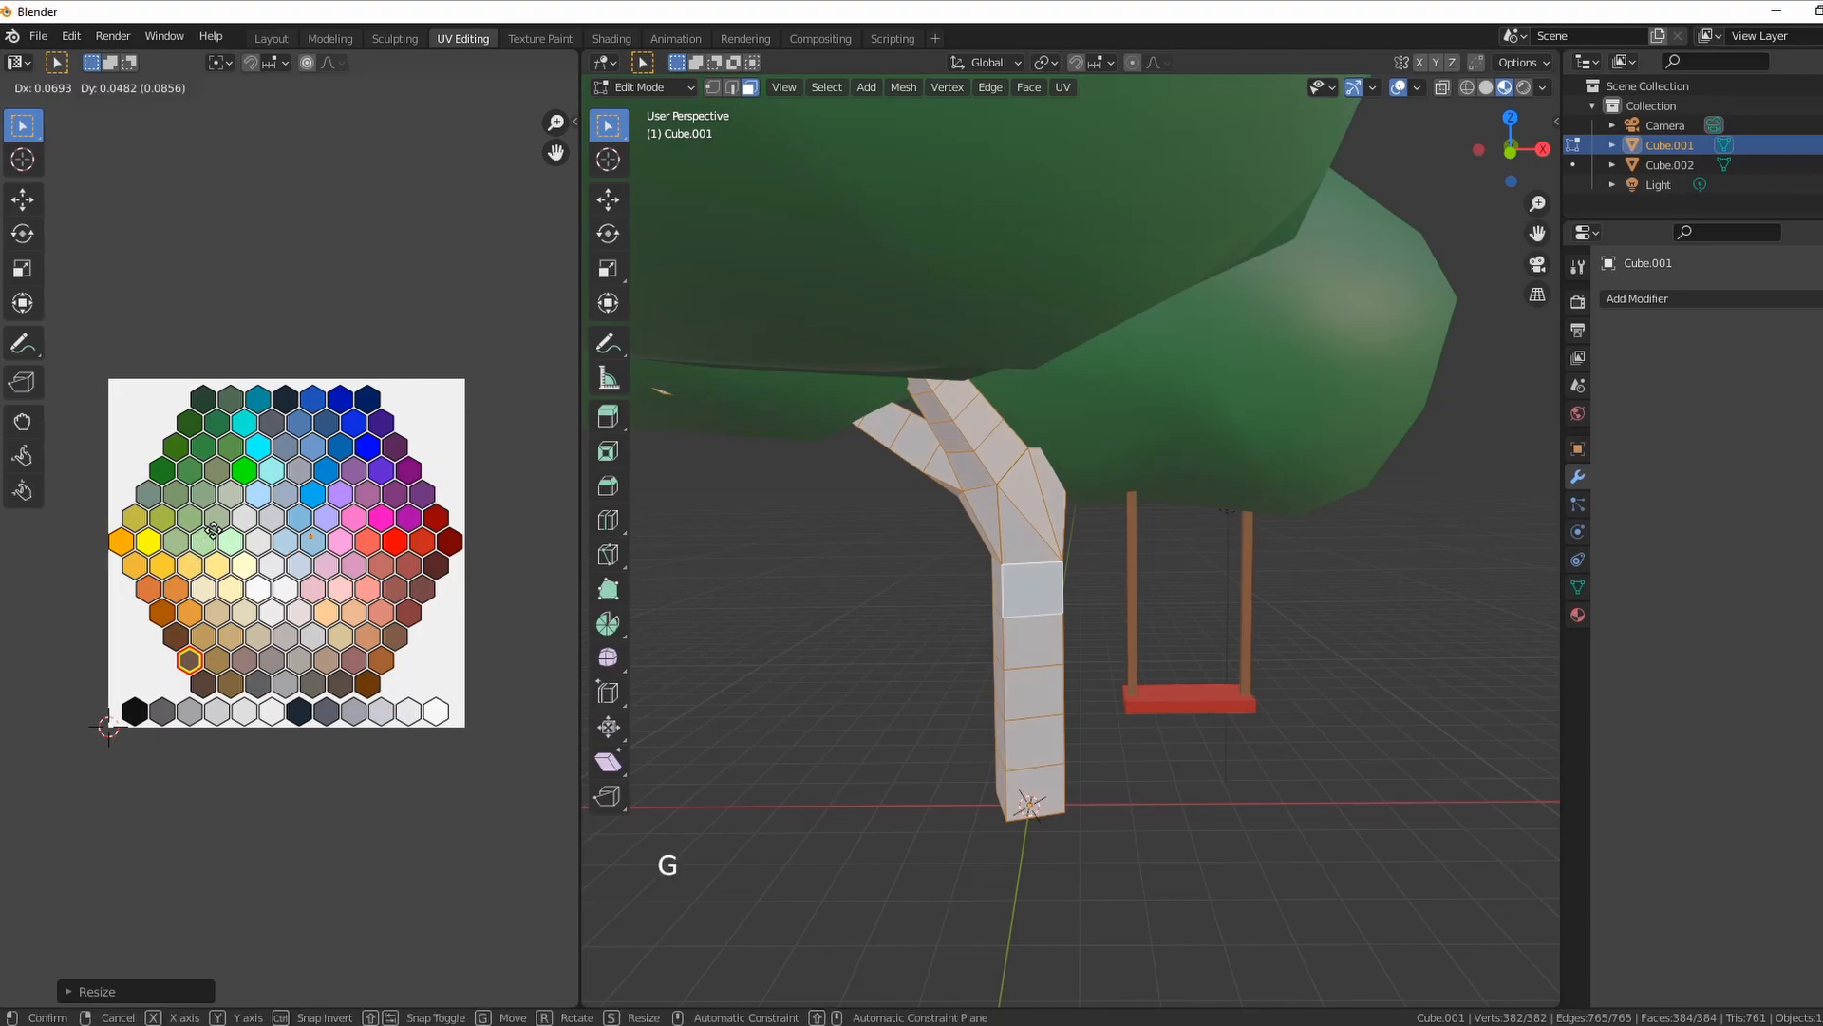
pyautogui.moveTo(264, 681)
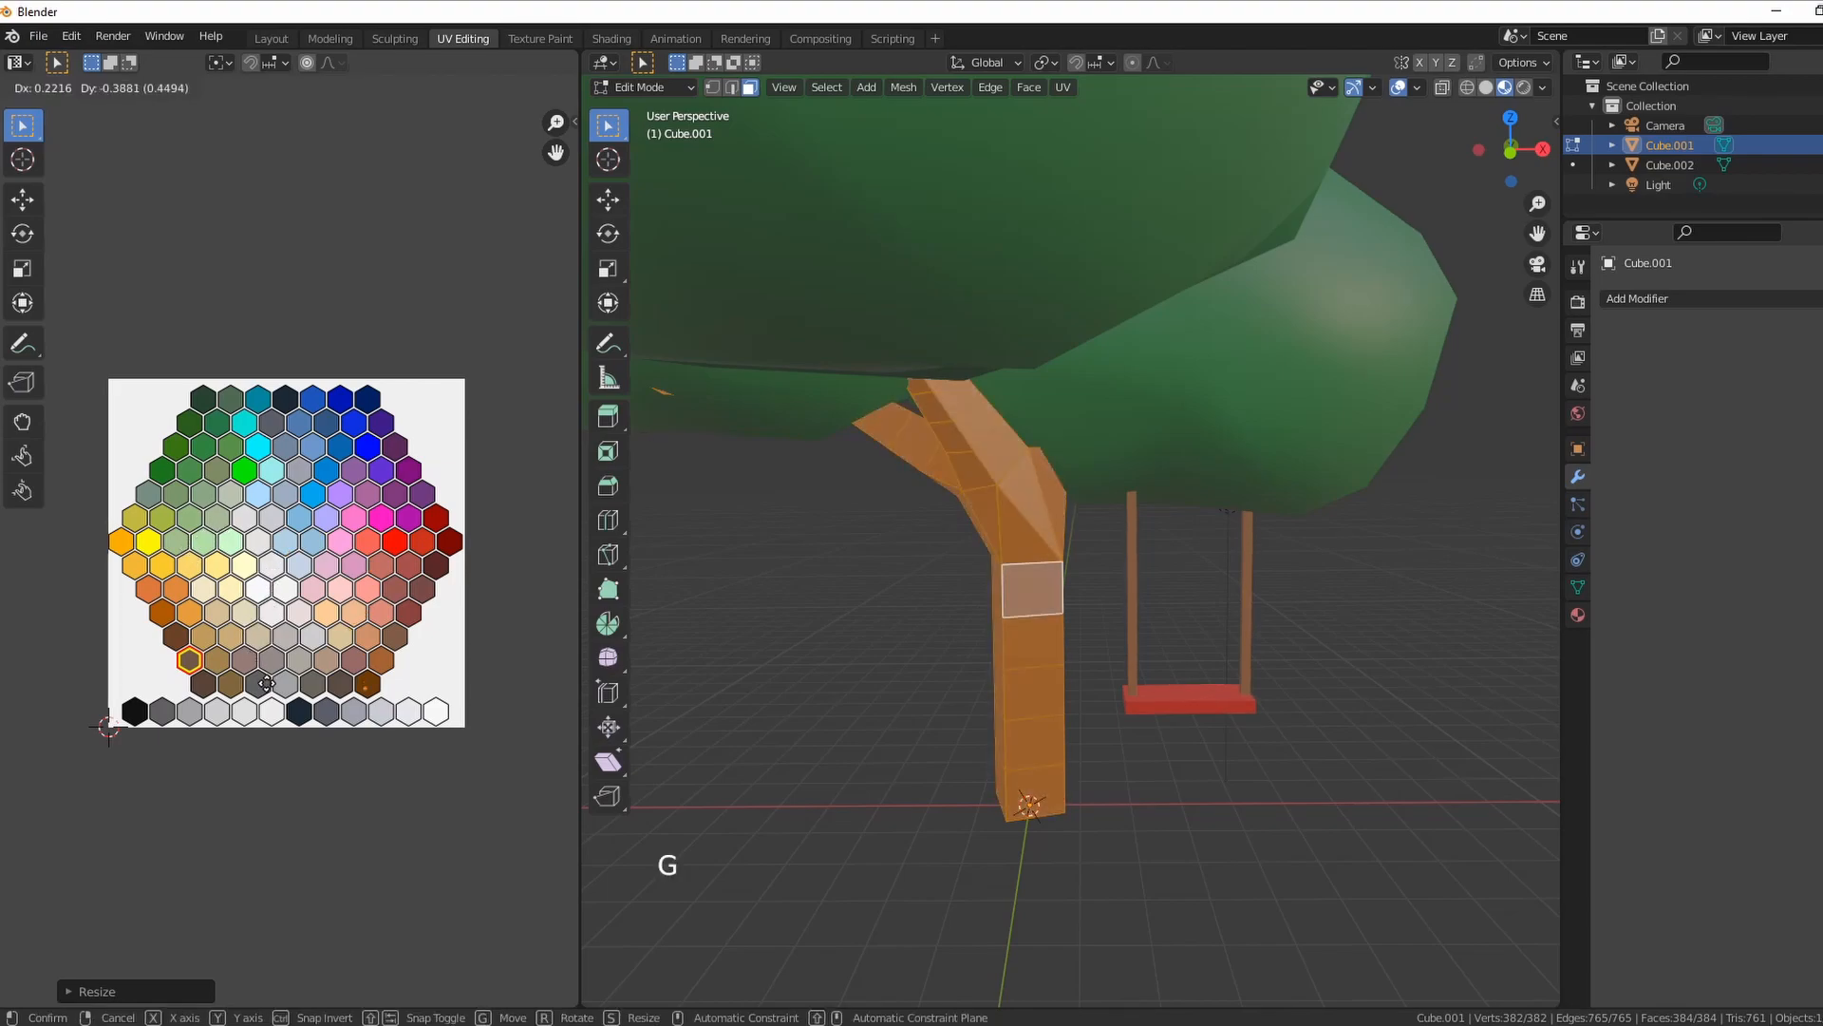
pyautogui.moveTo(67, 613)
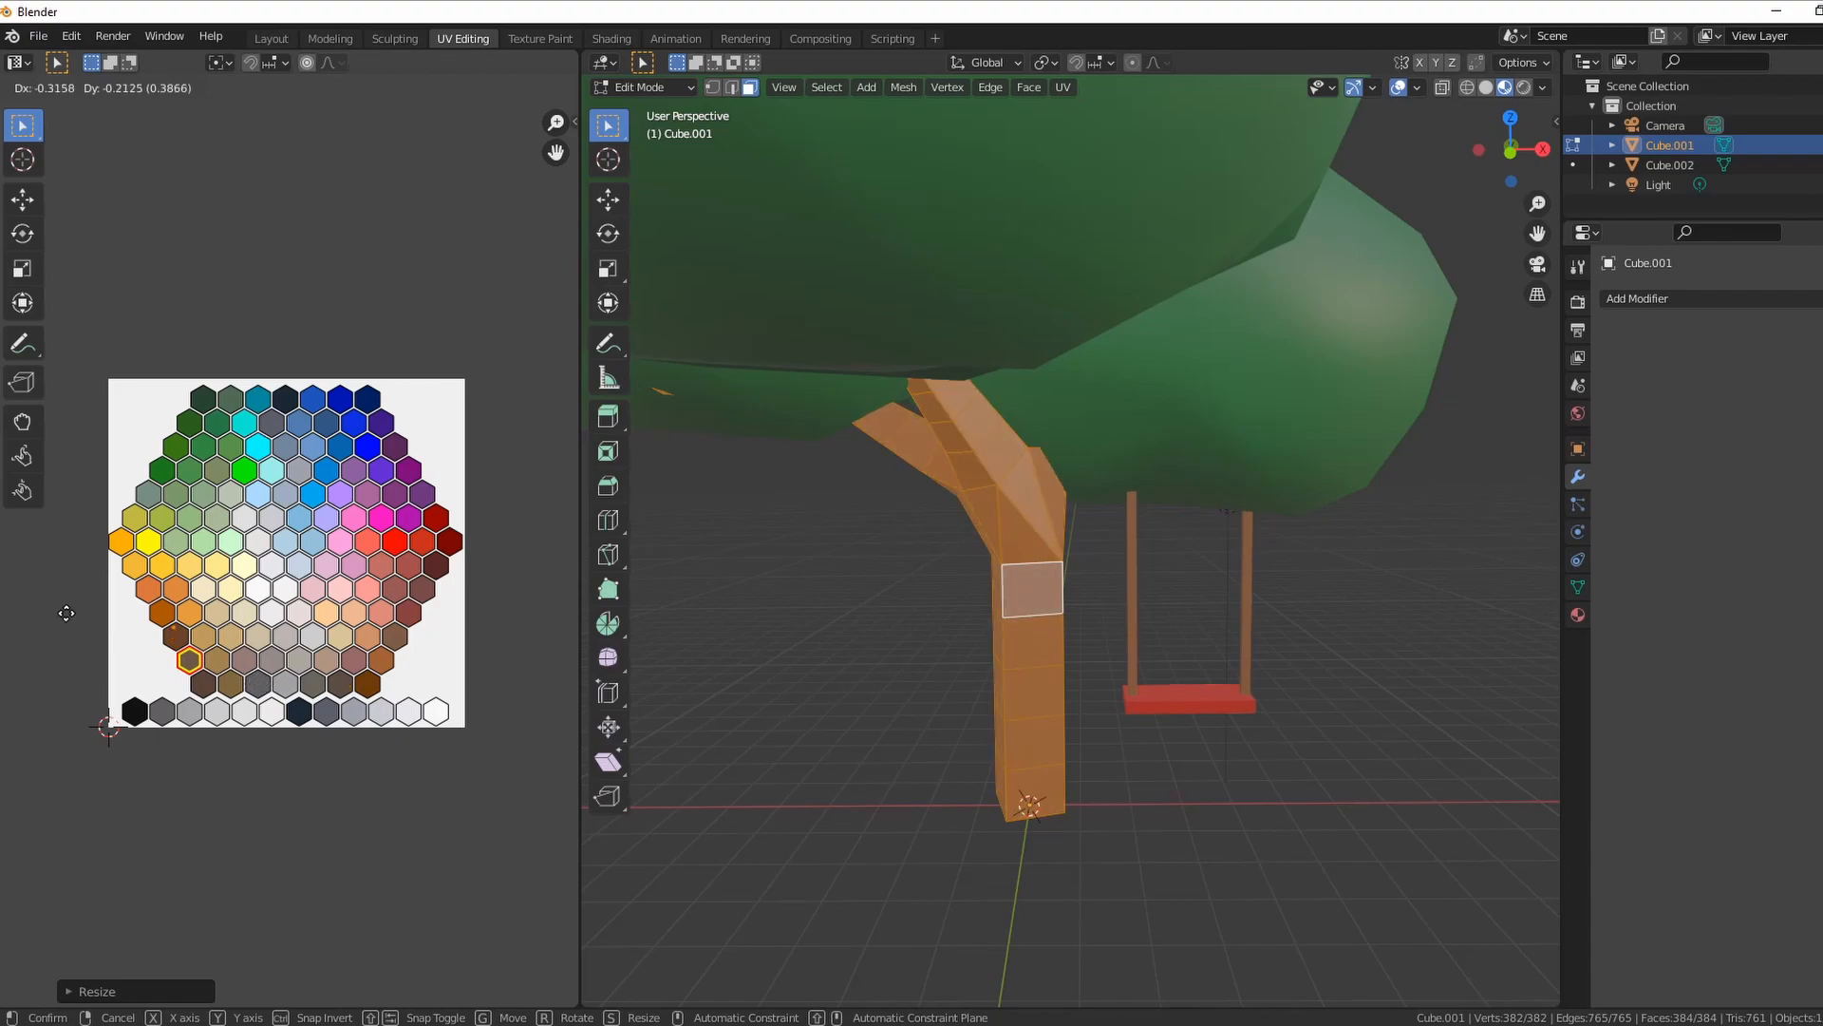
pyautogui.moveTo(74, 632)
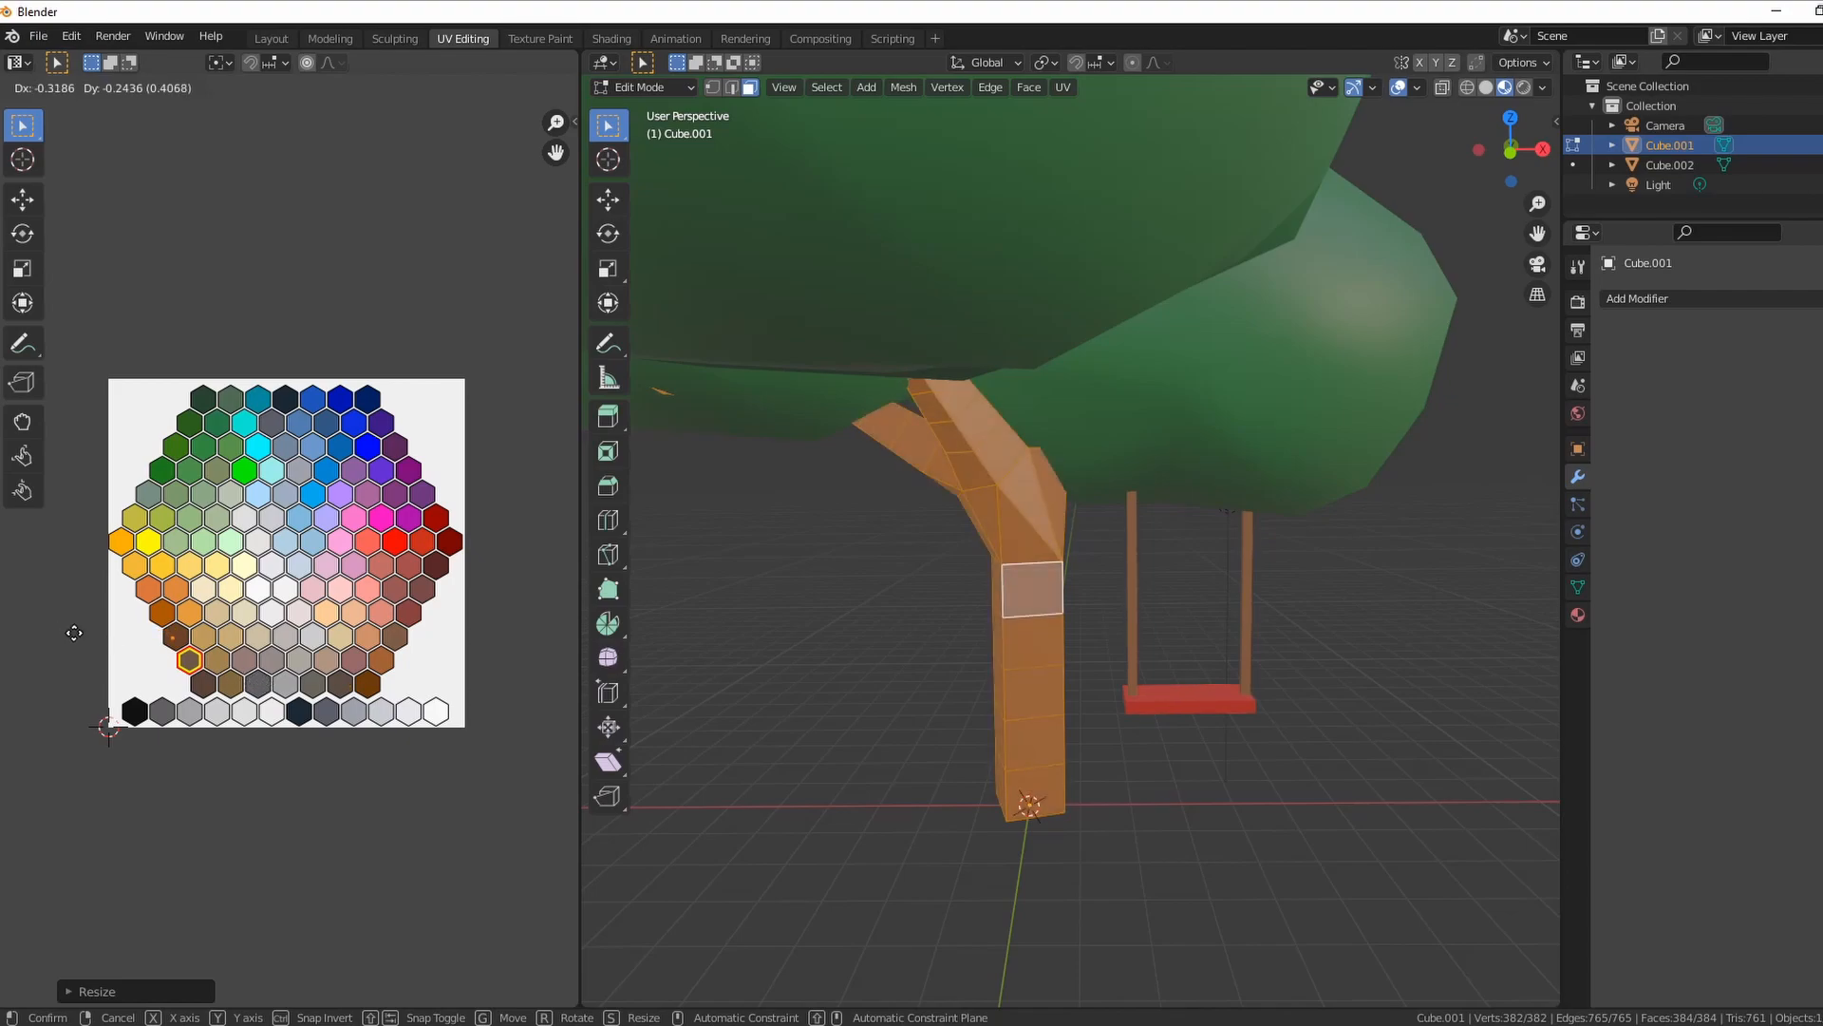
pyautogui.scroll(-3)
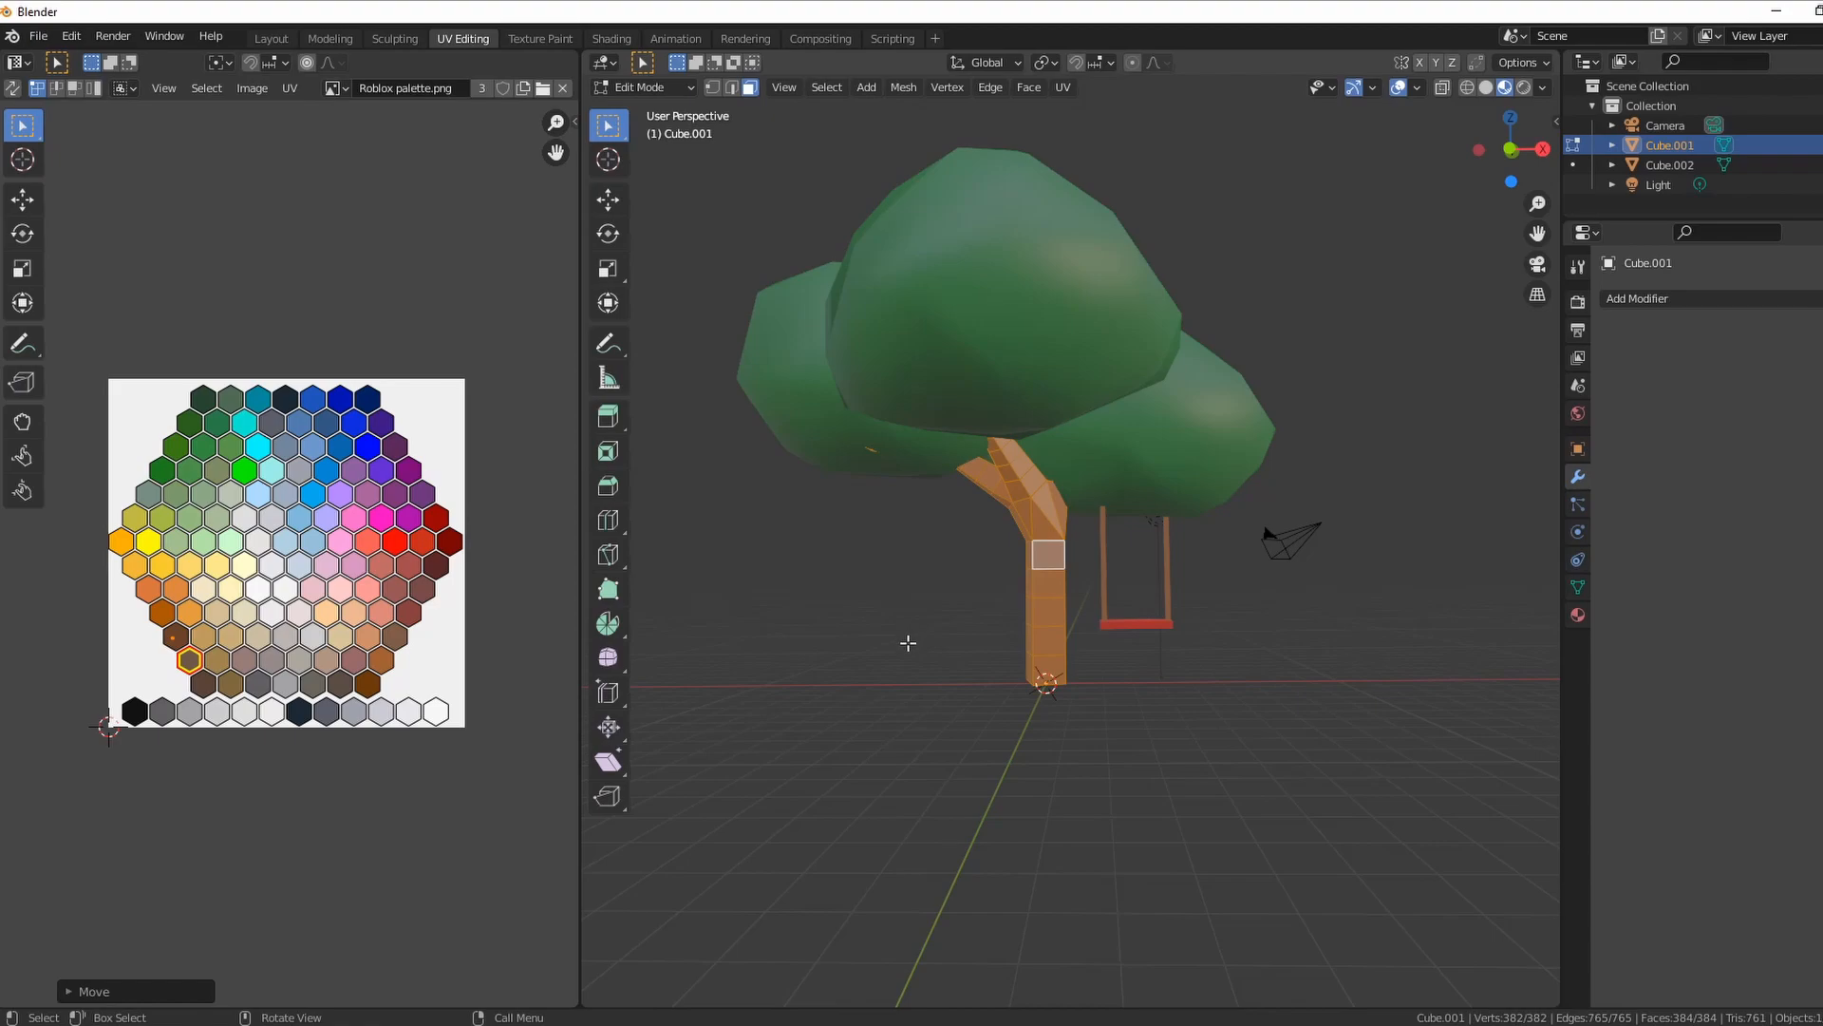
pyautogui.moveTo(852, 532)
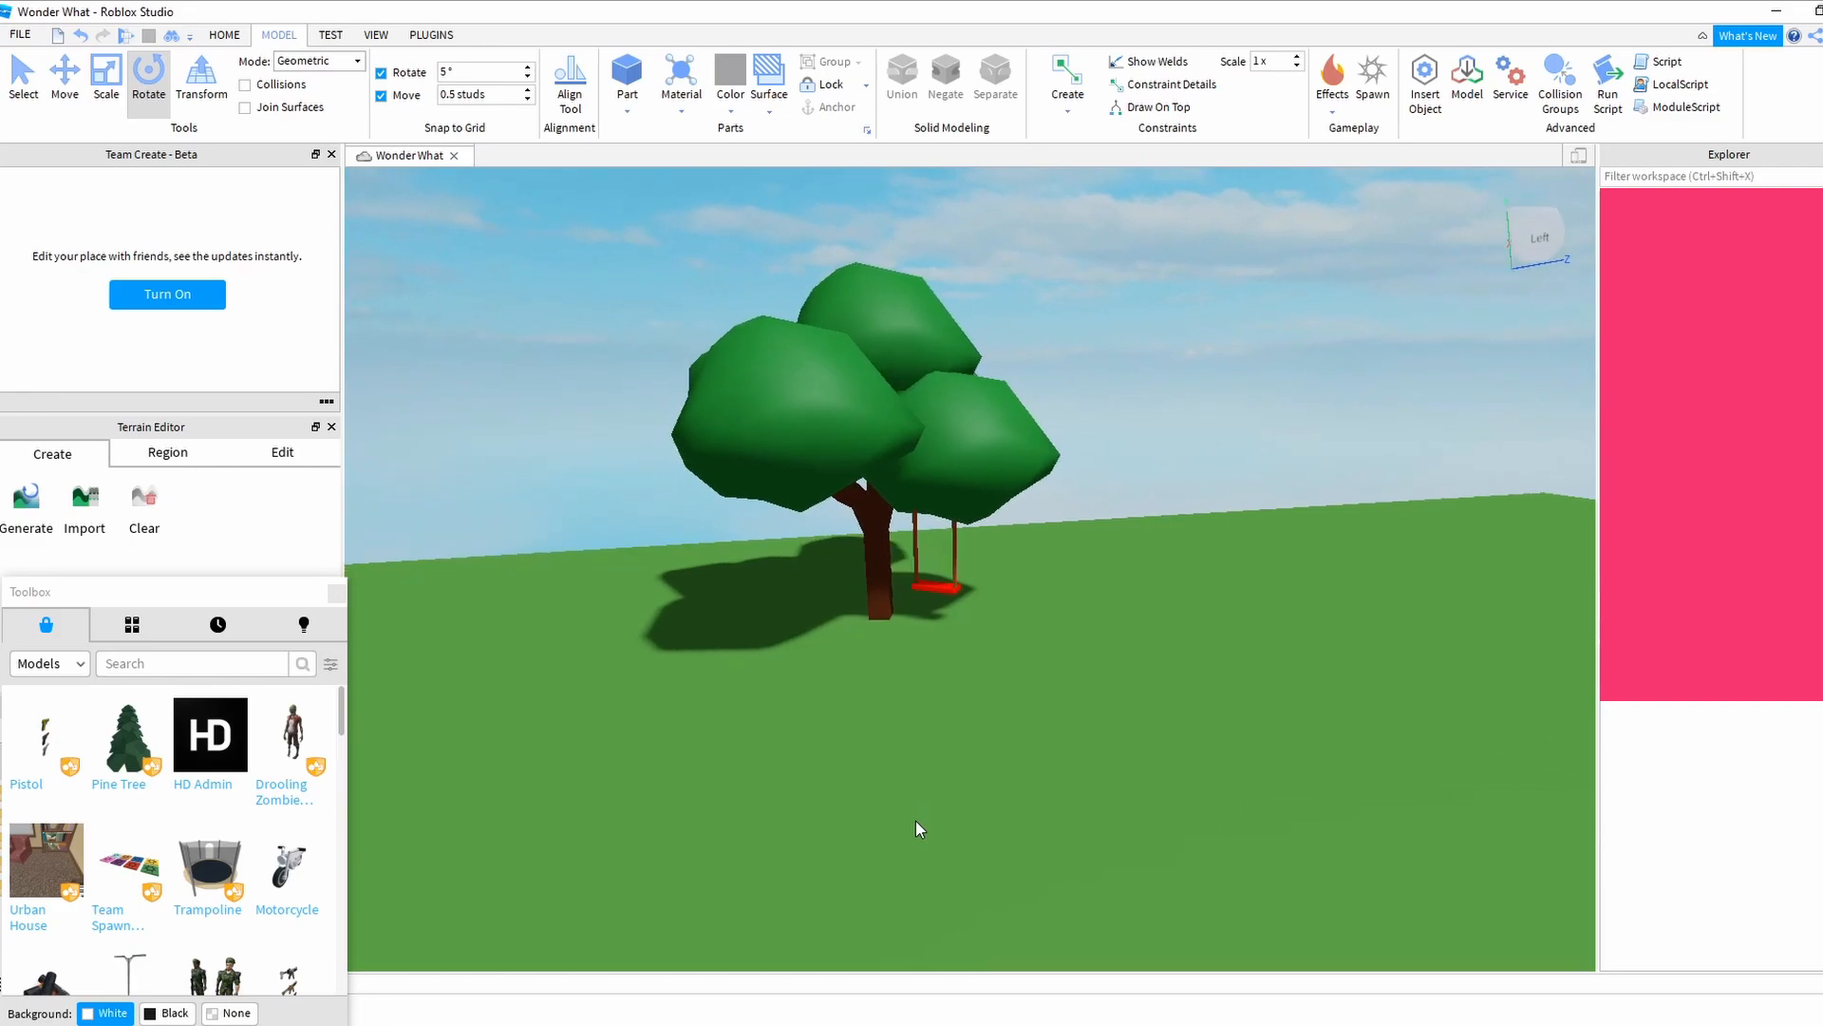
# - Zoom in to view the finished tree with brown trunk, green canopy and red swing seat
pyautogui.scroll(3)
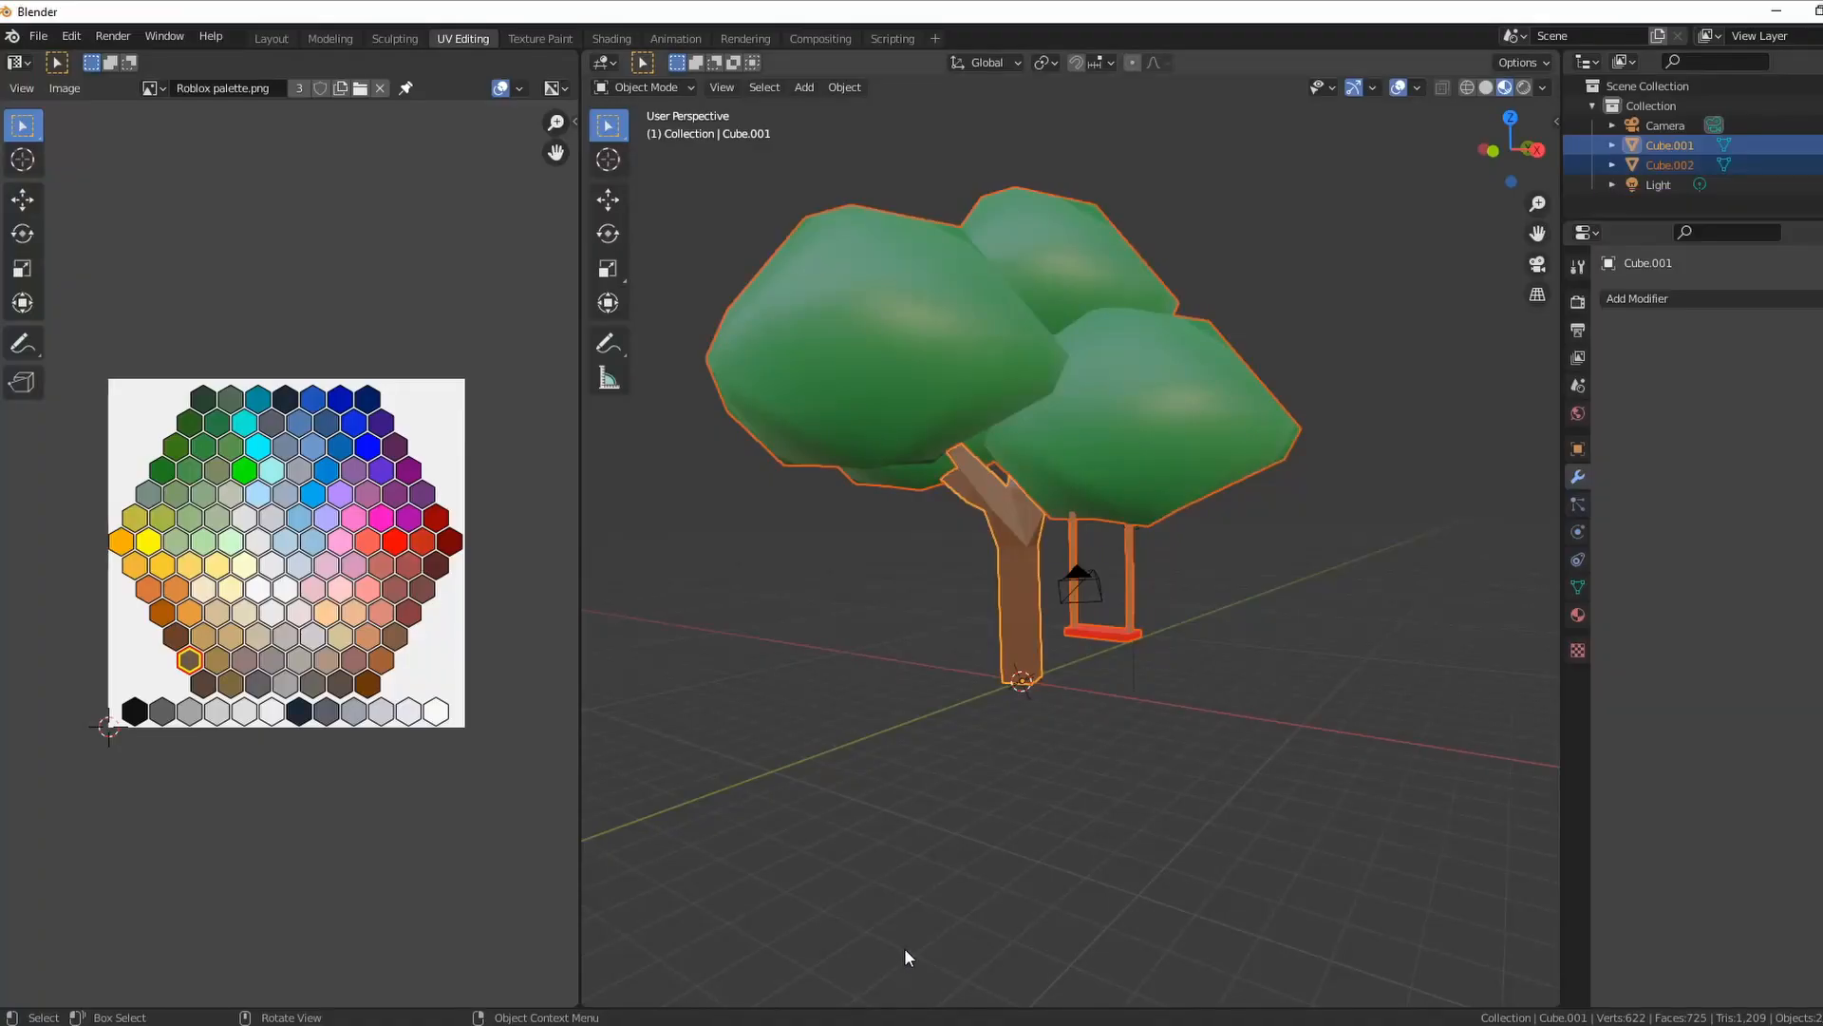
pyautogui.moveTo(940, 862)
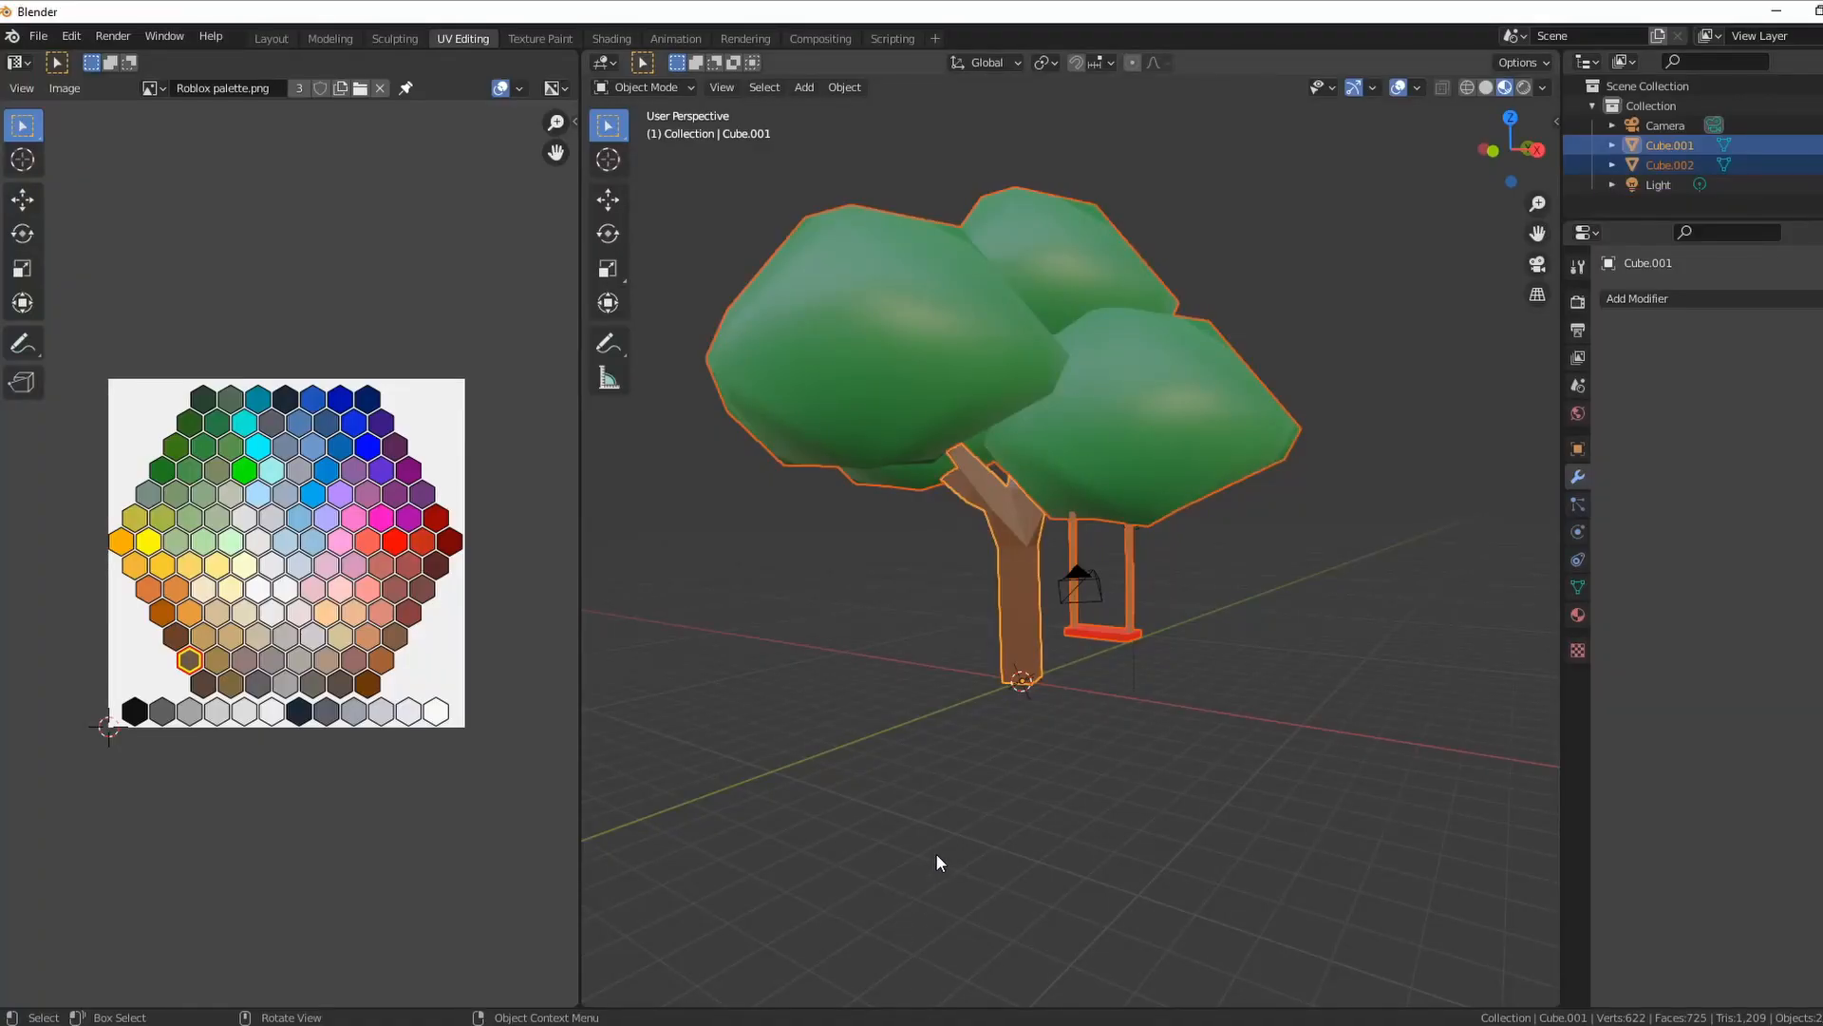